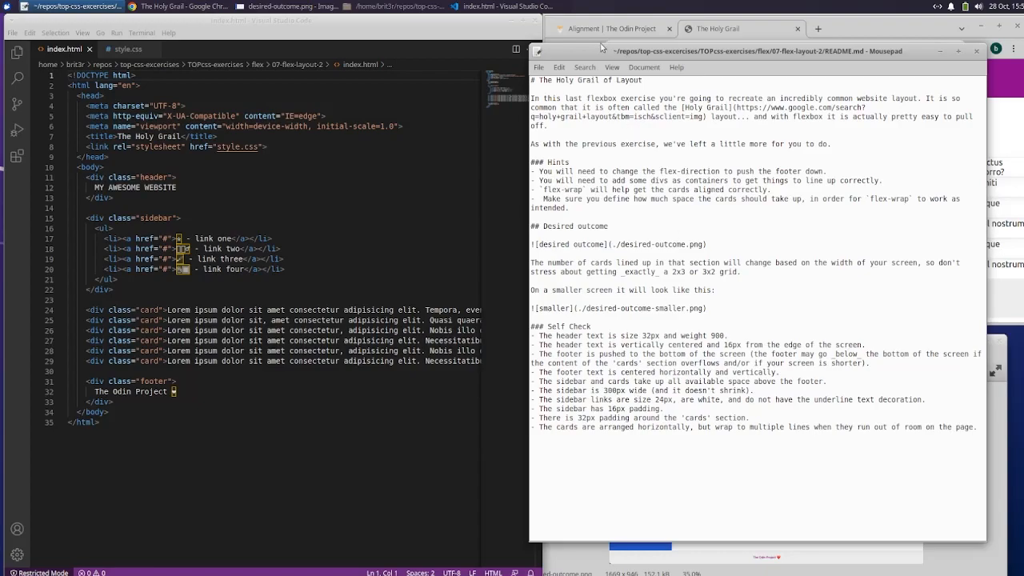
Step: Review the desired-outcome.png mockup, then return to index.html in the editor
click(612, 29)
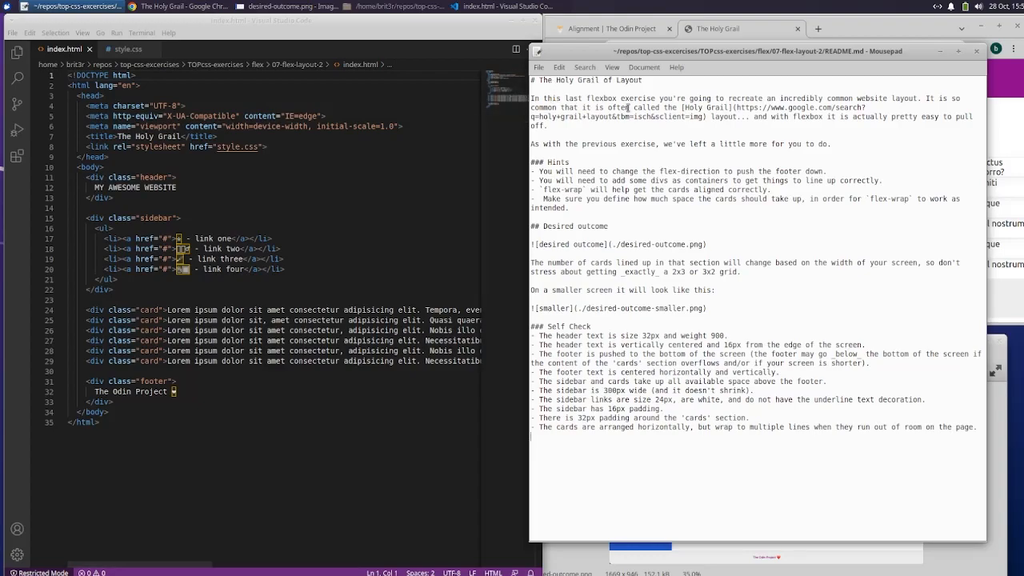
mouse_move(760, 210)
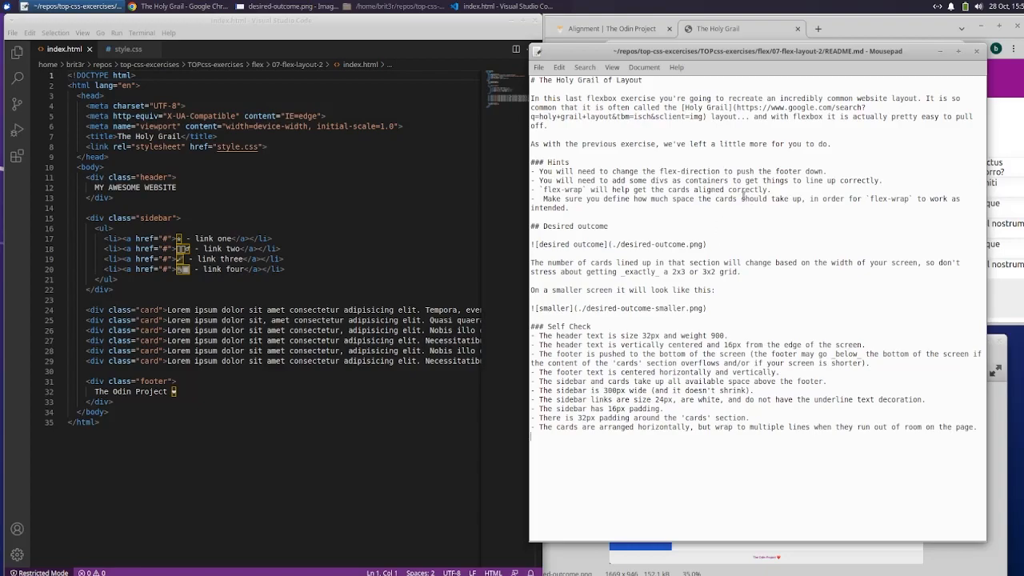
mouse_move(755, 243)
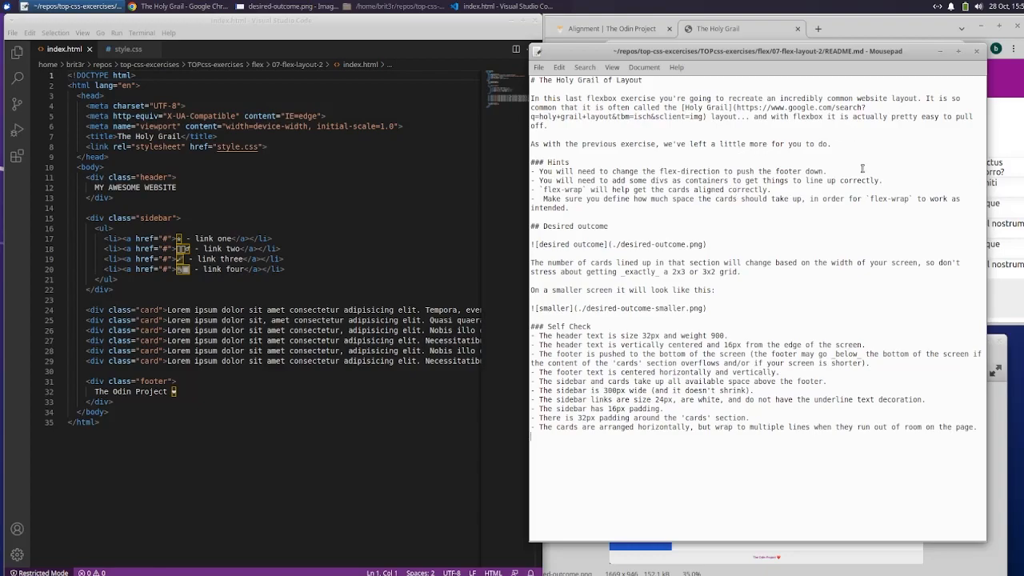
mouse_move(701, 250)
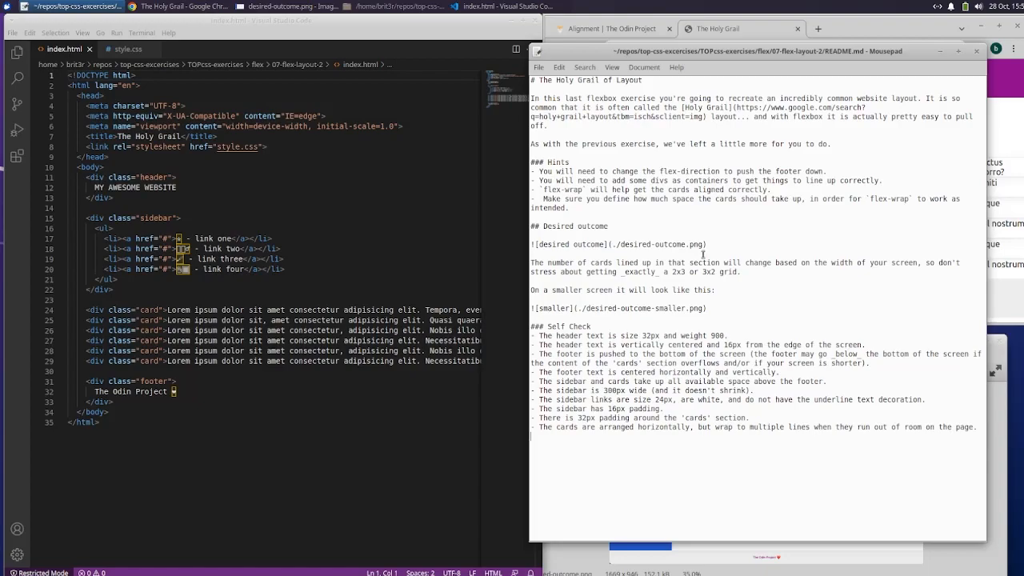
mouse_move(658, 315)
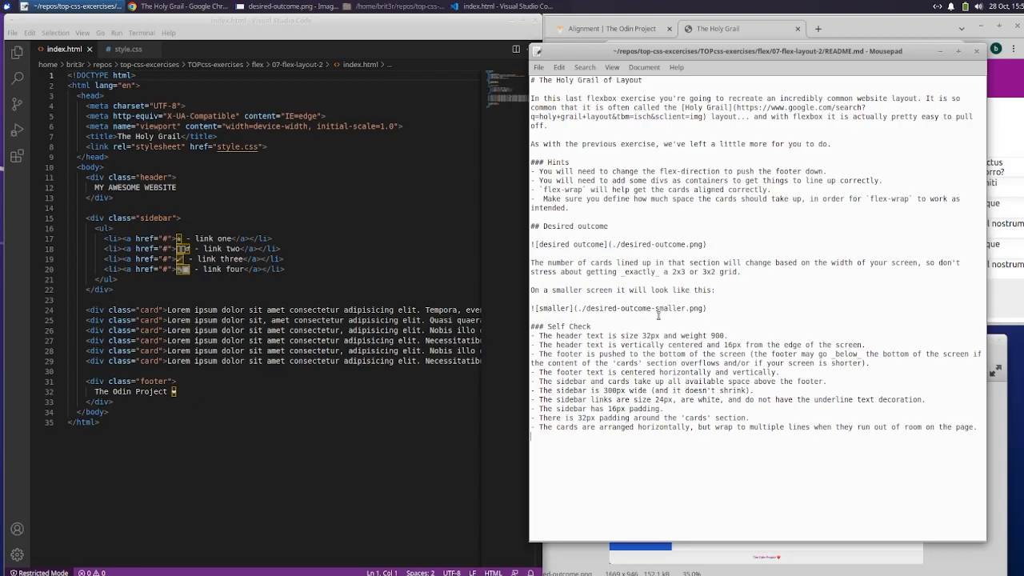
mouse_move(721, 225)
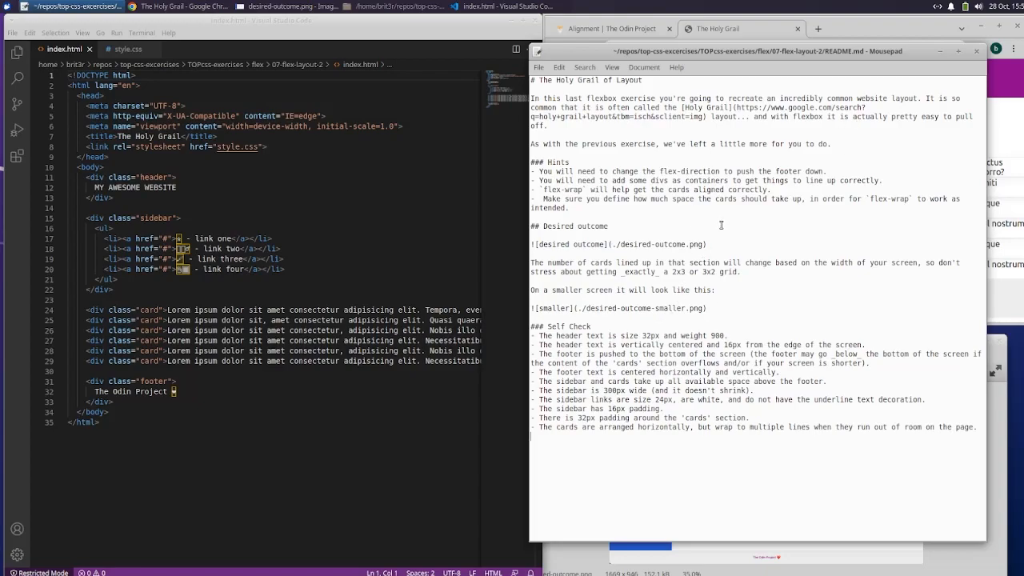
mouse_move(744, 232)
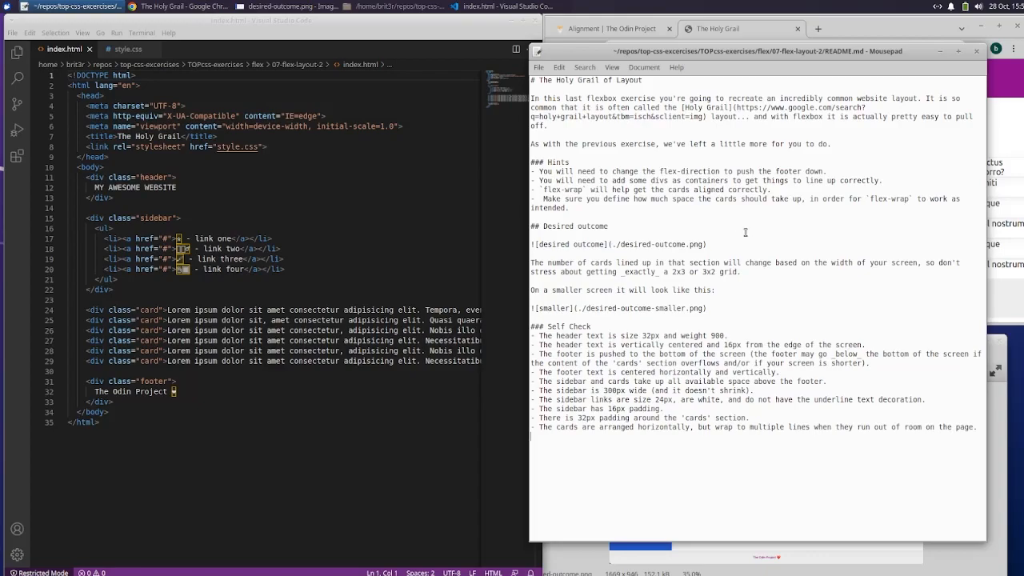
mouse_move(752, 244)
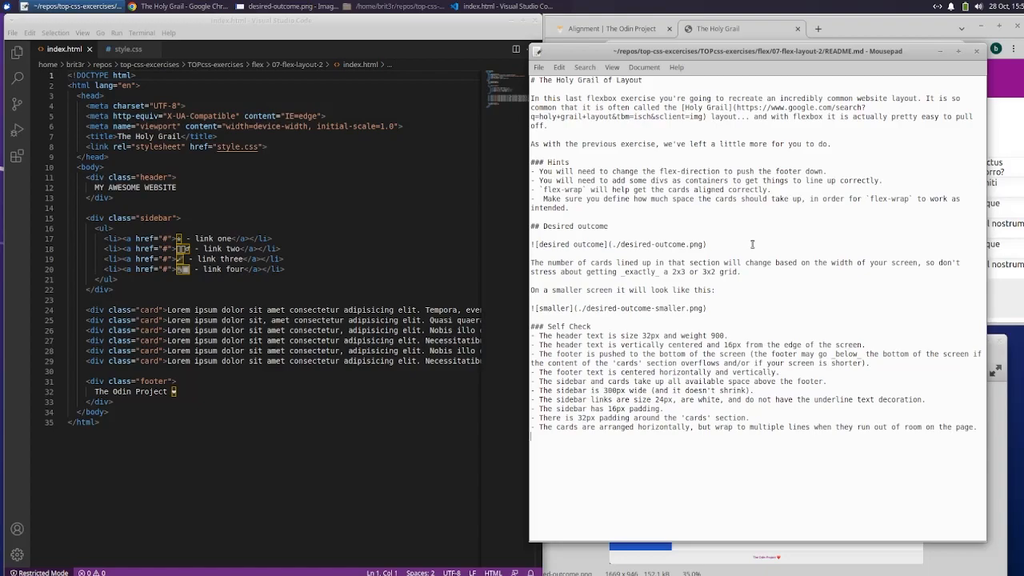
mouse_move(745, 270)
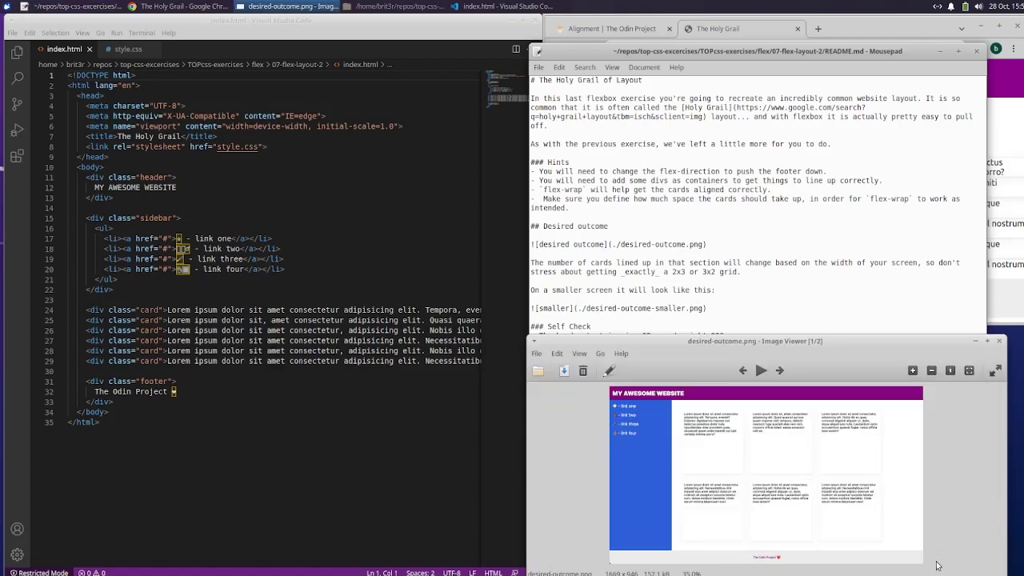
mouse_move(887, 495)
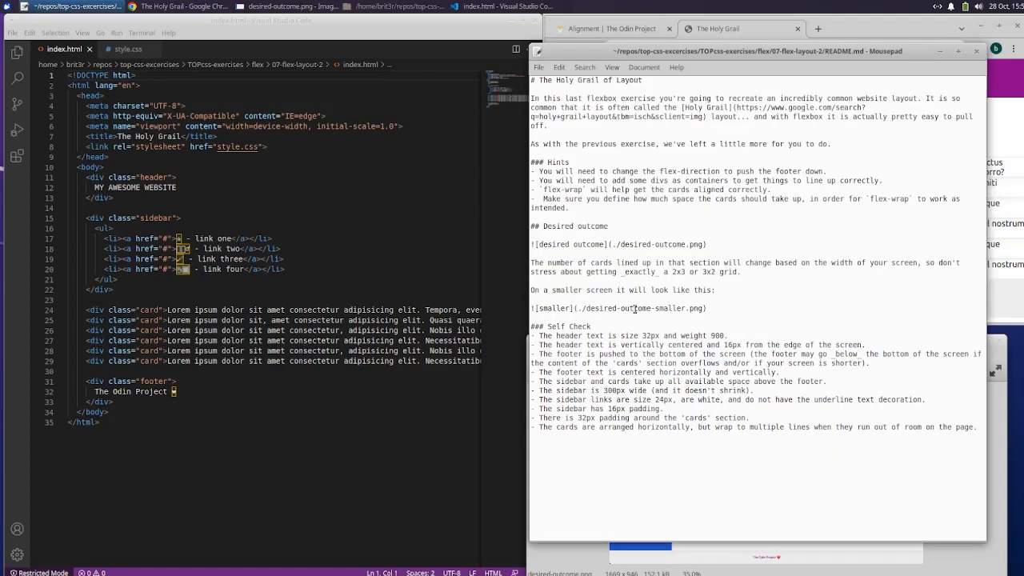
drag(538, 335, 783, 345)
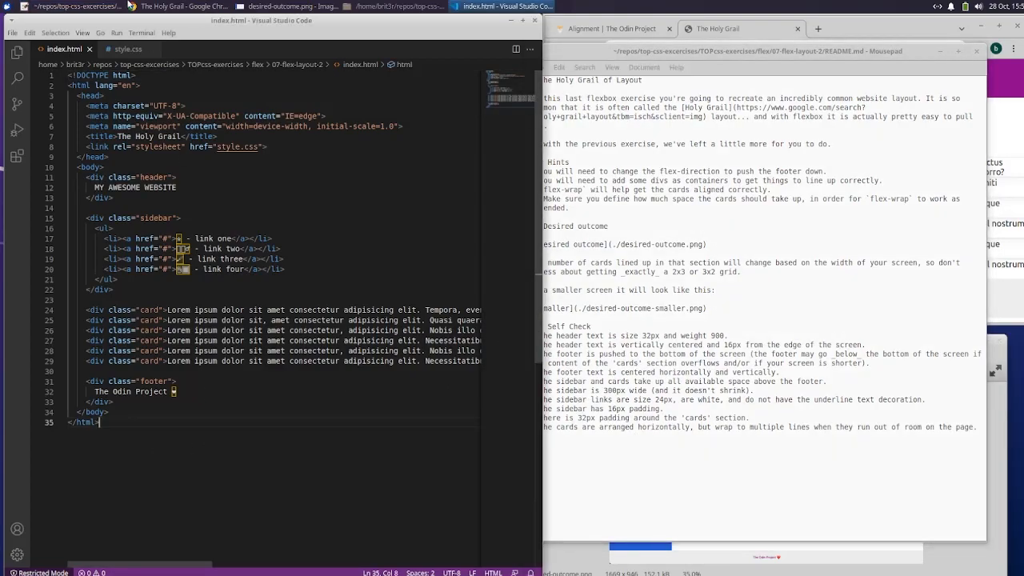
Step: Add font-size: 32px and font-weight: 900 to the .header rule in style.css
click(127, 49)
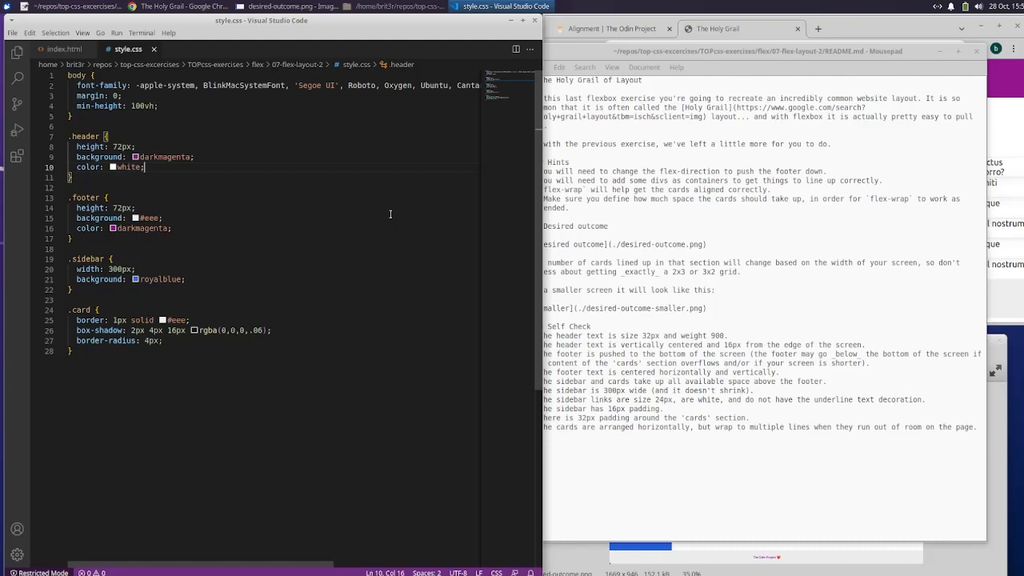
text(t)
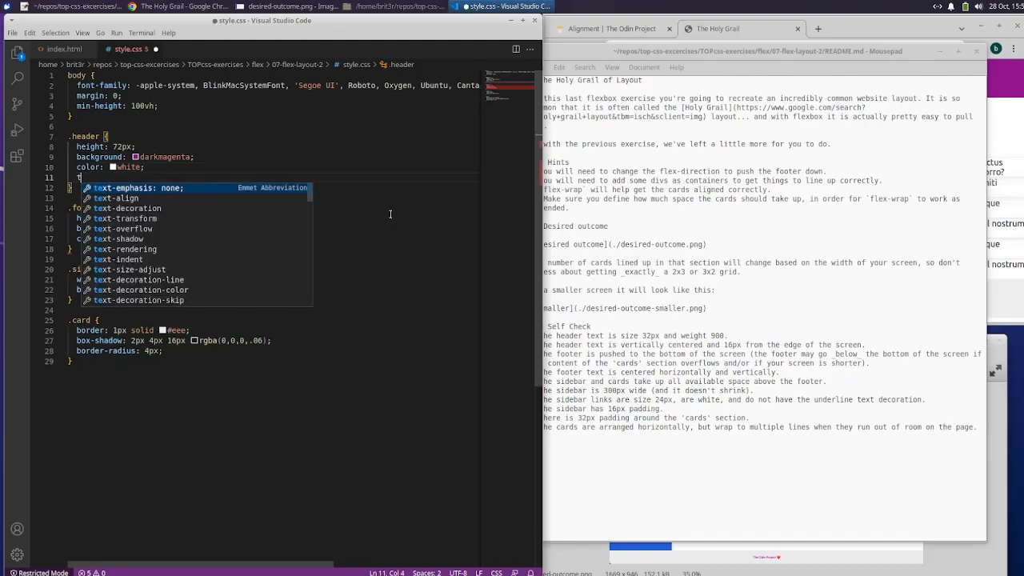
text(font-size:)
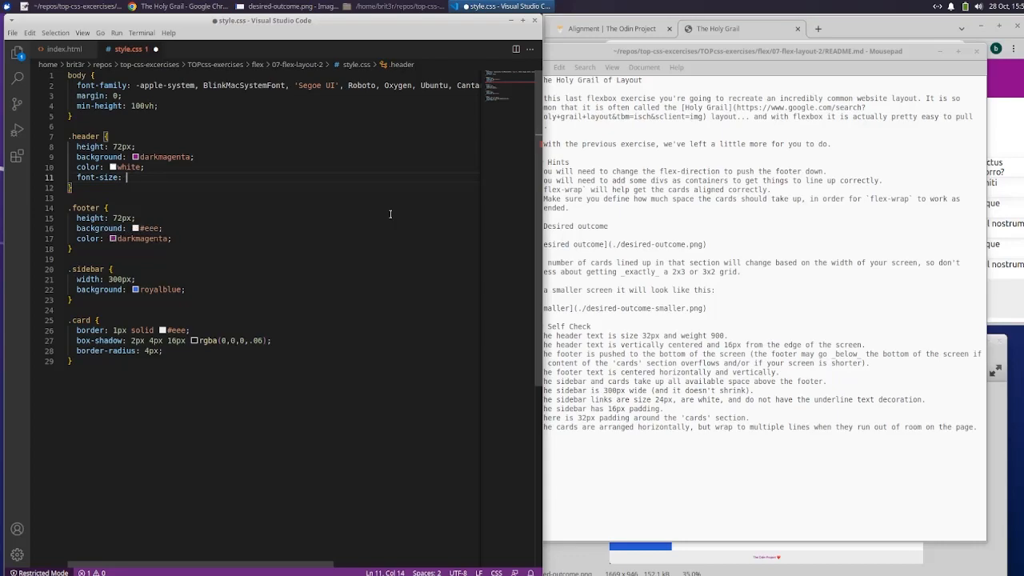
text(32px;)
text(font-weight:)
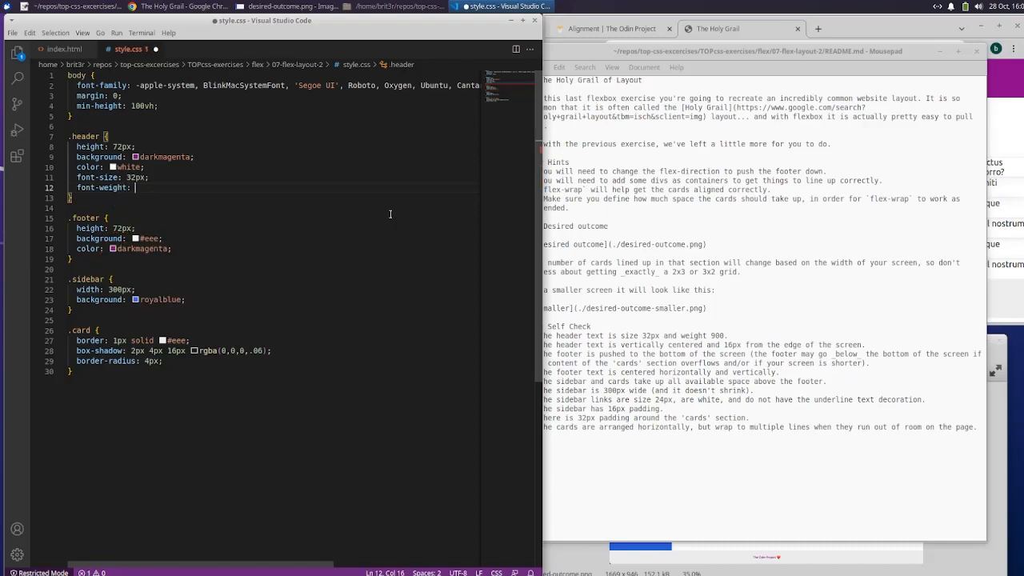
text(900;)
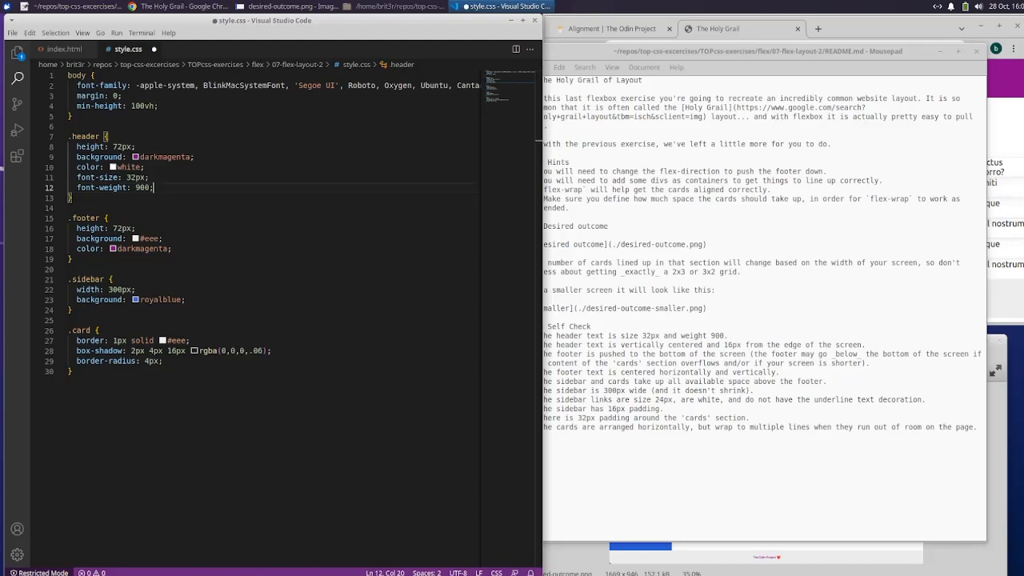
click(12, 32)
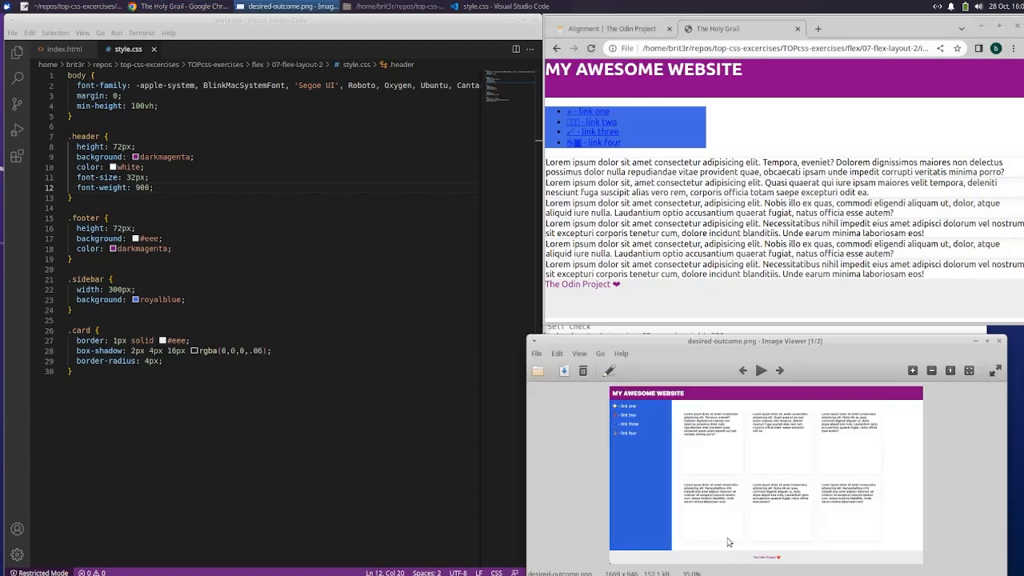
Step: Look at the Alignment lesson page, then bring up the README's header-centering self-check item
click(612, 29)
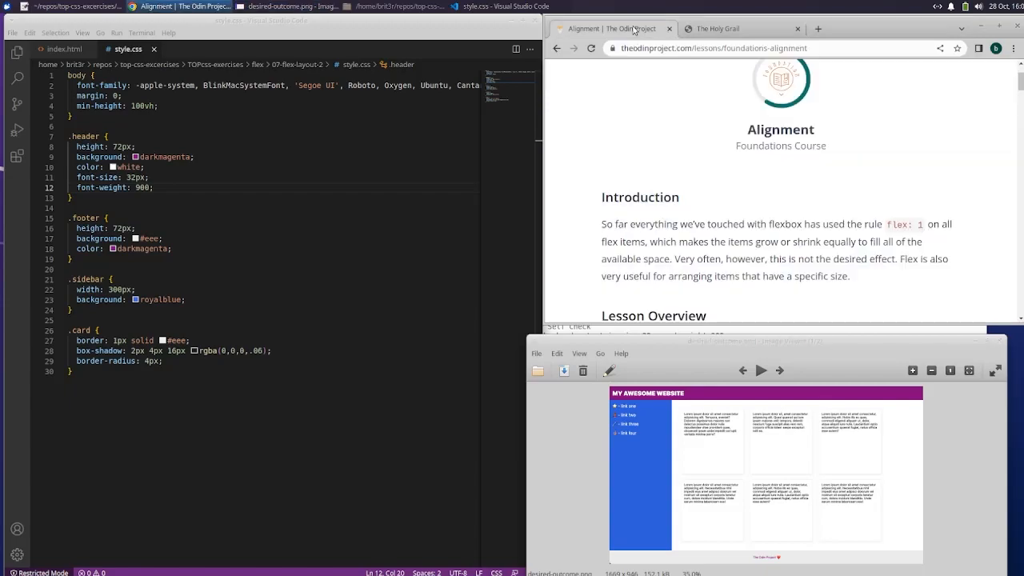
click(740, 29)
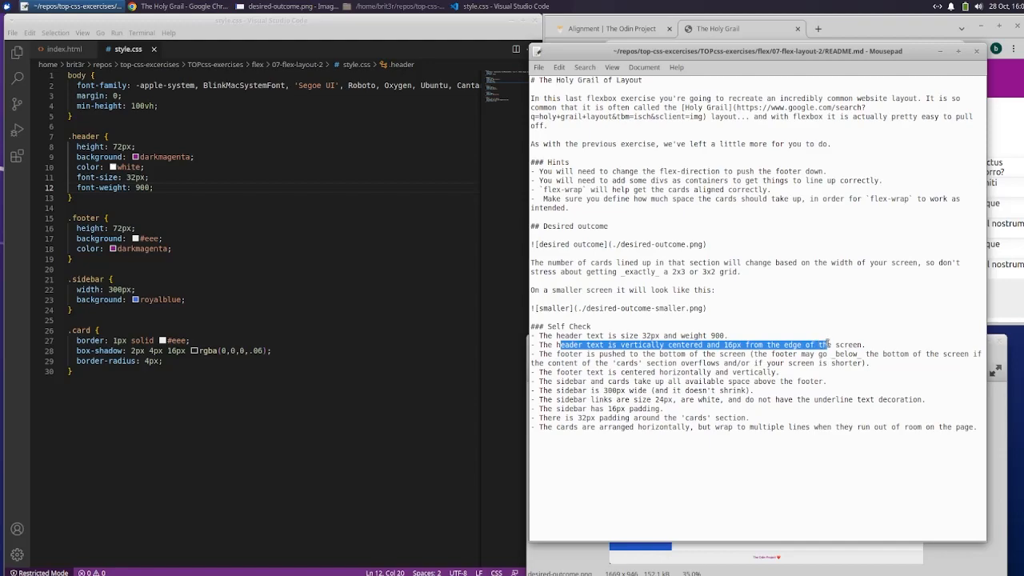
mouse_move(655, 327)
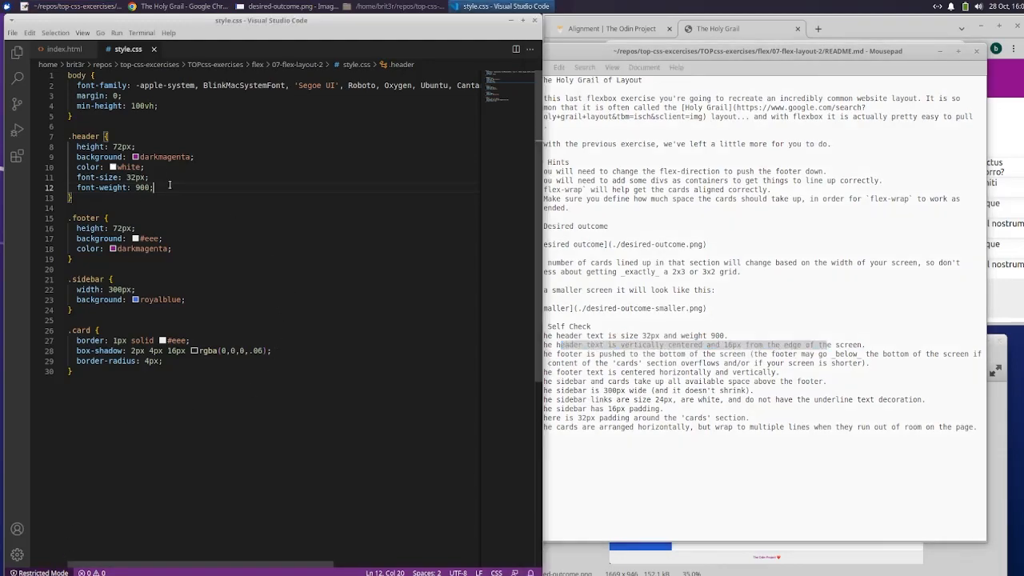
Step: Add display: flex and align-items: center to the .header rule
text(display: flex;)
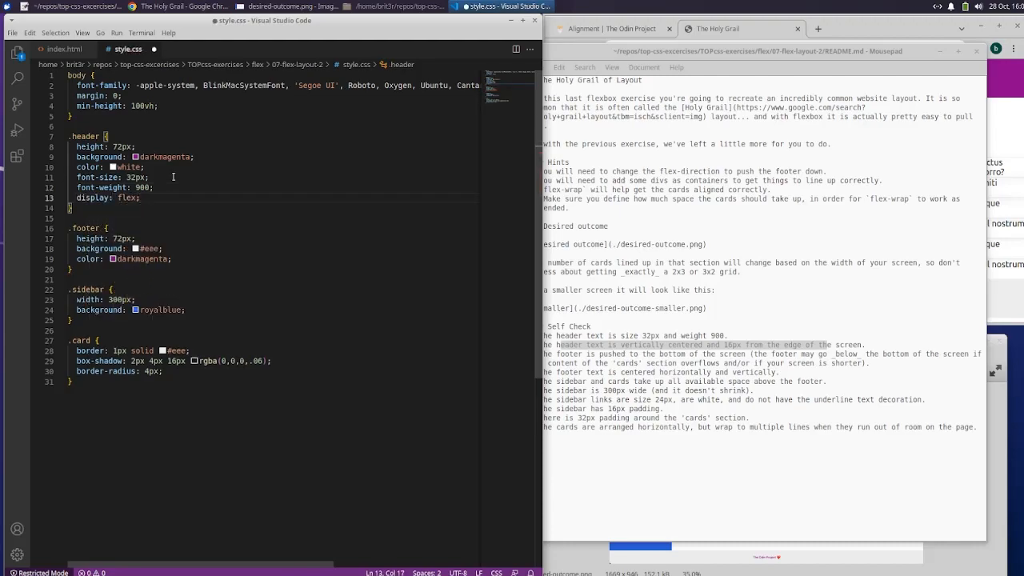
text(align-items: center;)
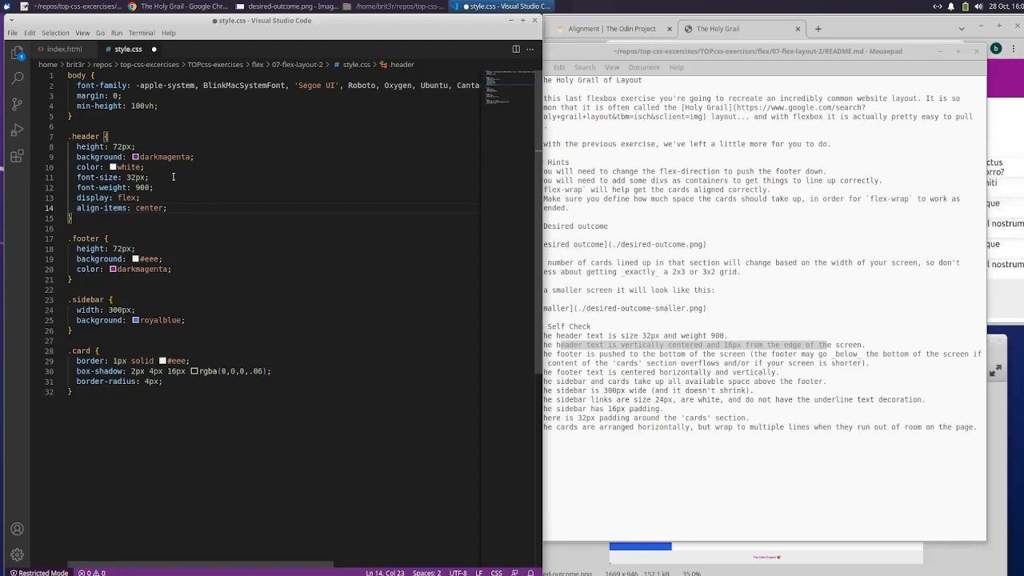
mouse_move(862, 20)
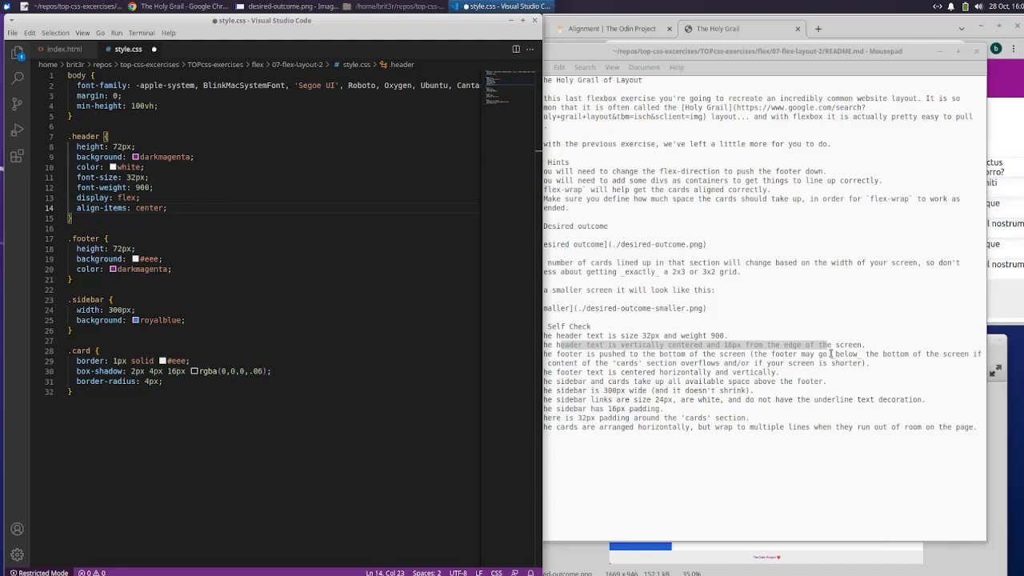
mouse_move(765, 353)
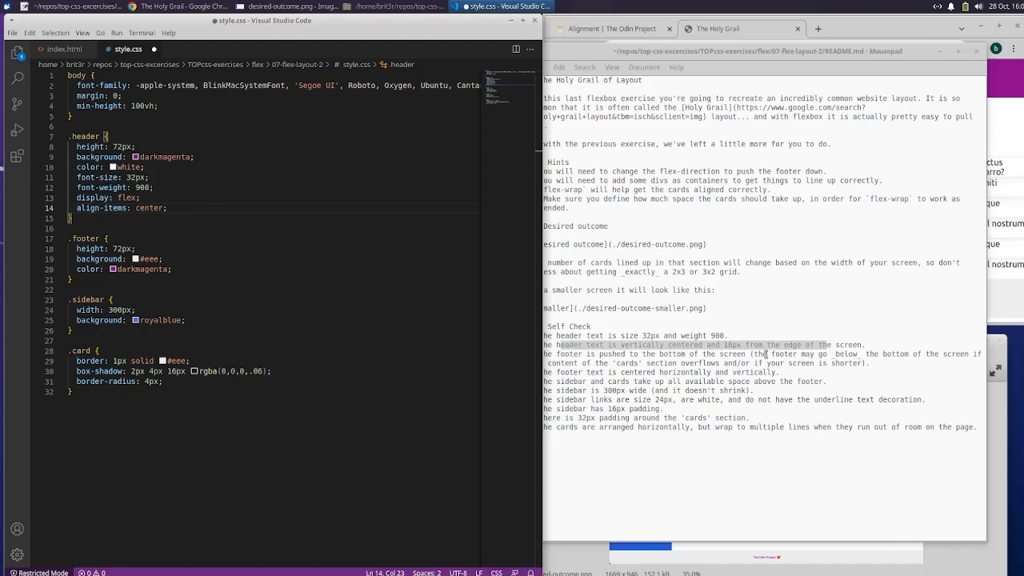
mouse_move(314, 218)
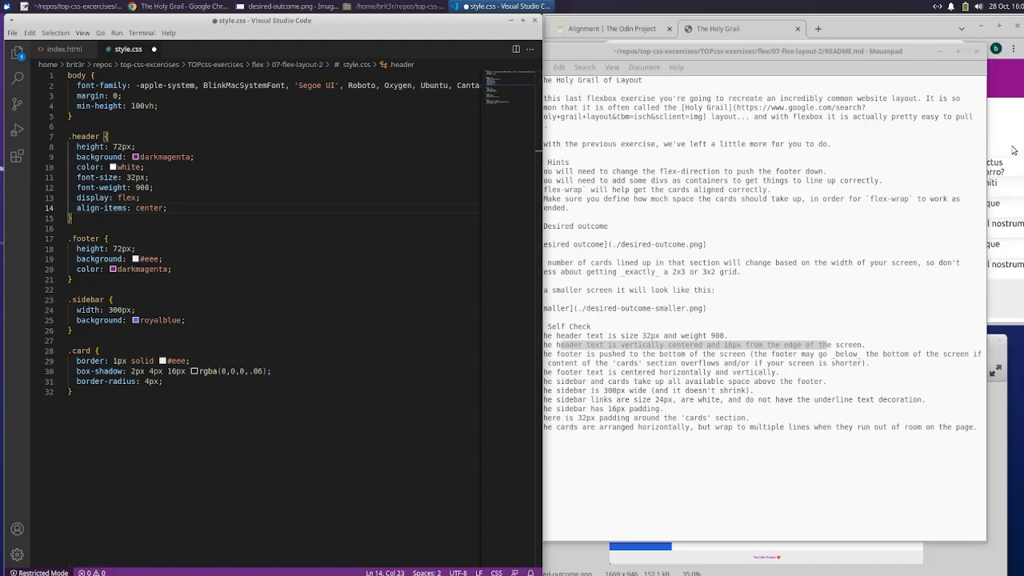
text(pa)
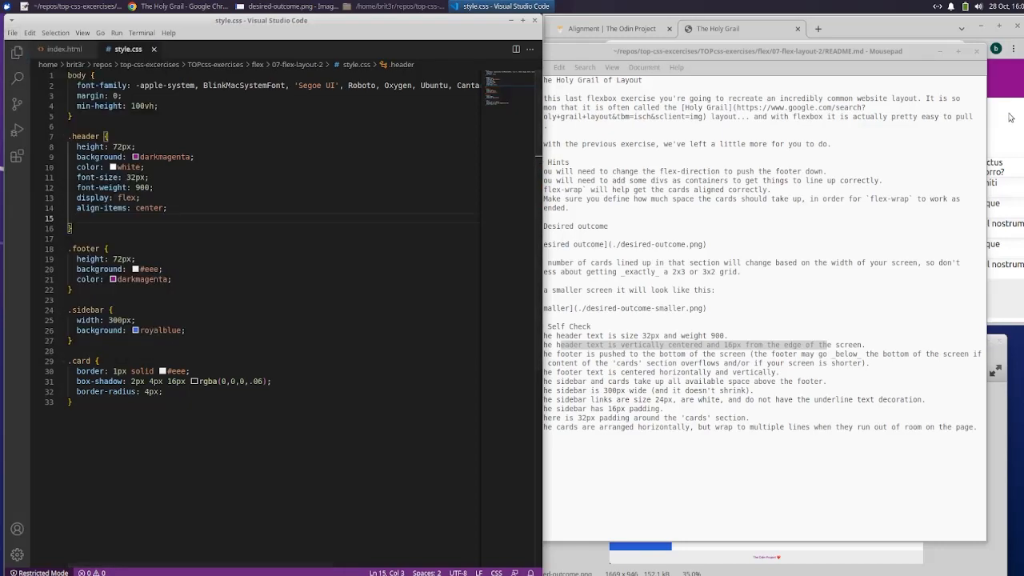
Step: Set the .header padding to 0 16px in style.css
click(592, 48)
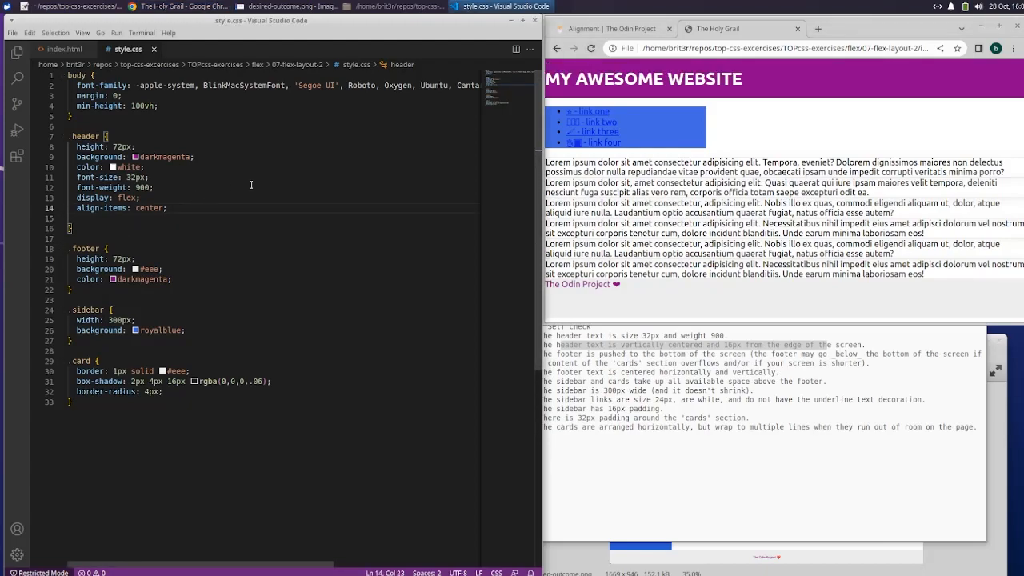
text(padding:)
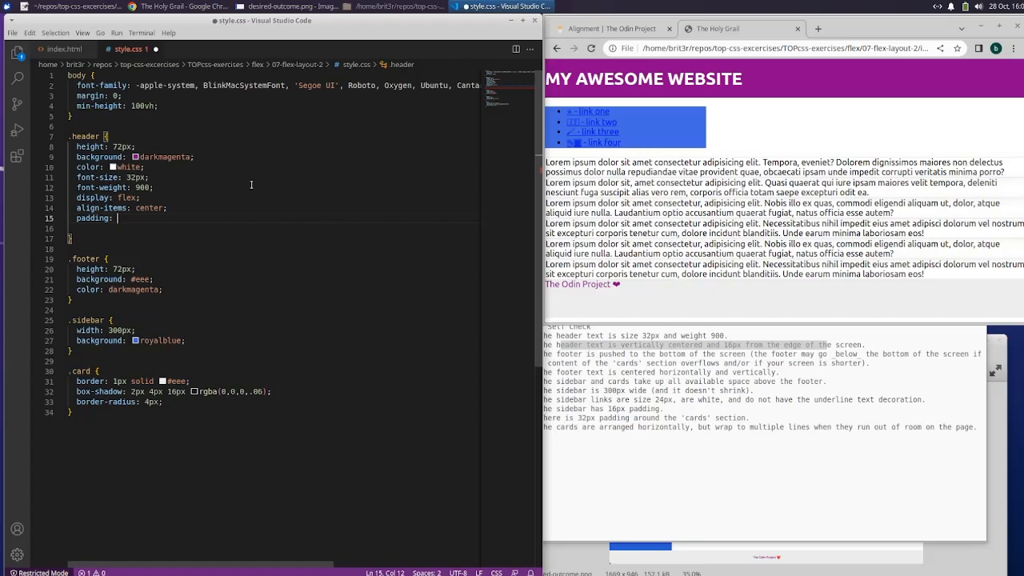
text(16)
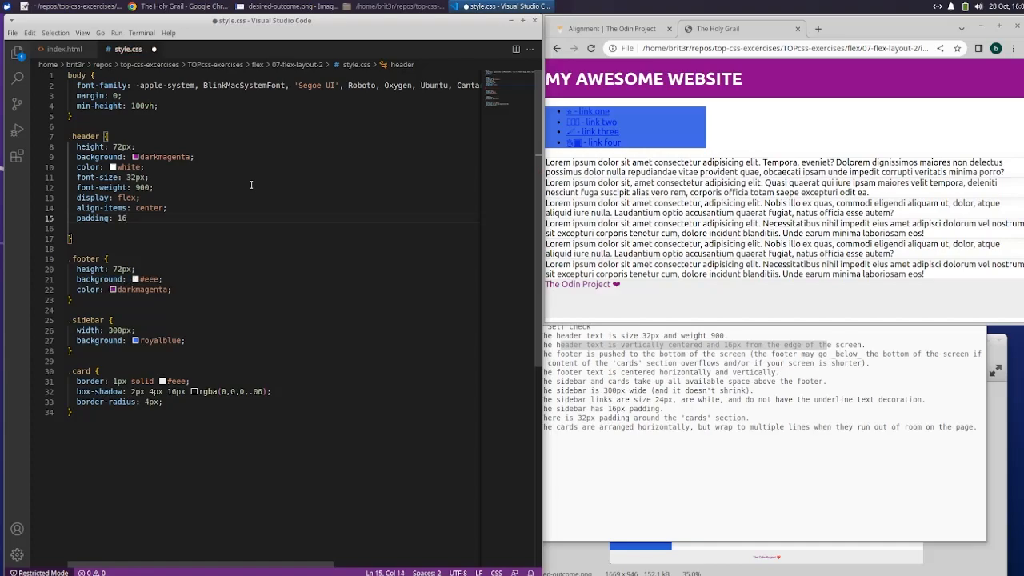
text(px;)
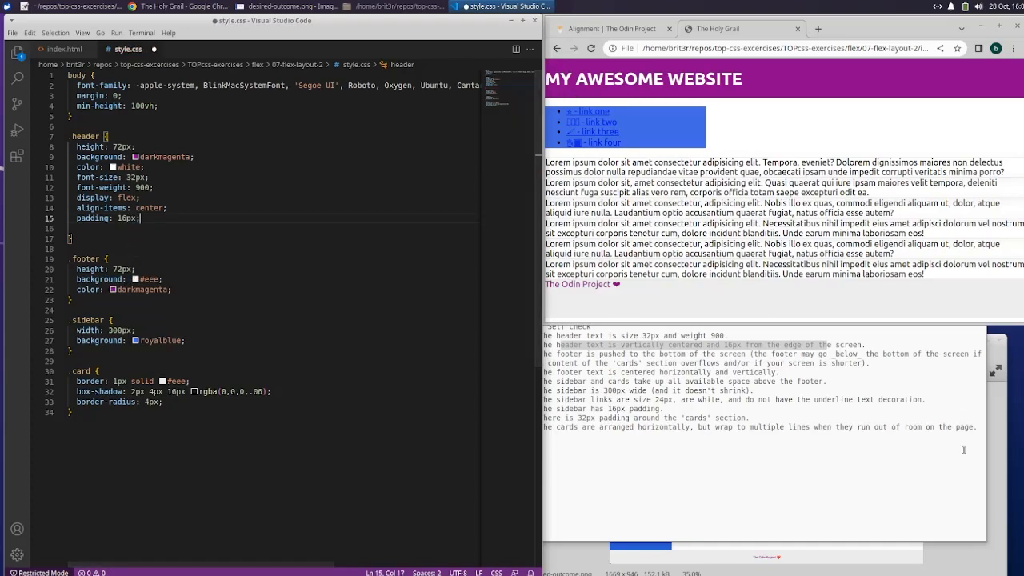
Step: Save the stylesheet and reload the page to see the inset header title
click(592, 48)
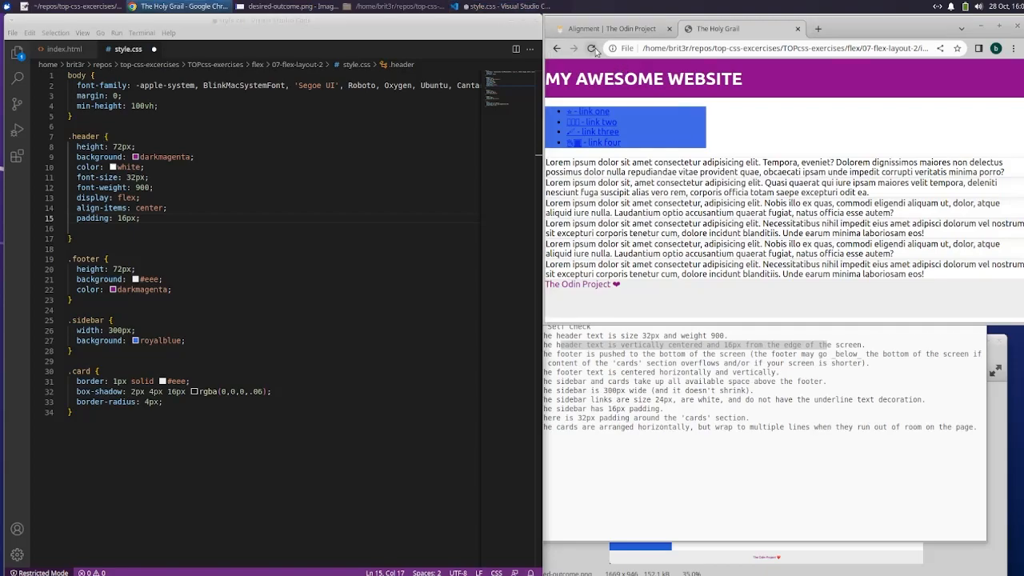
click(12, 32)
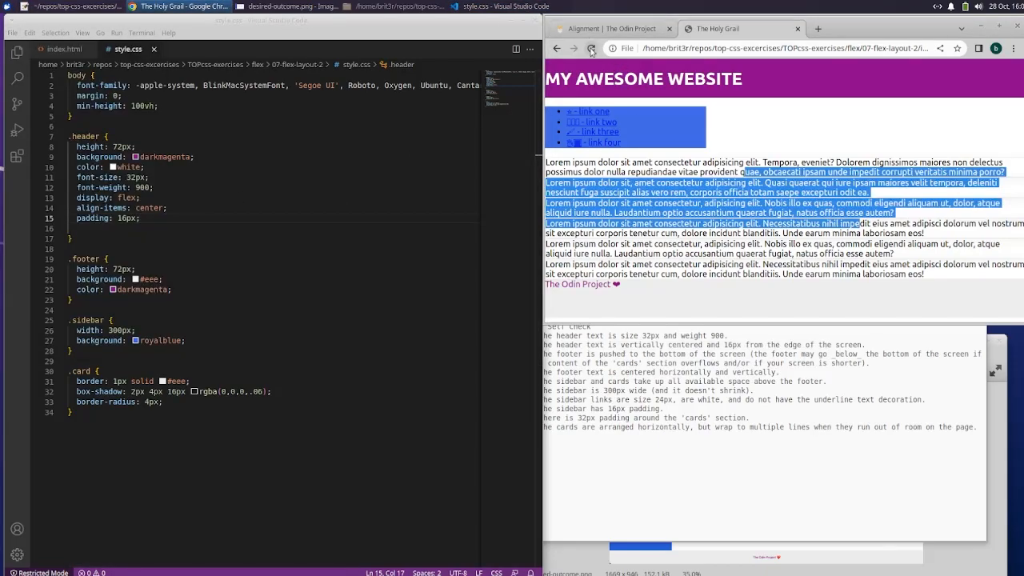
click(590, 48)
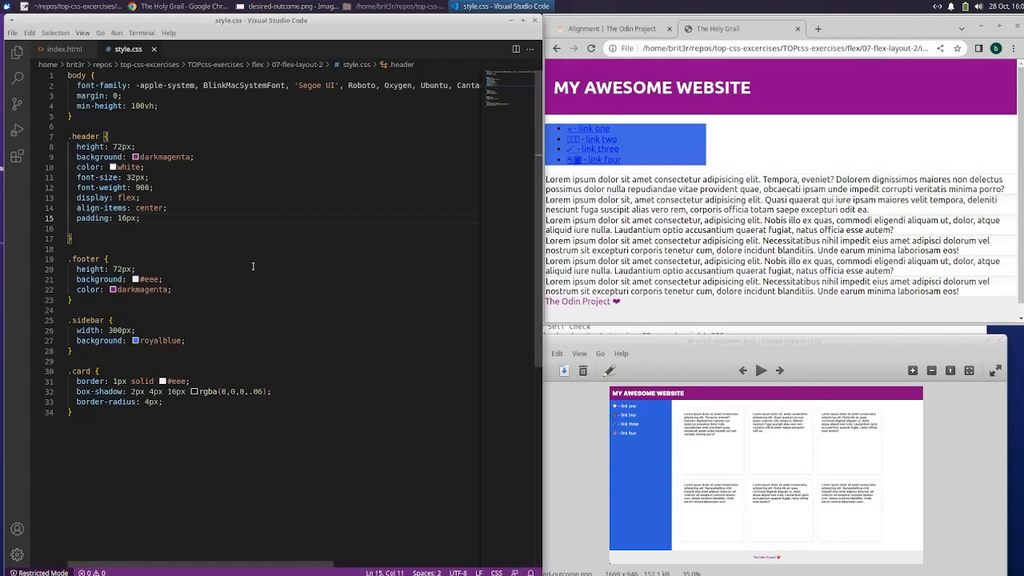
click(12, 33)
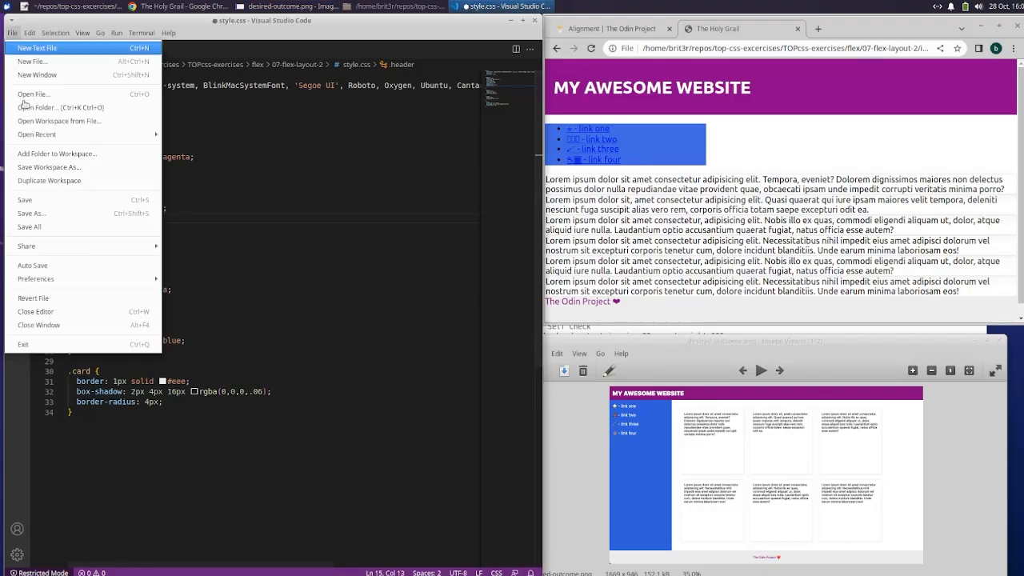
click(36, 48)
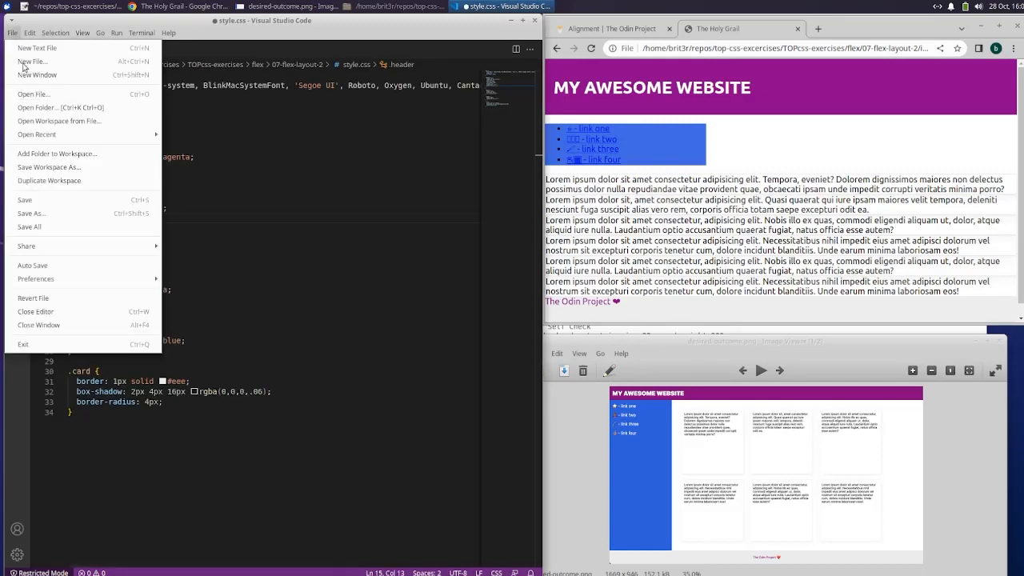
key(Escape)
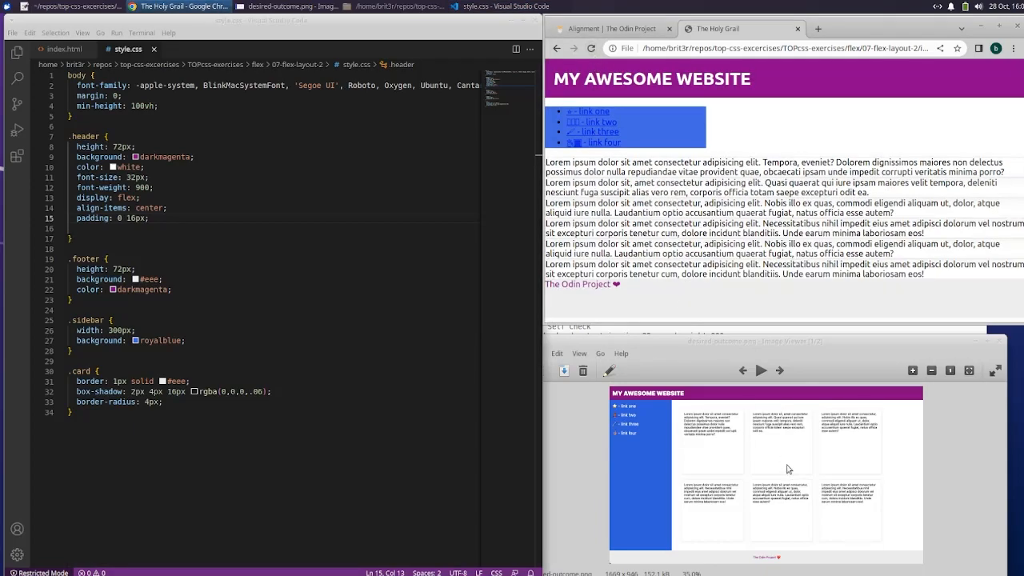
mouse_move(670, 340)
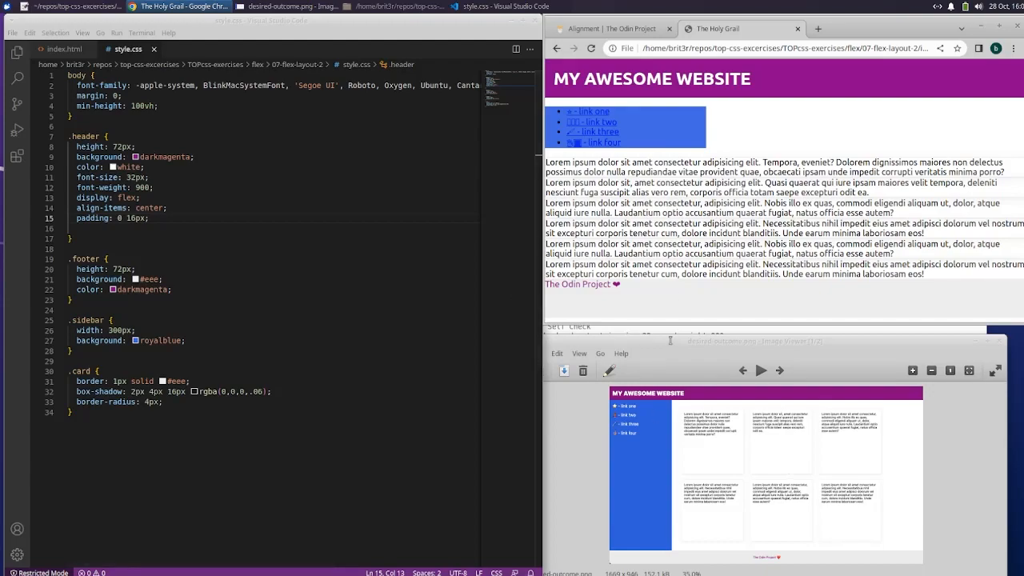
mouse_move(784, 480)
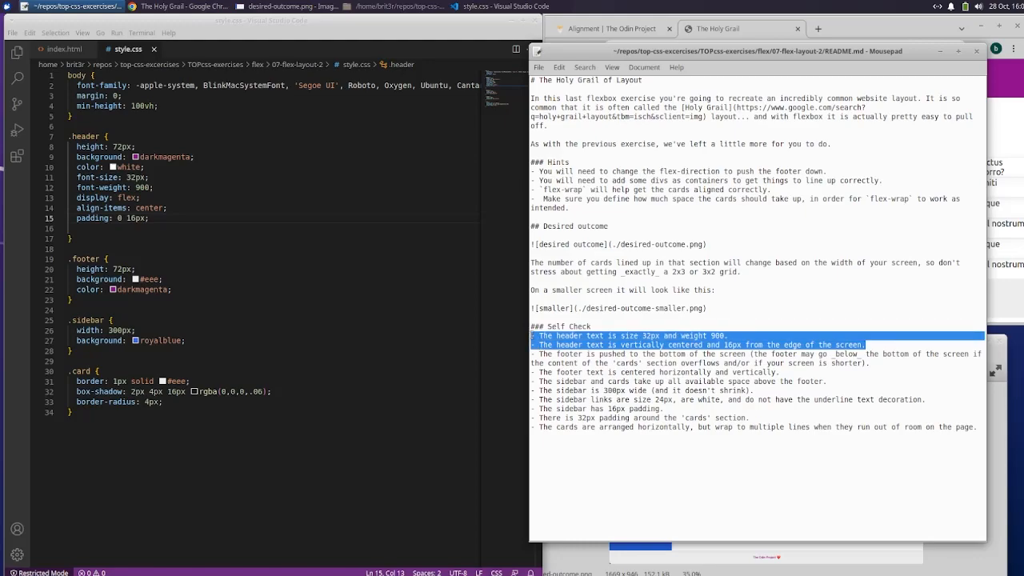
Step: Browse Mousepad's Search, Edit, View and Document menus beside the Self Check list
click(584, 66)
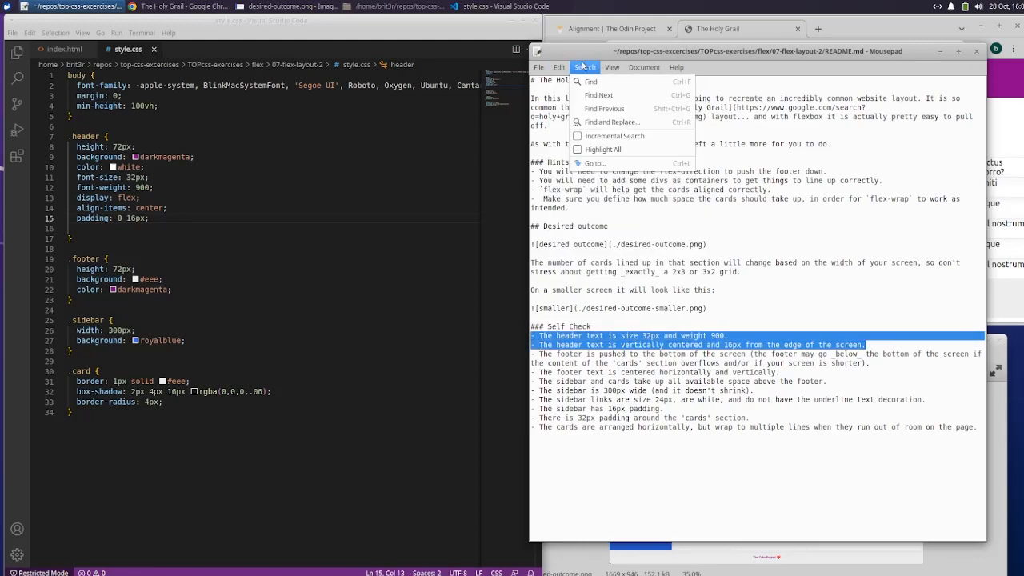
click(559, 67)
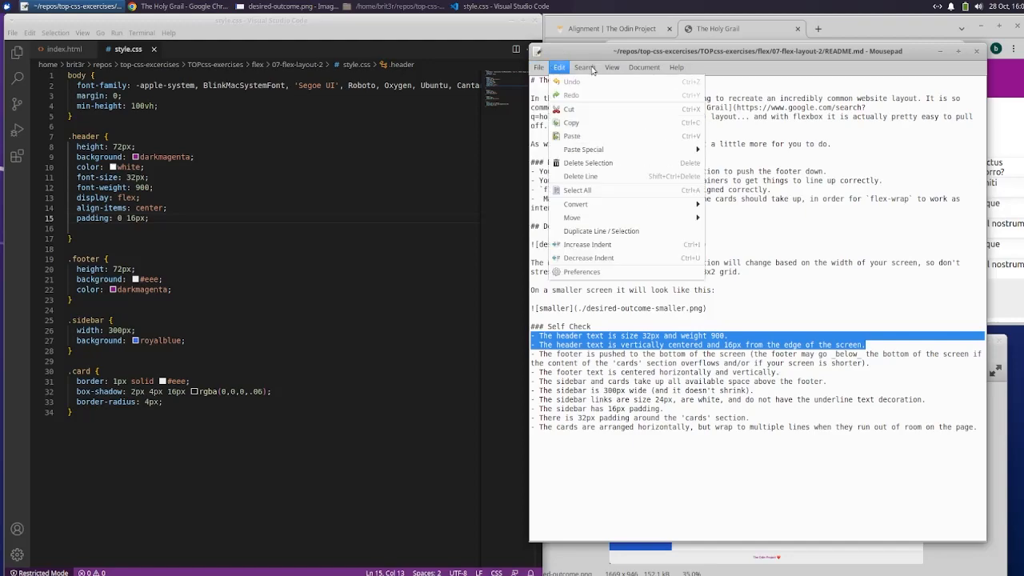
click(676, 67)
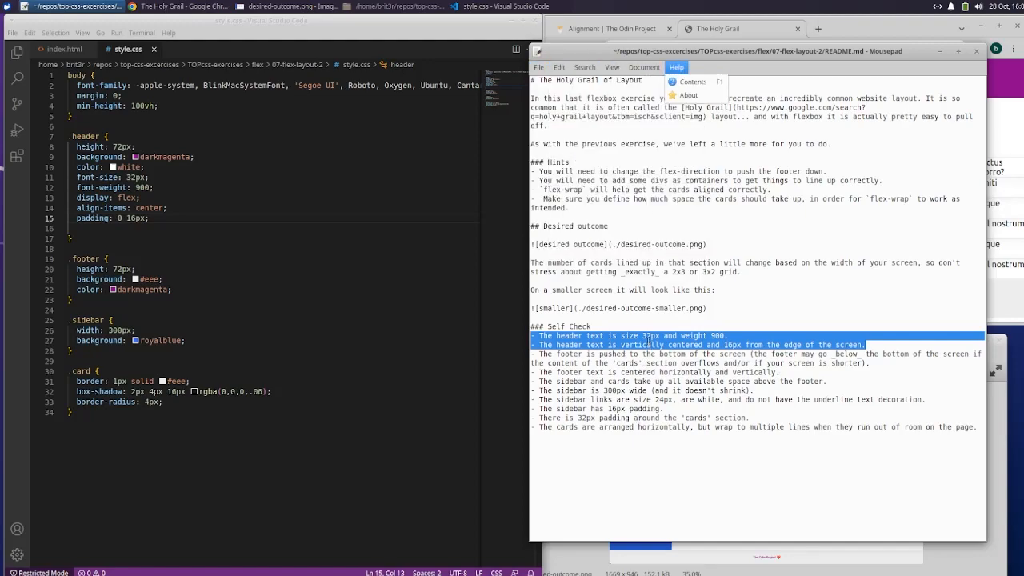
right_click(695, 352)
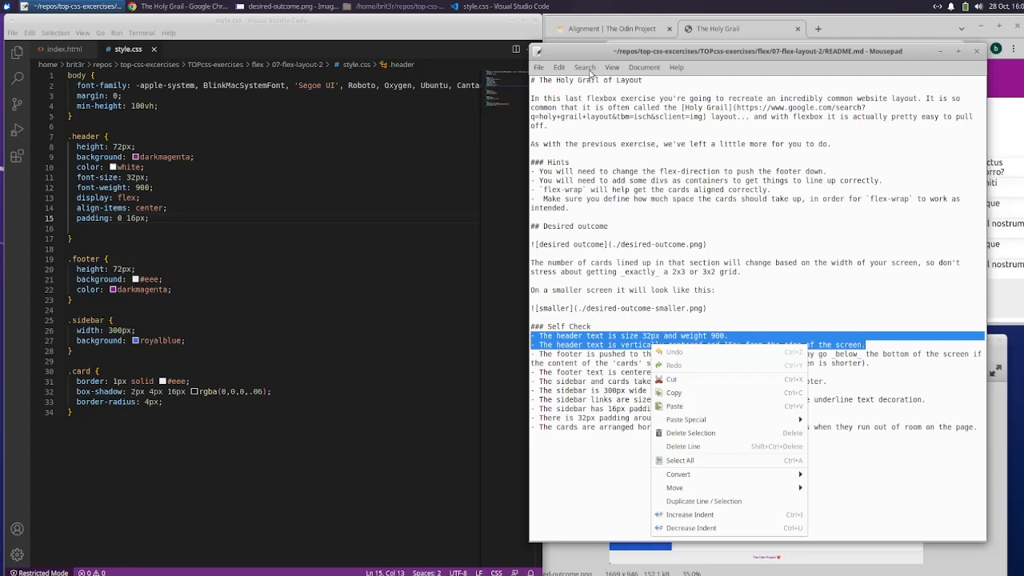
click(676, 67)
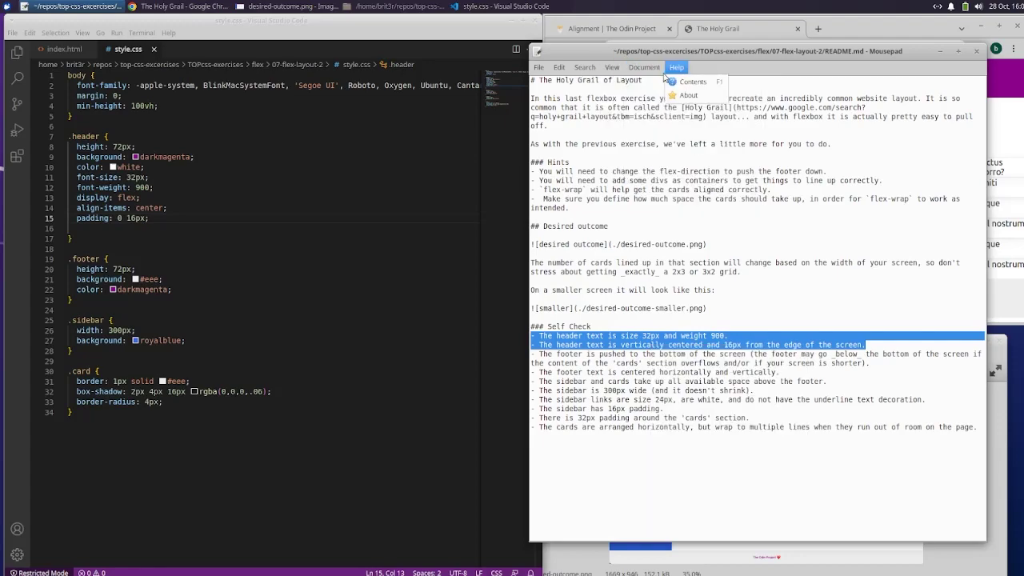
click(612, 67)
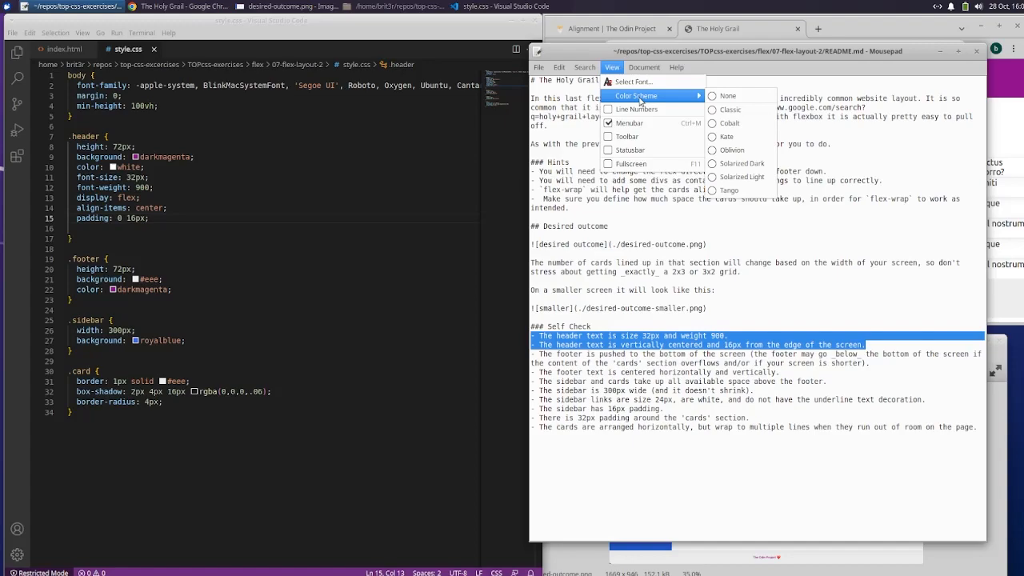
click(644, 67)
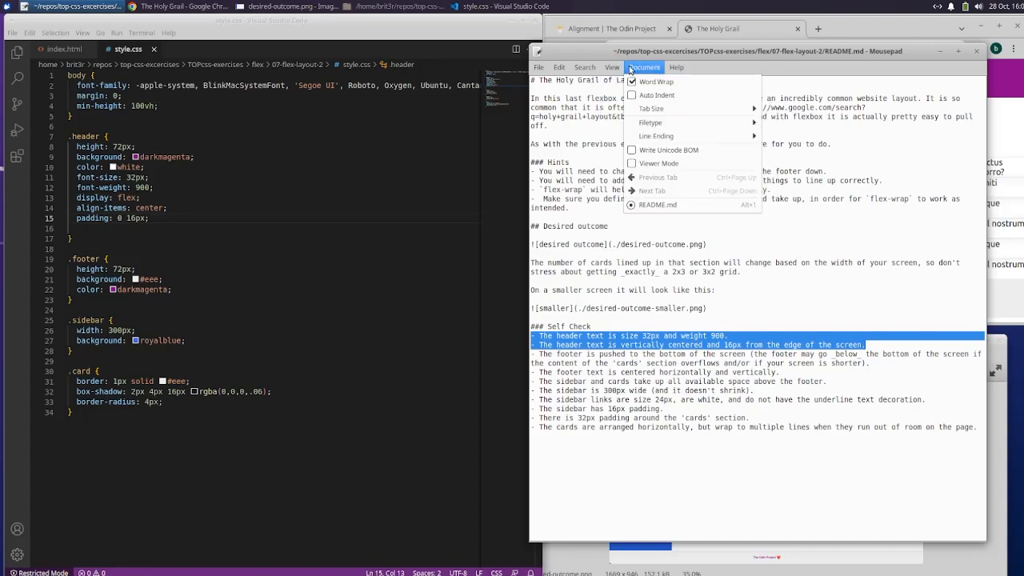
click(583, 66)
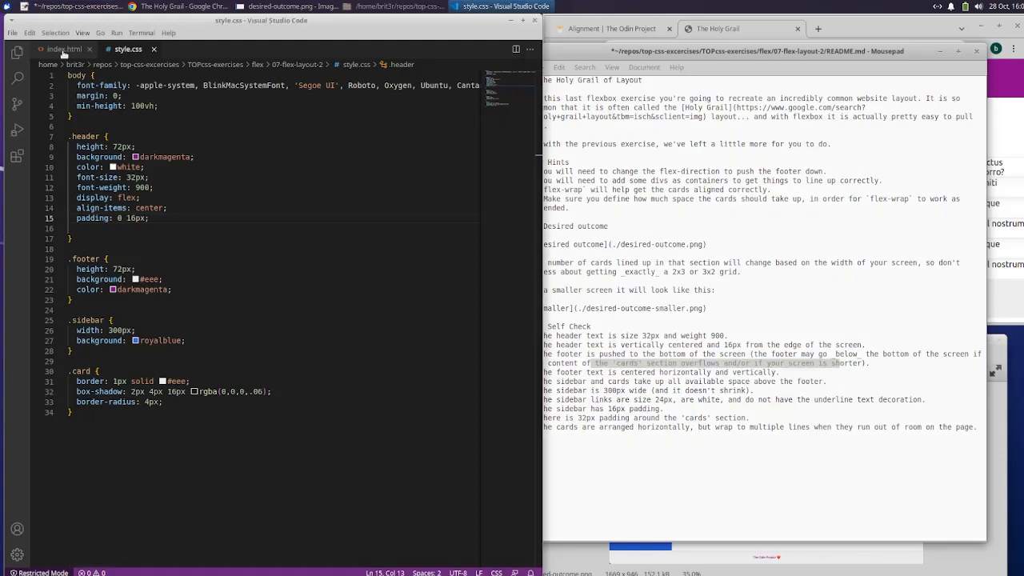
Step: Insert <div class="container"> above the first card in index.html
click(60, 49)
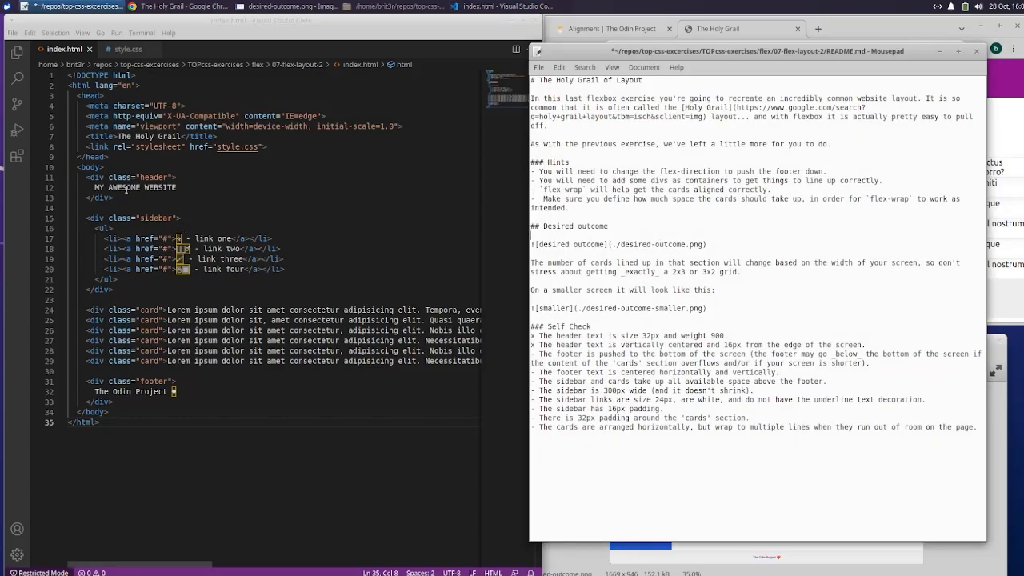
mouse_move(127, 188)
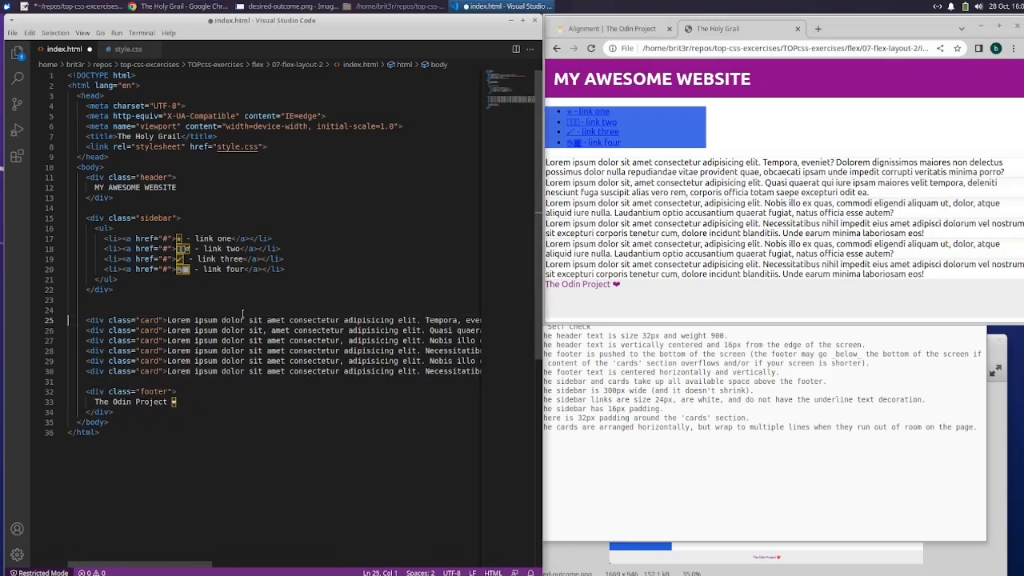
click(88, 299)
text(<div)
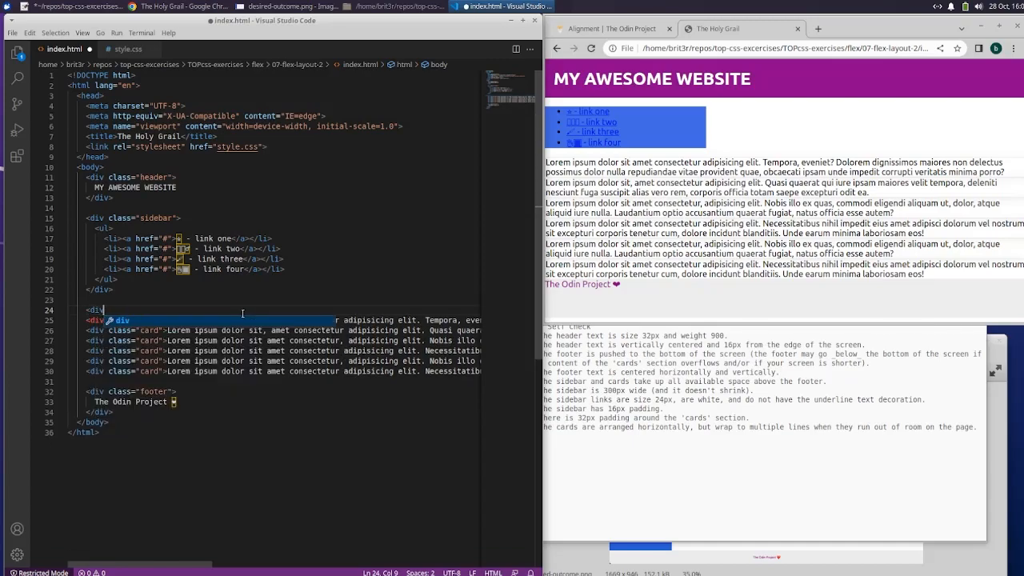
text(class="contain)
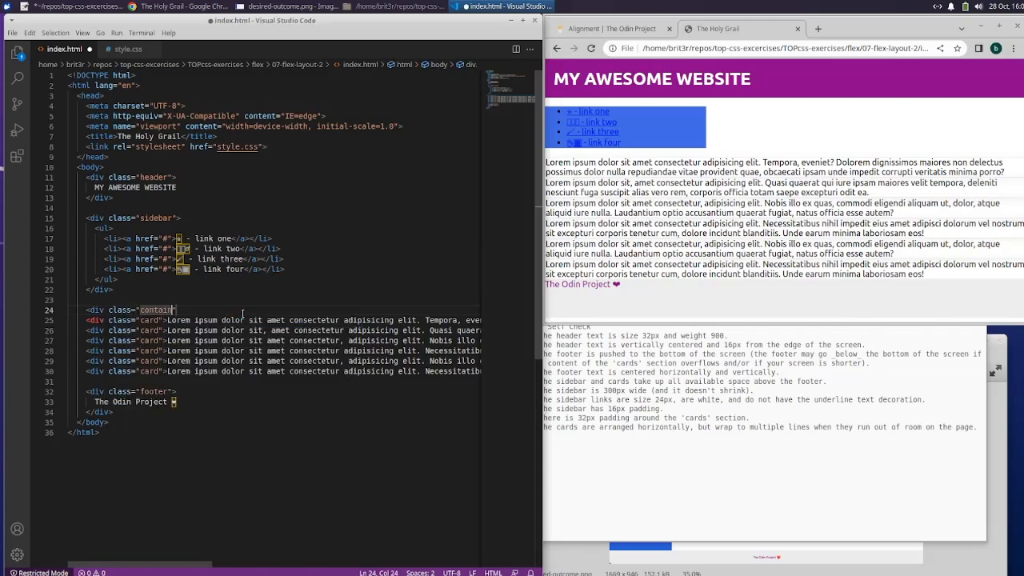
text(er"></div>)
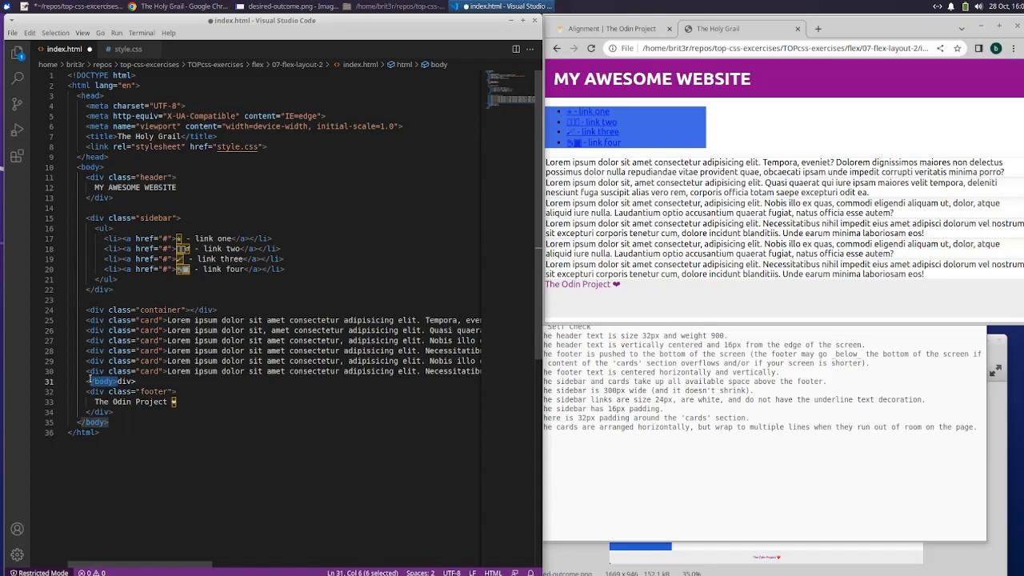
Step: Move the closing </div> below the six cards and save index.html
click(116, 380)
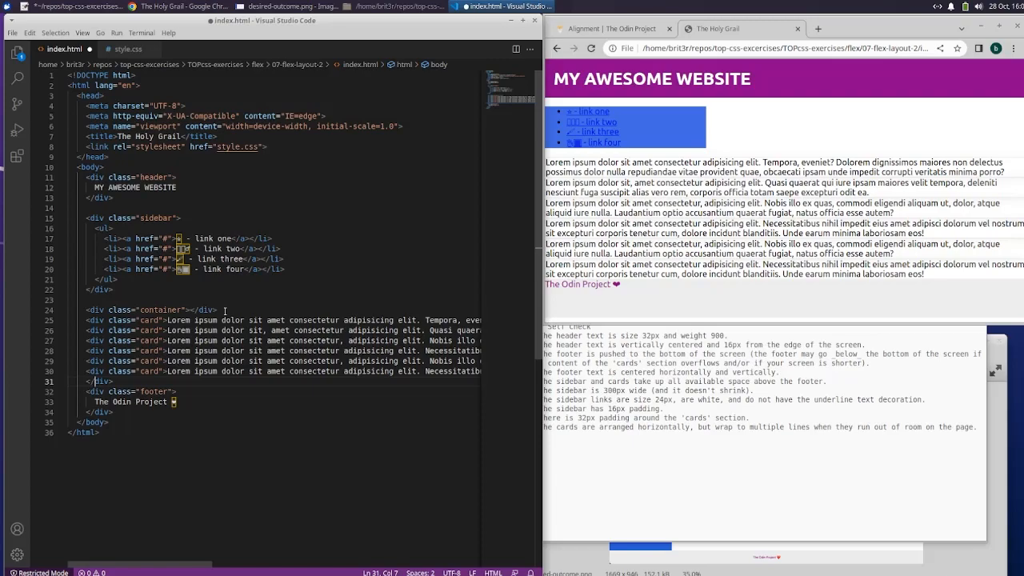
click(228, 309)
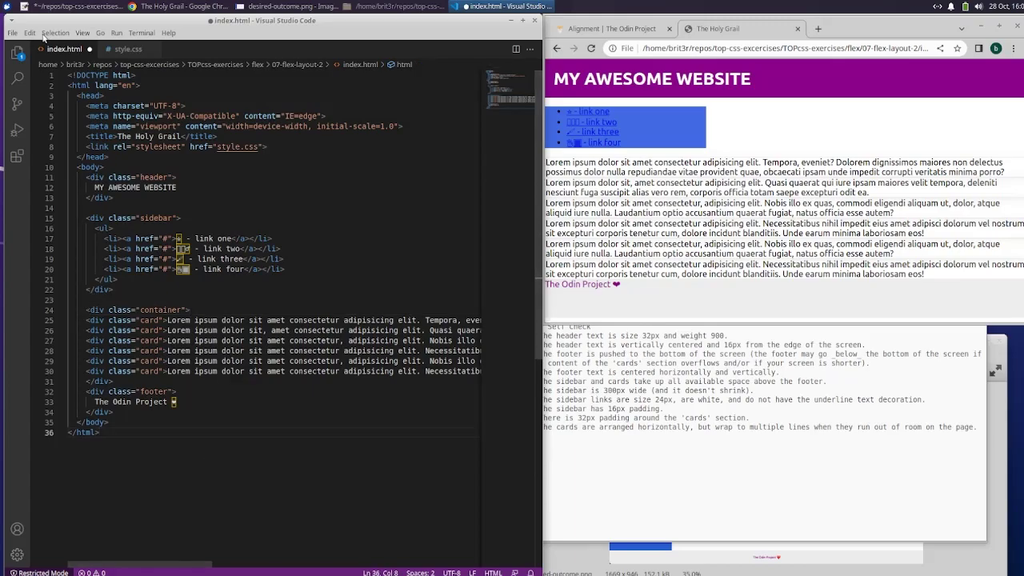
click(12, 32)
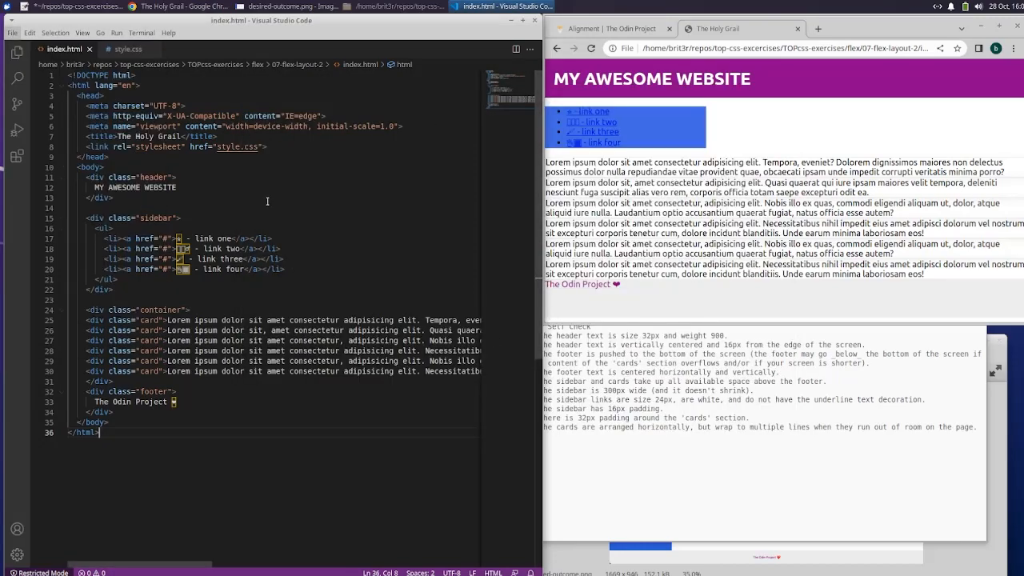
click(11, 33)
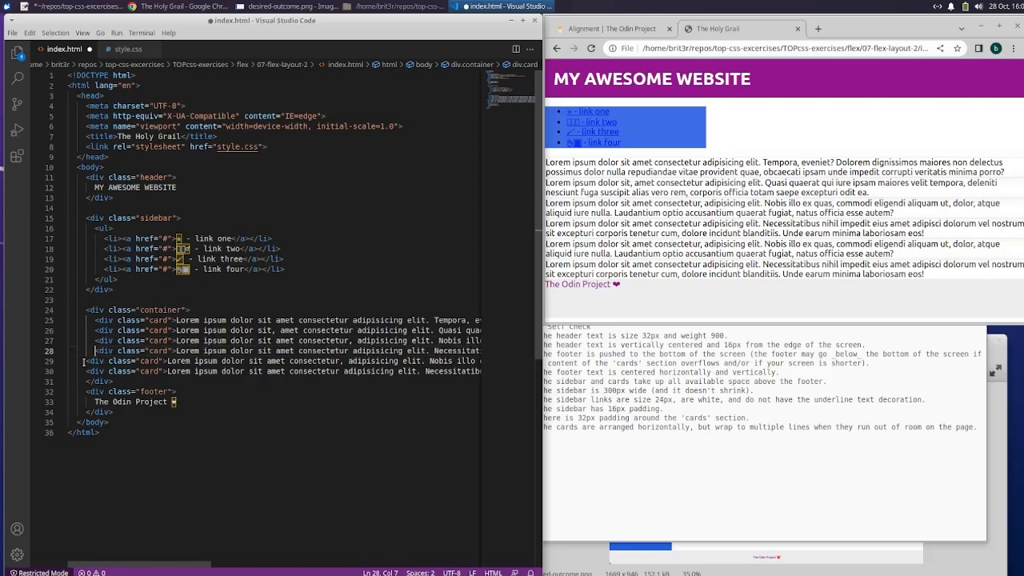
click(96, 371)
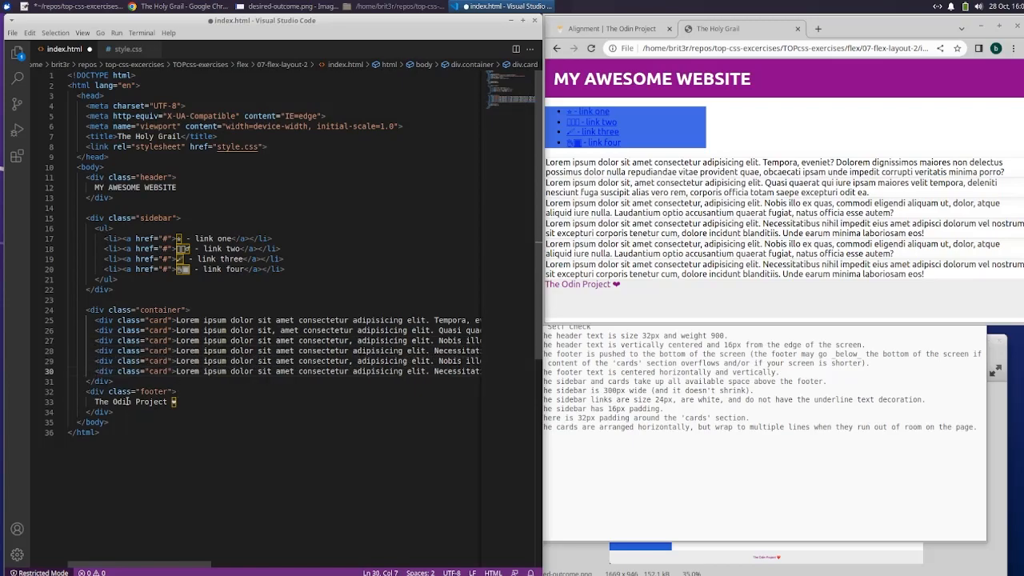
key(enter)
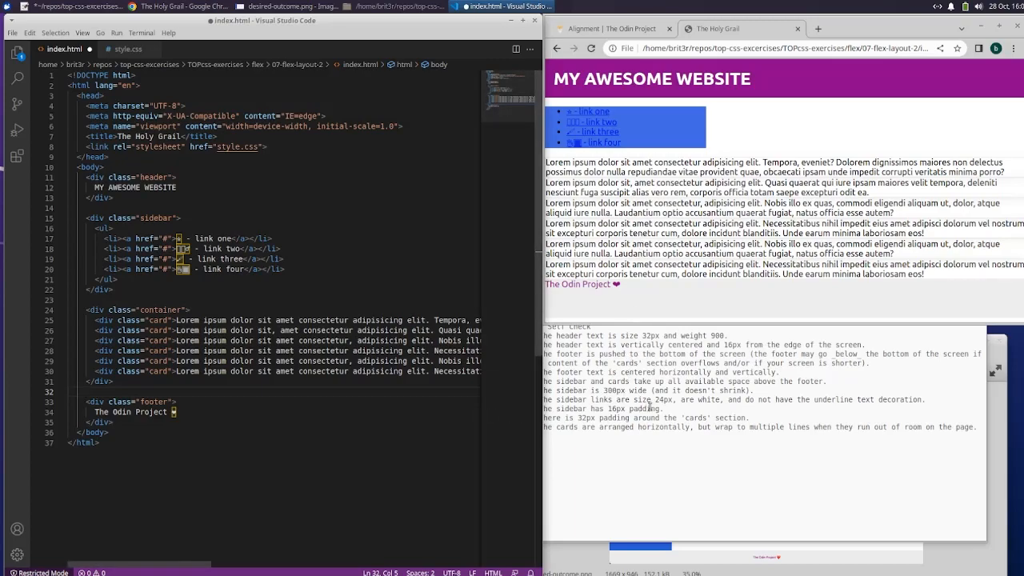
mouse_move(632, 434)
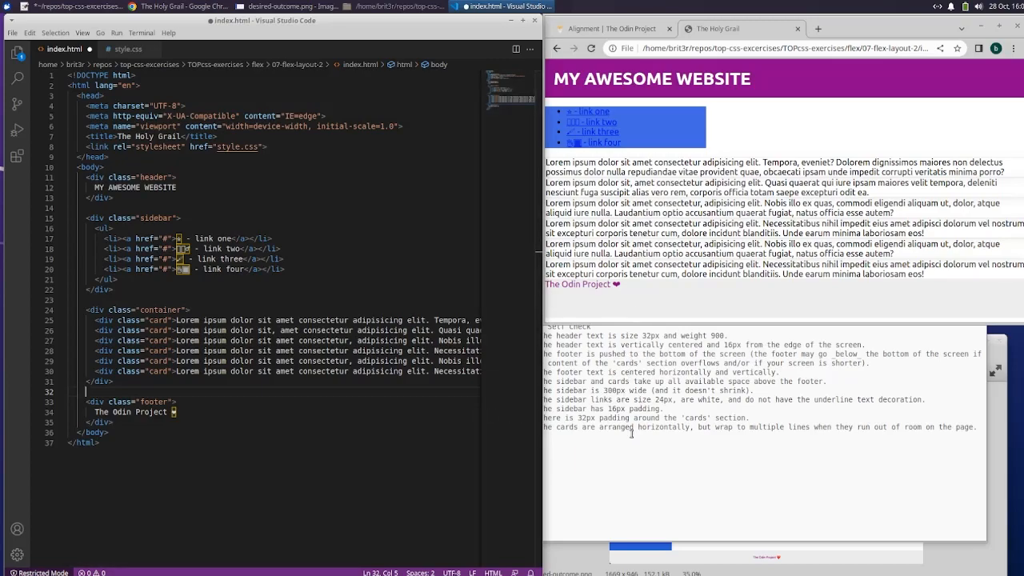
mouse_move(614, 429)
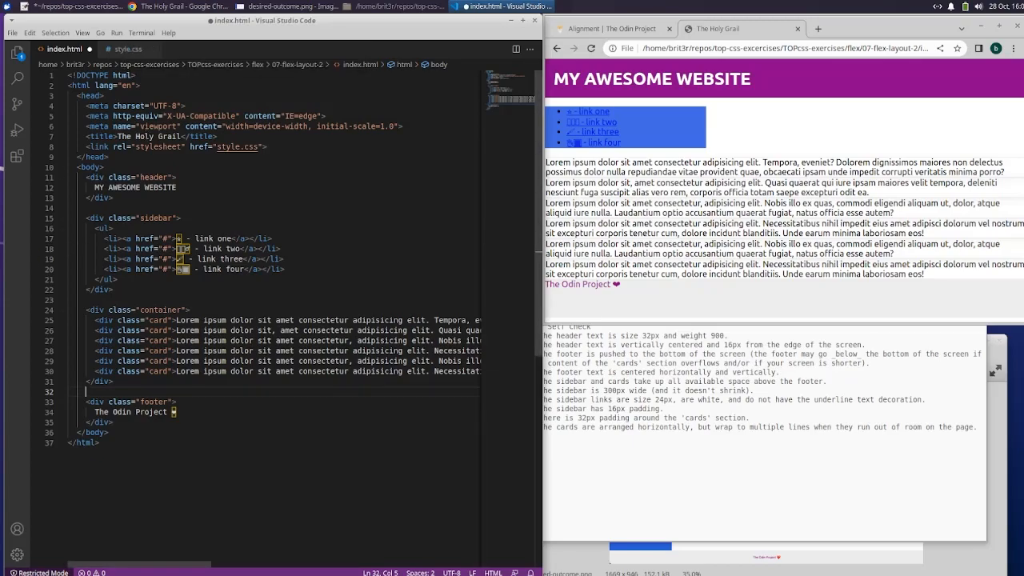
Step: Give .footer display: flex, align-items: center and justify-content: center, then save
click(128, 49)
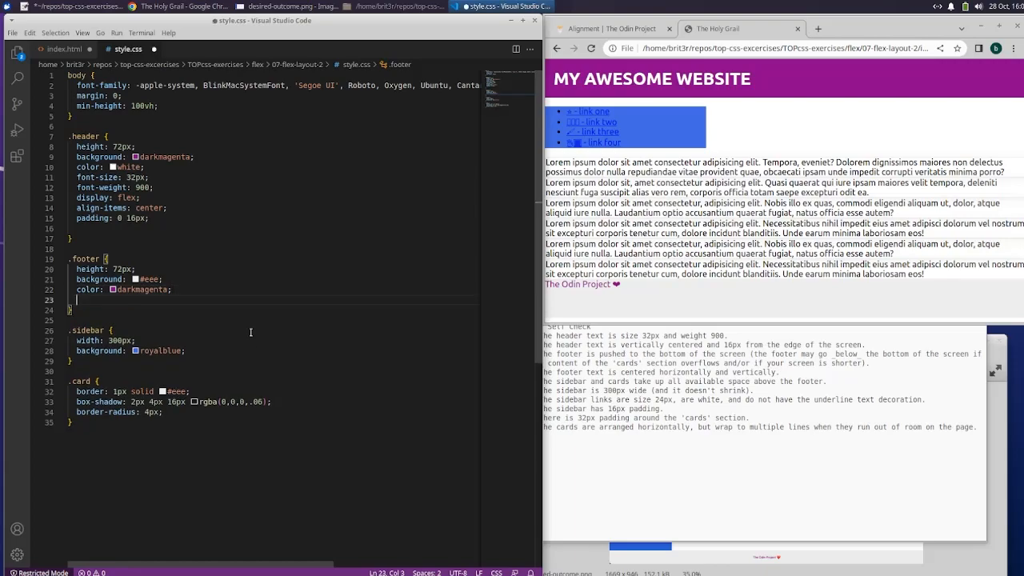
text(display: flex;)
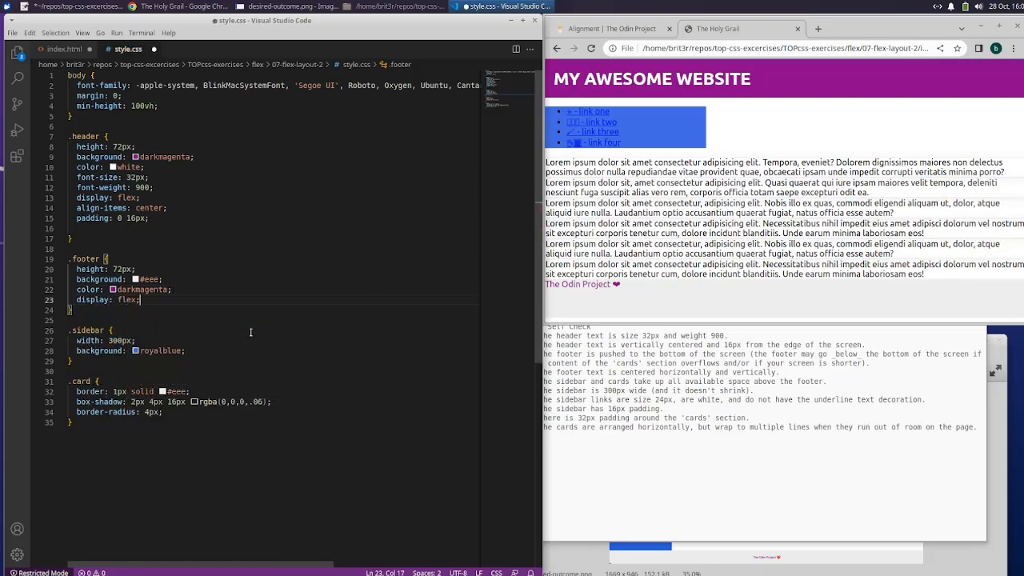
text(align-items: cente)
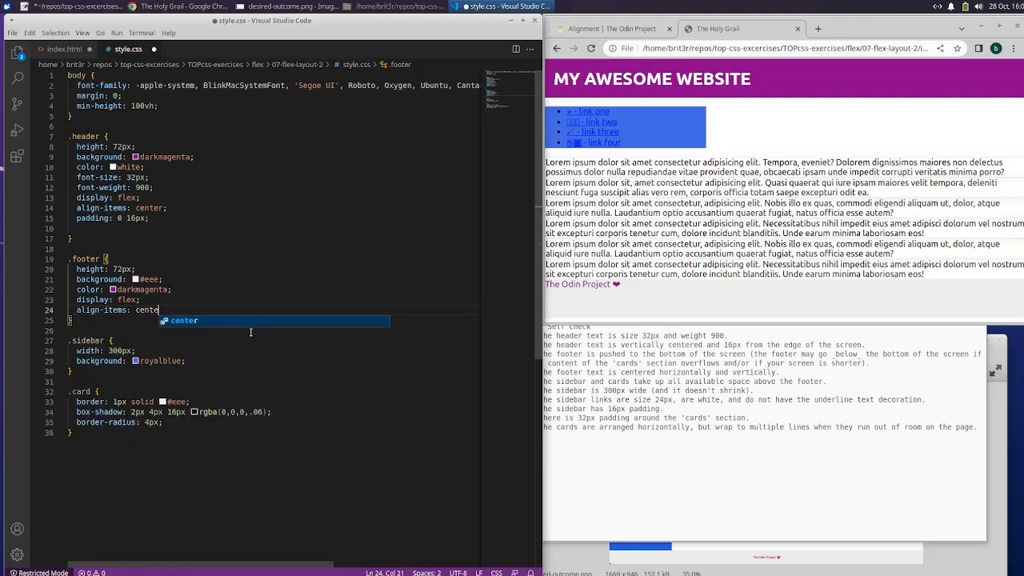
text(justify-content: center;)
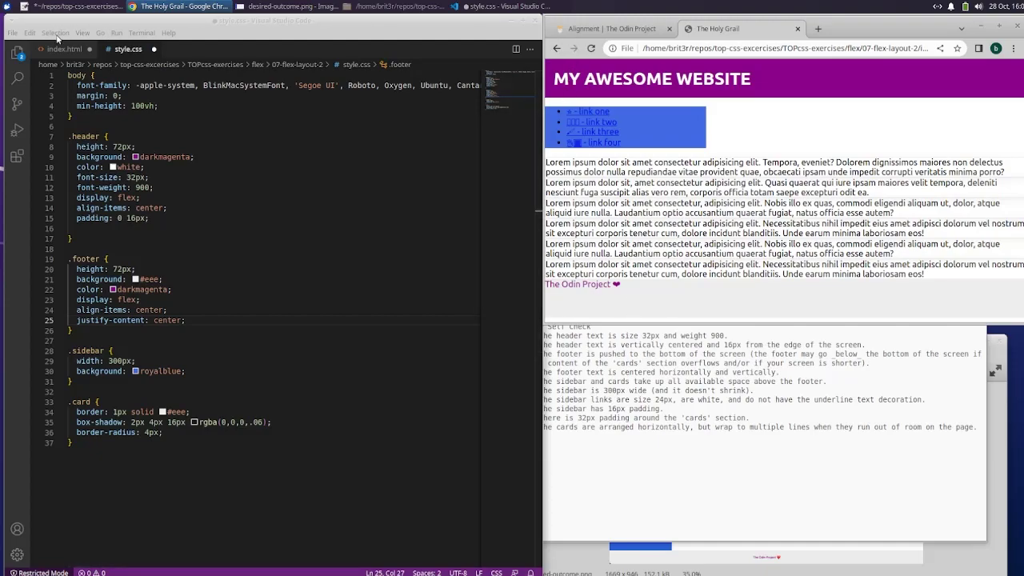
click(12, 32)
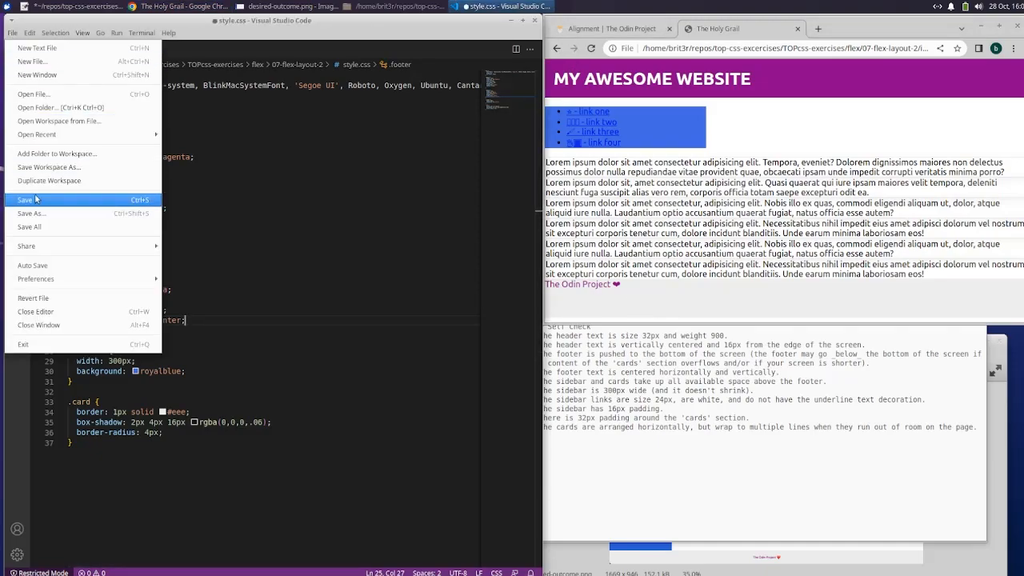
click(25, 200)
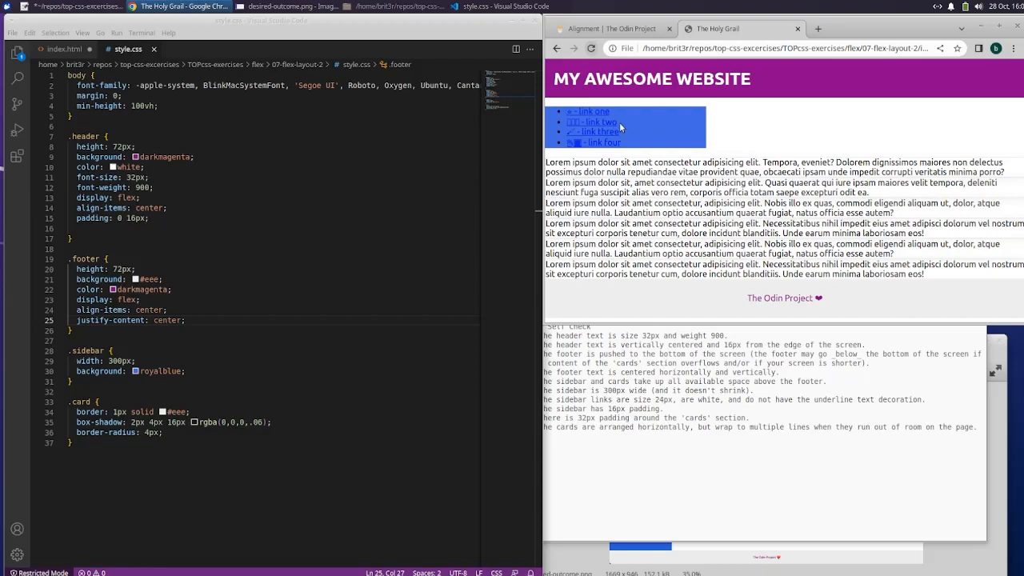
mouse_move(895, 322)
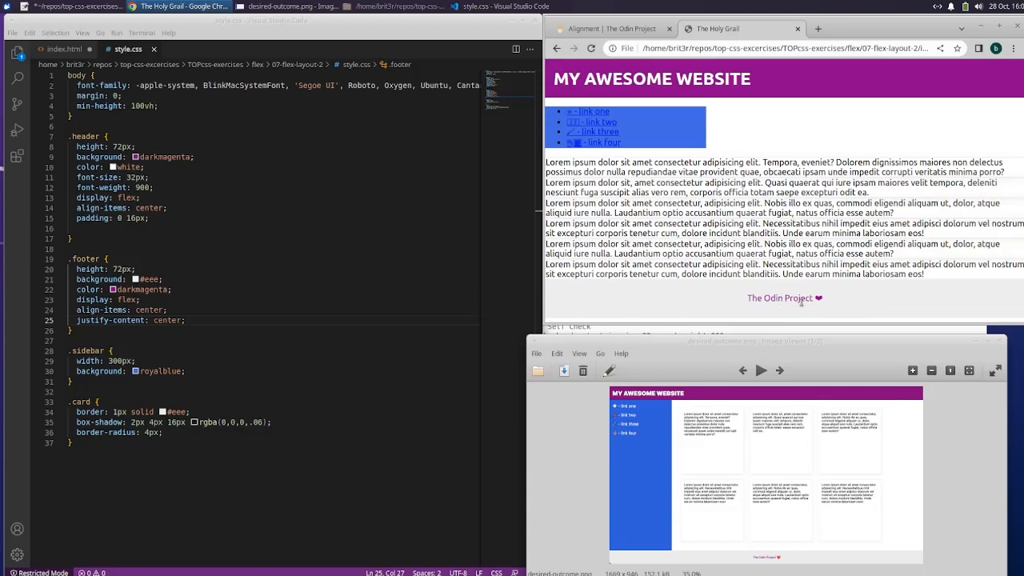
mouse_move(792, 314)
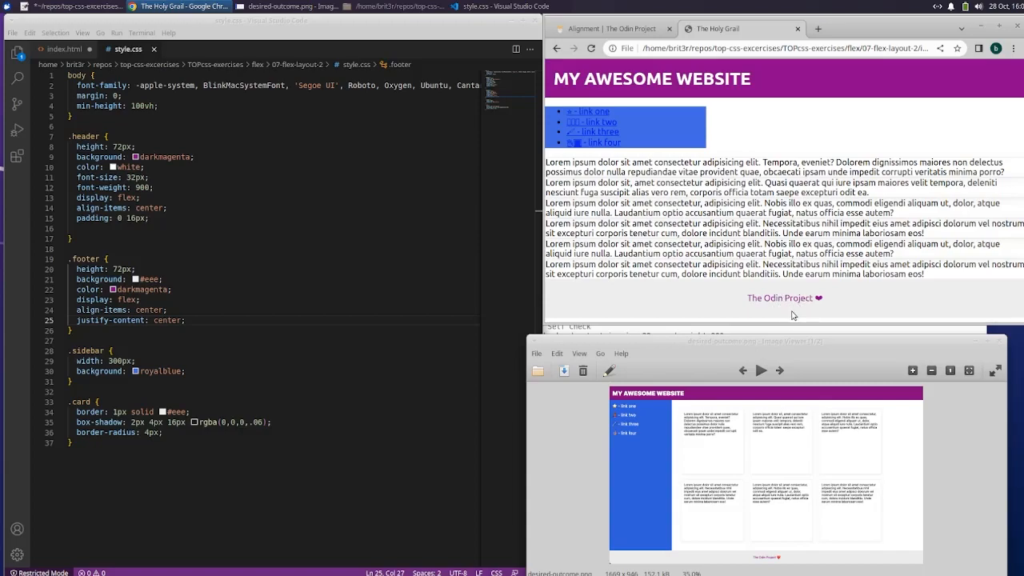
mouse_move(711, 294)
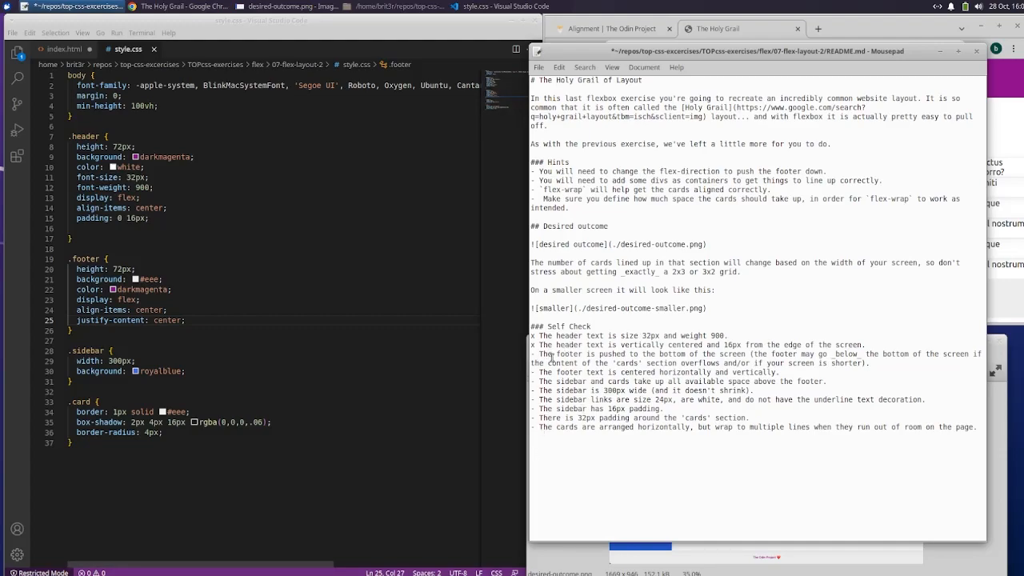
mouse_move(590, 393)
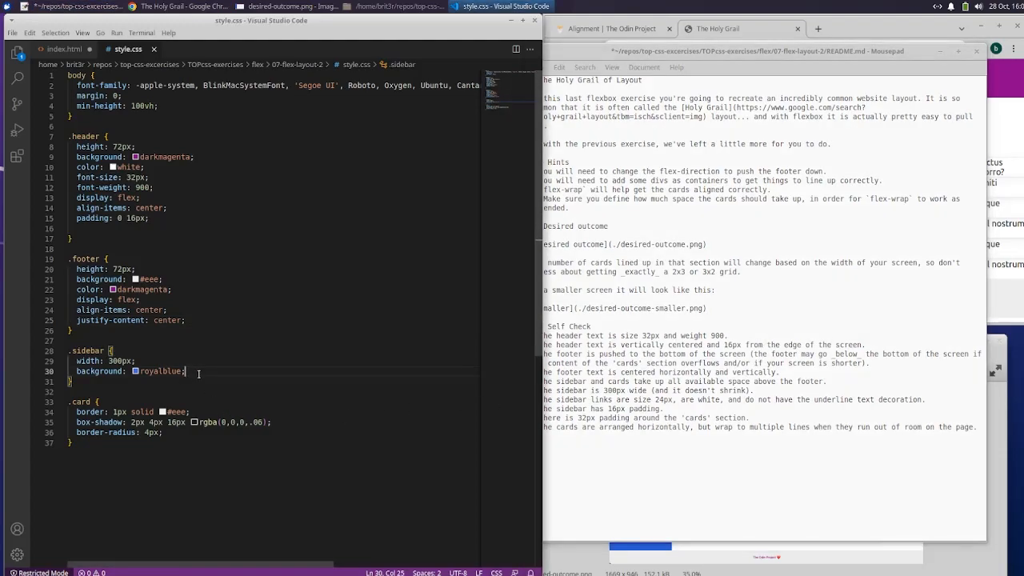
mouse_move(220, 378)
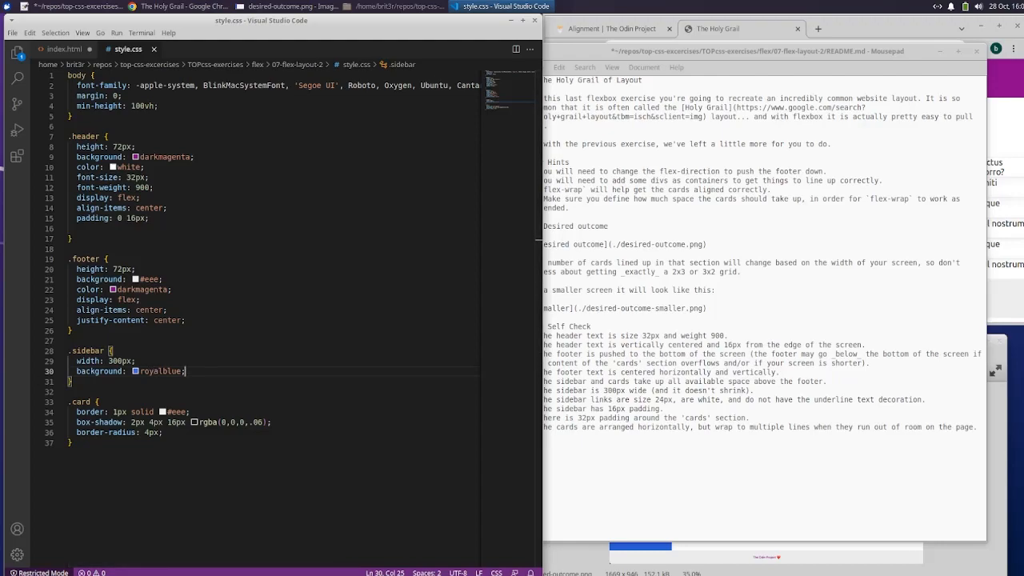
mouse_move(228, 371)
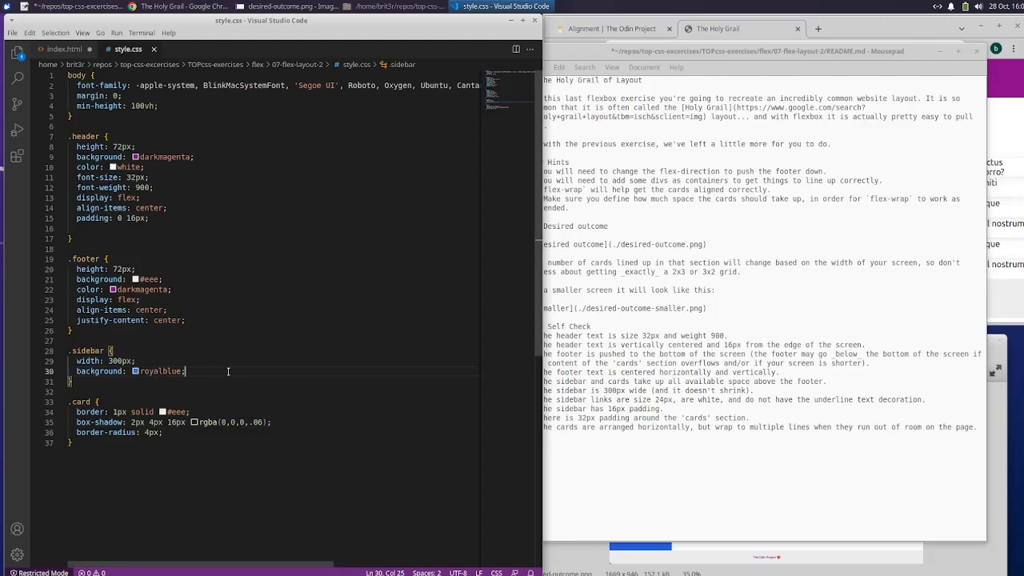
Step: Add flex-shrink: 0 and padding: 16px to the .sidebar rule
text(flex-shrink: 0;)
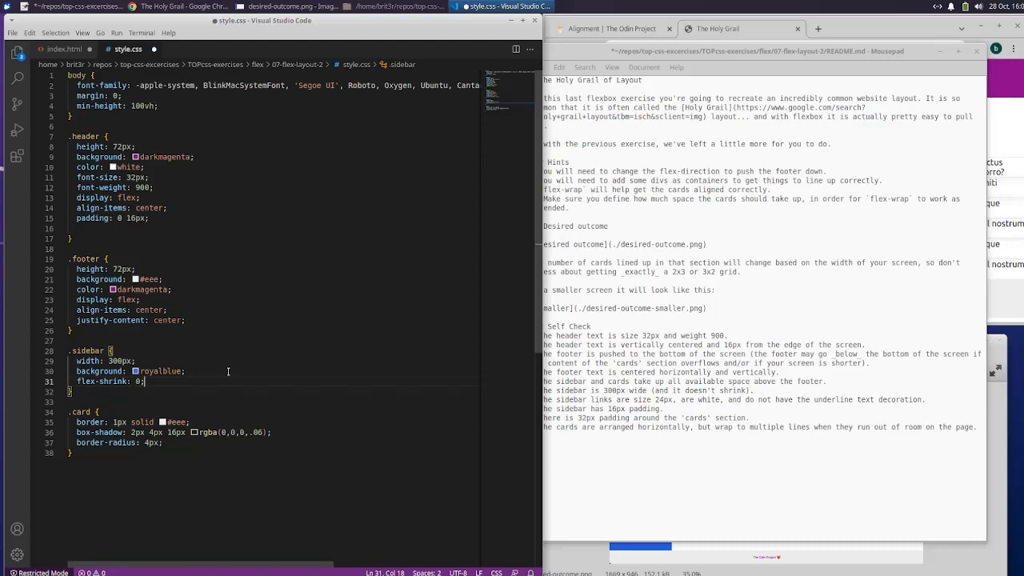
text(padding: 16px;)
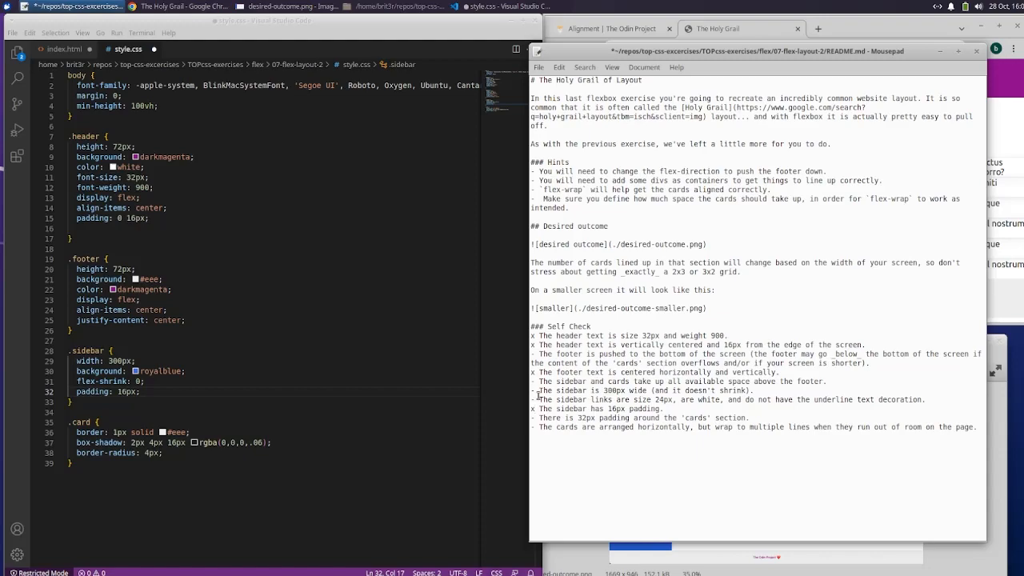
mouse_move(702, 406)
text(x)
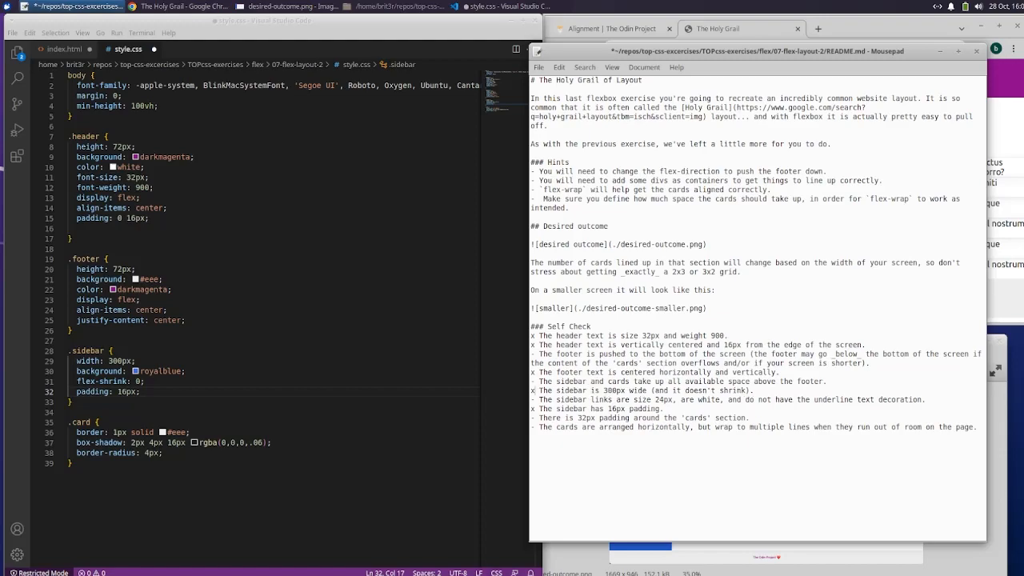
mouse_move(22, 40)
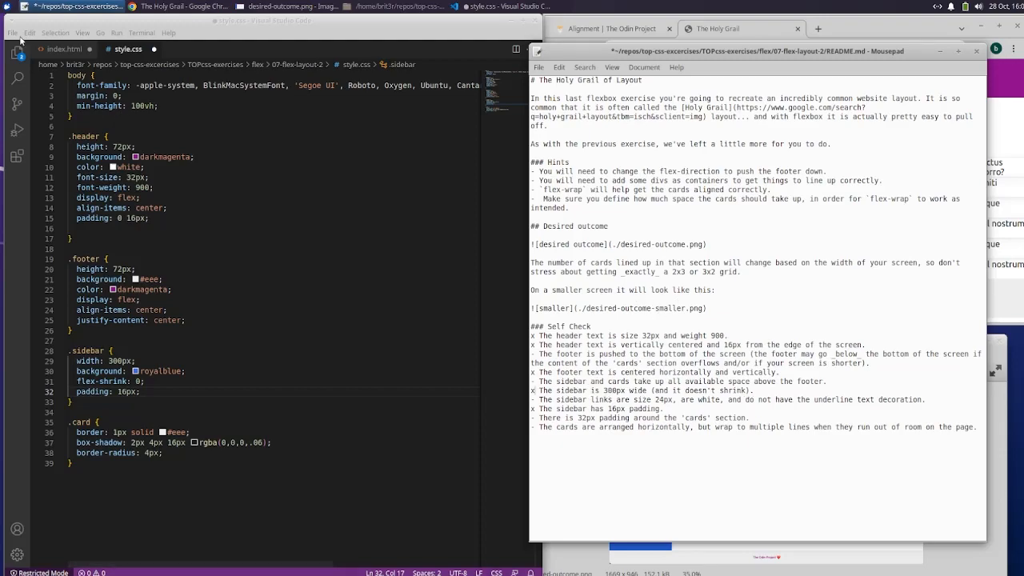
Step: Save style.css with the sidebar changes and reload the Holy Grail page
click(12, 33)
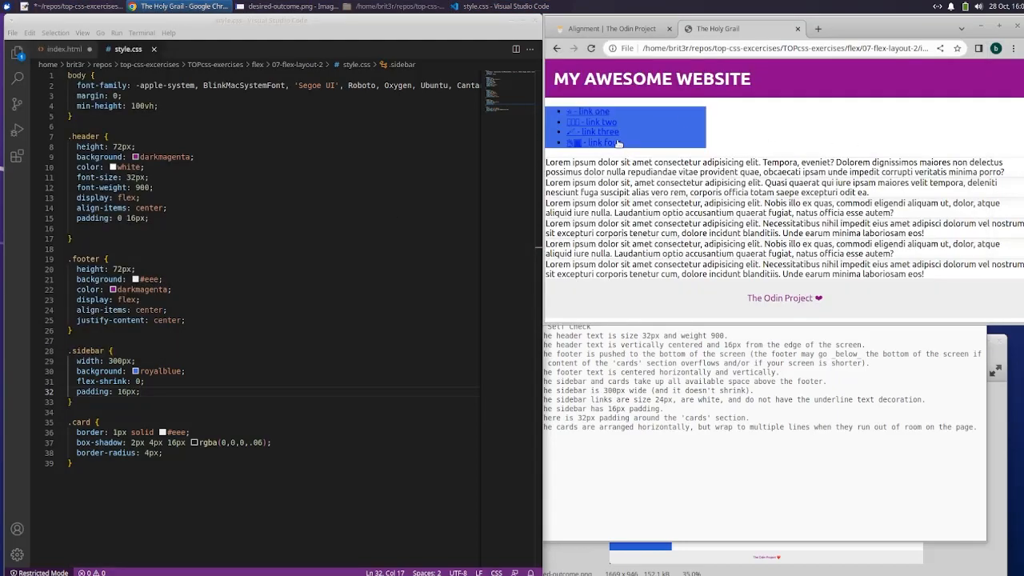
click(591, 49)
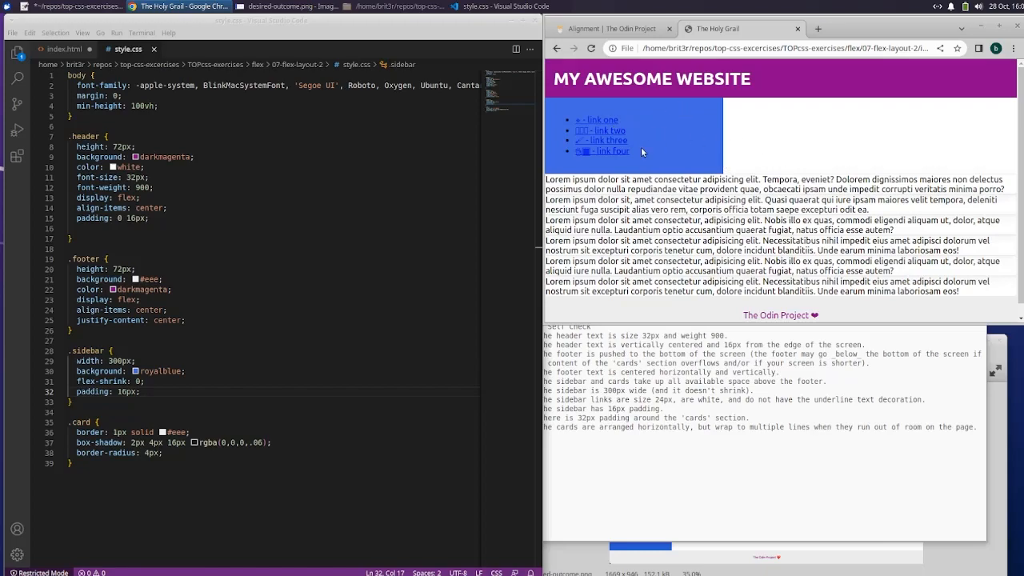
mouse_move(726, 568)
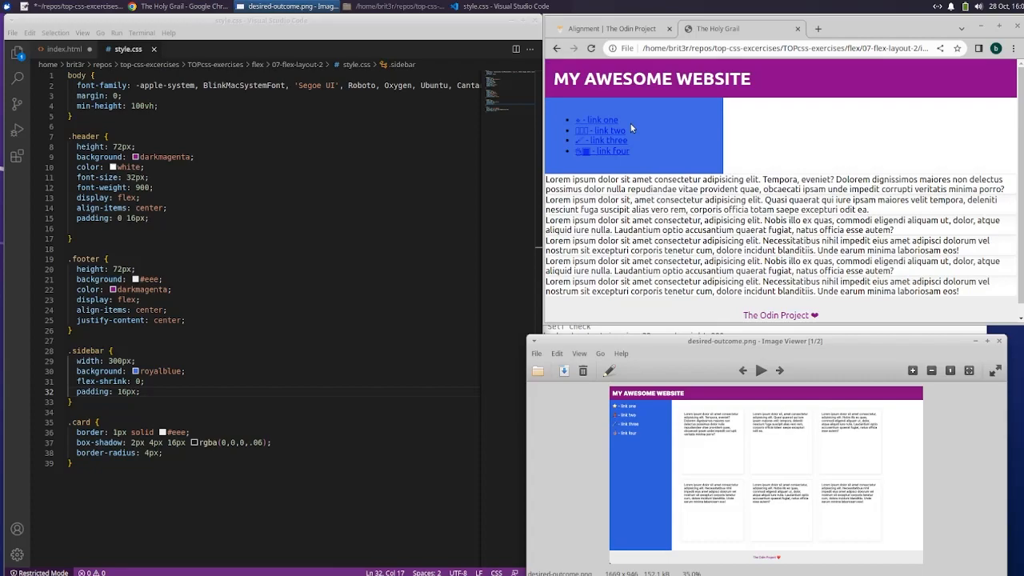
mouse_move(887, 252)
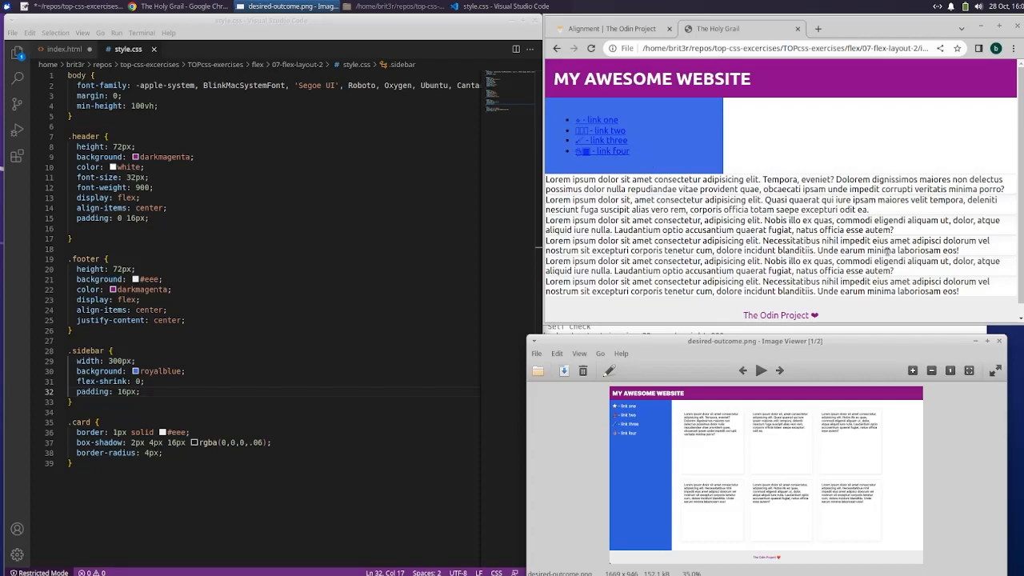
mouse_move(604, 334)
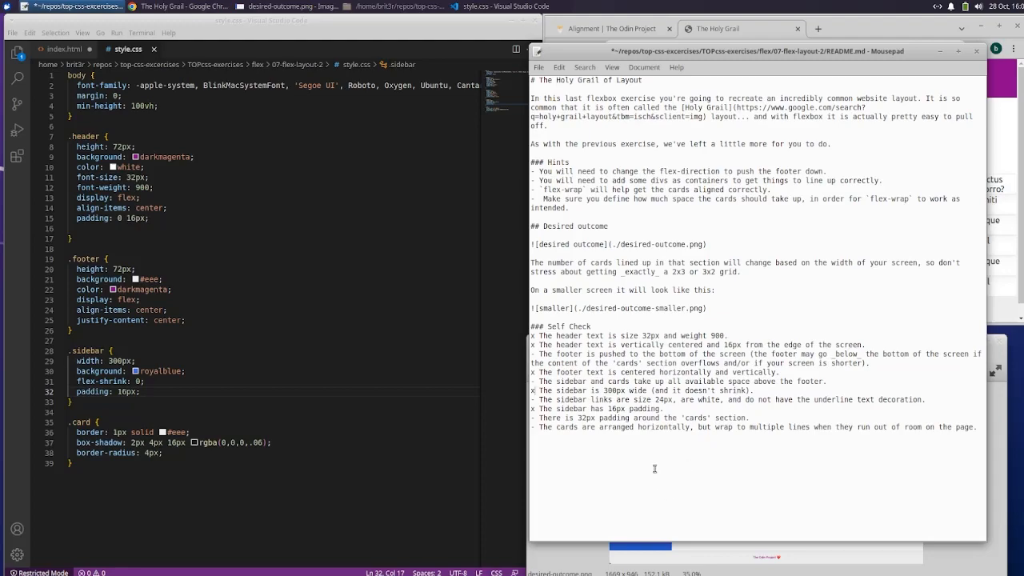
mouse_move(779, 443)
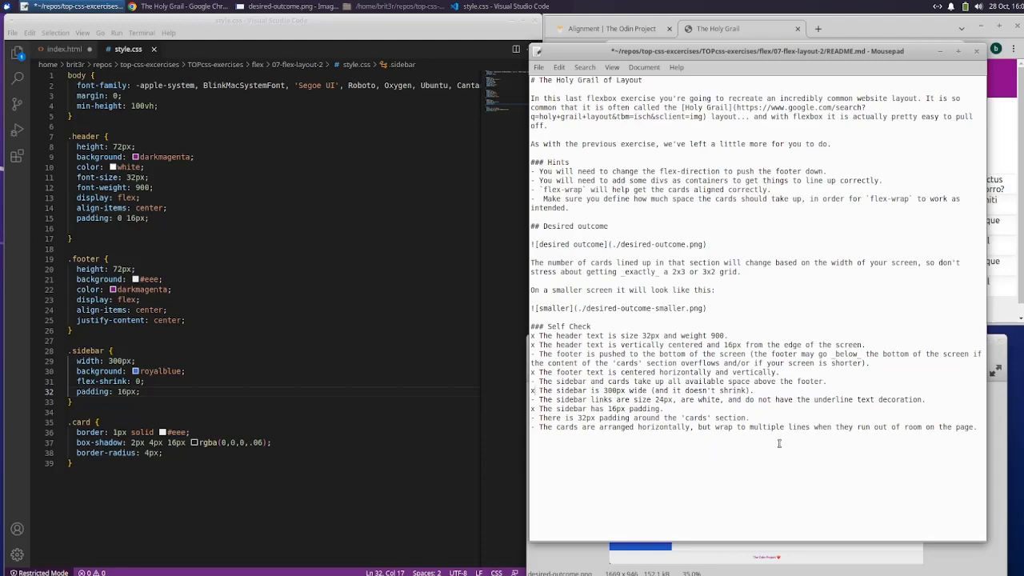
mouse_move(628, 499)
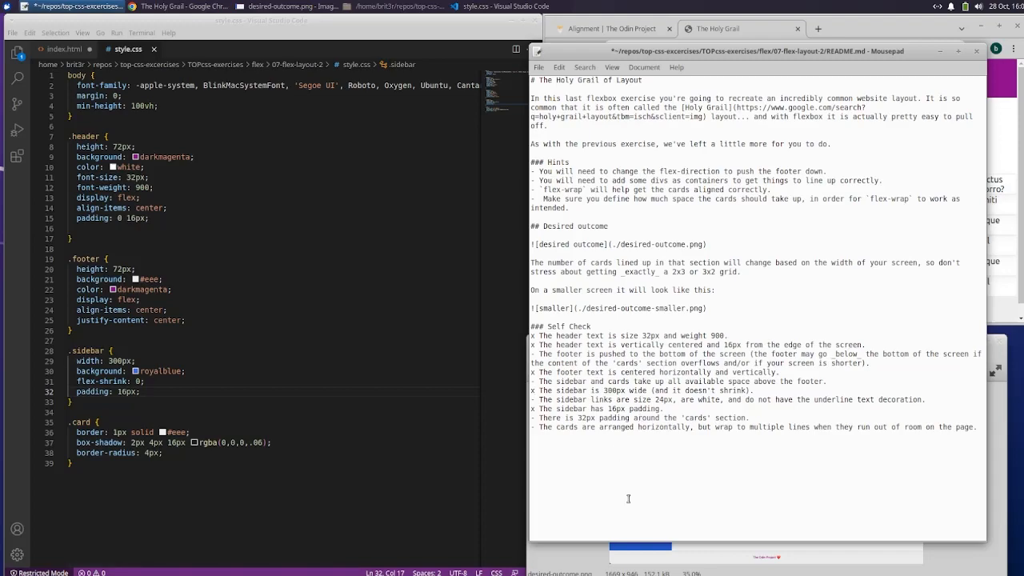
mouse_move(522, 498)
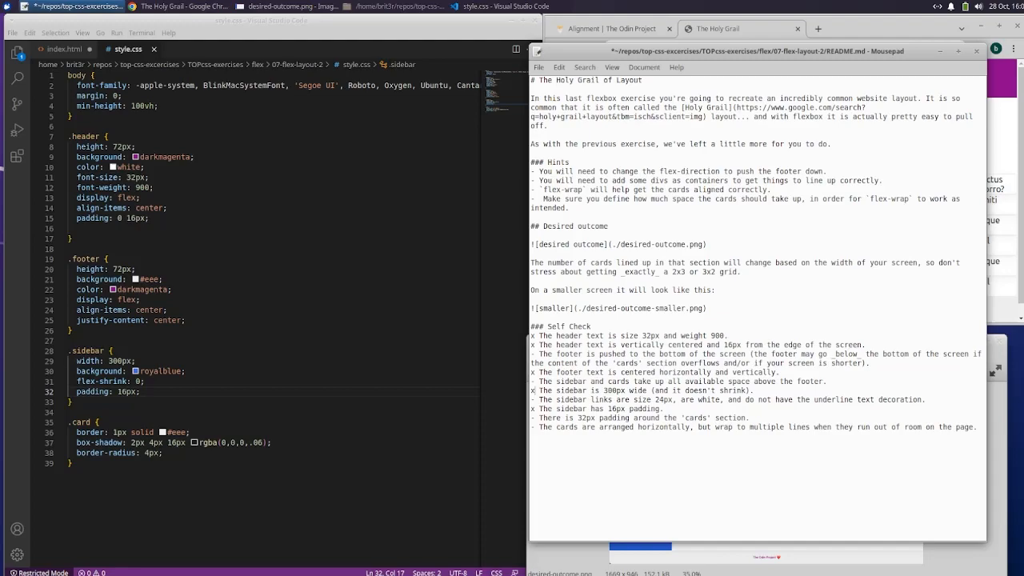
Step: Open a blank line in the .card rule and select the README's sidebar link requirements
click(62, 49)
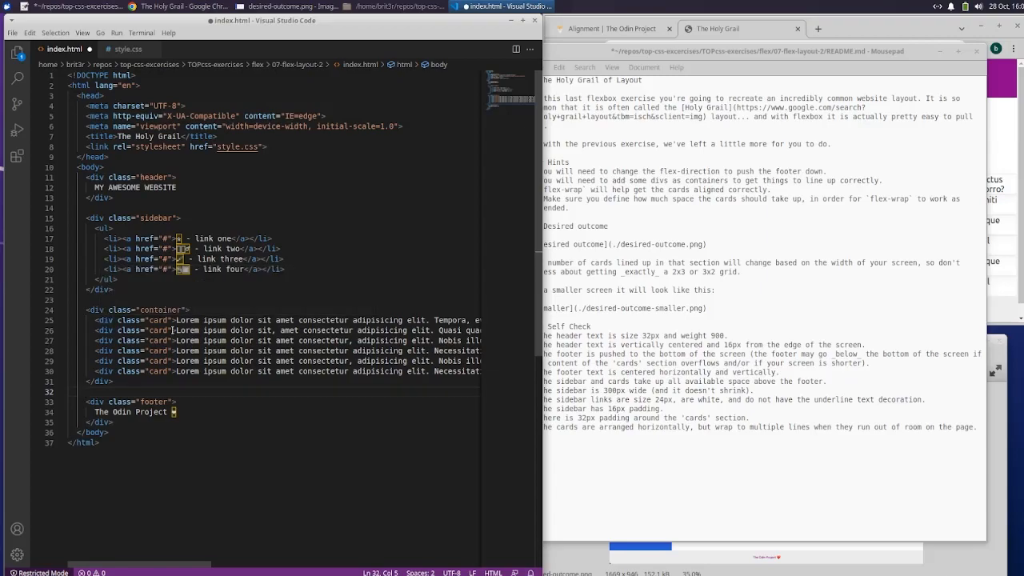
click(128, 49)
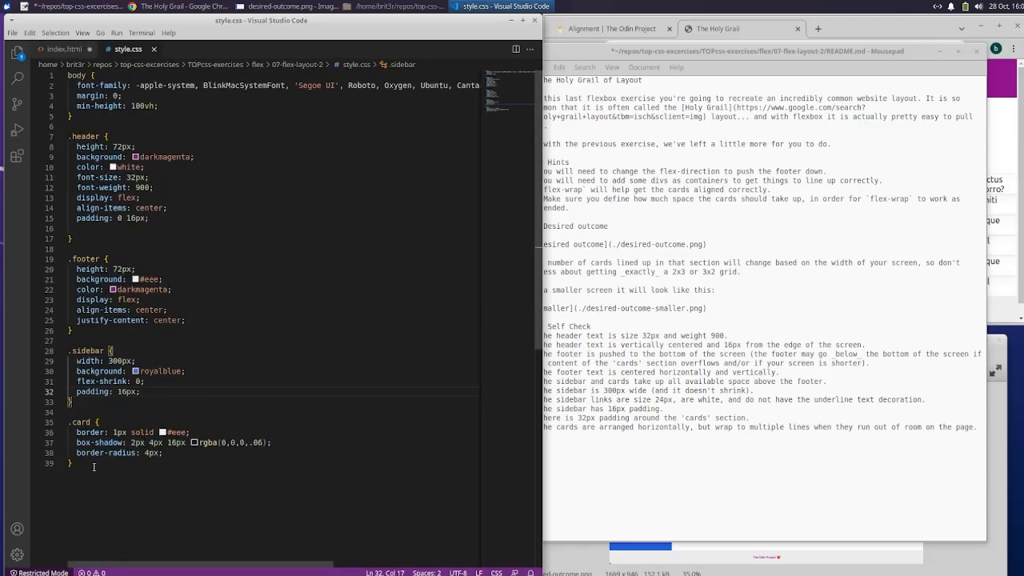
click(161, 453)
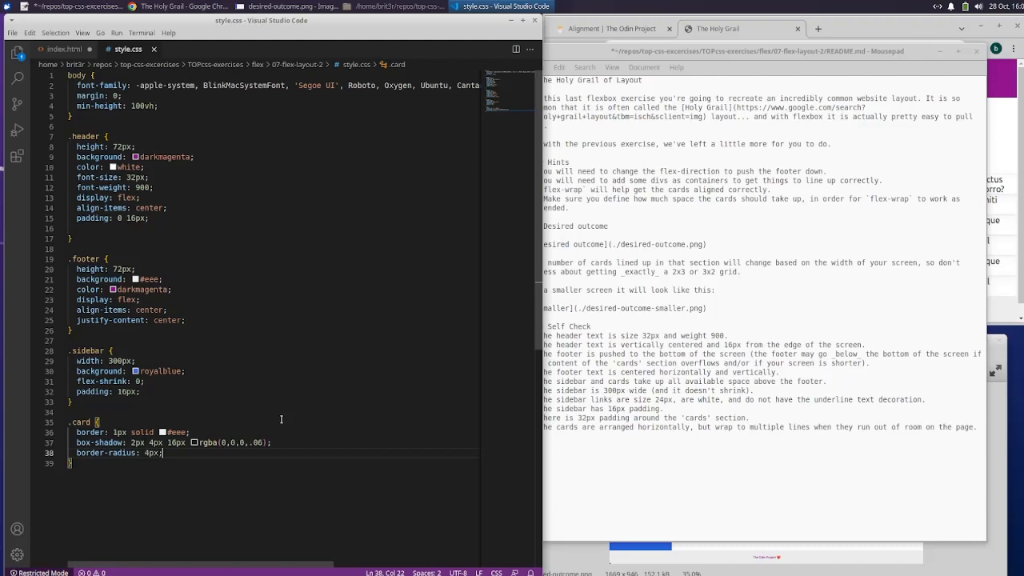
key(enter)
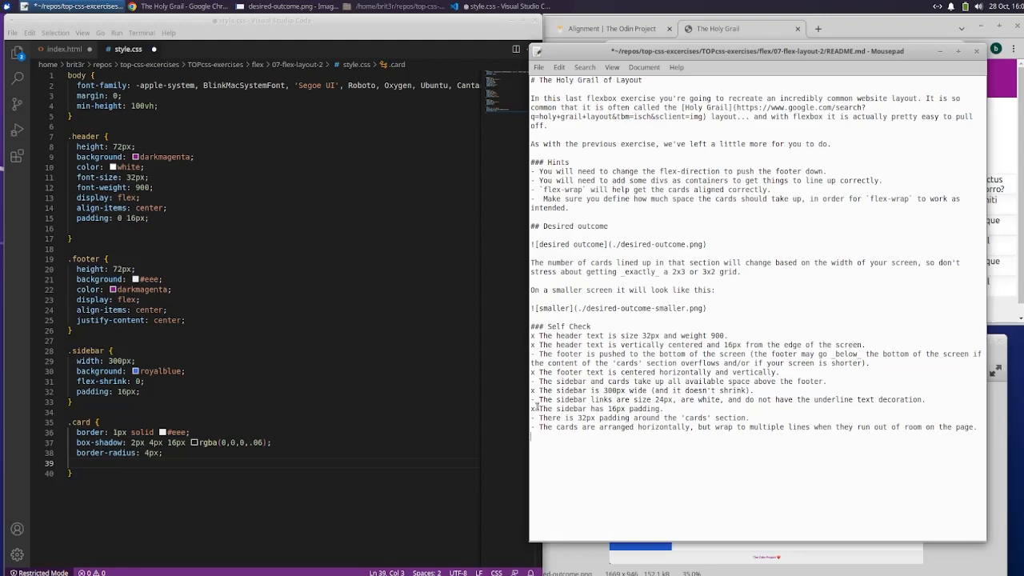
drag(538, 399, 685, 409)
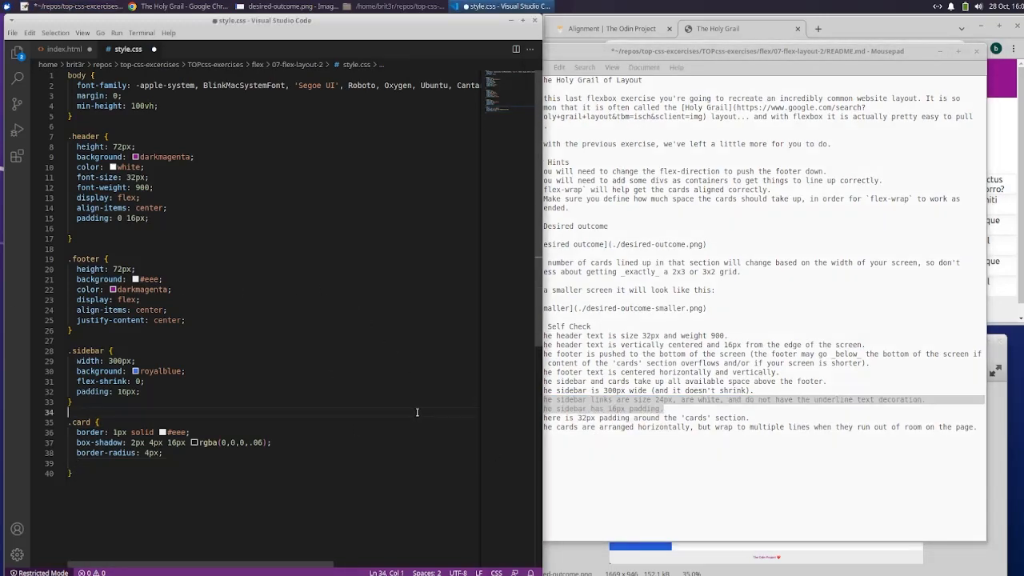
Step: Add an empty ul rule after the card rule in style.css
click(61, 49)
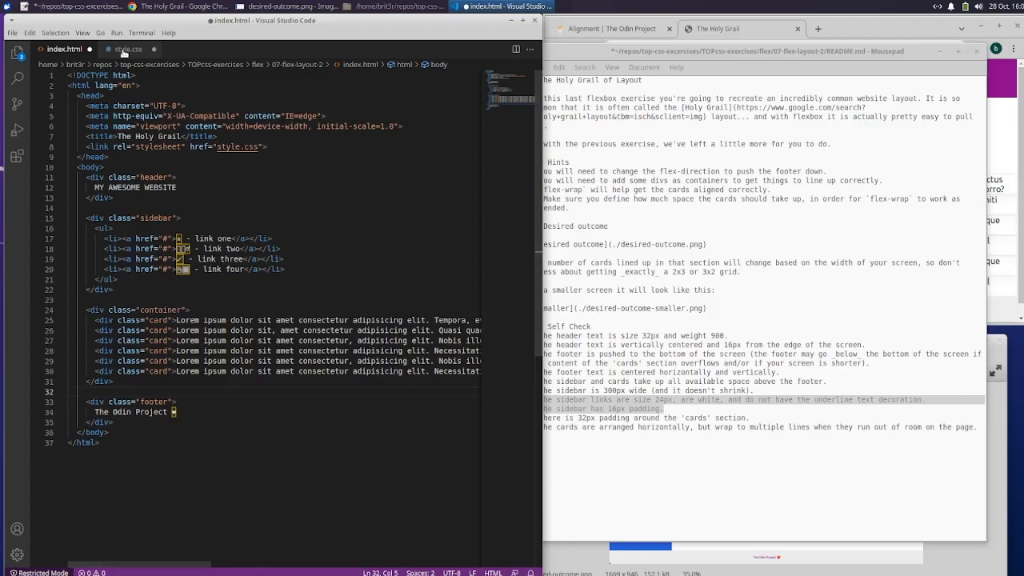
click(128, 49)
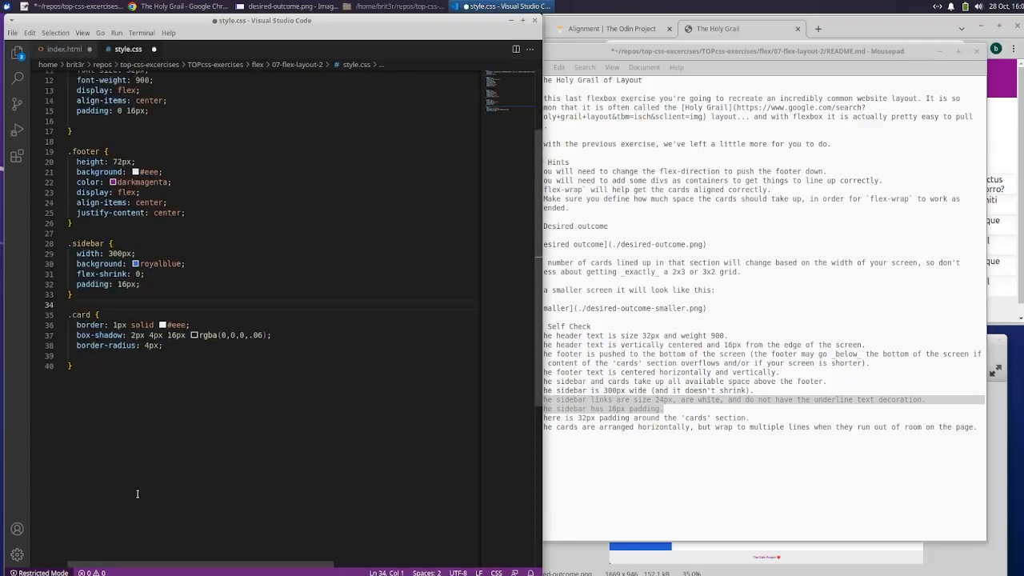
scroll(up, 3)
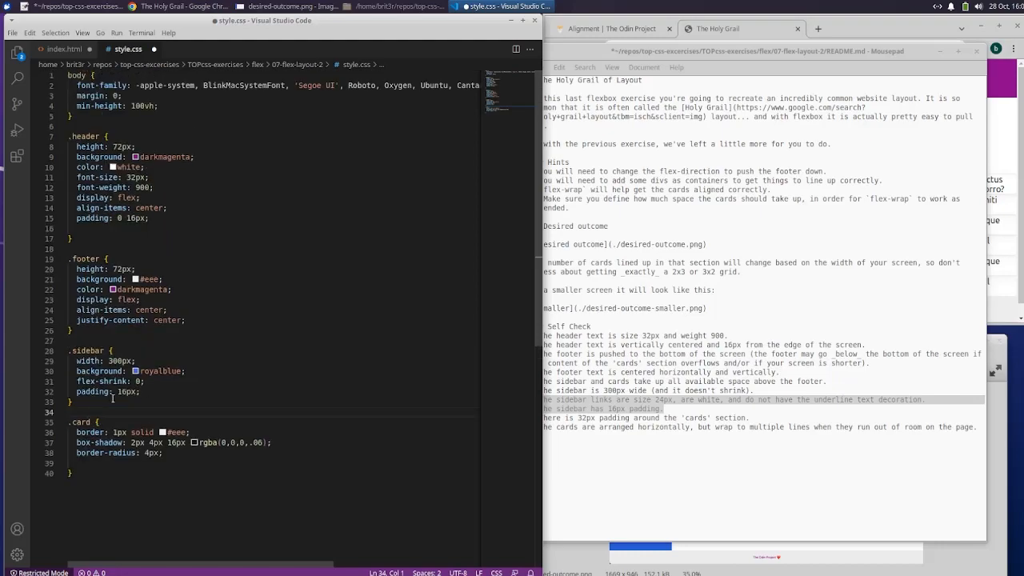
click(225, 497)
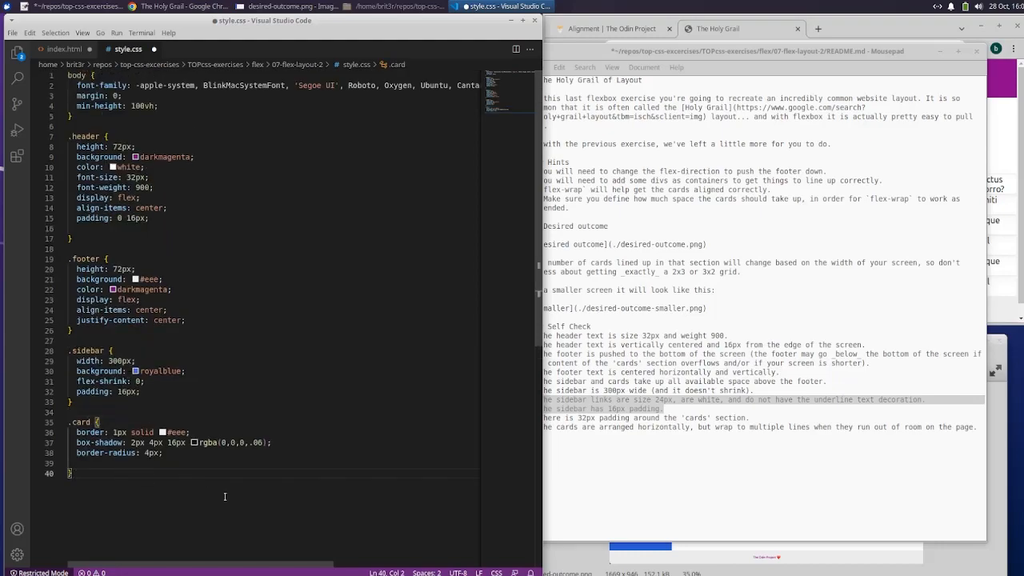
text(ul)
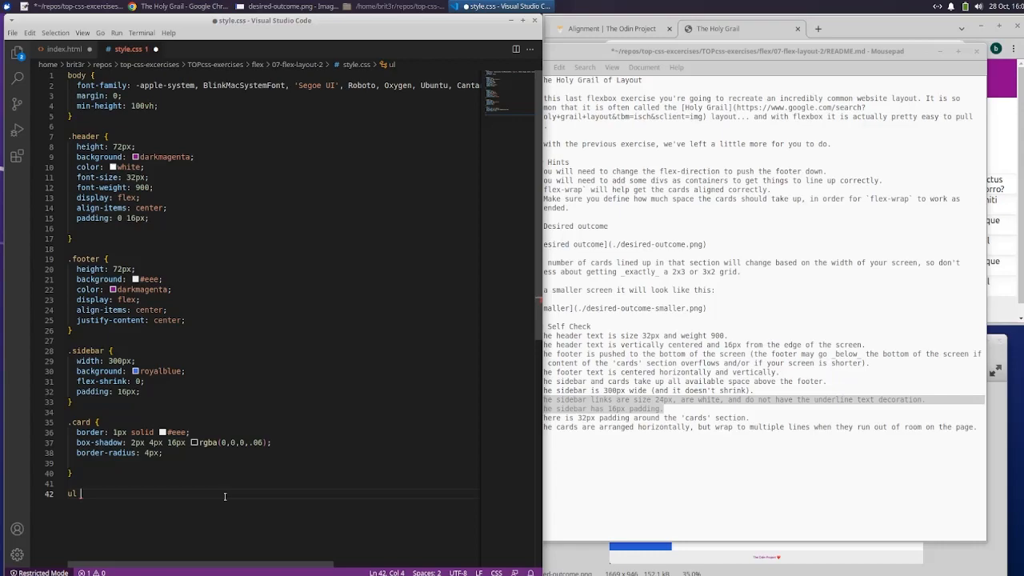
text({)
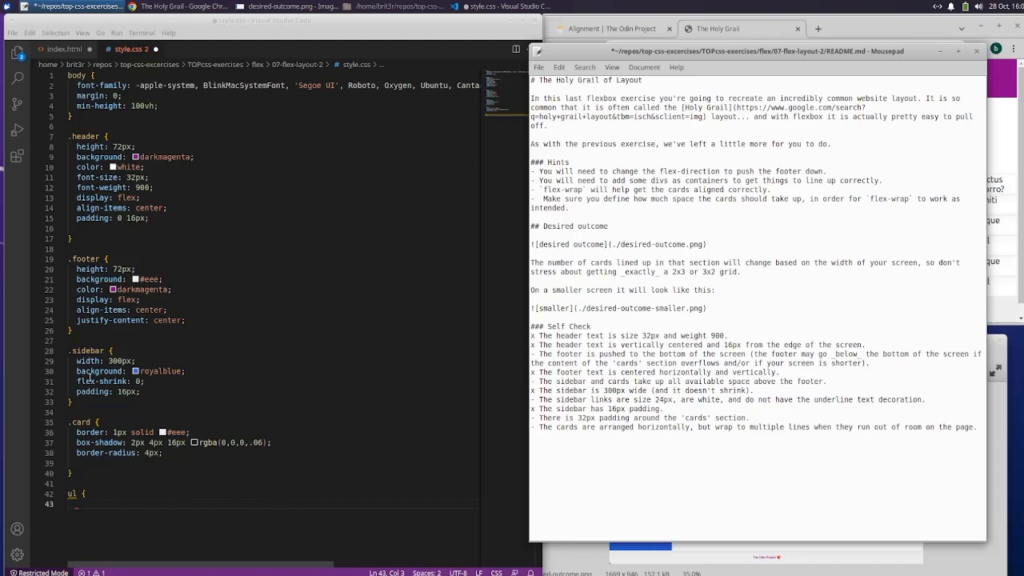
mouse_move(96, 381)
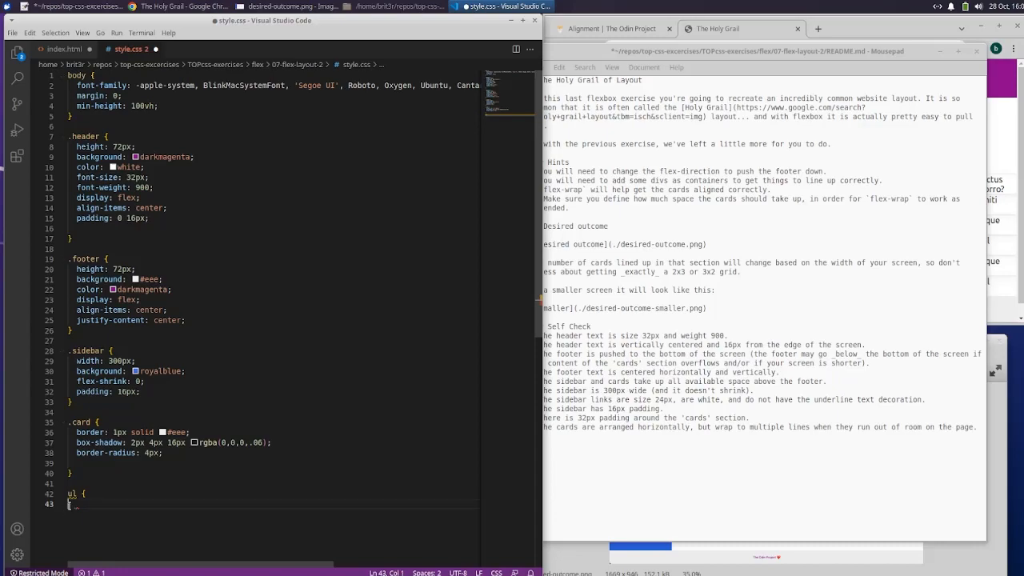
text({)
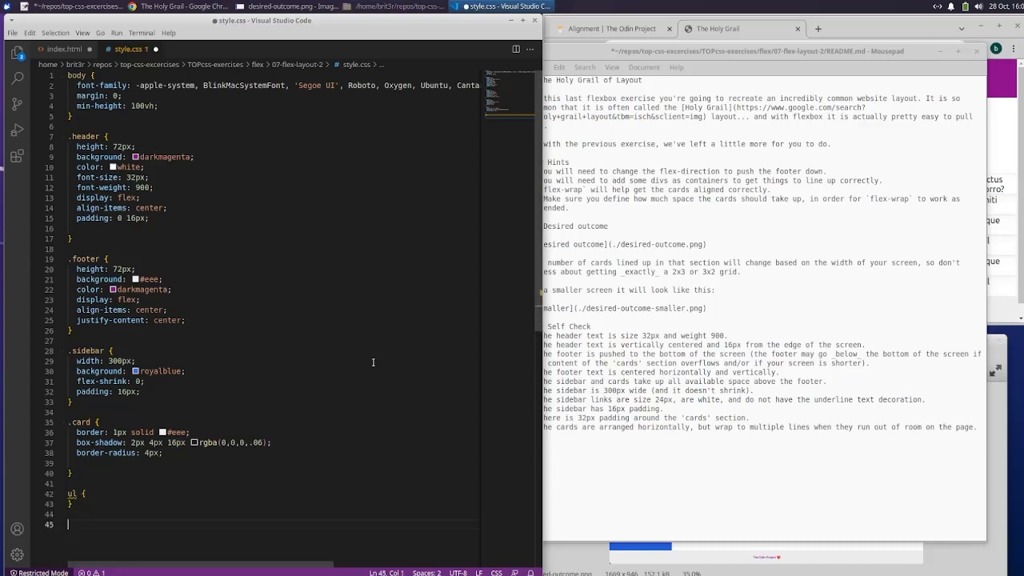
Step: Add an a rule with color white, font-size 24px and text-decoration none
text(a)
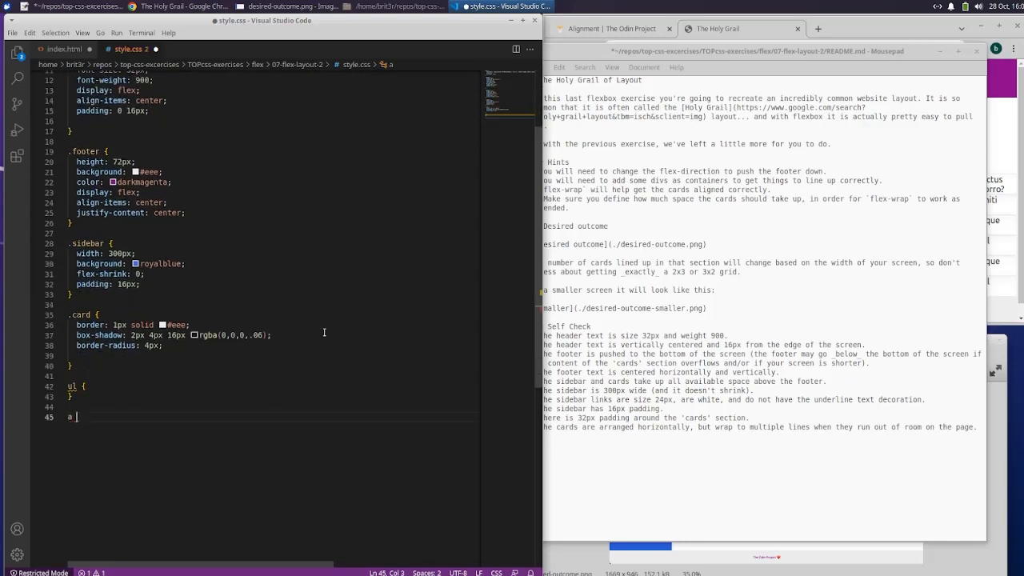
text({)
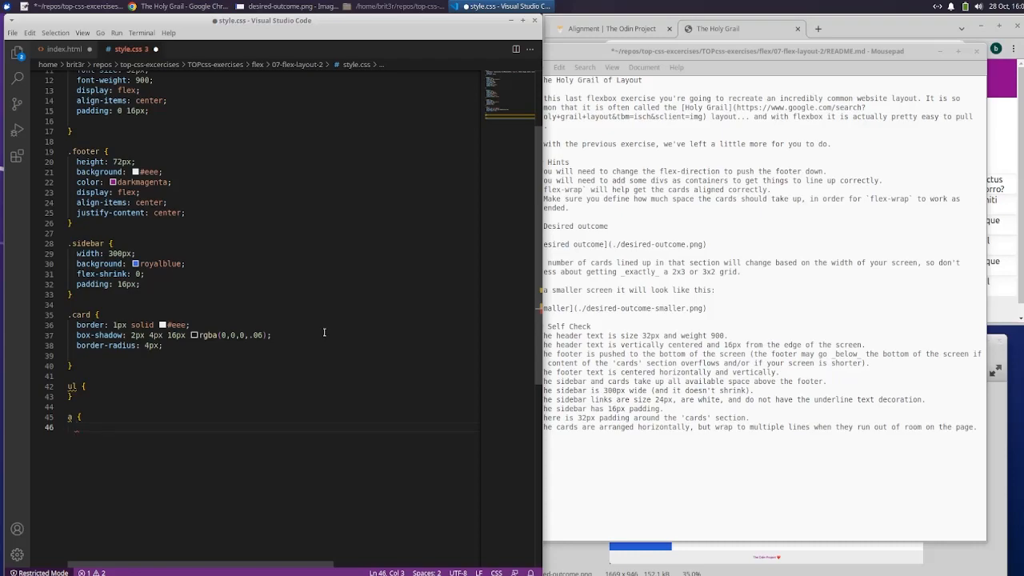
text(color: white;)
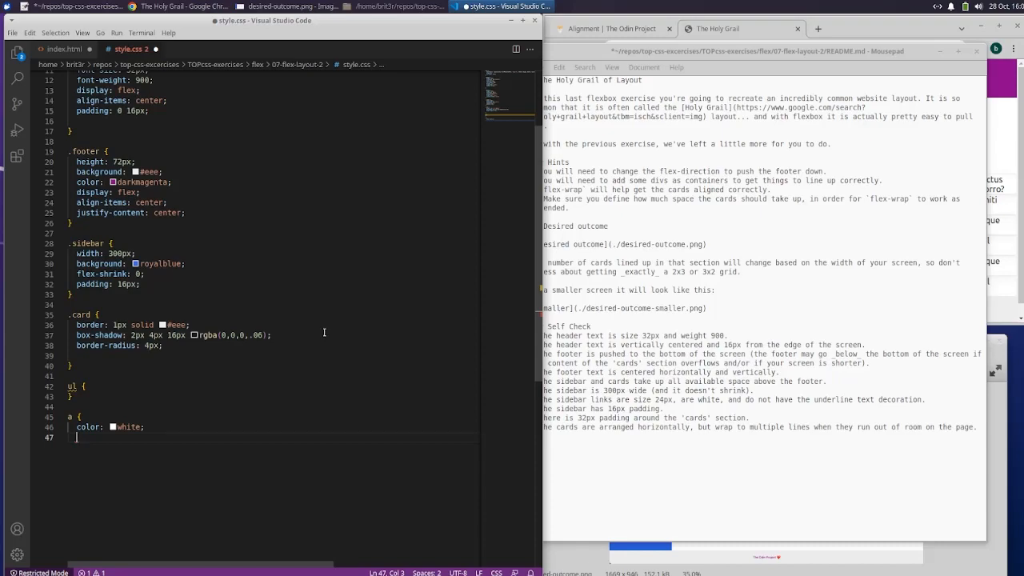
text(font-size: 2)
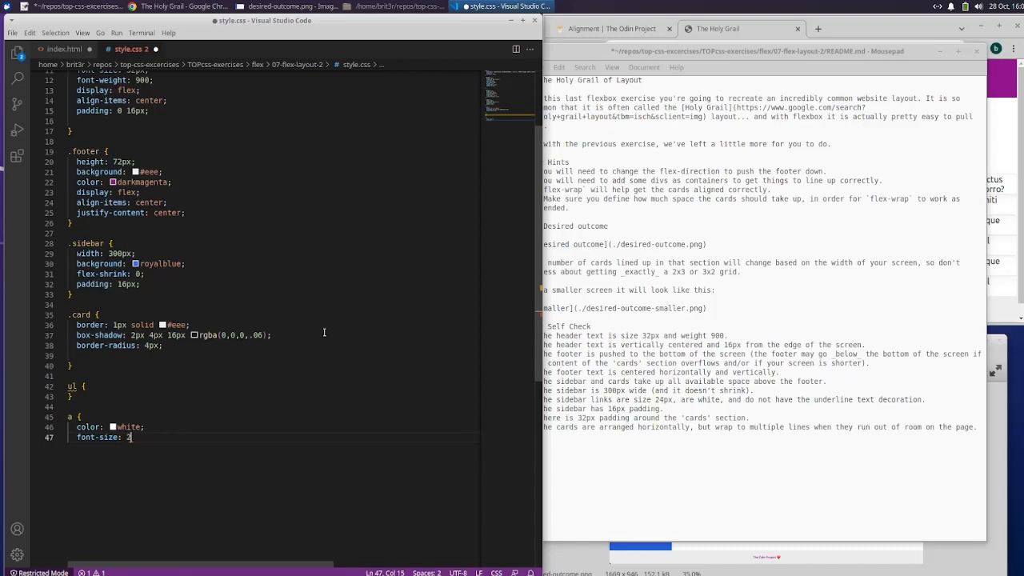
text(4px;)
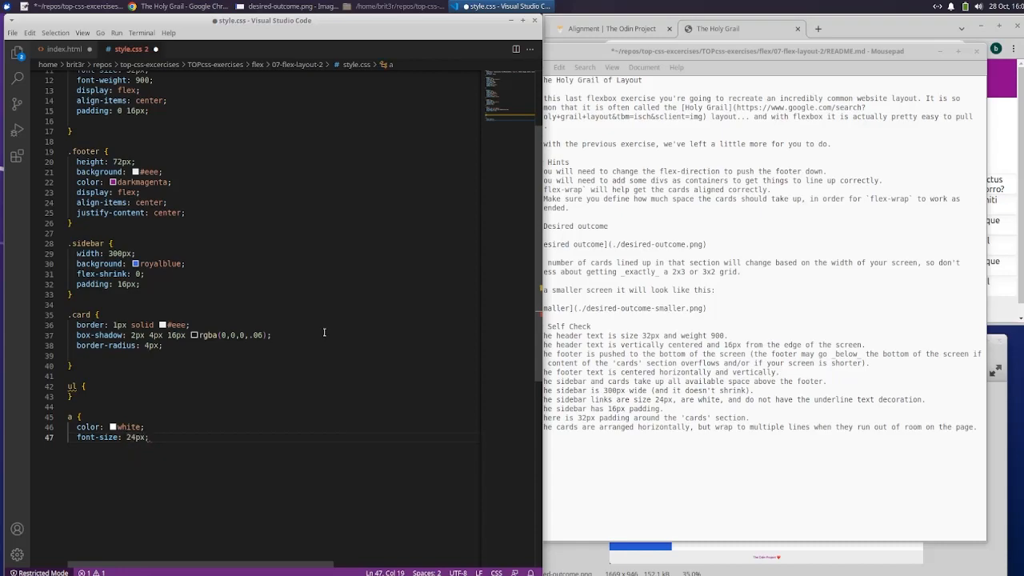
key(Return)
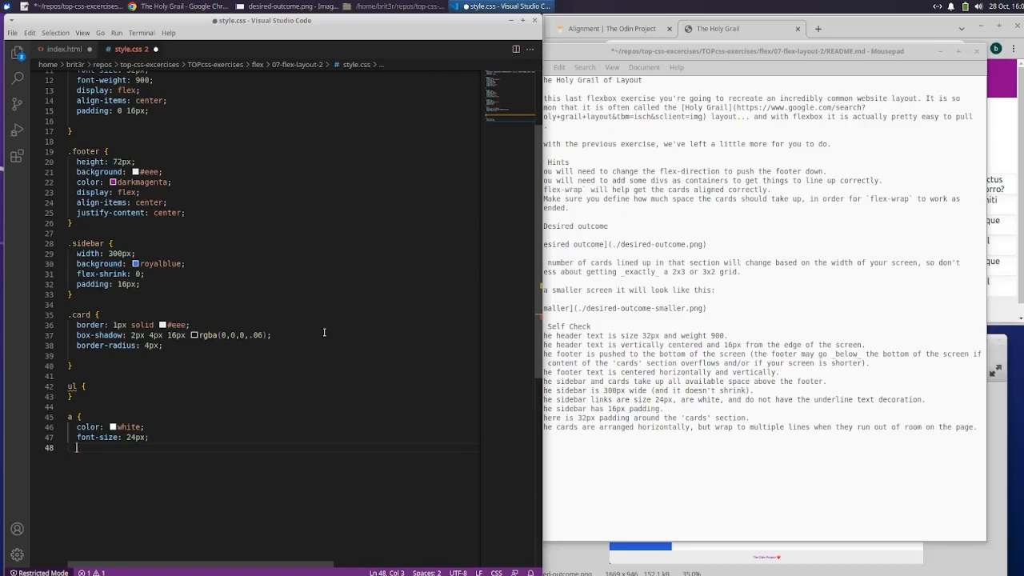
text(text-decoration: none;)
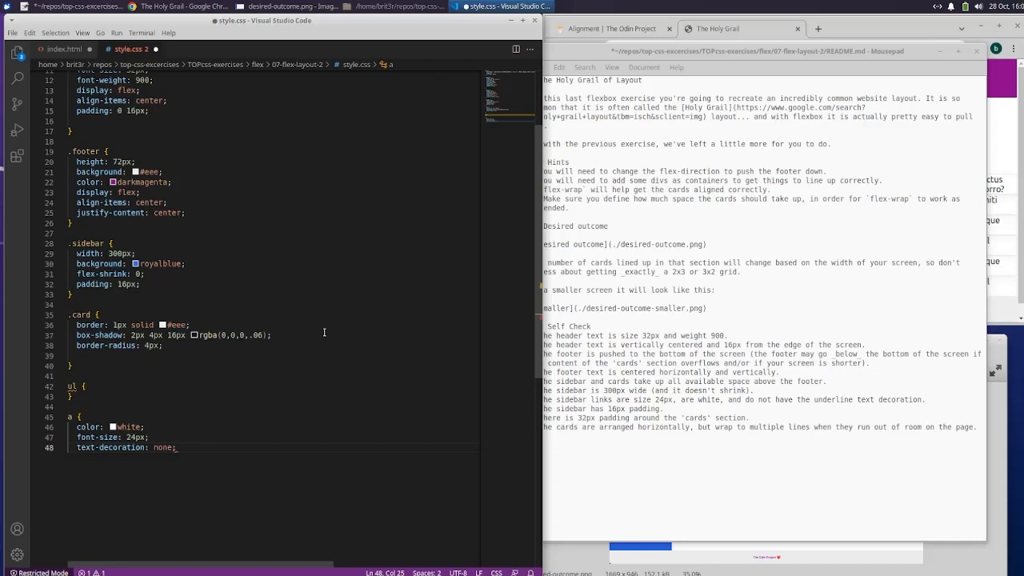
key(Enter)
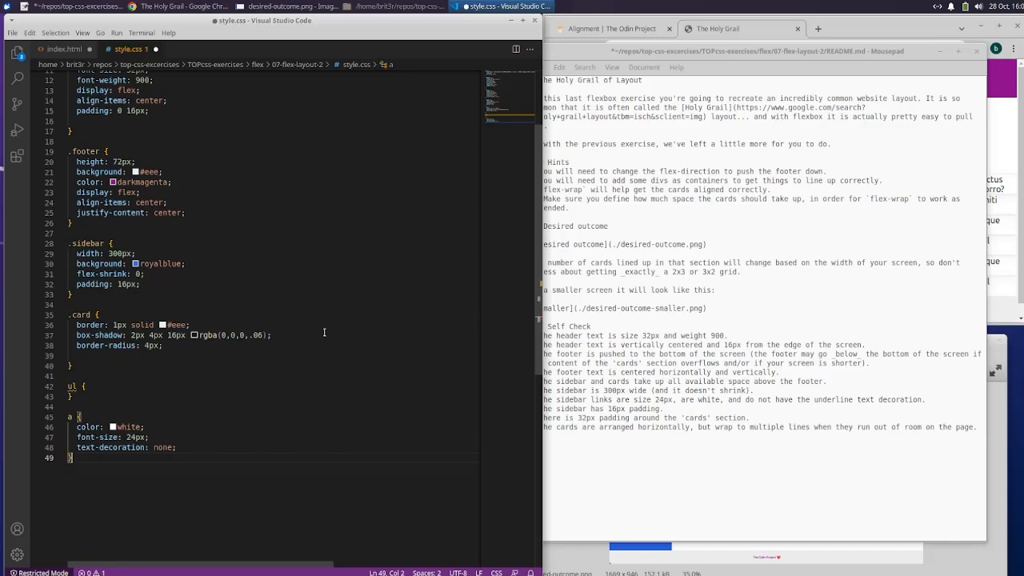
Step: Save style.css and view the Holy Grail page in Chrome
click(12, 33)
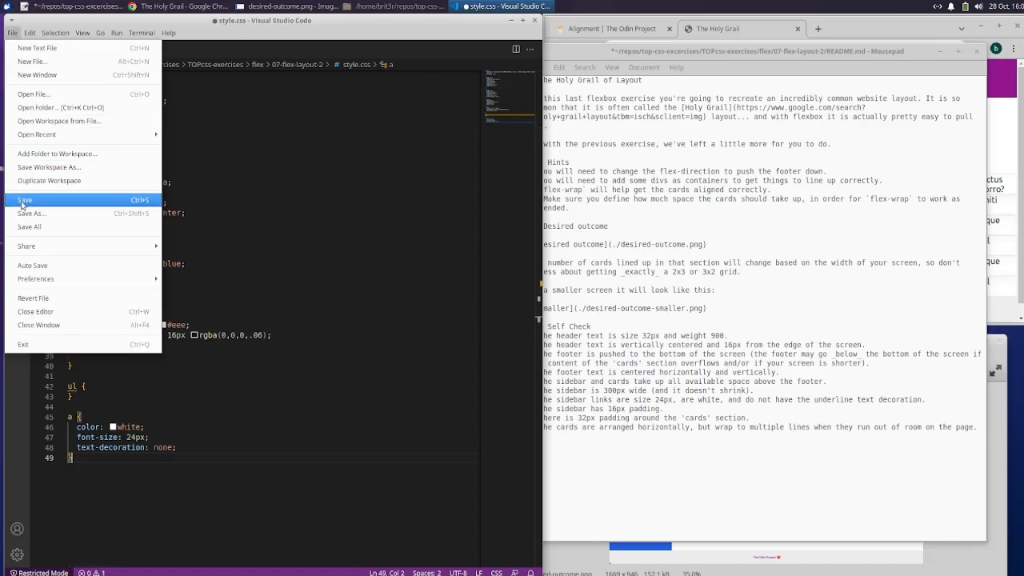
click(25, 199)
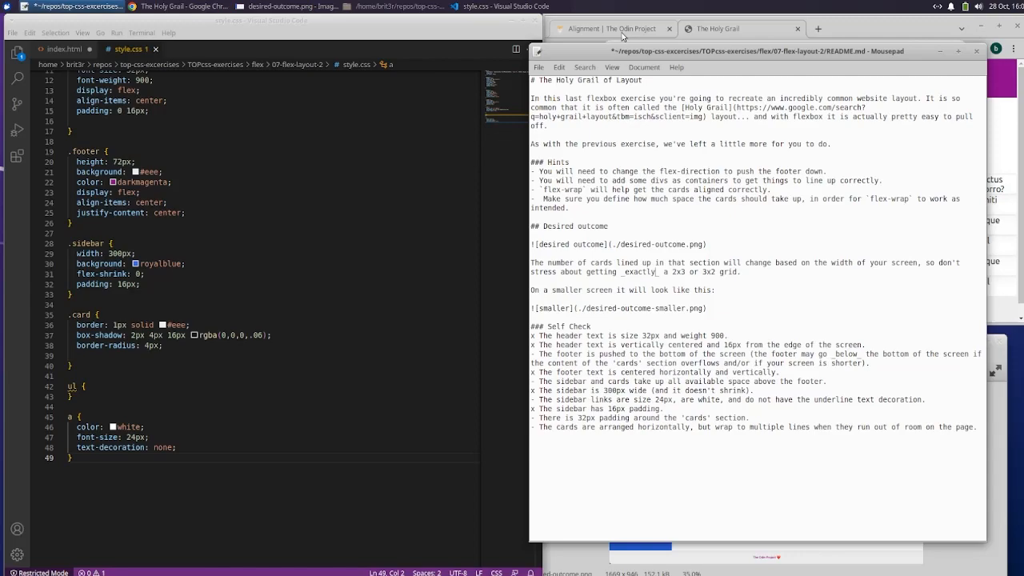
click(712, 29)
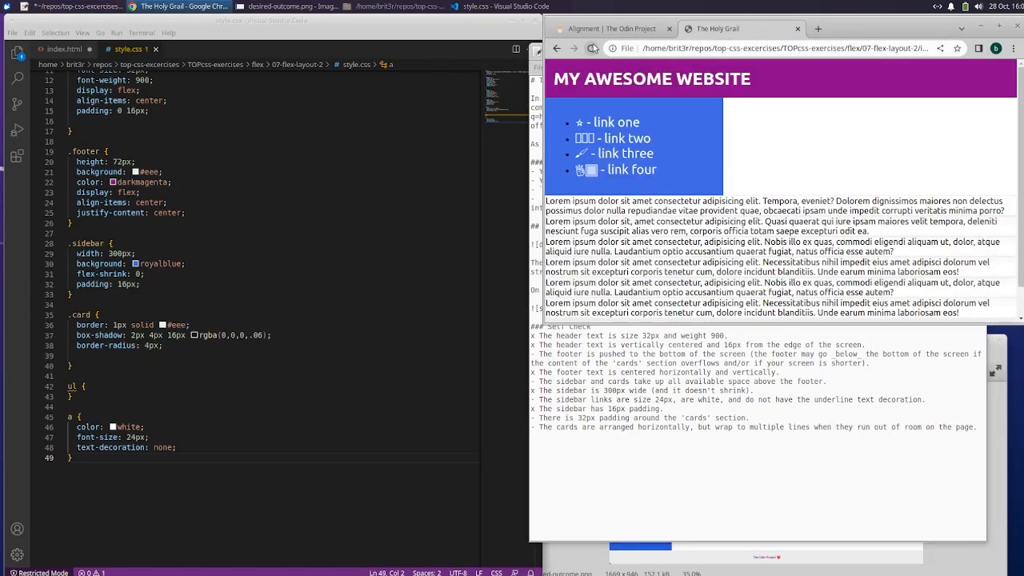
mouse_move(649, 164)
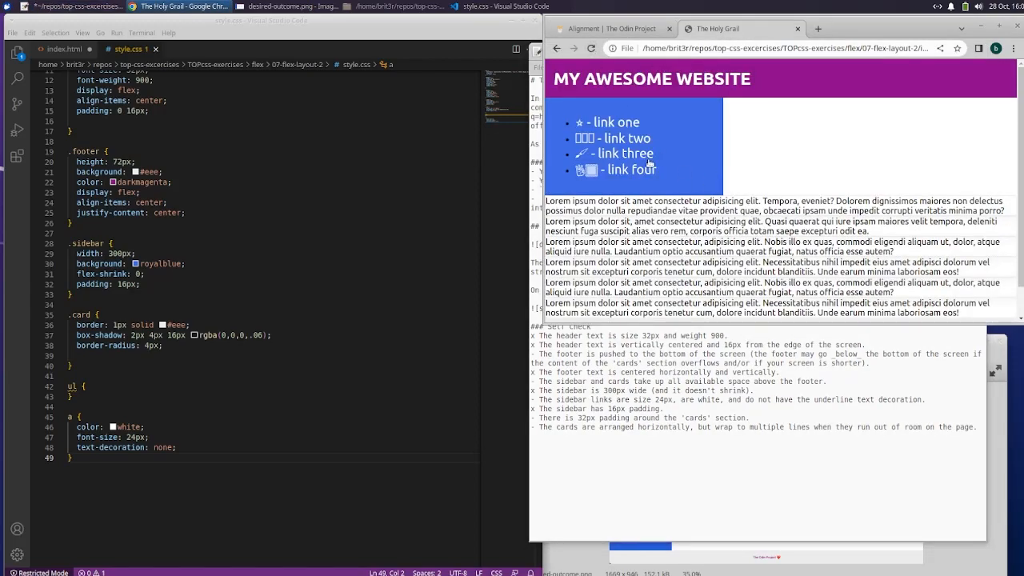
mouse_move(582, 106)
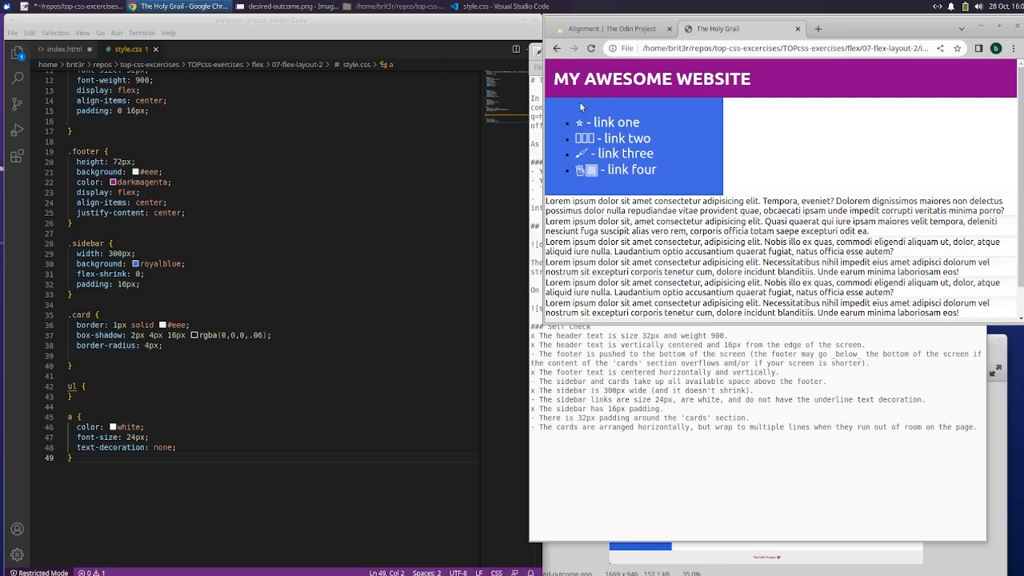
mouse_move(590, 36)
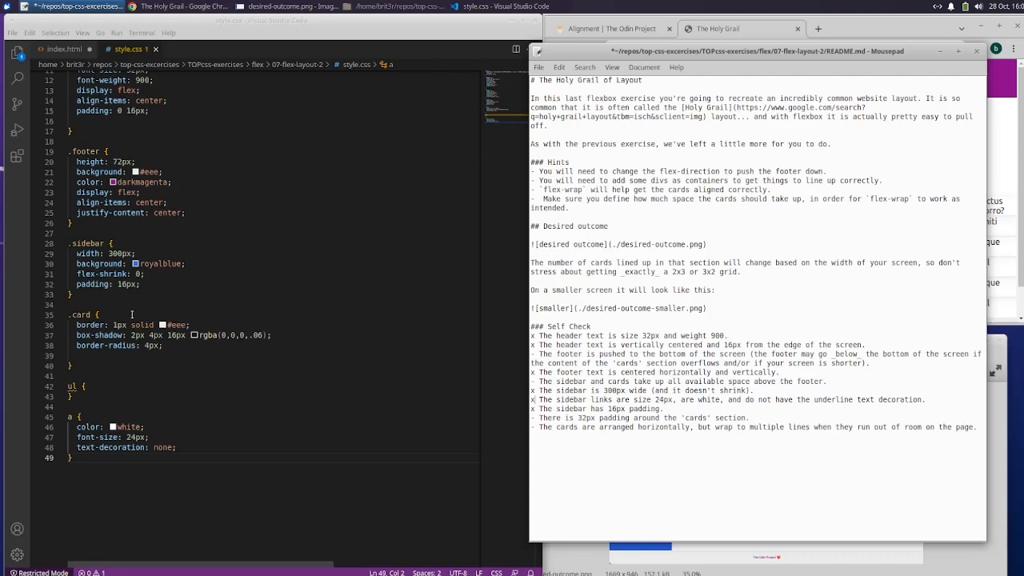
mouse_move(152, 290)
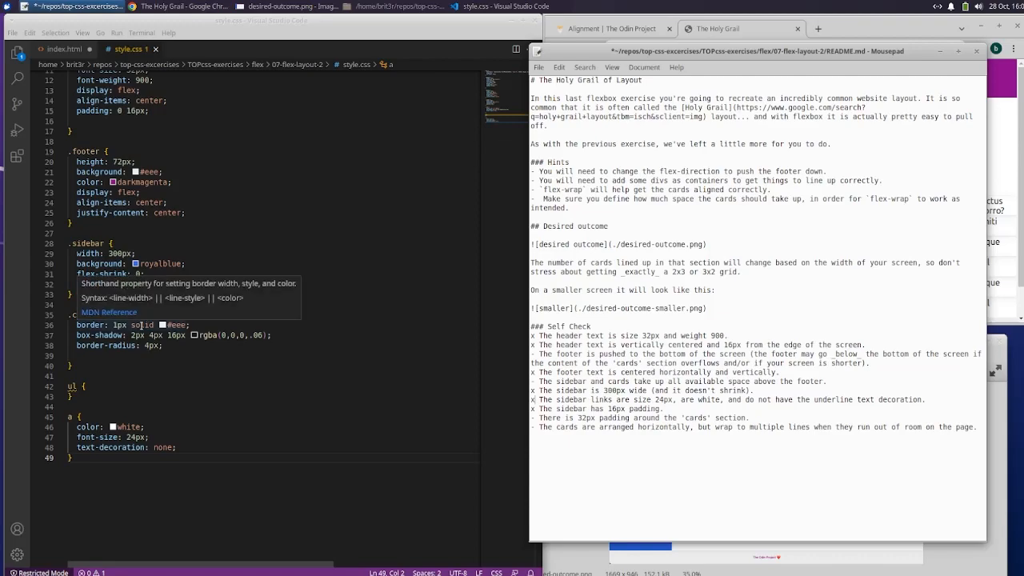
Step: Add padding 16px, margin 16px and width 250px to the .card rule
click(182, 325)
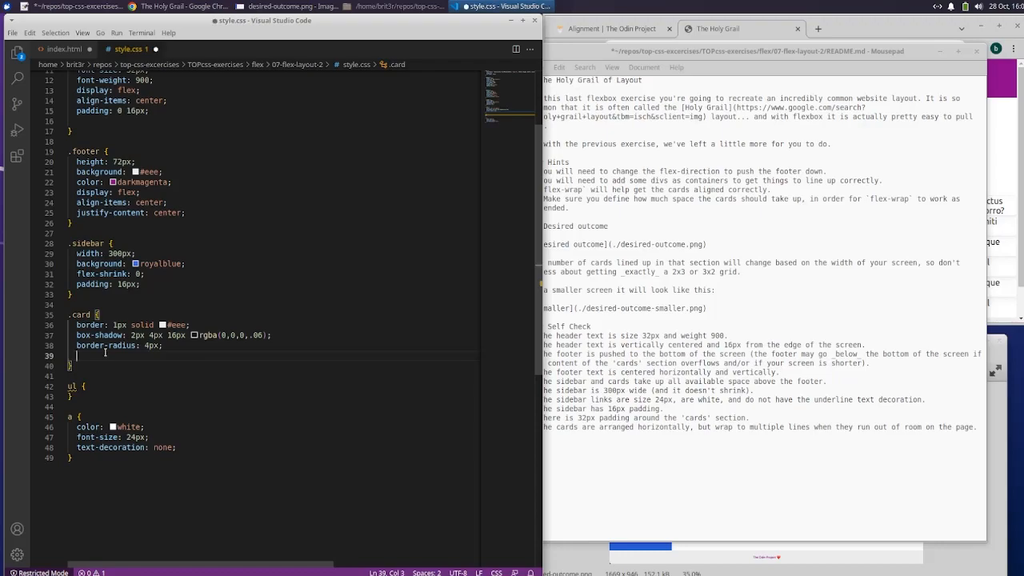
text(padding: 16px;)
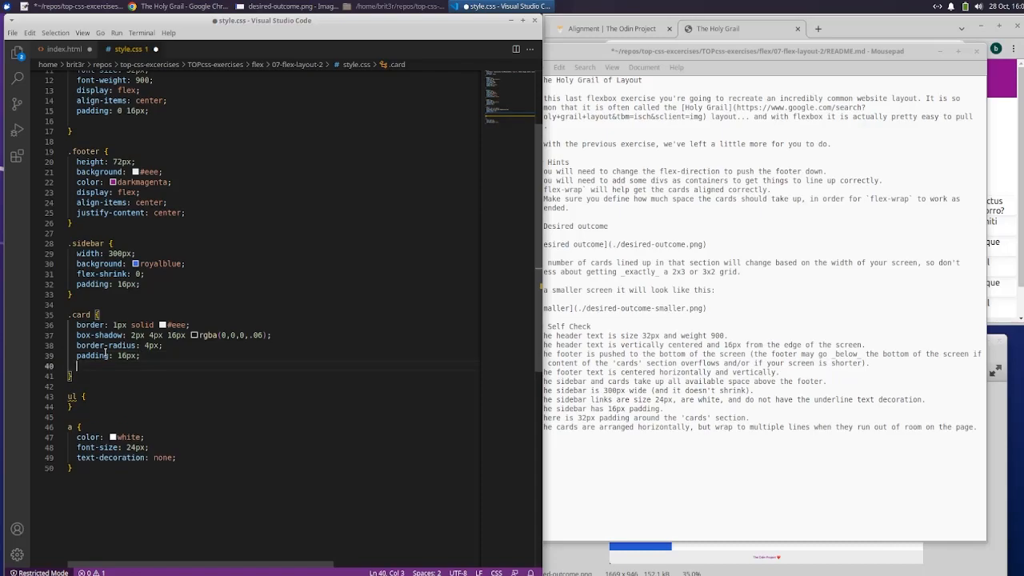
text(margin: 16px;)
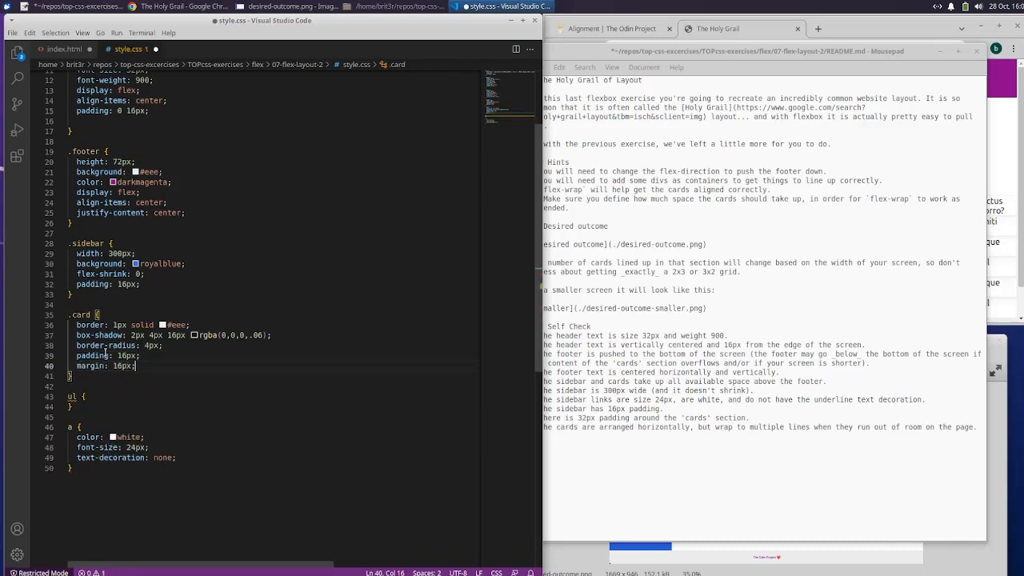
text(width)
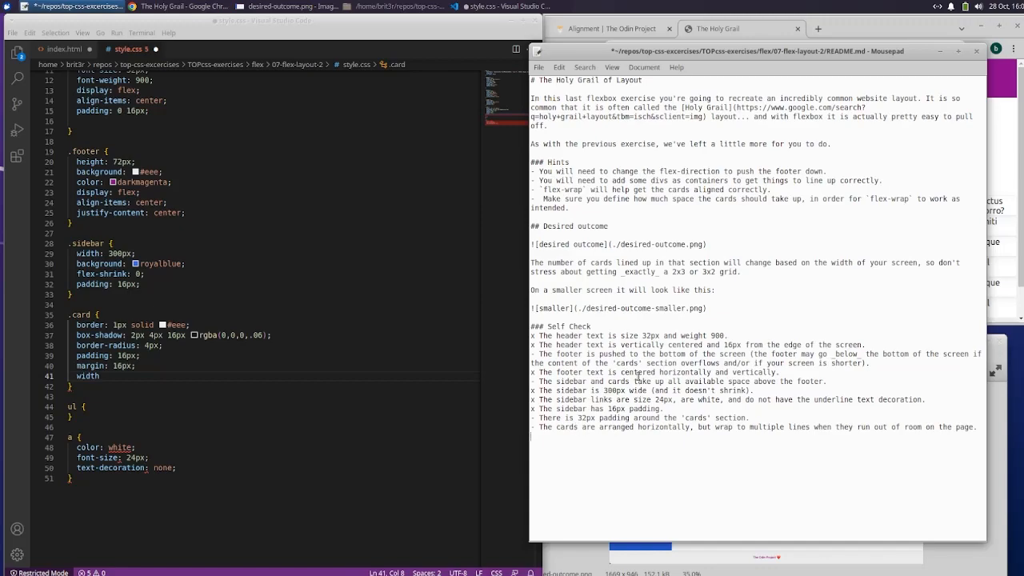
mouse_move(705, 373)
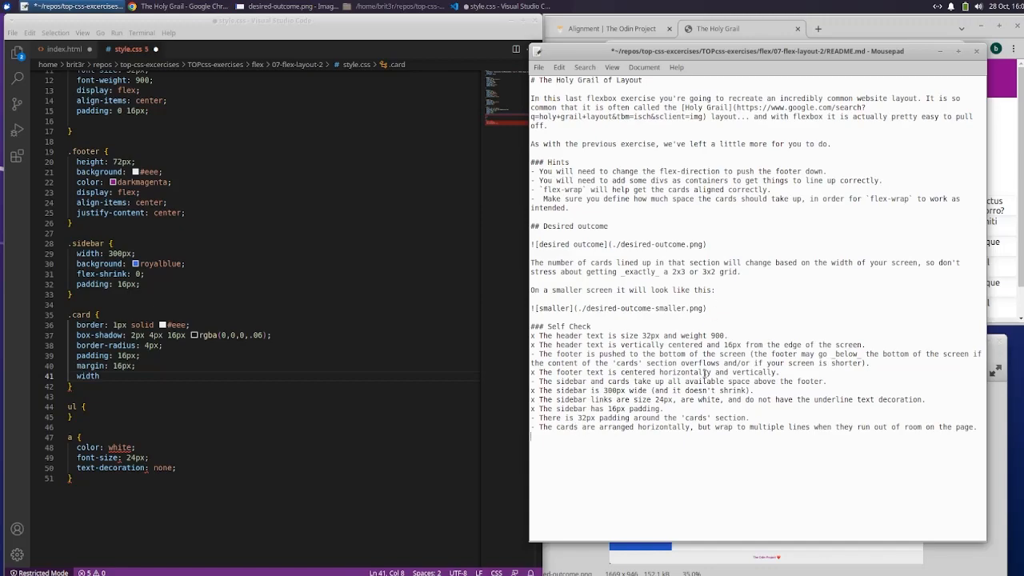
mouse_move(712, 312)
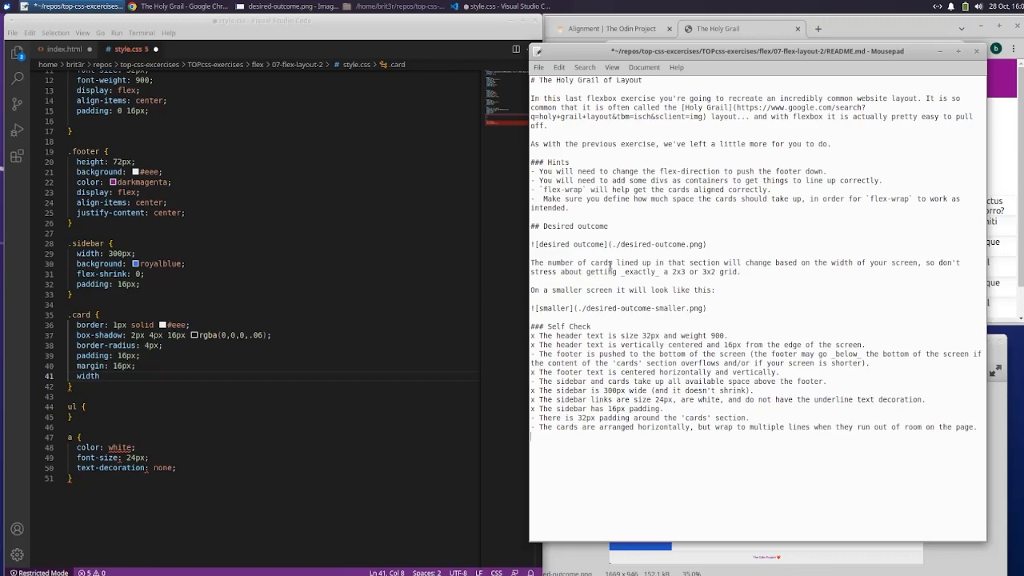
mouse_move(625, 159)
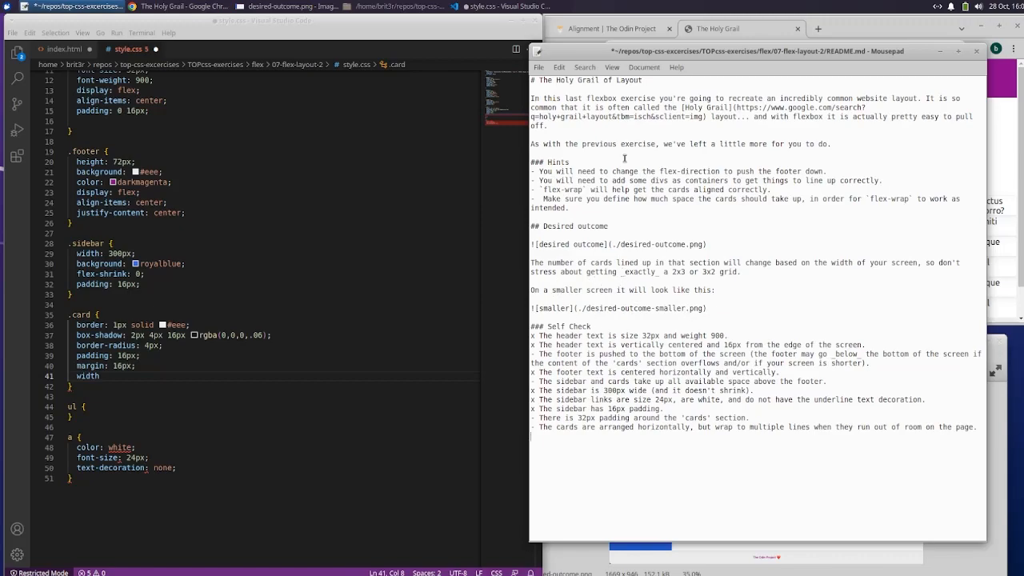
mouse_move(588, 216)
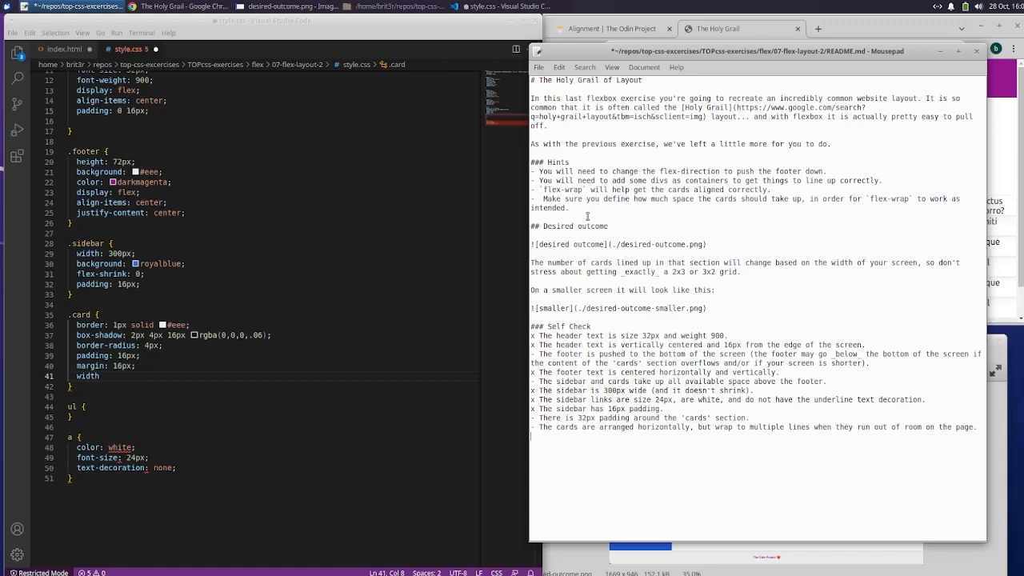
mouse_move(726, 203)
text(: 25)
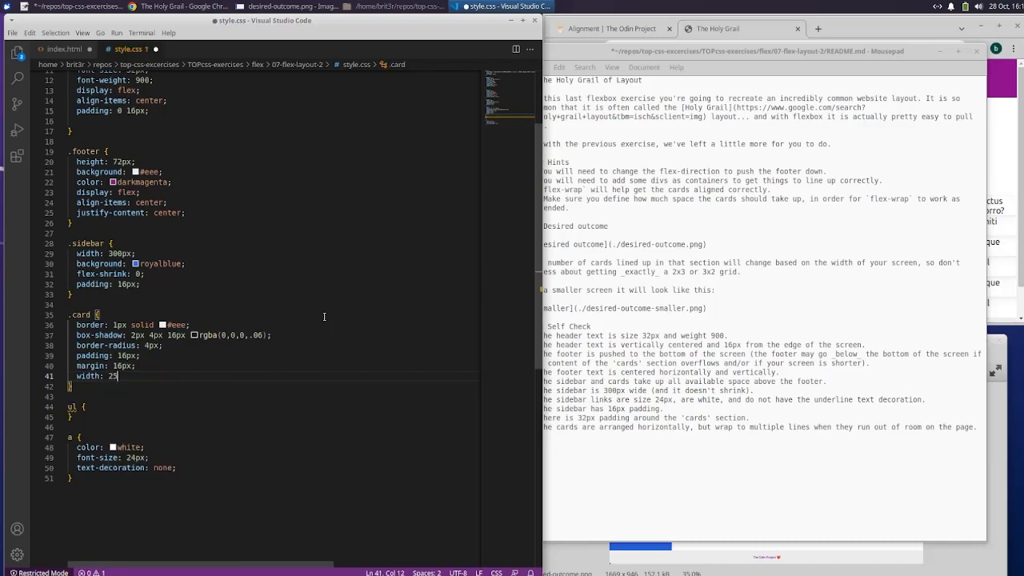
text(0px;)
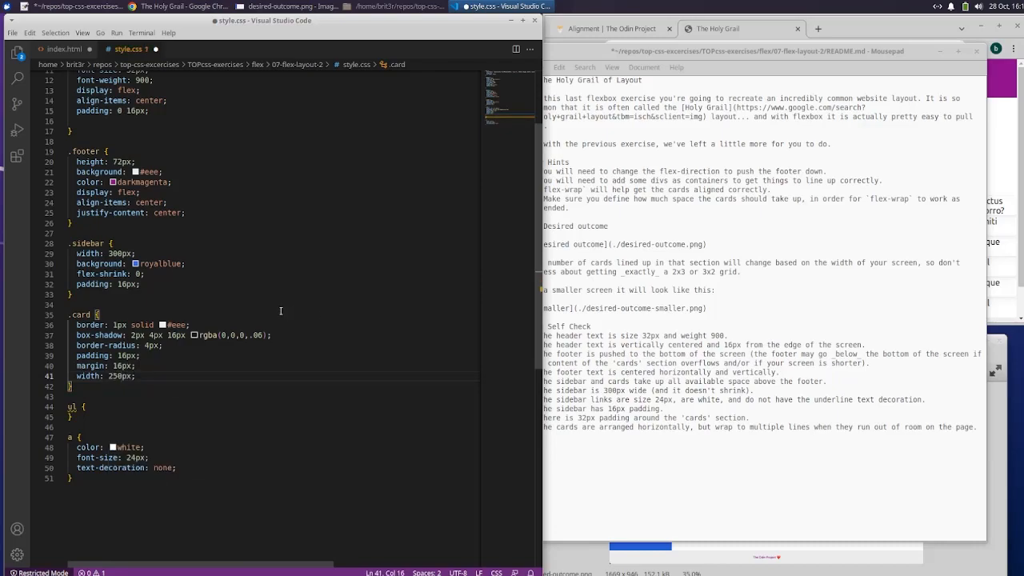
click(12, 33)
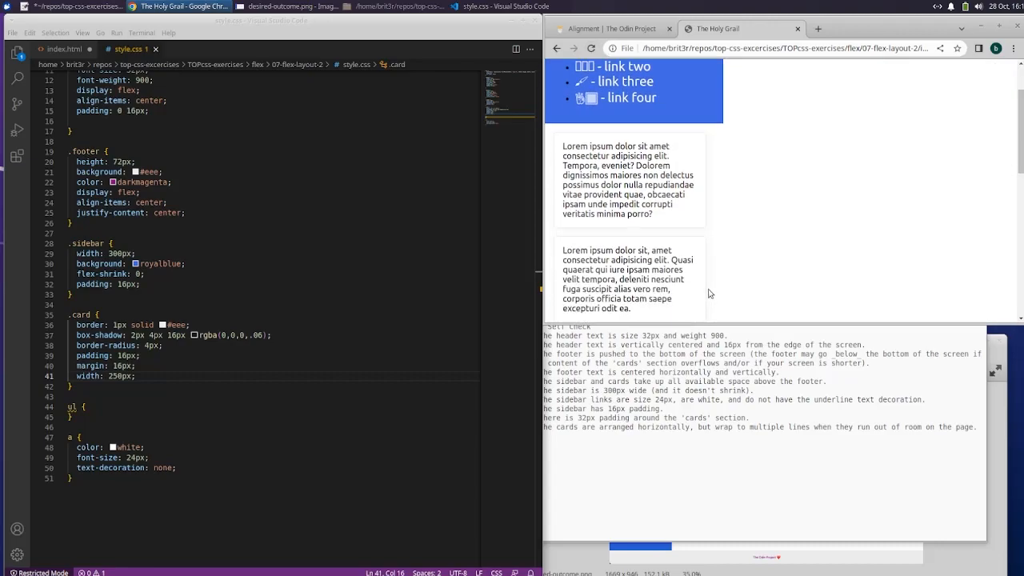
Step: Scroll the Holy Grail page down to the footer and back up
scroll(down, 3)
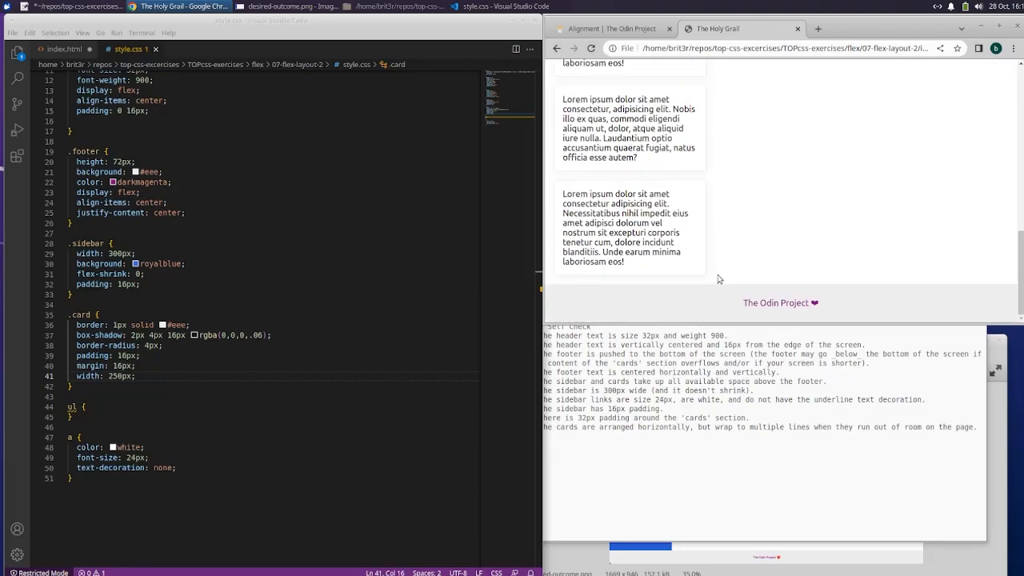
scroll(up, 3)
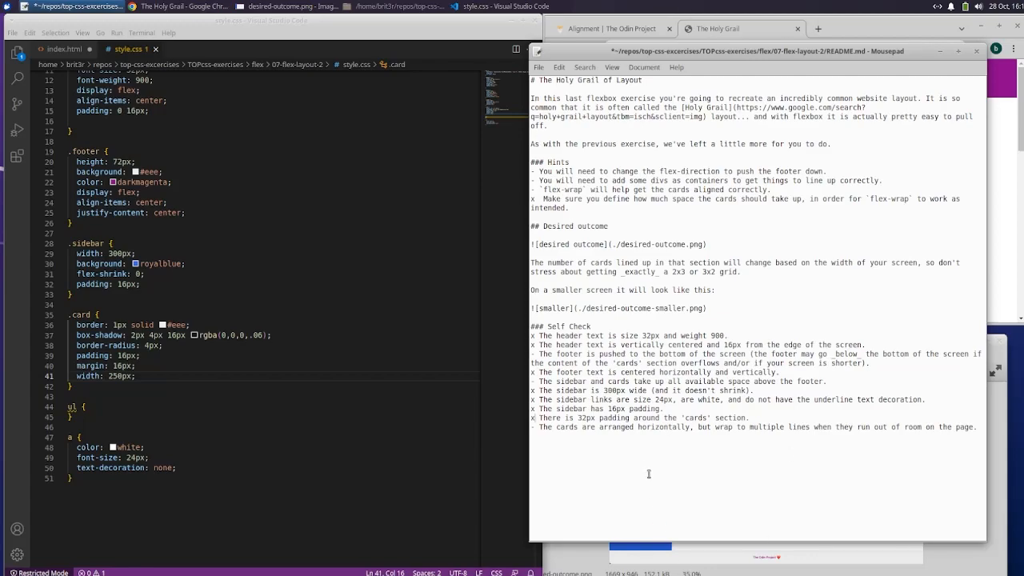
mouse_move(785, 460)
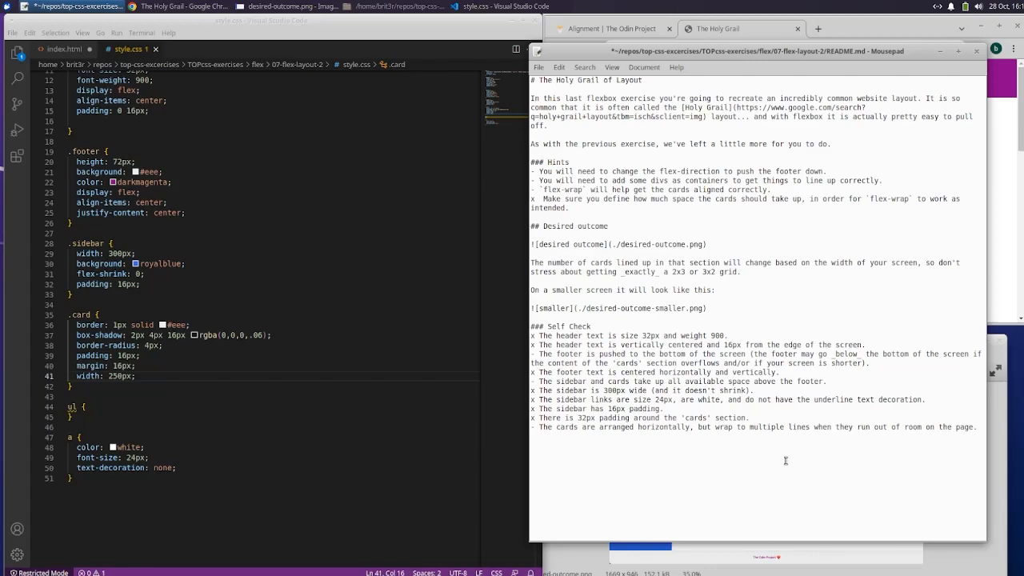
mouse_move(781, 485)
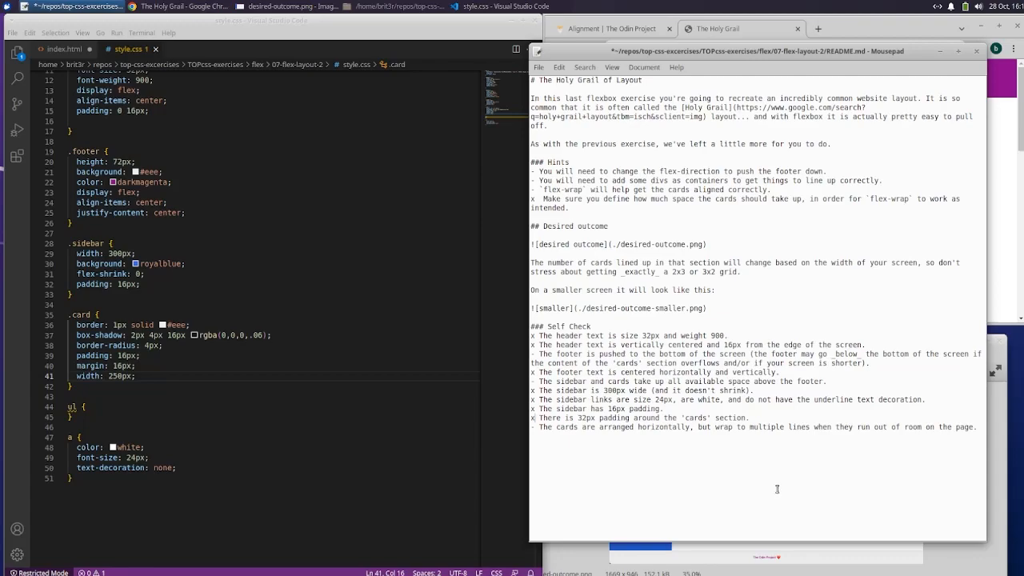
mouse_move(126, 432)
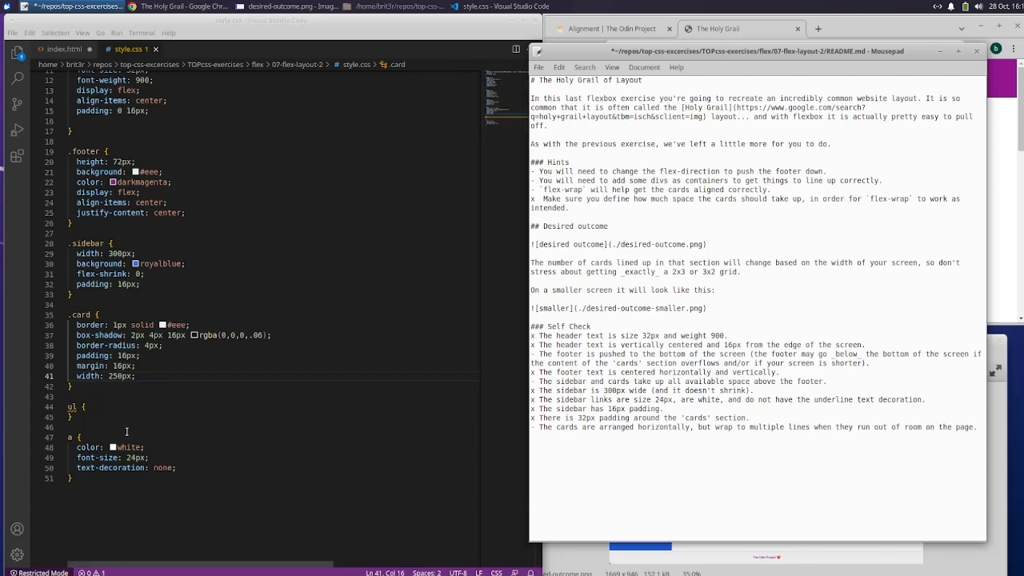
mouse_move(89, 448)
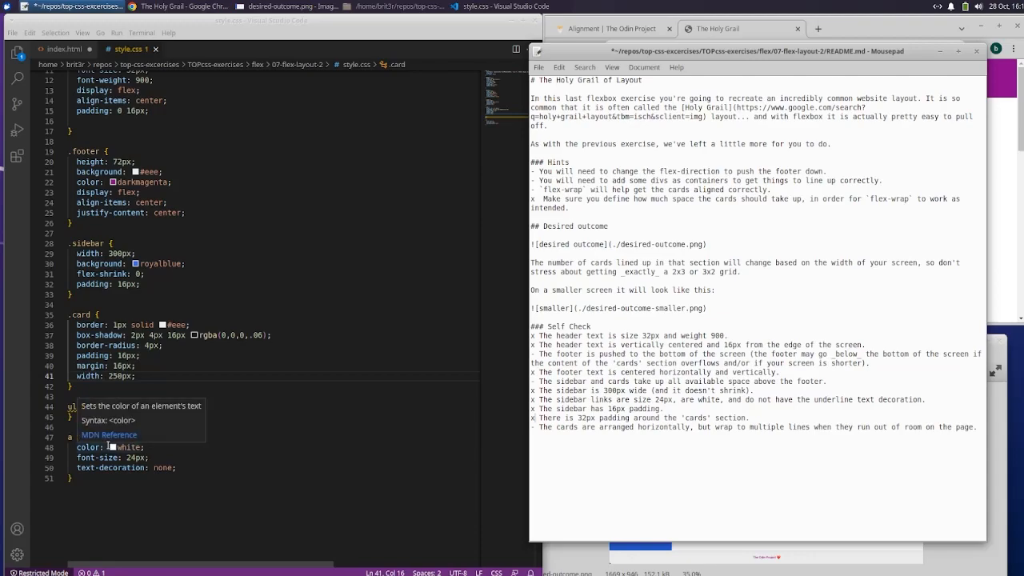
mouse_move(126, 468)
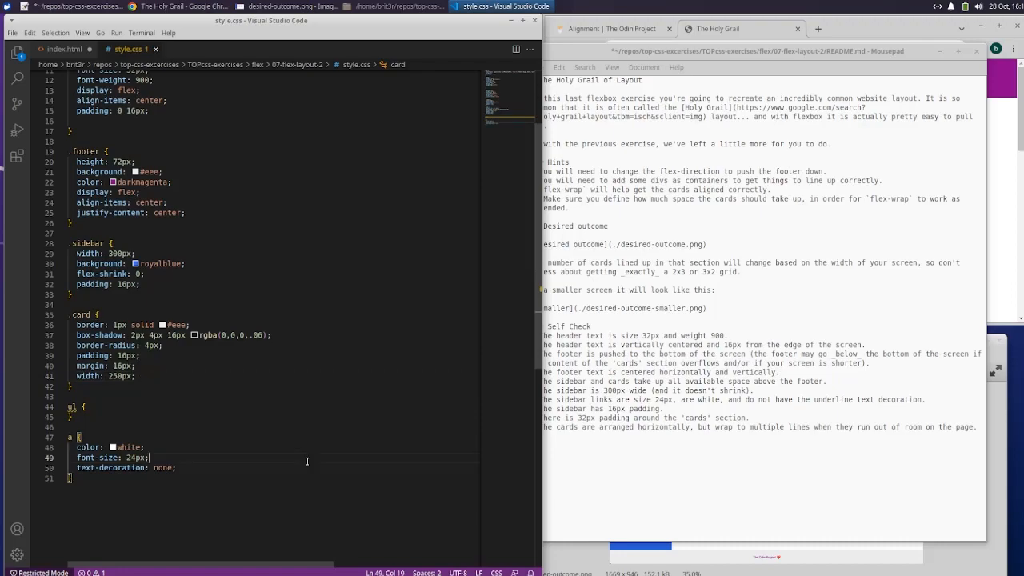
Step: Review index.html and the README checklist, then return to style.css
scroll(up, 3)
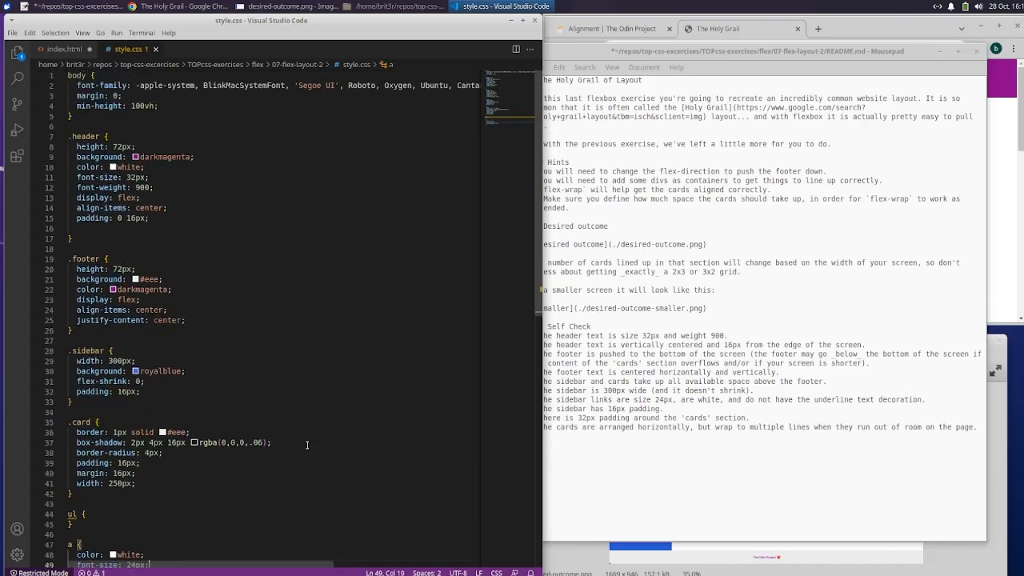
scroll(down, 3)
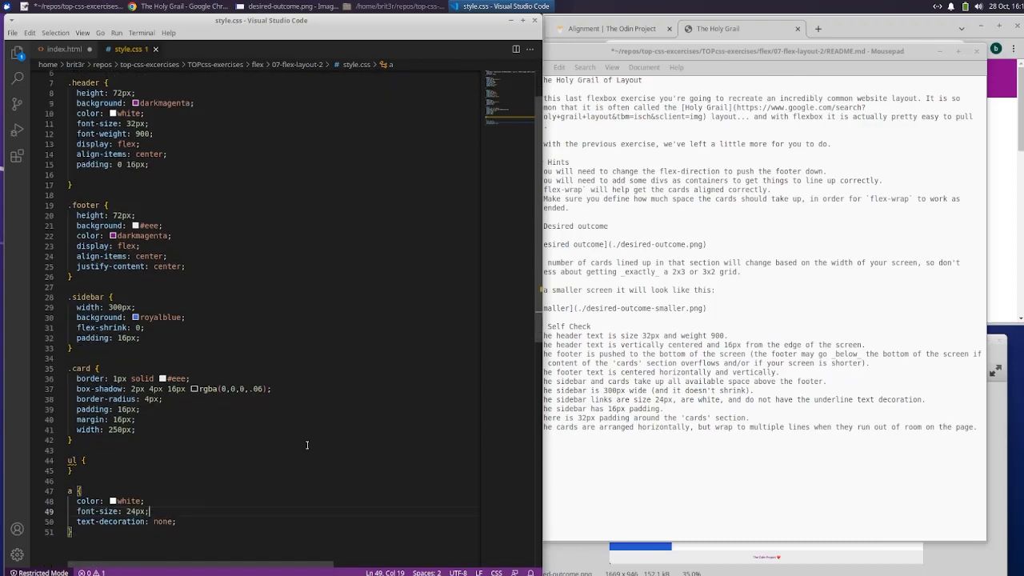
scroll(up, 3)
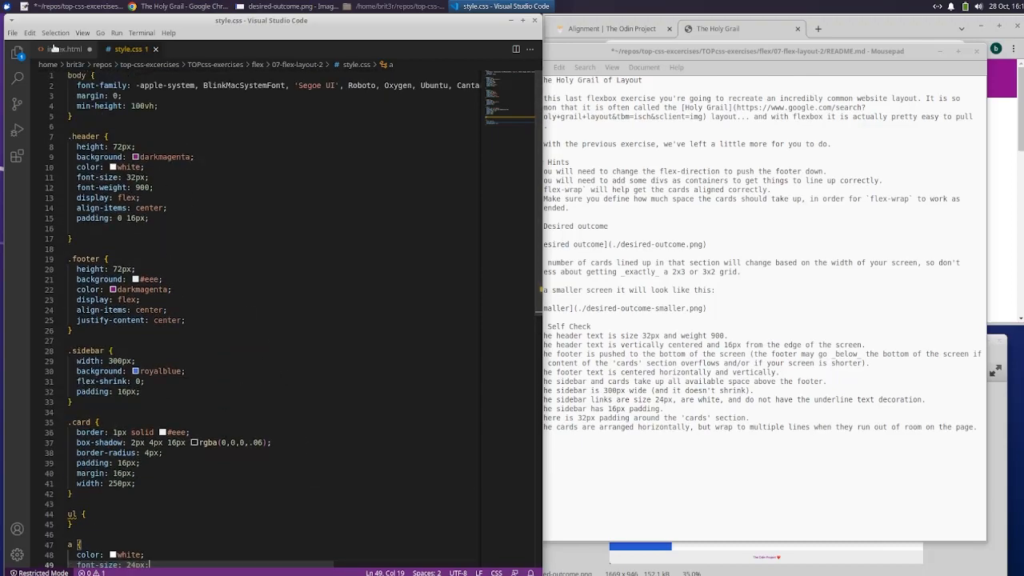
click(63, 49)
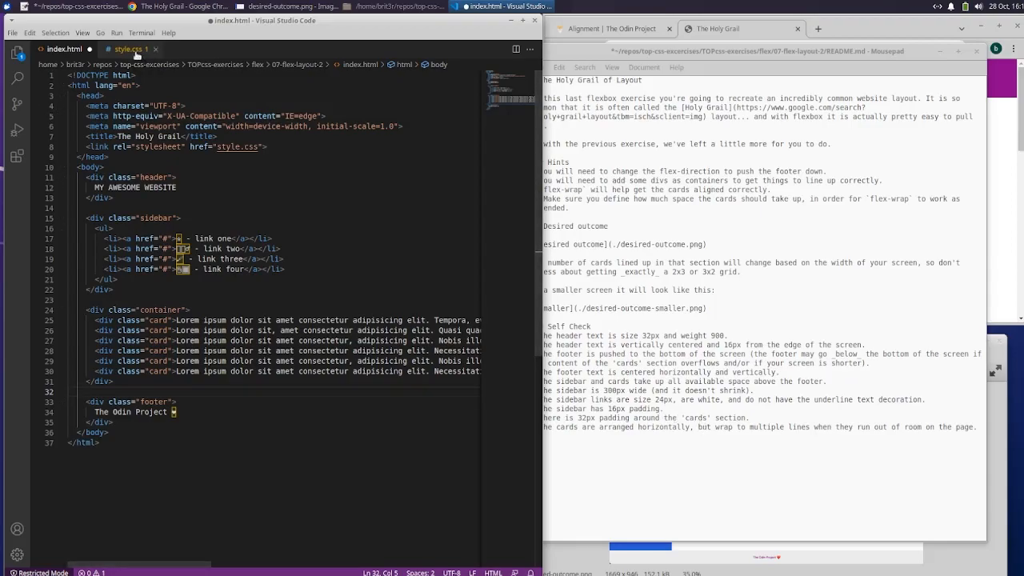
click(128, 49)
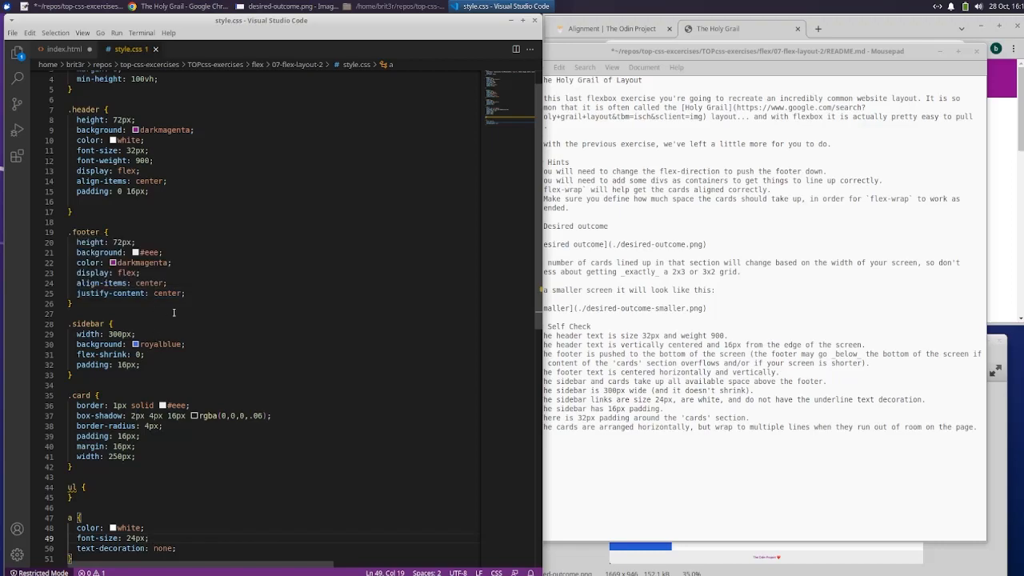
click(62, 49)
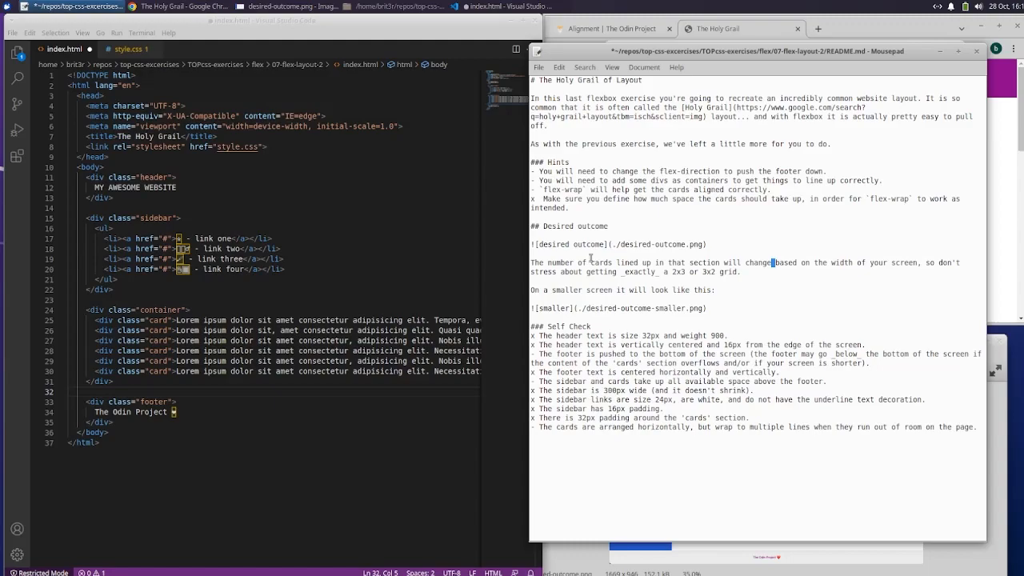
drag(733, 263, 556, 272)
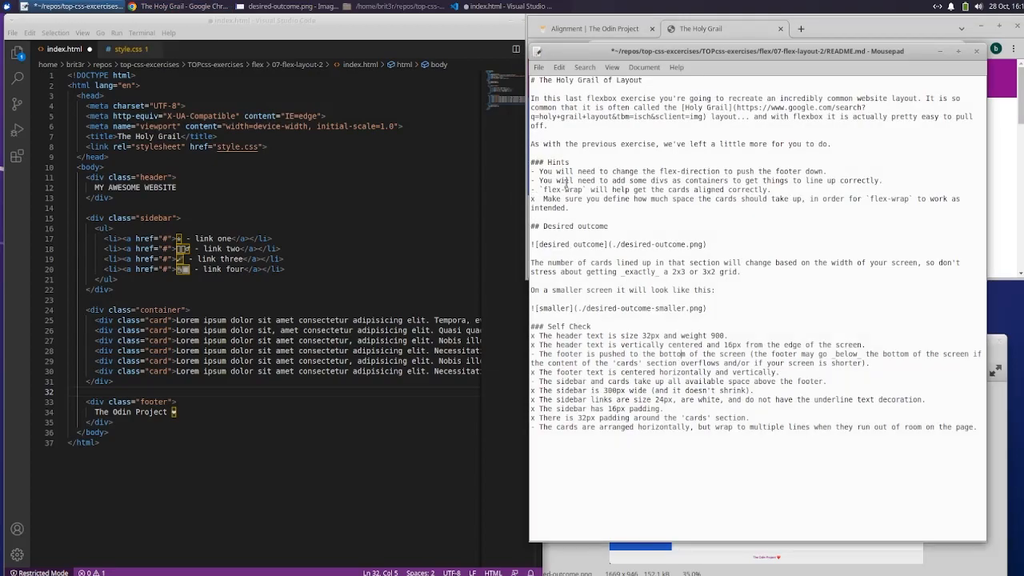
mouse_move(662, 235)
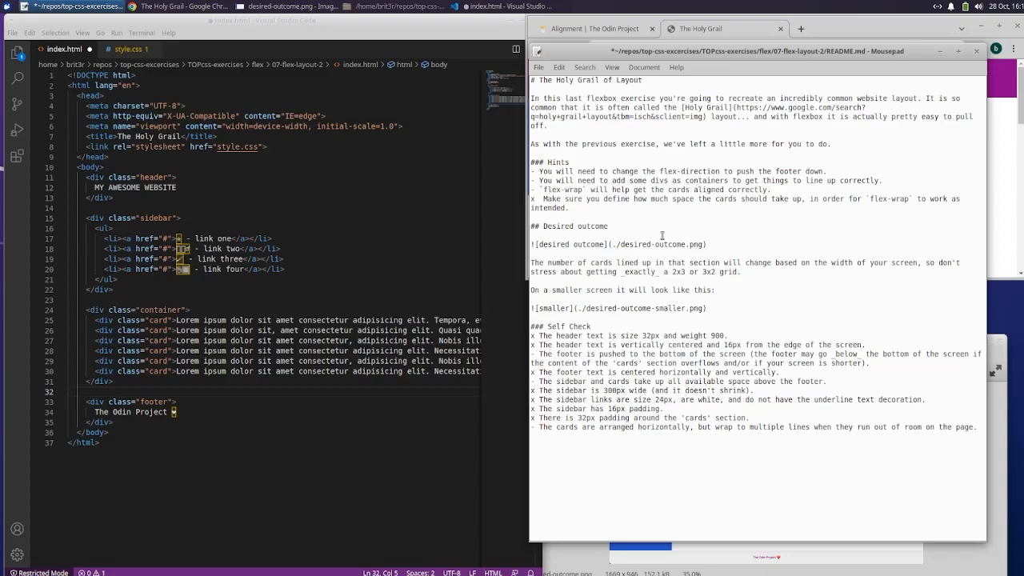
mouse_move(660, 264)
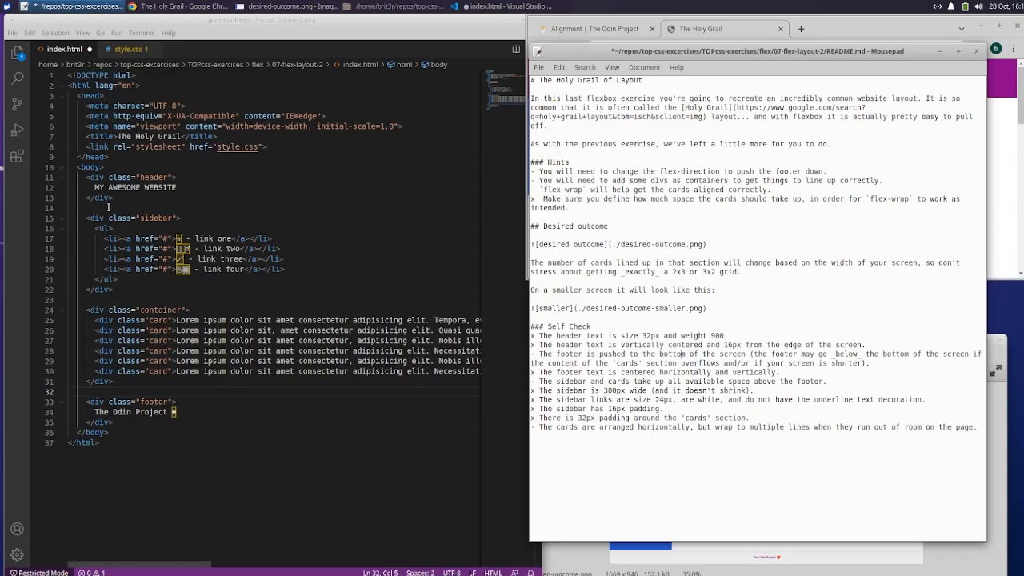
click(128, 49)
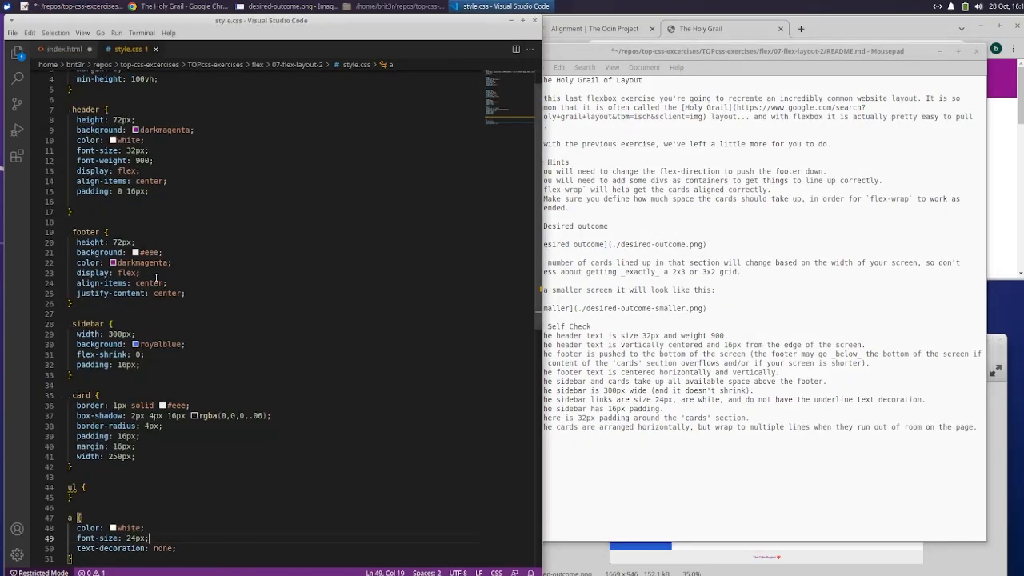
Step: Add display: flex and flex-direction: column to the body rule
scroll(up, 3)
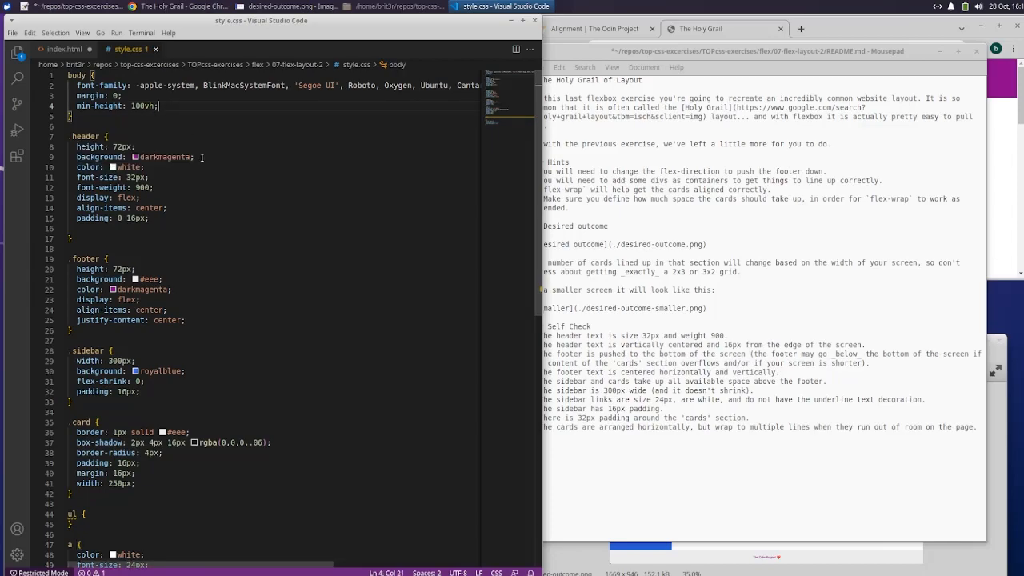
text(display: flex;)
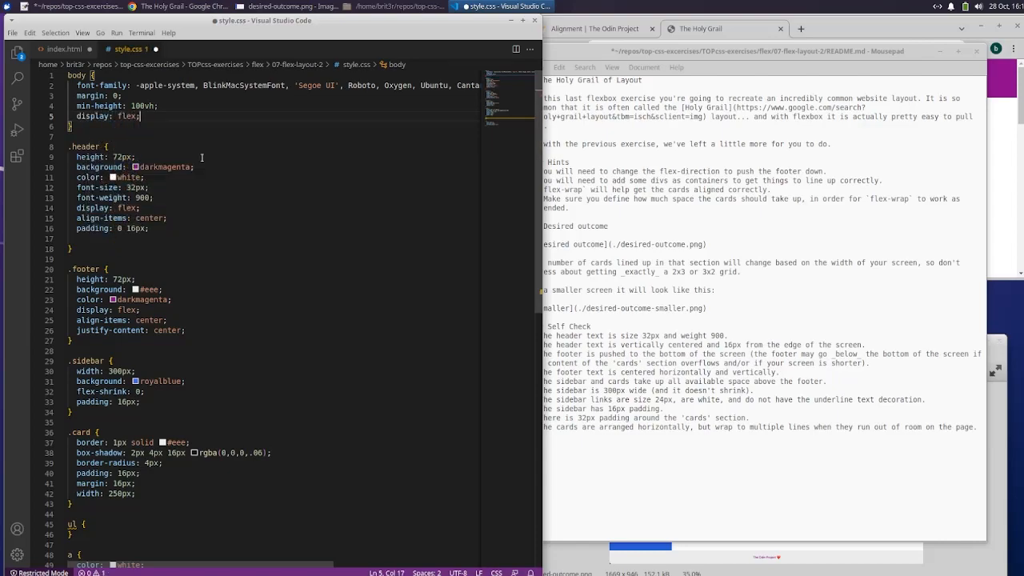
text(flex-direction: column;)
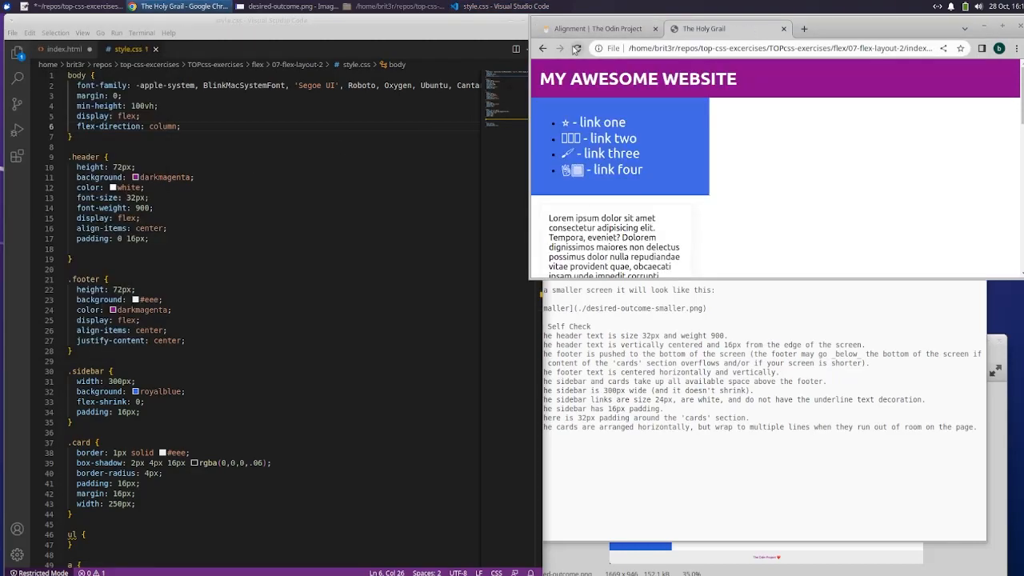
scroll(down, 3)
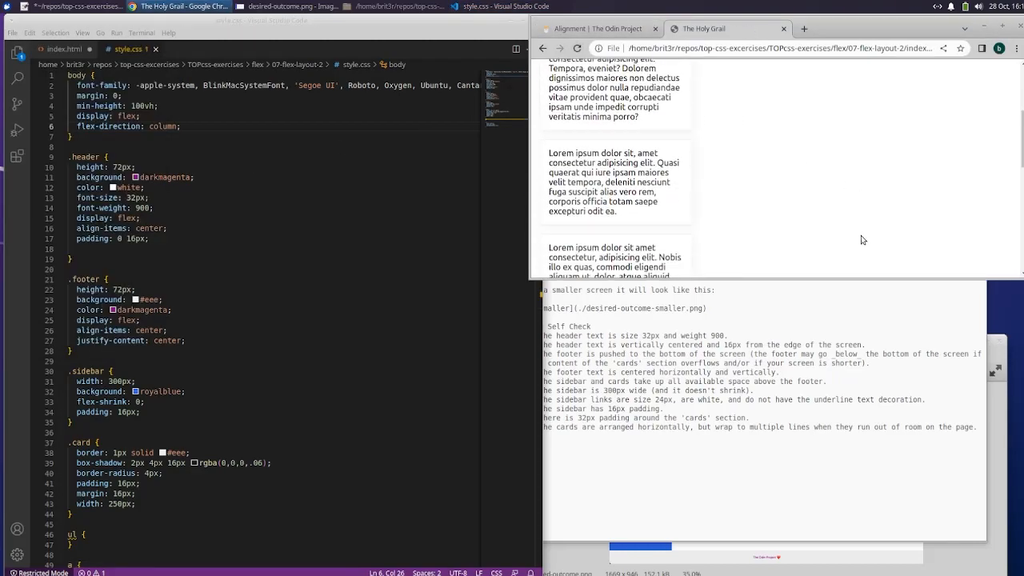
scroll(down, 3)
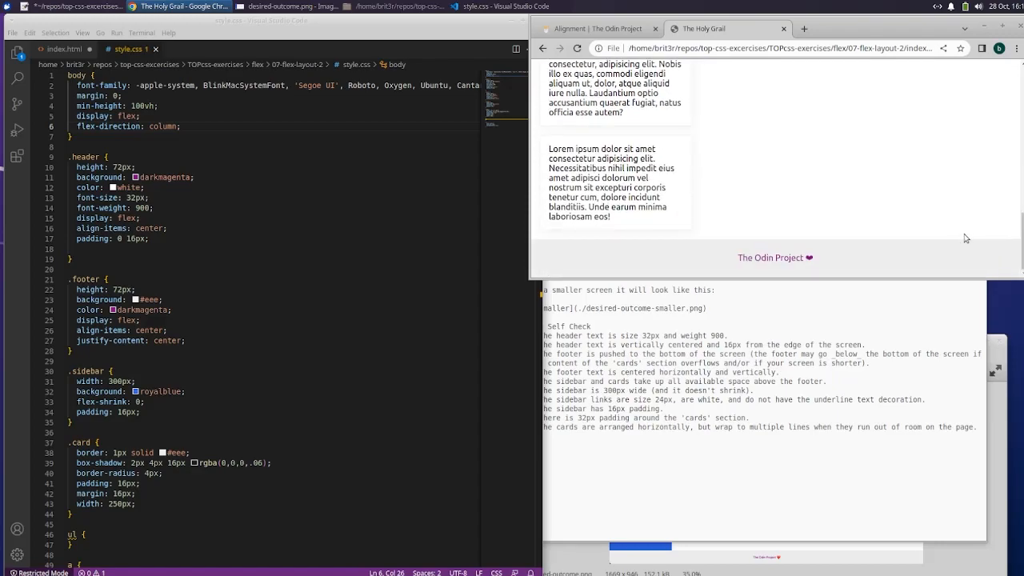
scroll(up, 3)
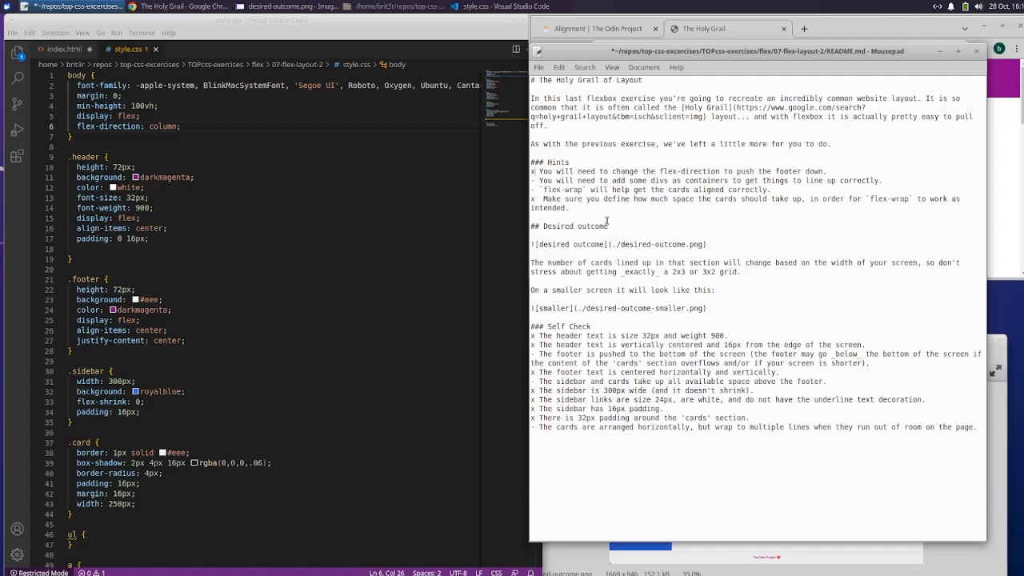
mouse_move(853, 201)
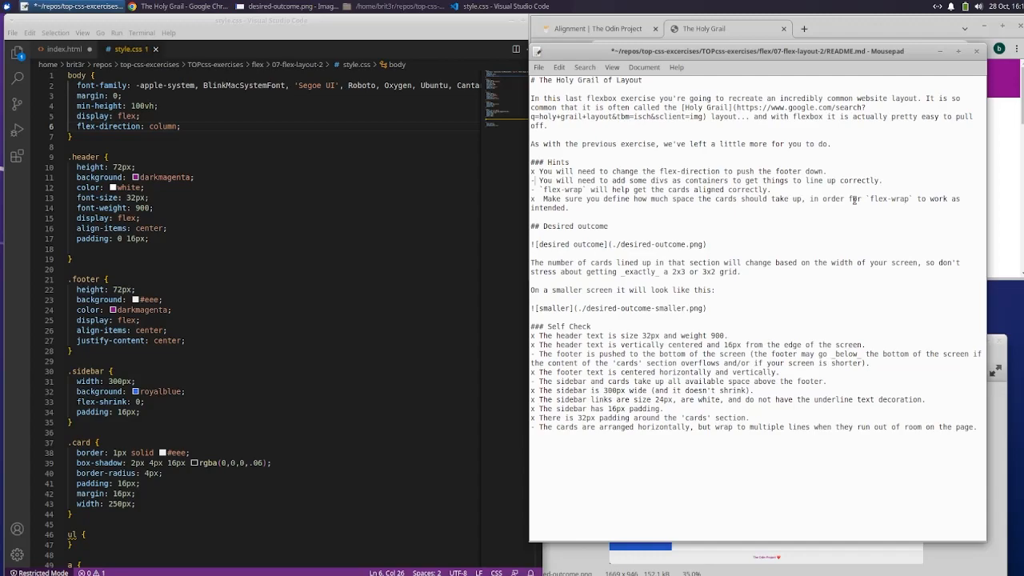
mouse_move(636, 190)
text(x)
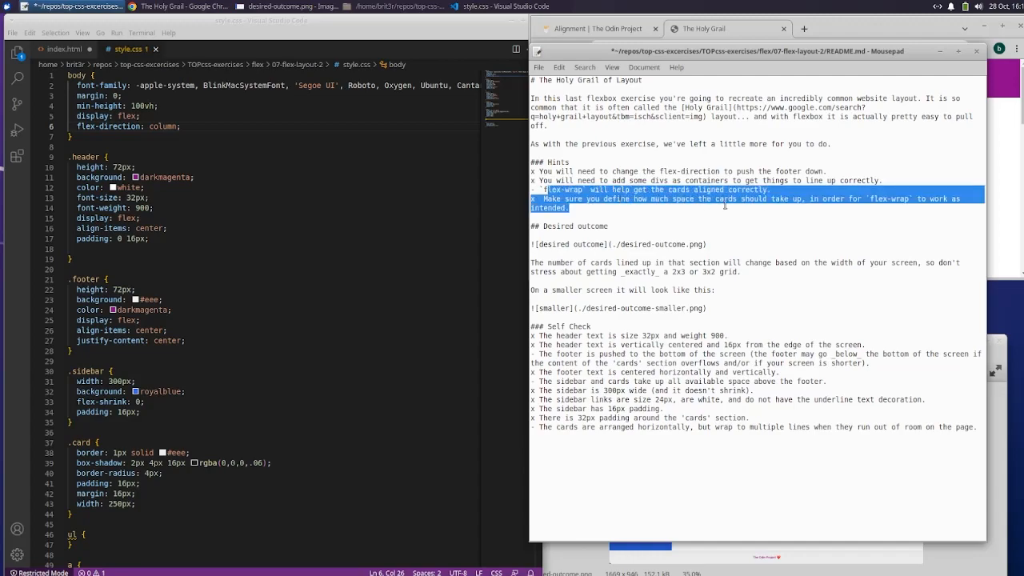
mouse_move(786, 330)
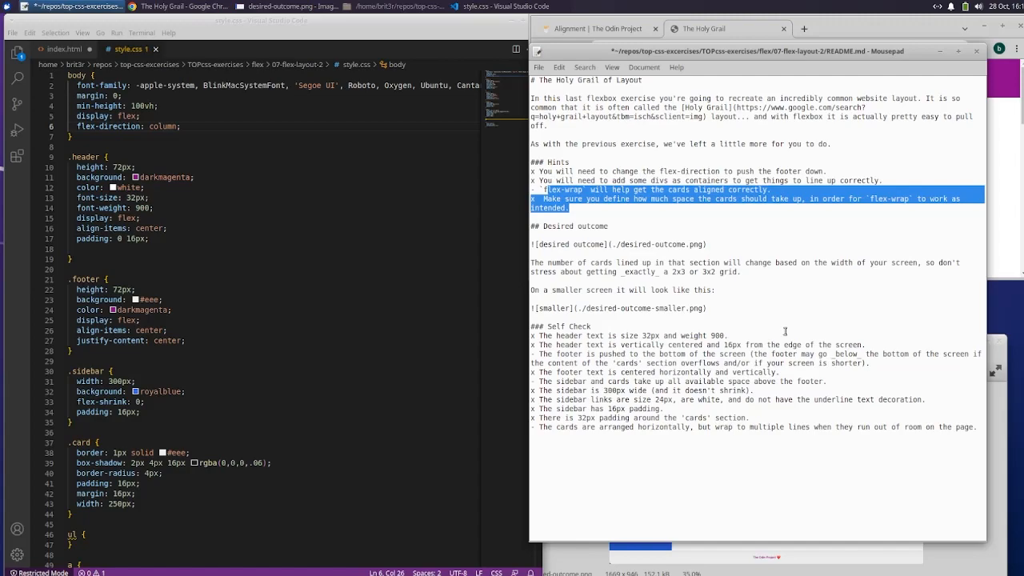
mouse_move(788, 313)
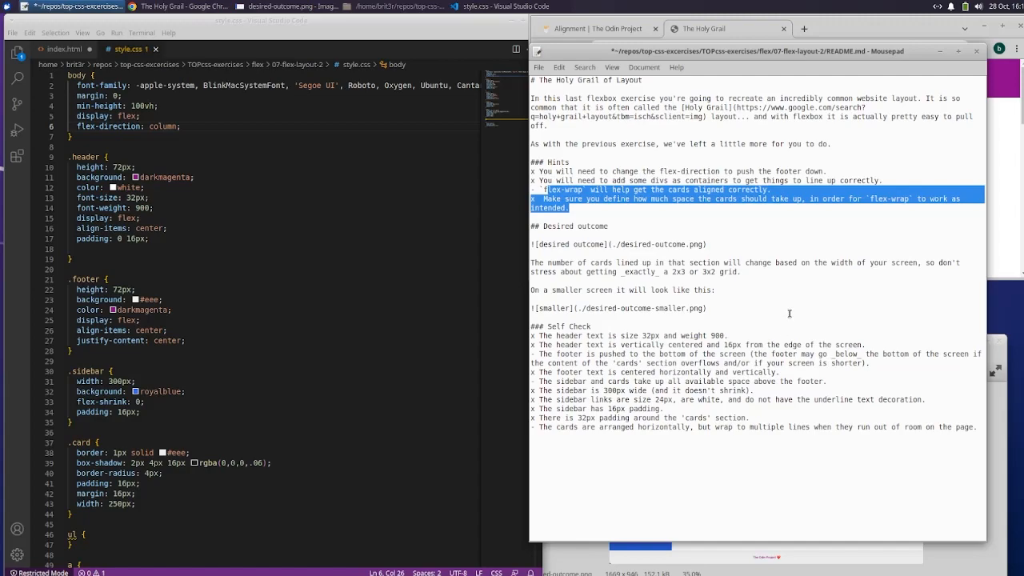
mouse_move(768, 324)
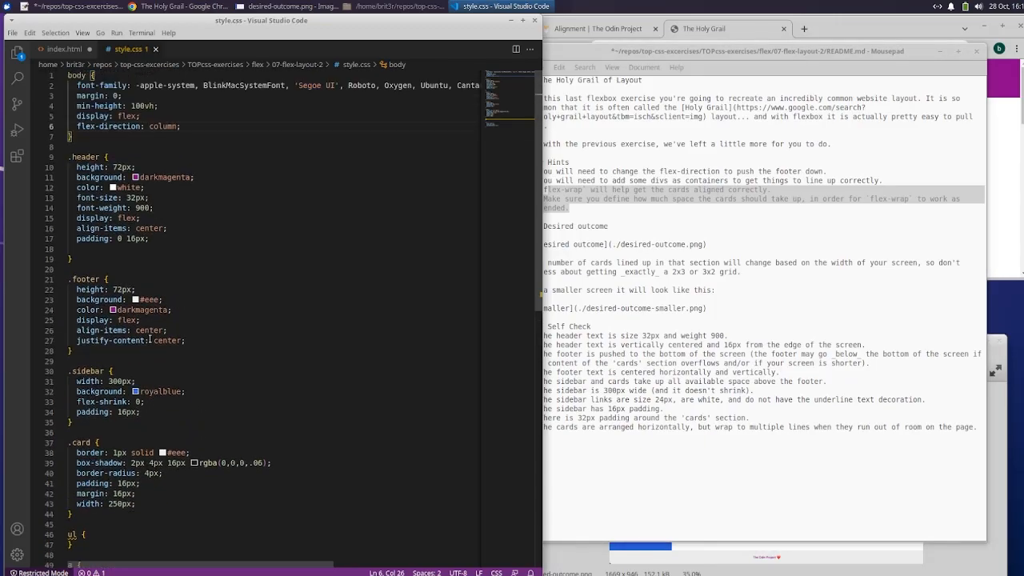
Step: Check the container class name in index.html
scroll(down, 3)
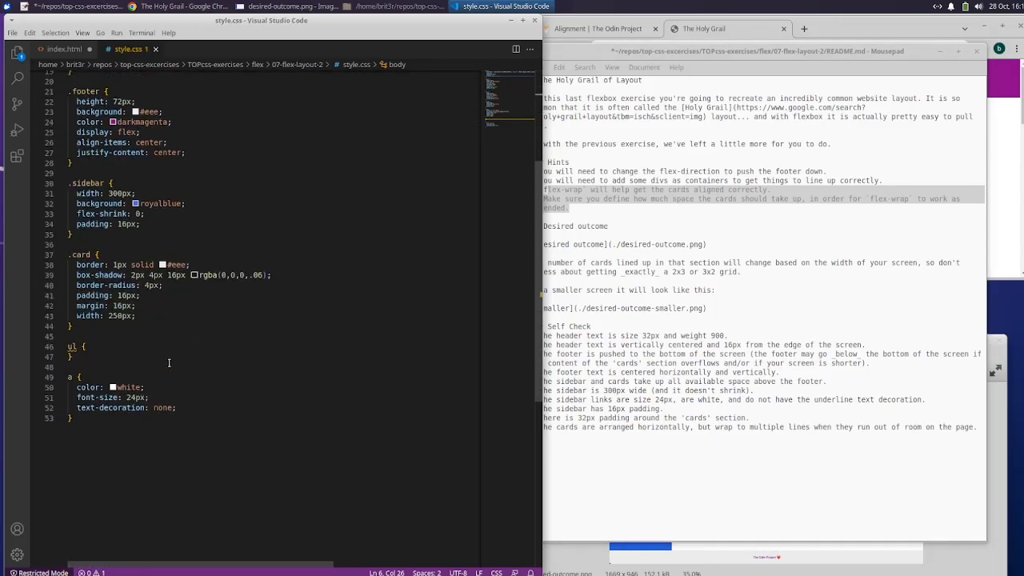
click(63, 49)
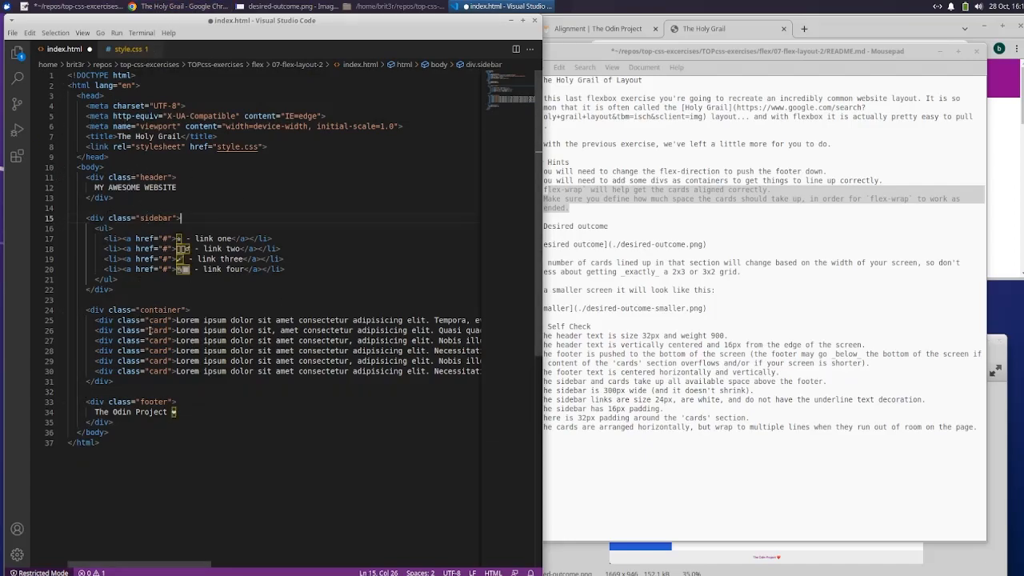
click(128, 49)
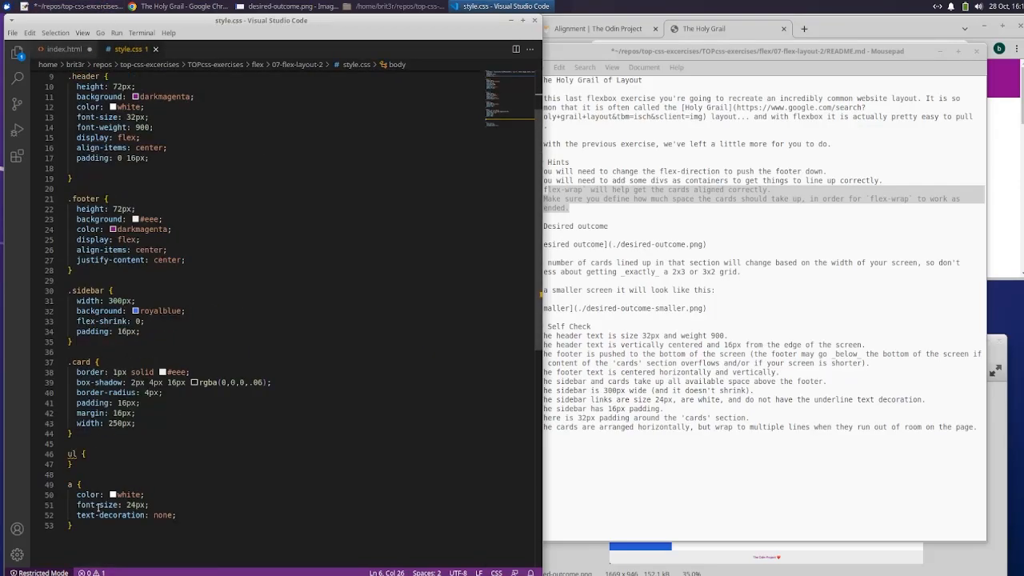
Step: Add a .container rule with display: flex and flex-wrap: wrap, and save
click(244, 526)
text(.container)
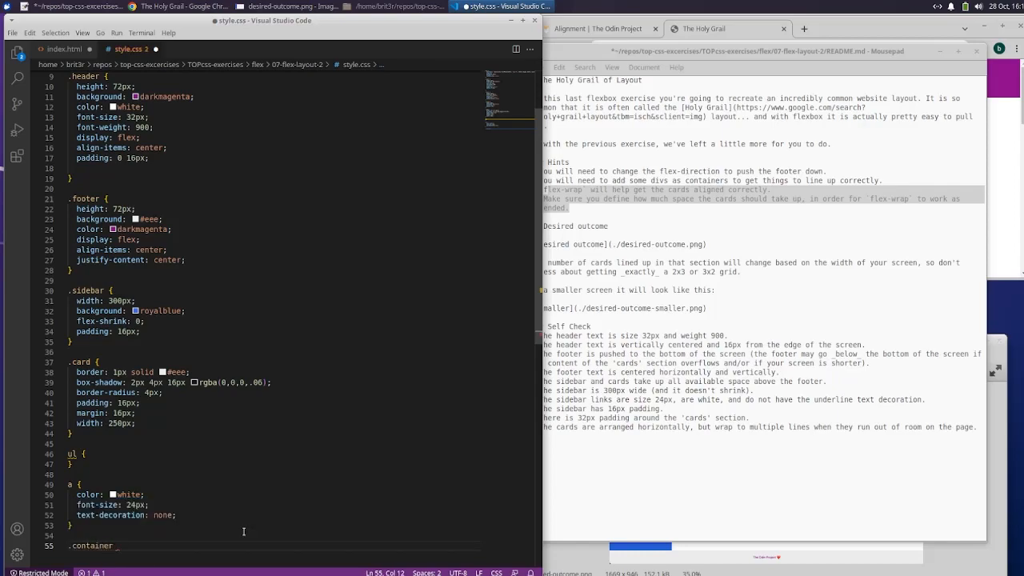
text(flex;)
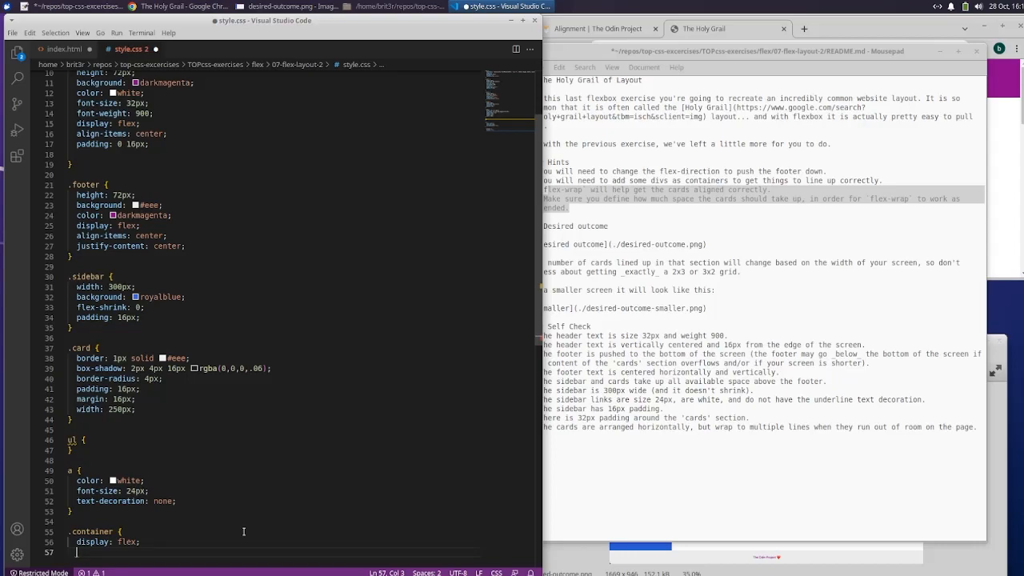
text(flex-wrap: wrap;)
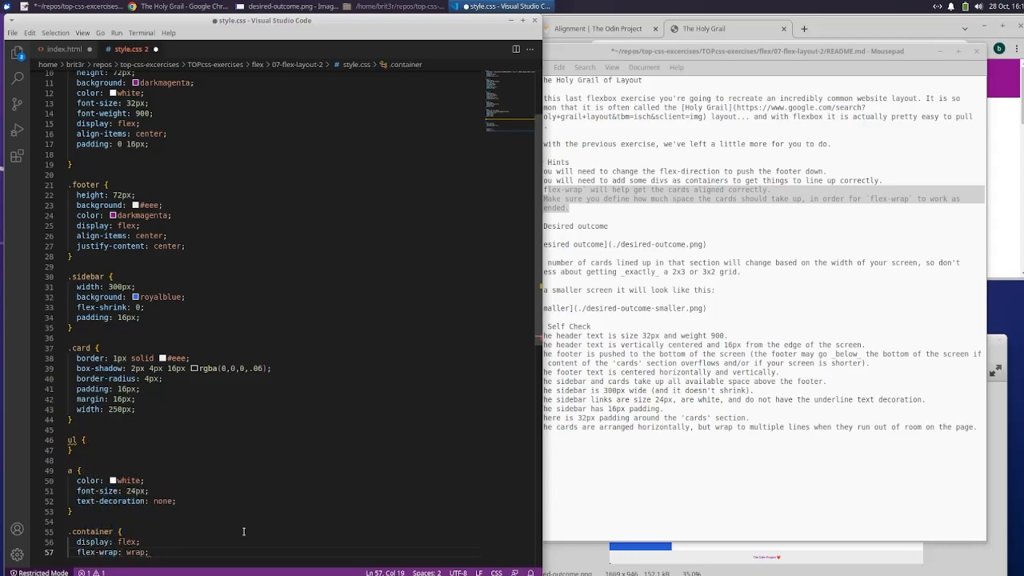
scroll(down, 3)
text(})
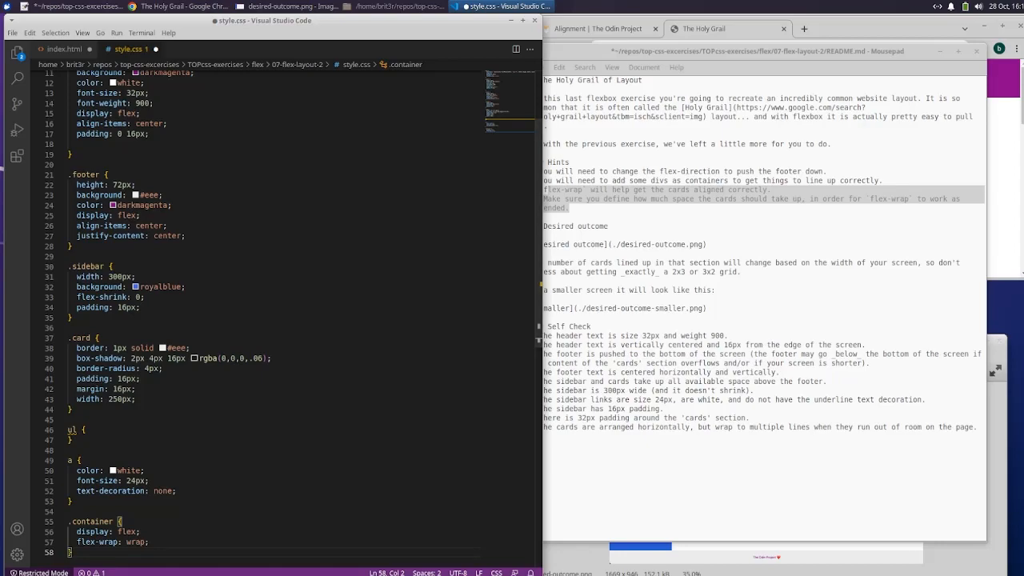
click(12, 33)
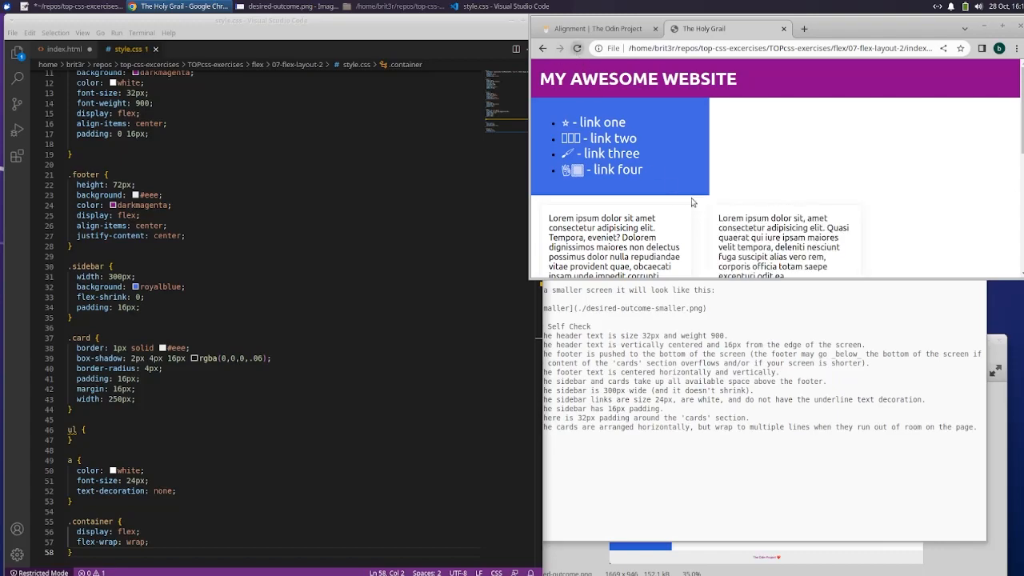
Step: Scroll the rendered page and maximize Chrome to full window width
scroll(down, 3)
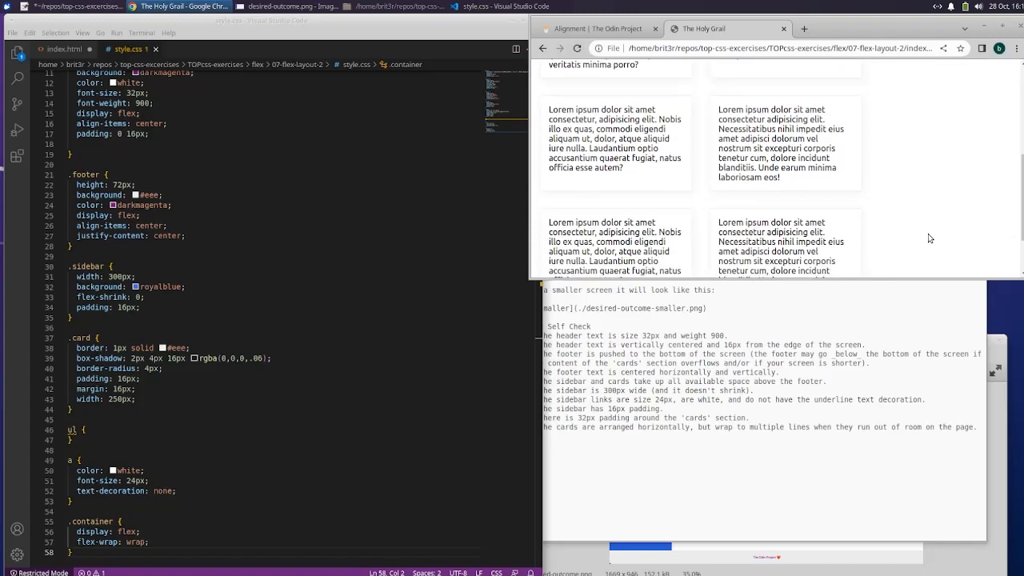
scroll(down, 3)
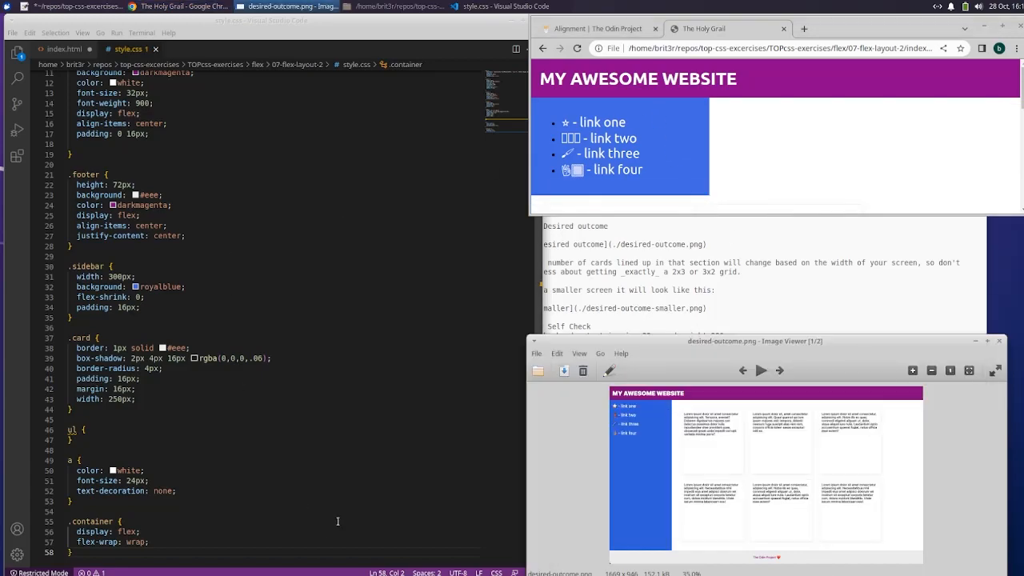
mouse_move(773, 193)
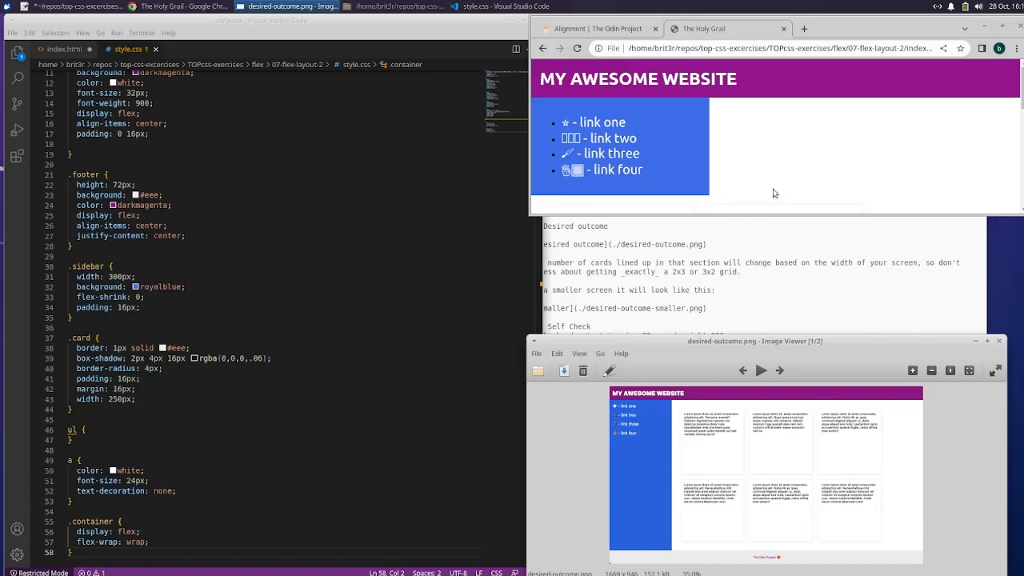
click(997, 26)
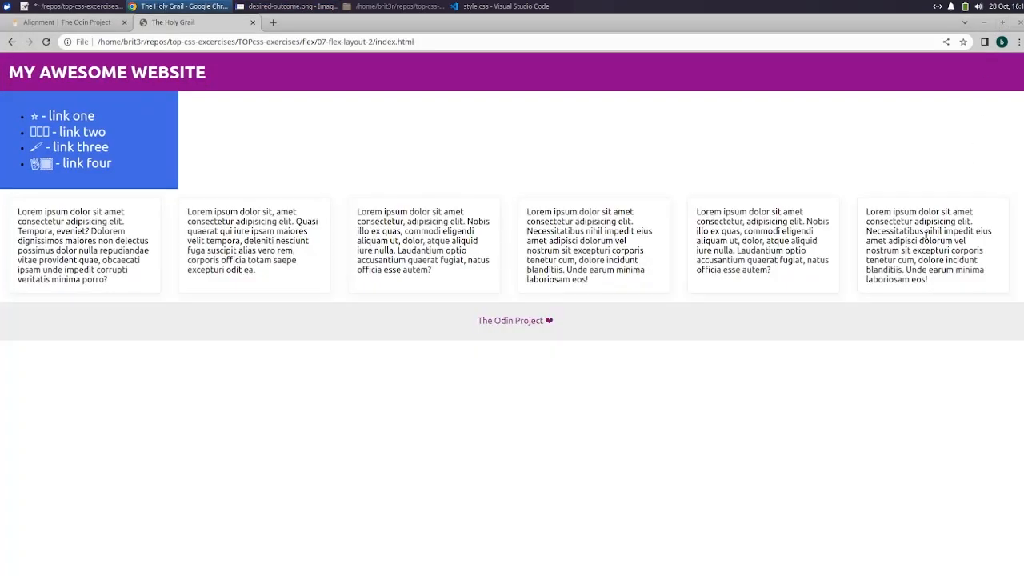
mouse_move(282, 274)
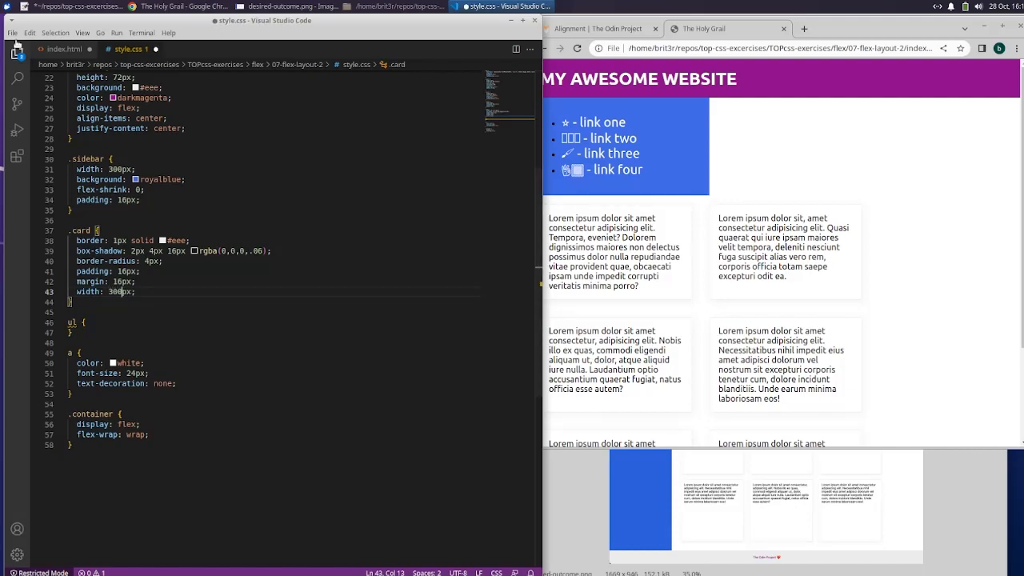
Step: Save the 300px card width to preview the wider cards
click(12, 33)
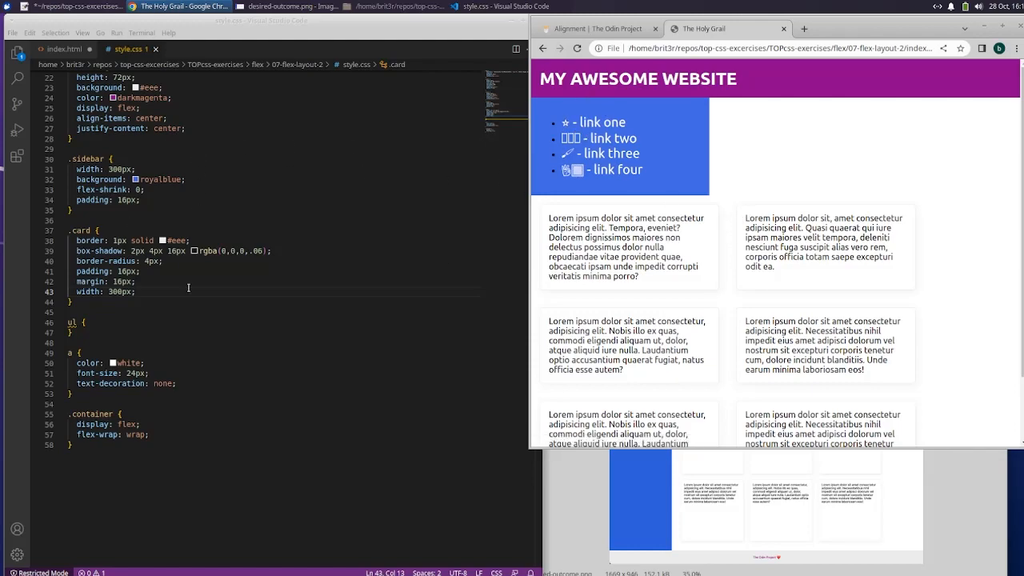
mouse_move(282, 194)
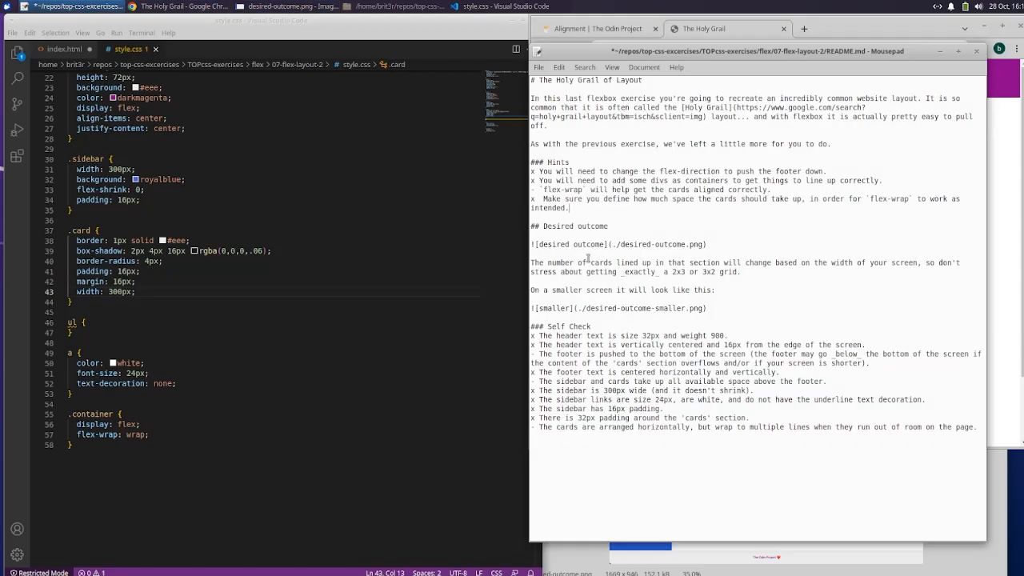
mouse_move(676, 190)
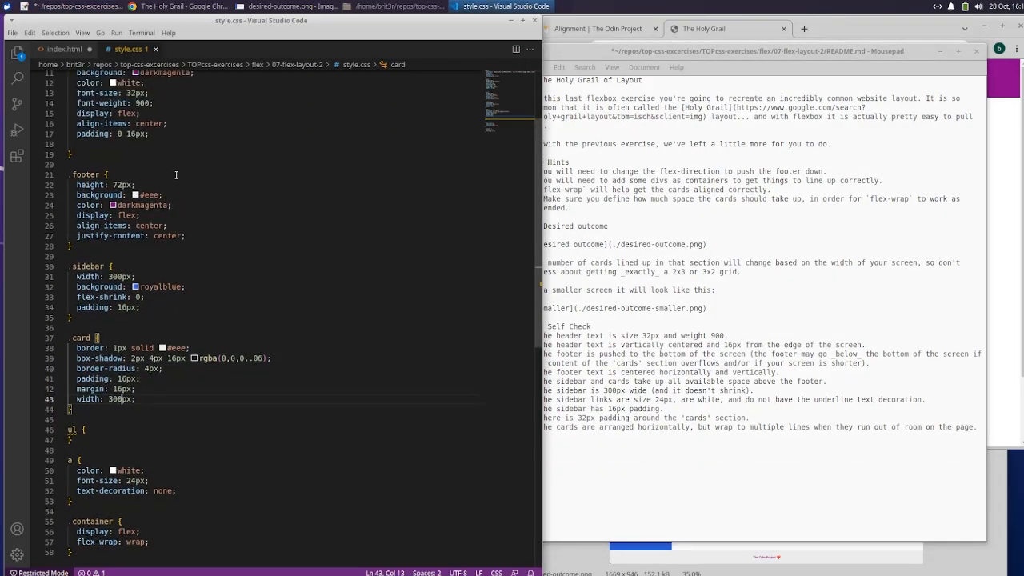
scroll(up, 3)
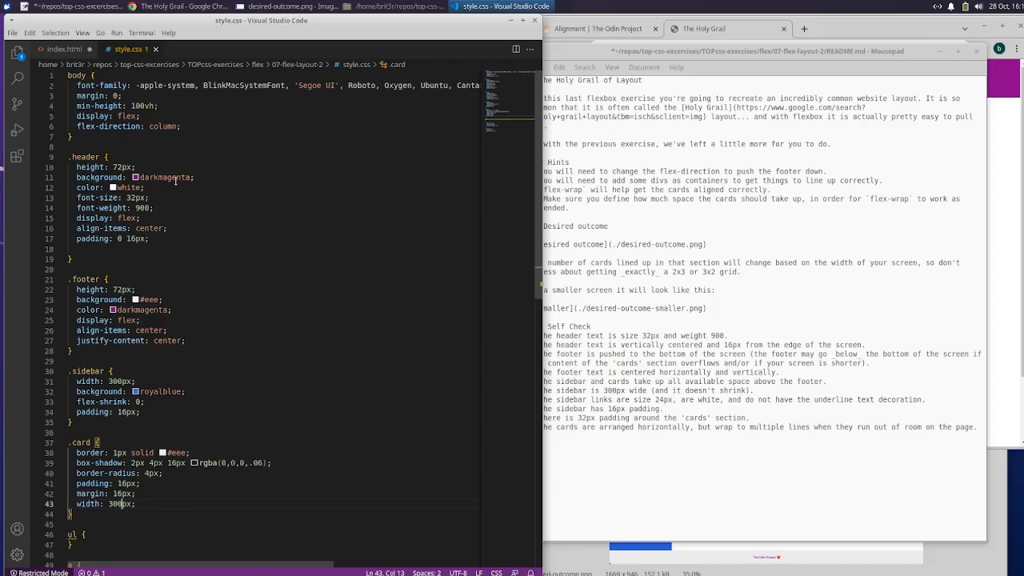
mouse_move(99, 218)
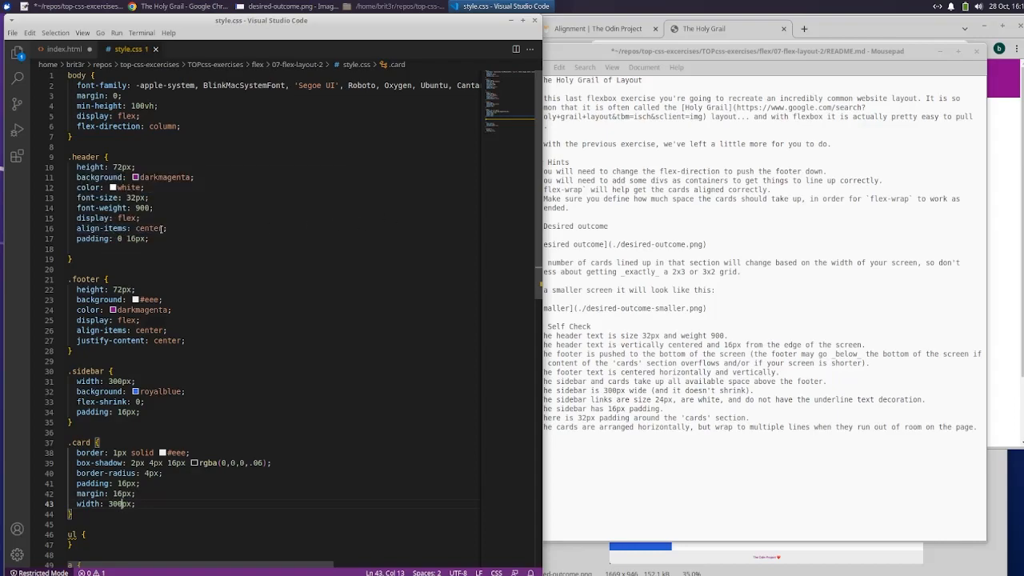
scroll(down, 3)
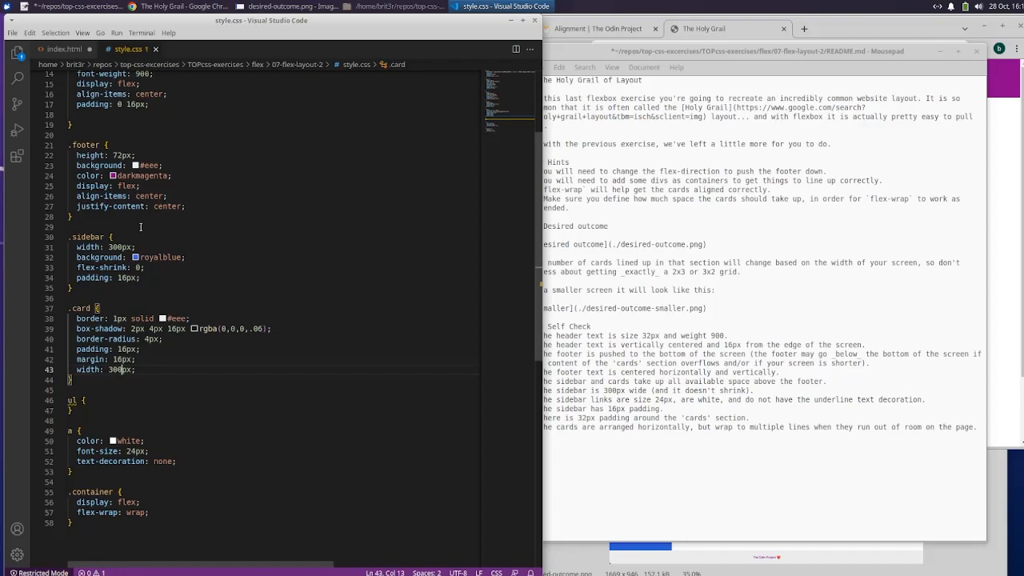
scroll(up, 3)
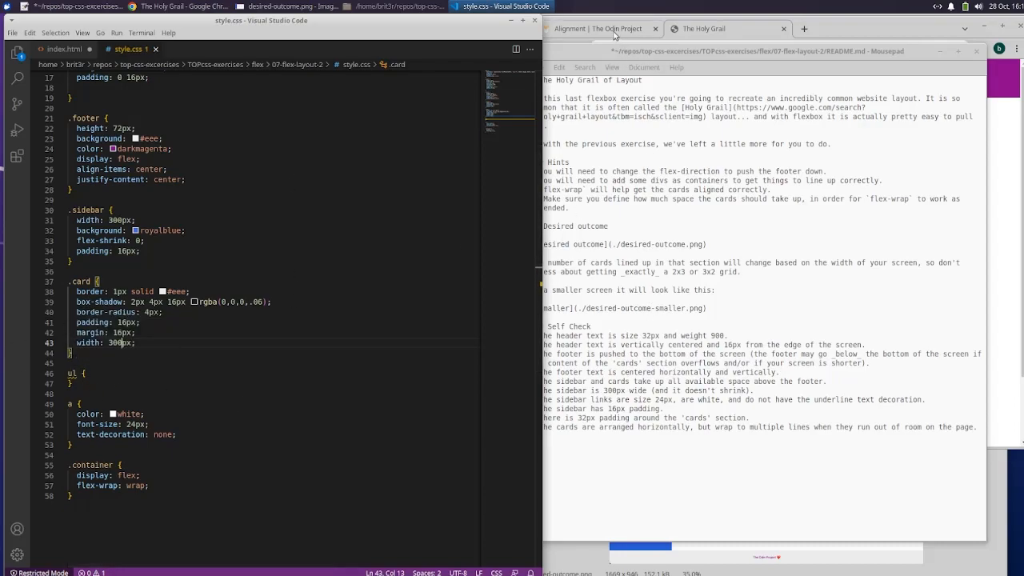
click(64, 49)
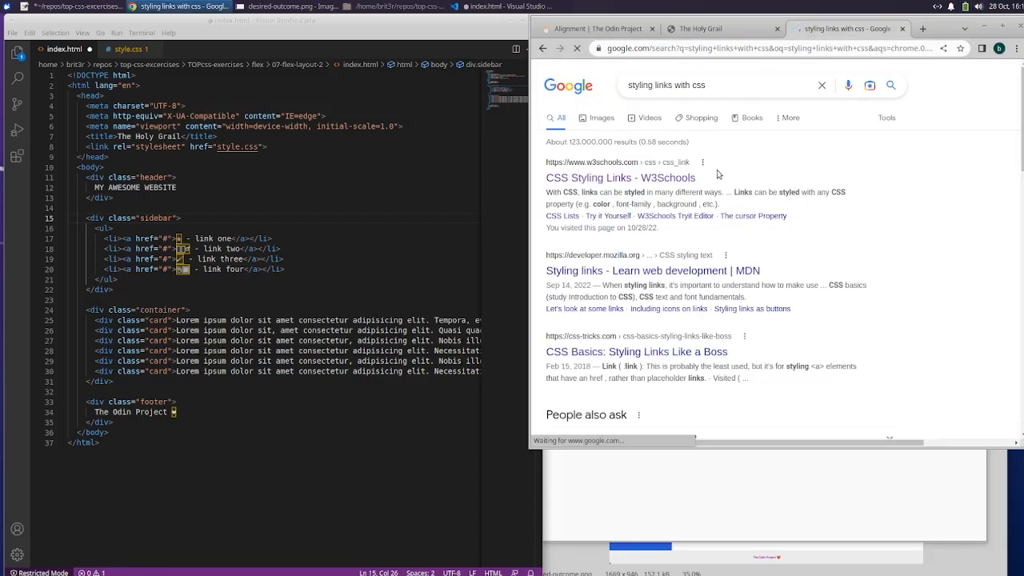
Step: Open the W3Schools CSS Links guide and scroll through the link-state styles
click(619, 177)
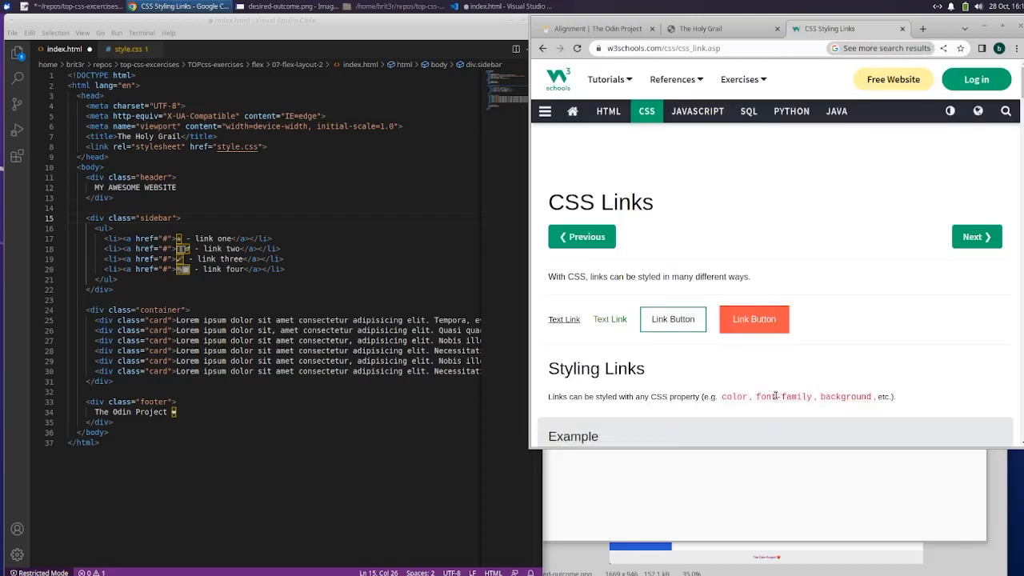
scroll(down, 3)
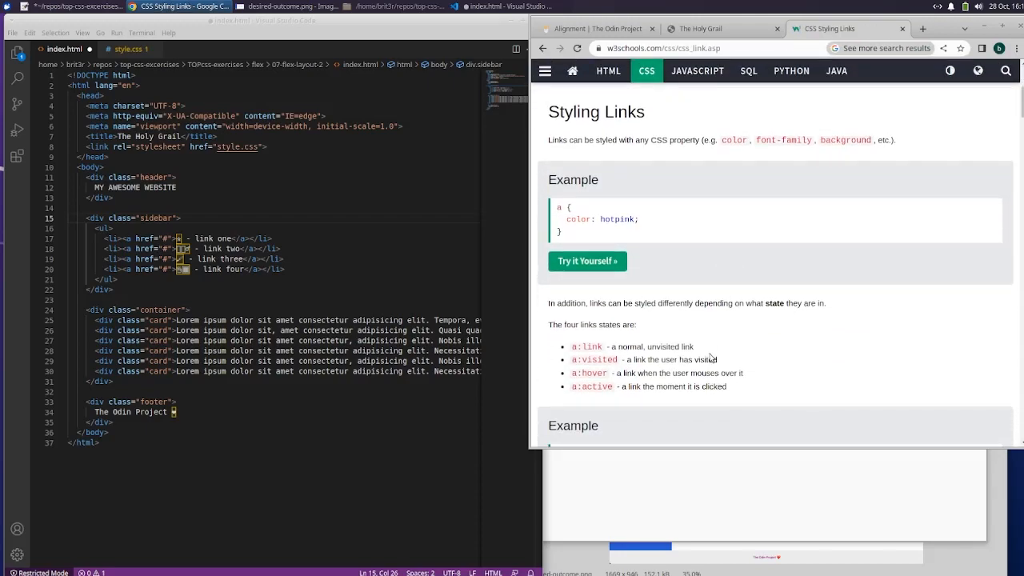
scroll(down, 3)
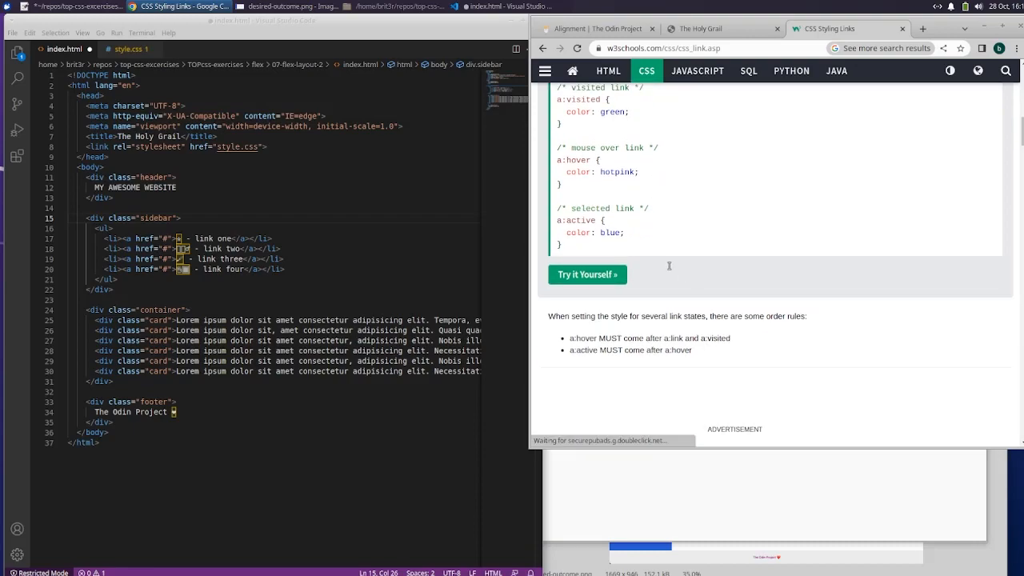
scroll(down, 3)
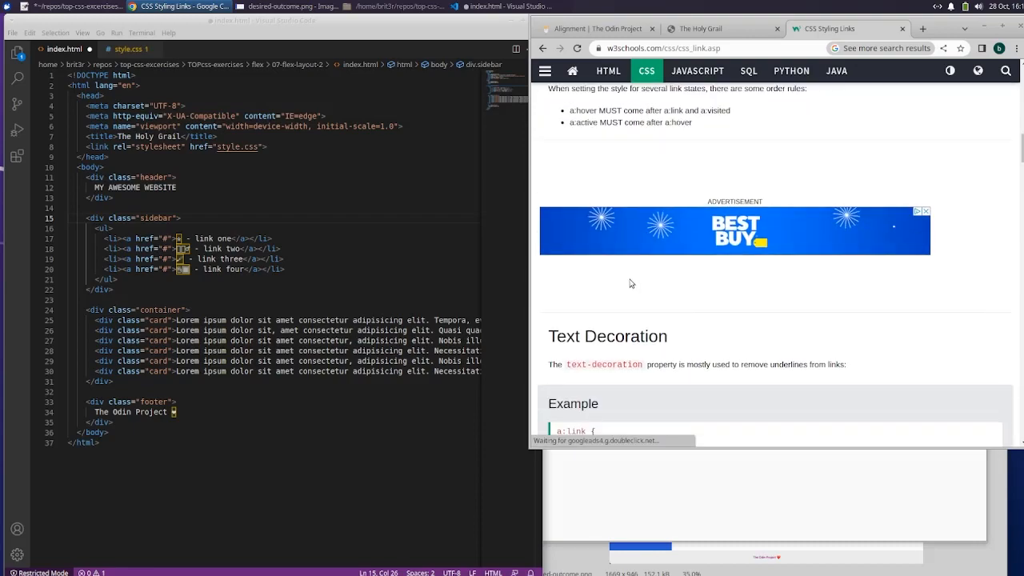
scroll(down, 3)
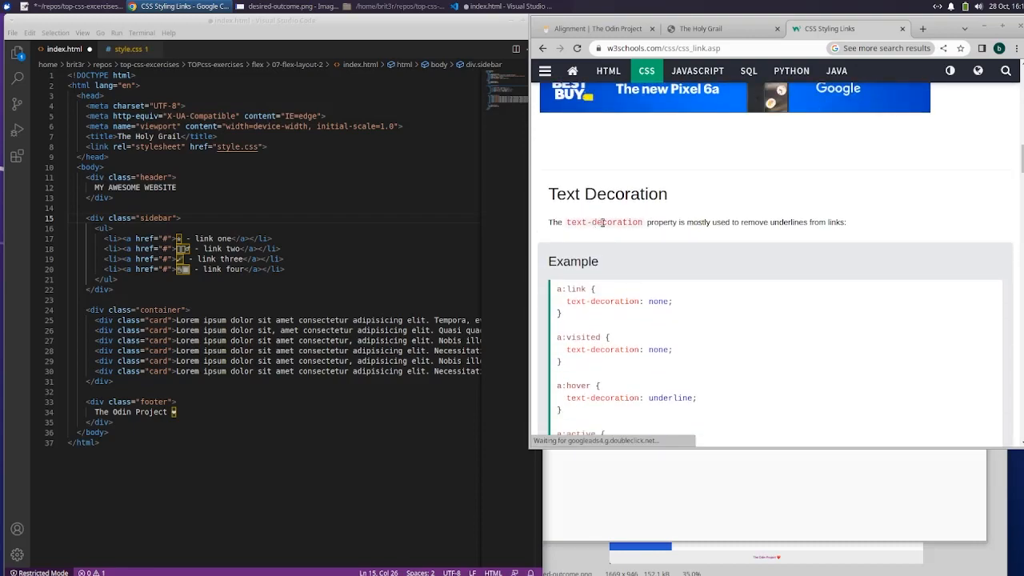
Step: Finish reading the links guide and search Google for 'how to style lists in css'
click(128, 49)
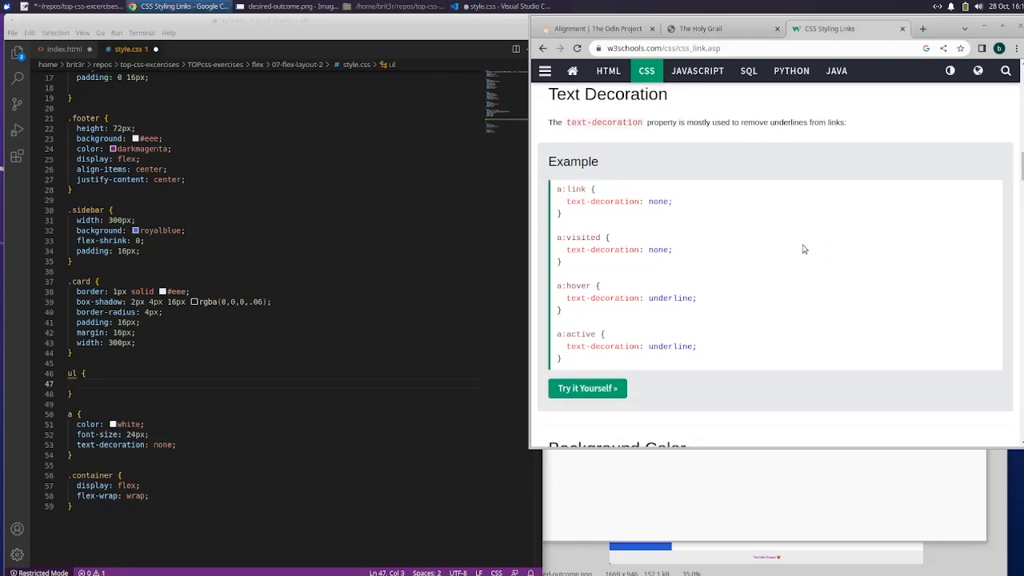
scroll(down, 3)
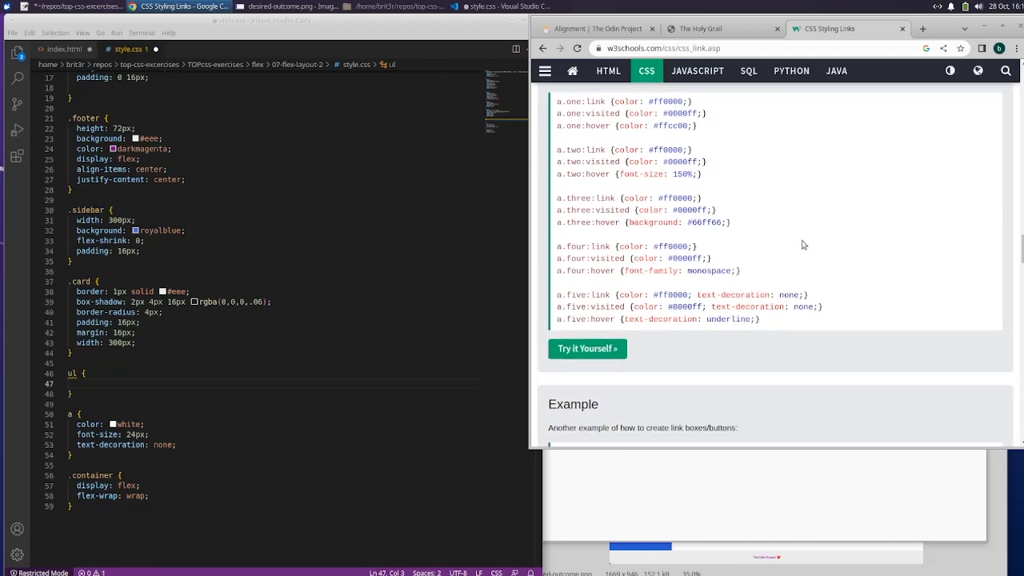
scroll(down, 3)
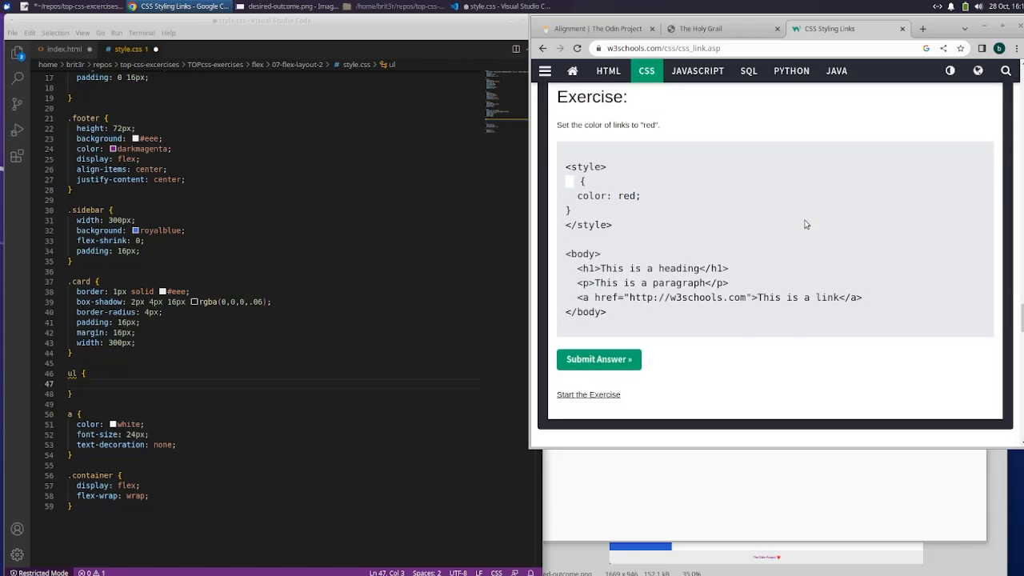
scroll(down, 3)
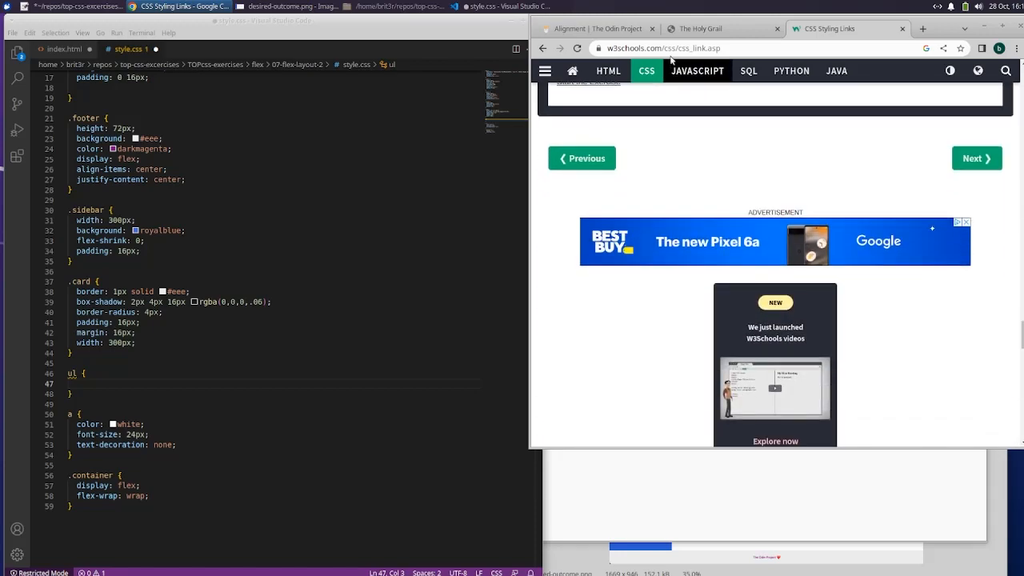
click(662, 48)
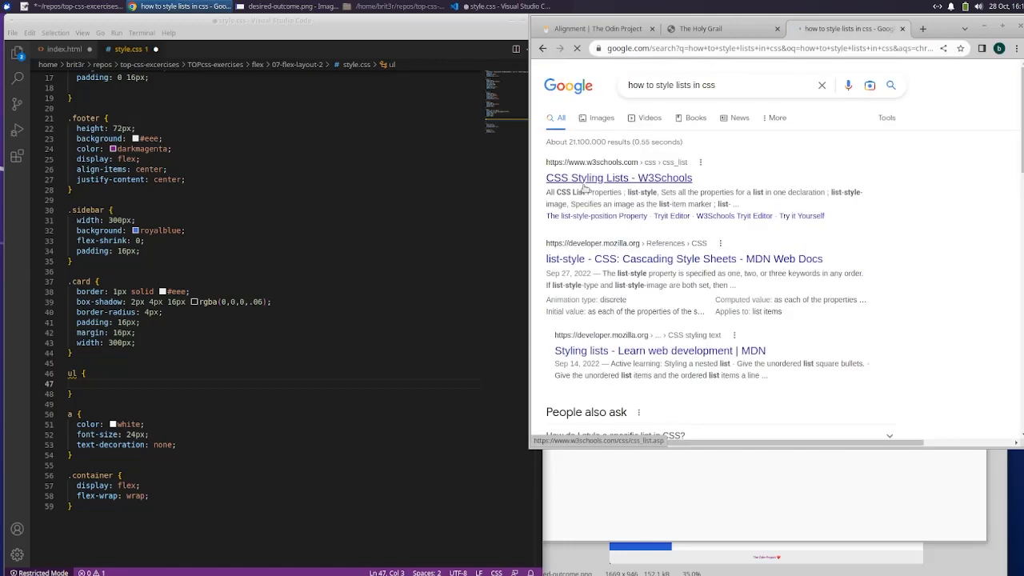
Step: Open the W3Schools CSS Lists guide and scroll to the list-style-type marker examples
click(618, 178)
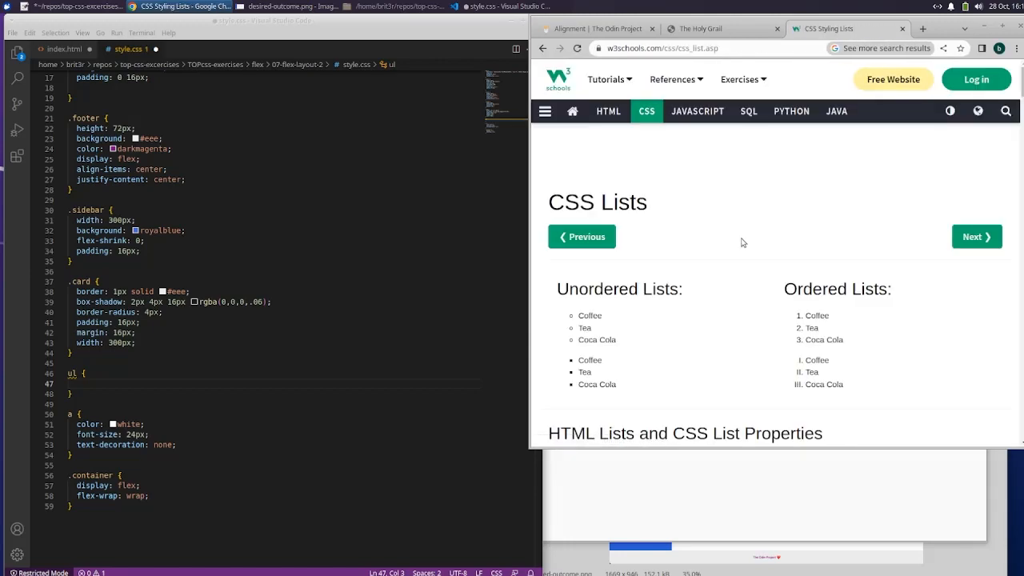
scroll(down, 3)
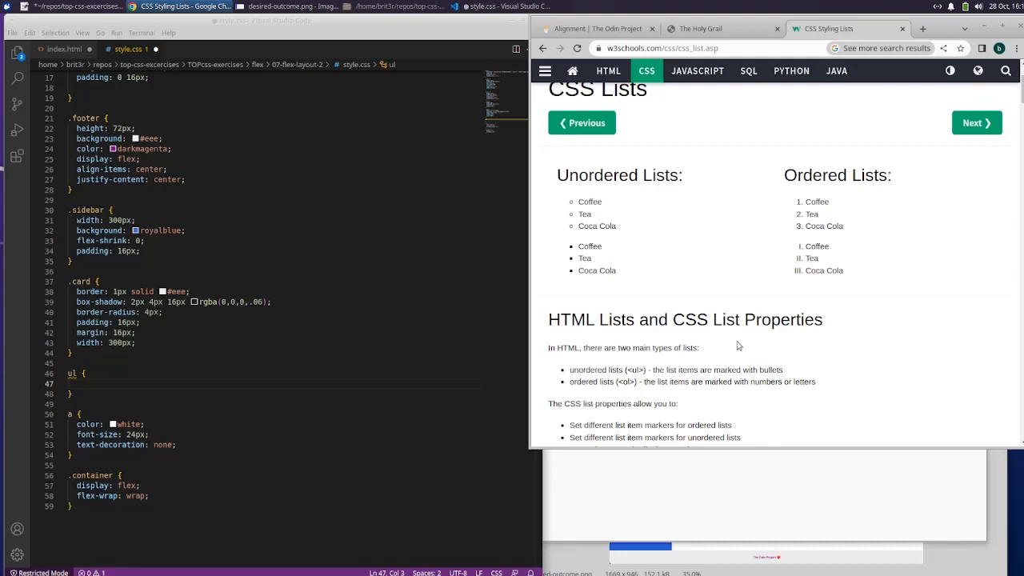
scroll(down, 3)
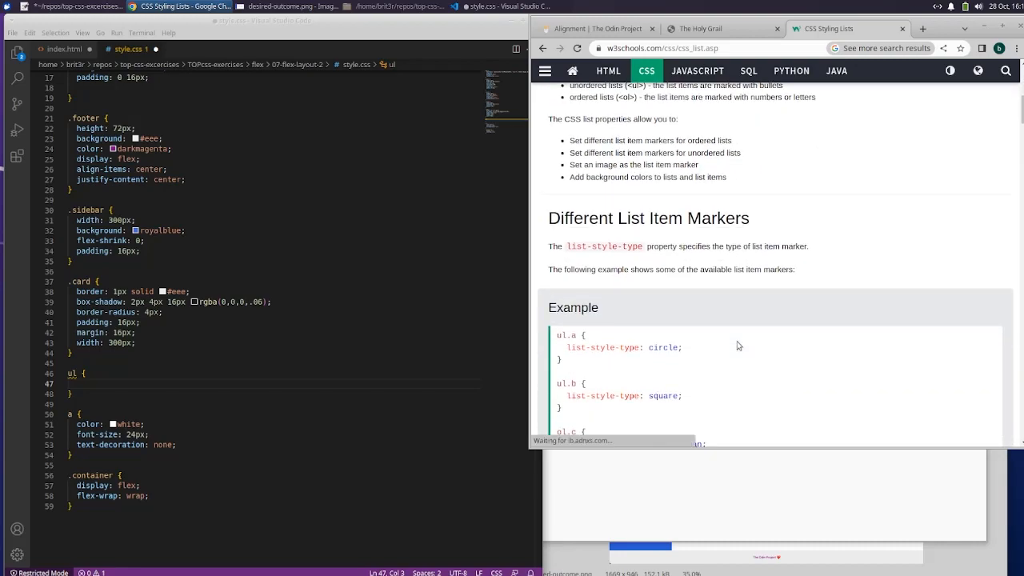
scroll(down, 3)
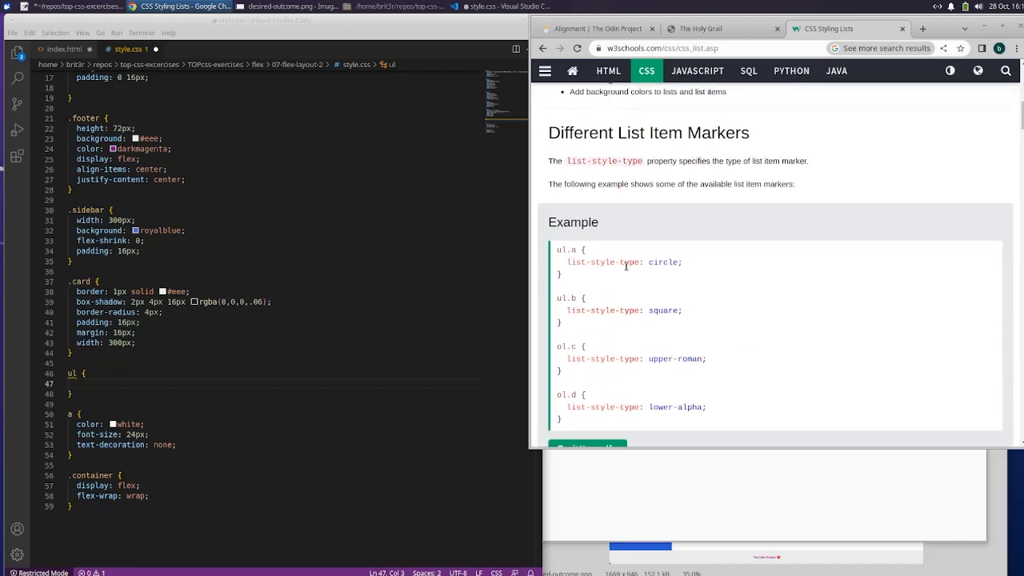
scroll(down, 3)
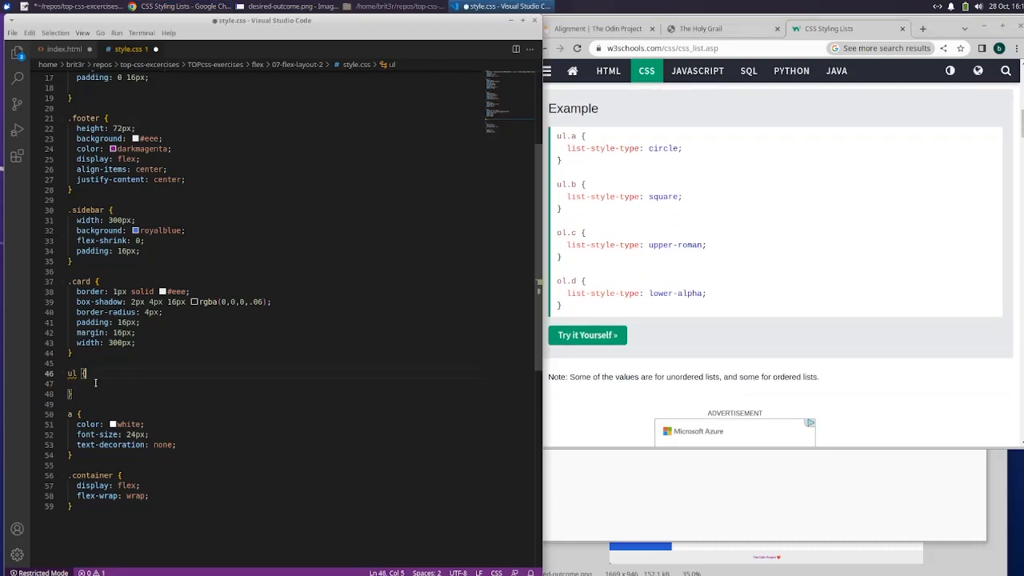
Step: Add list-style-type: none to the ul rule in style.css and save
text(list-style-type: none;)
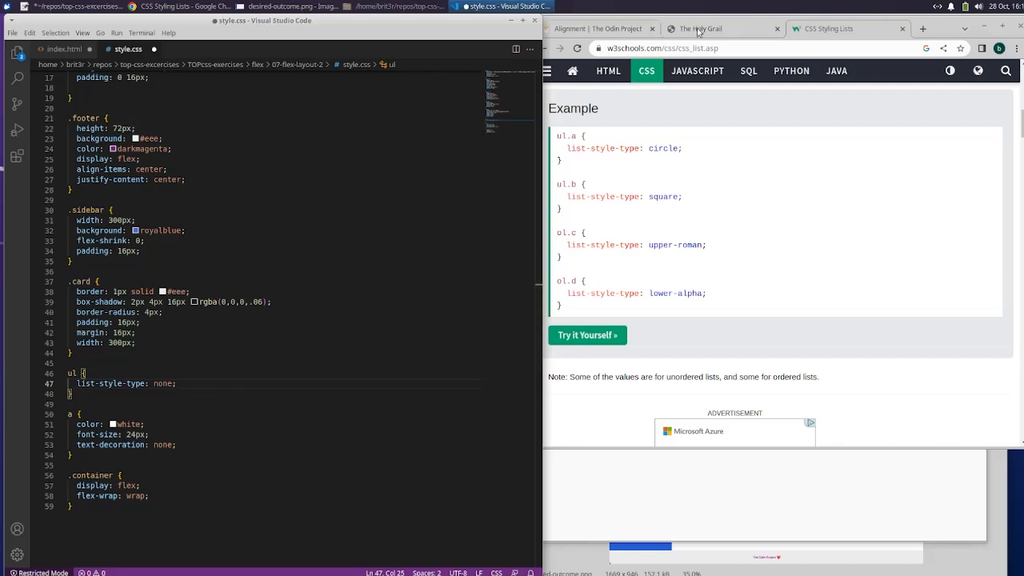
click(720, 28)
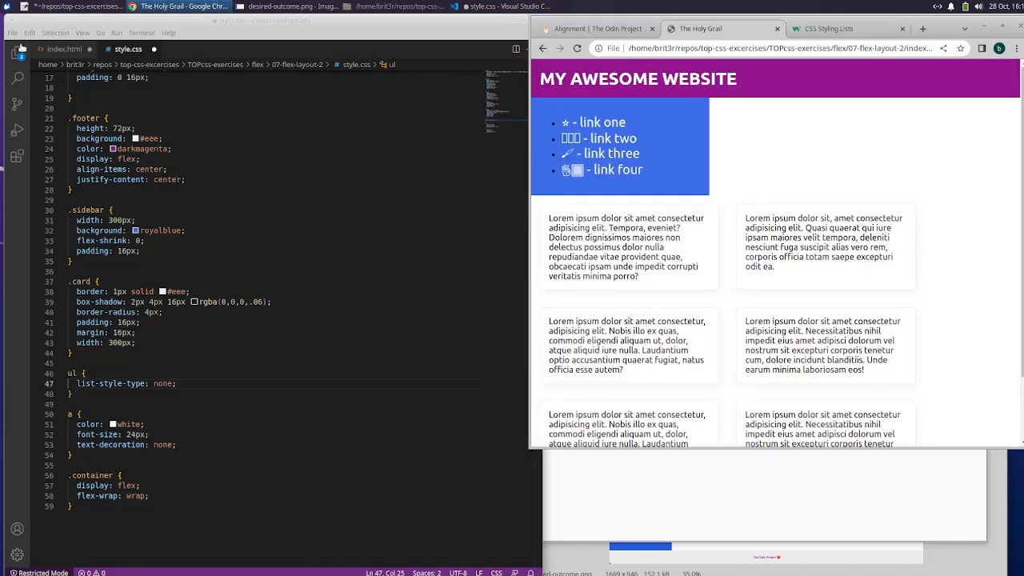
Step: Reload the Holy Grail page to confirm bullets are gone, then view the desired-outcome mockup
drag(549, 218, 640, 276)
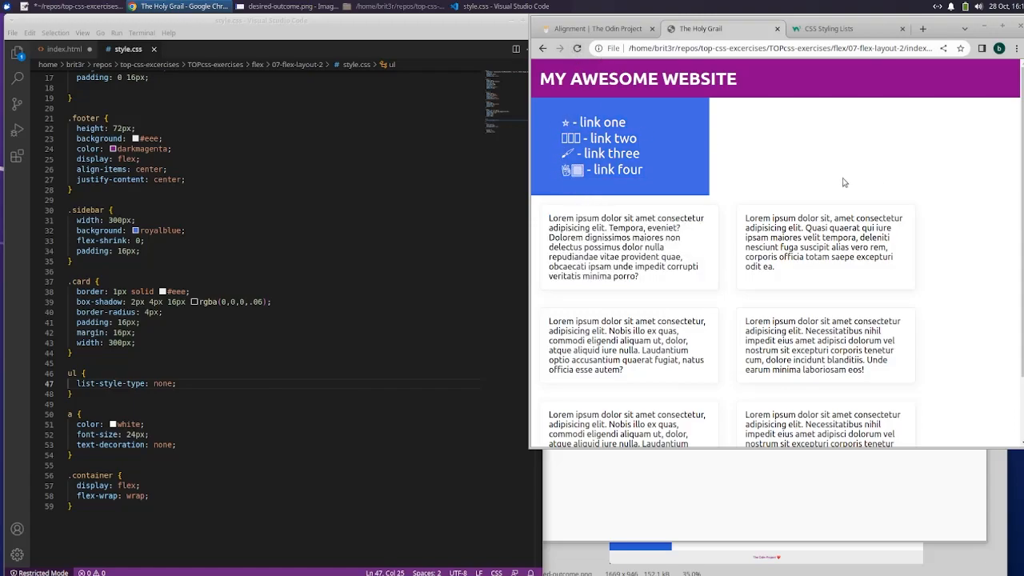
mouse_move(803, 183)
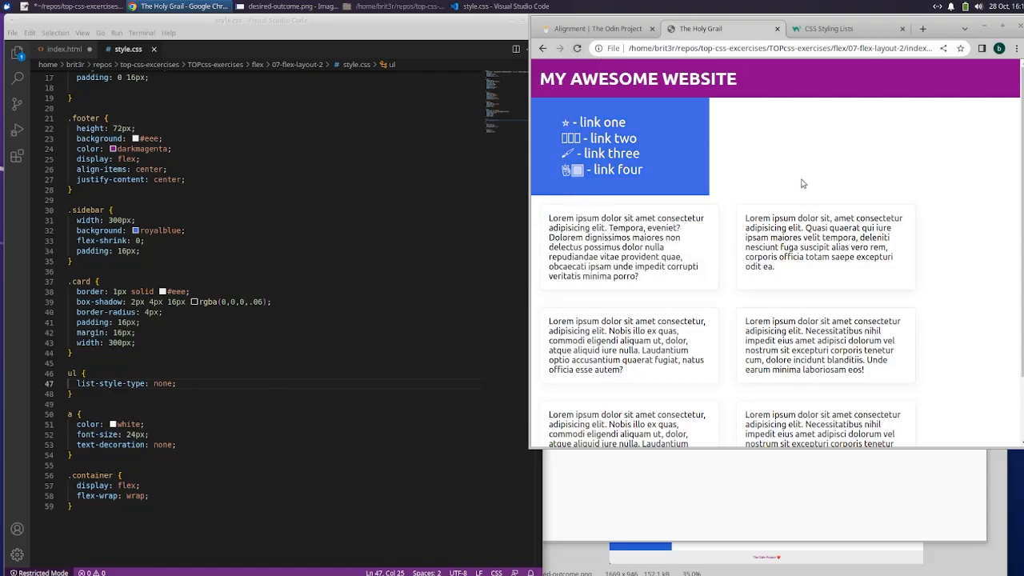
mouse_move(718, 136)
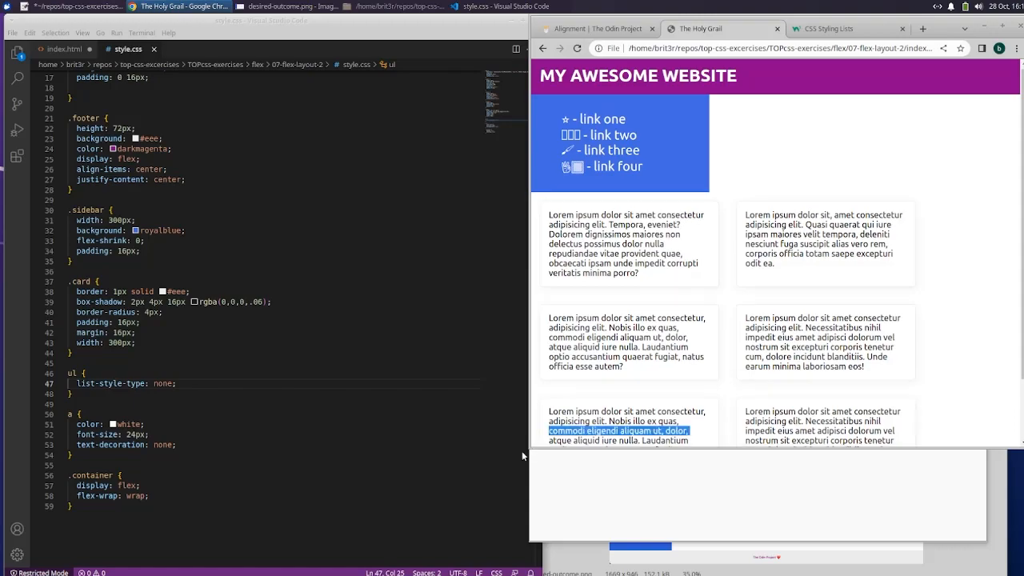
scroll(down, 3)
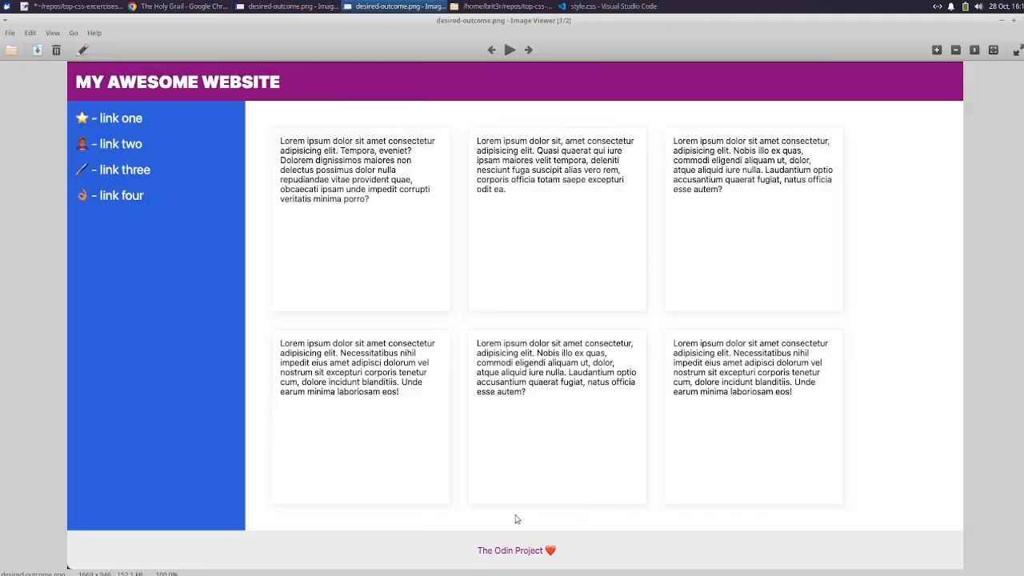
Step: Compare desired-outcome-smaller.png with the full-width mockup, then return to the stylesheet
click(529, 49)
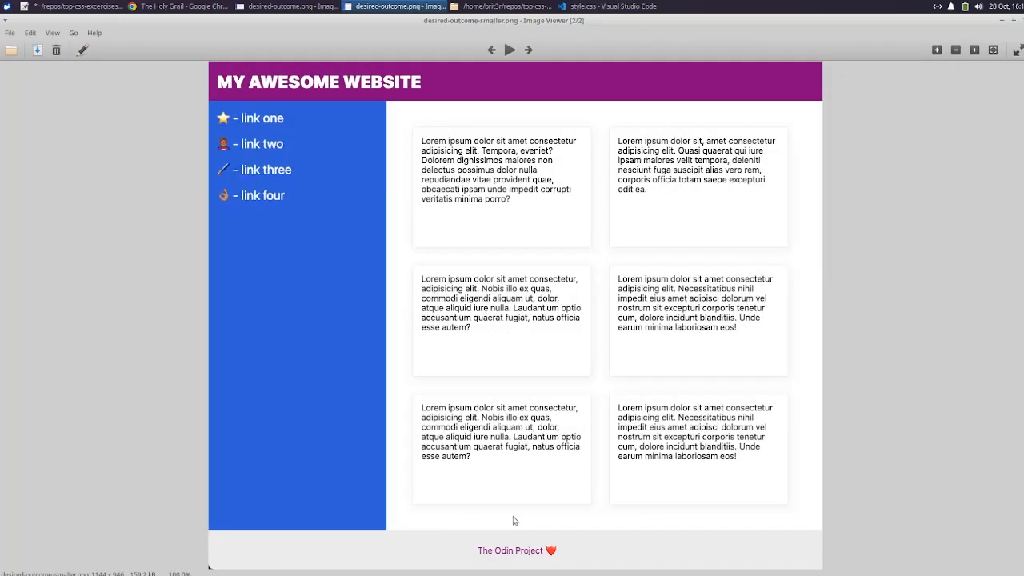
click(491, 50)
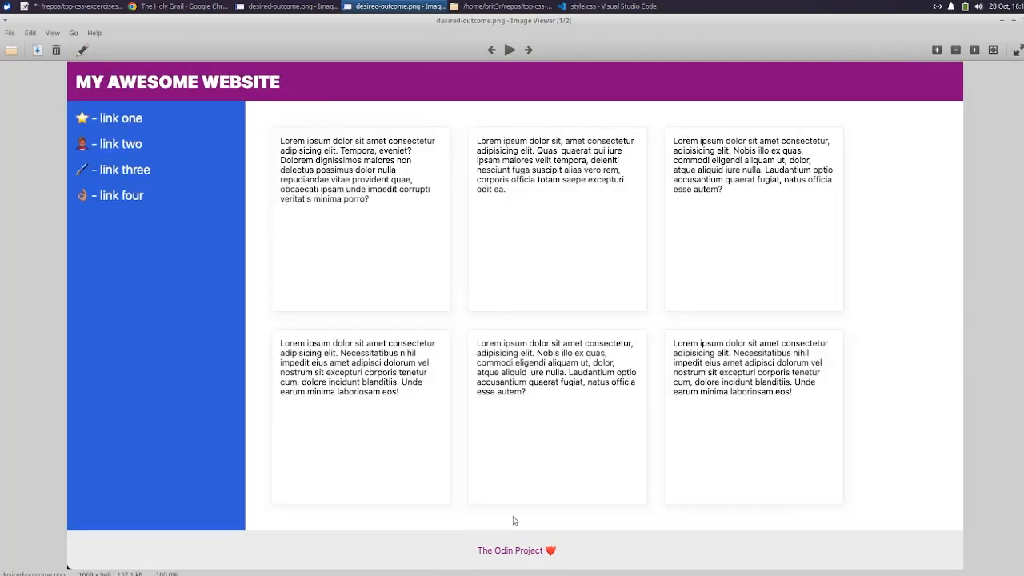
click(528, 49)
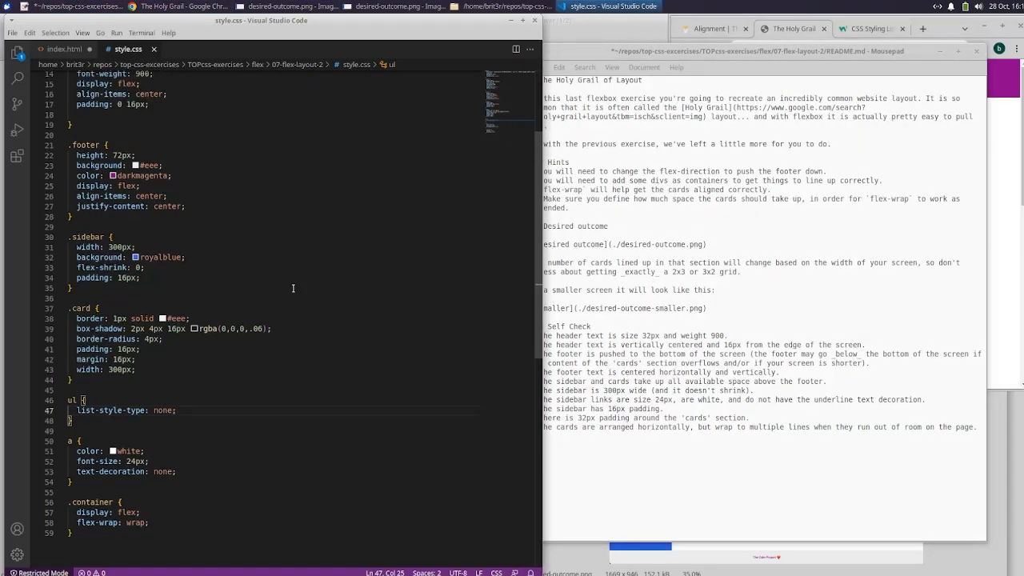
scroll(up, 3)
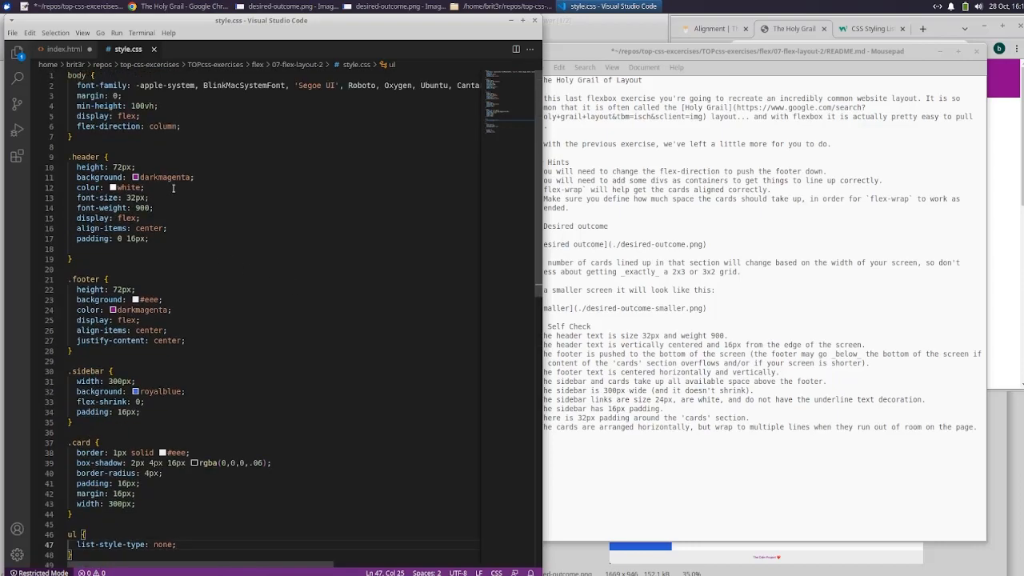
scroll(down, 3)
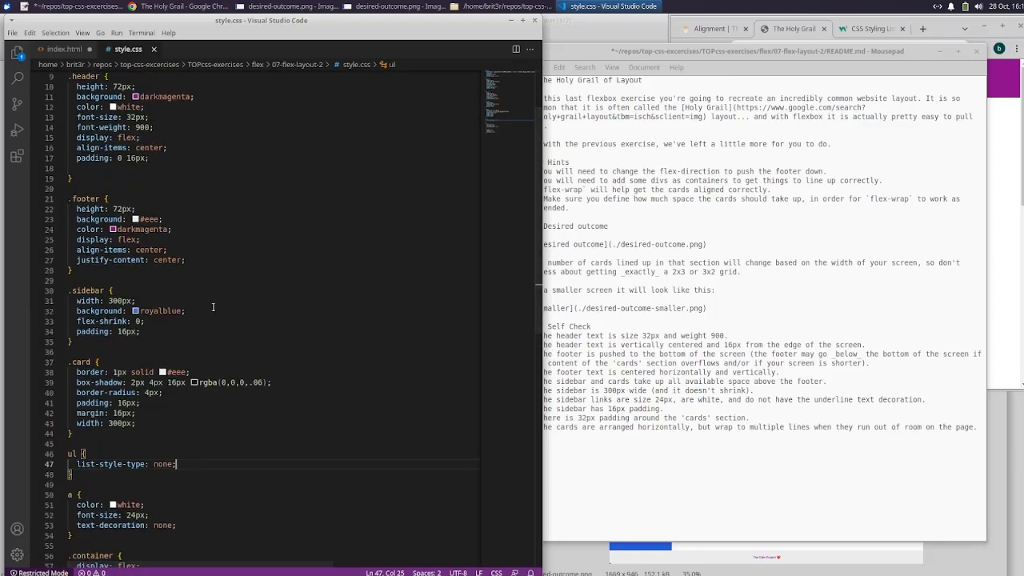
scroll(down, 3)
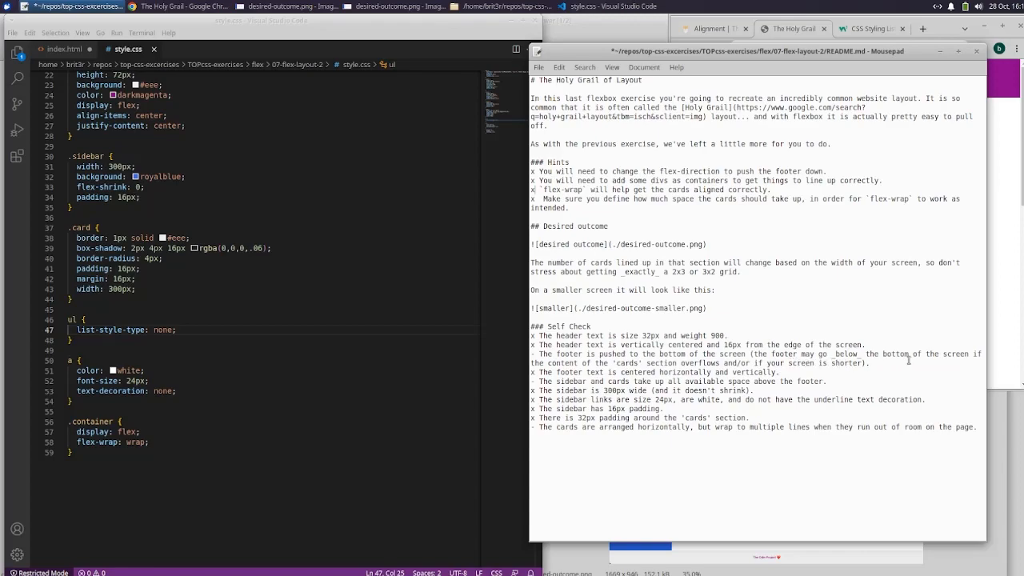
mouse_move(725, 369)
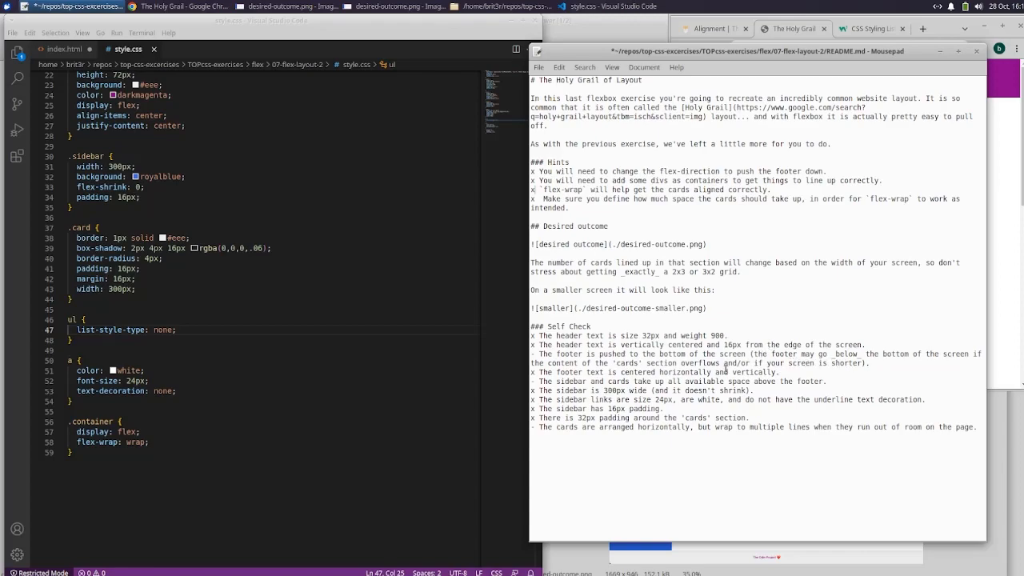
mouse_move(795, 385)
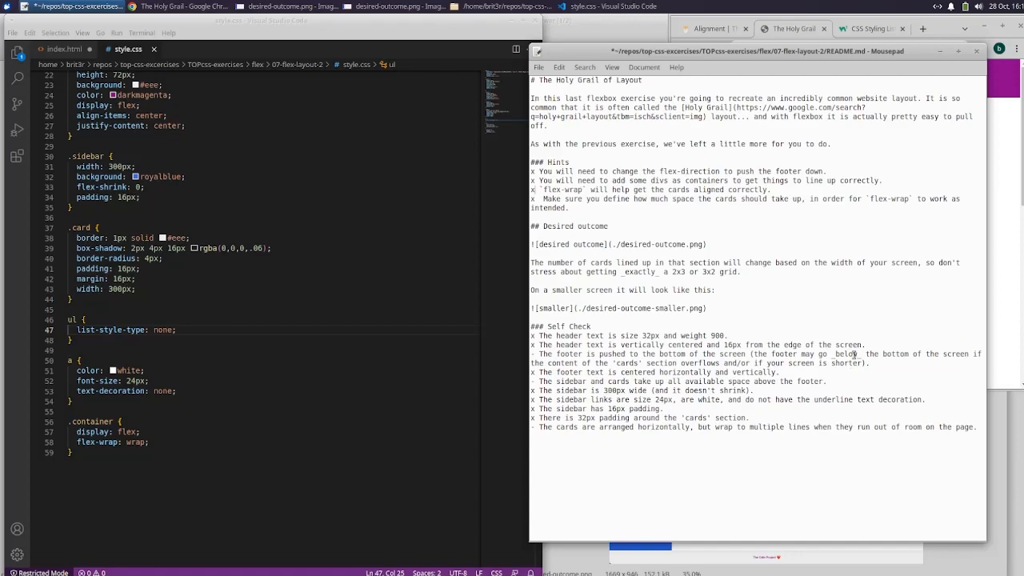
mouse_move(853, 349)
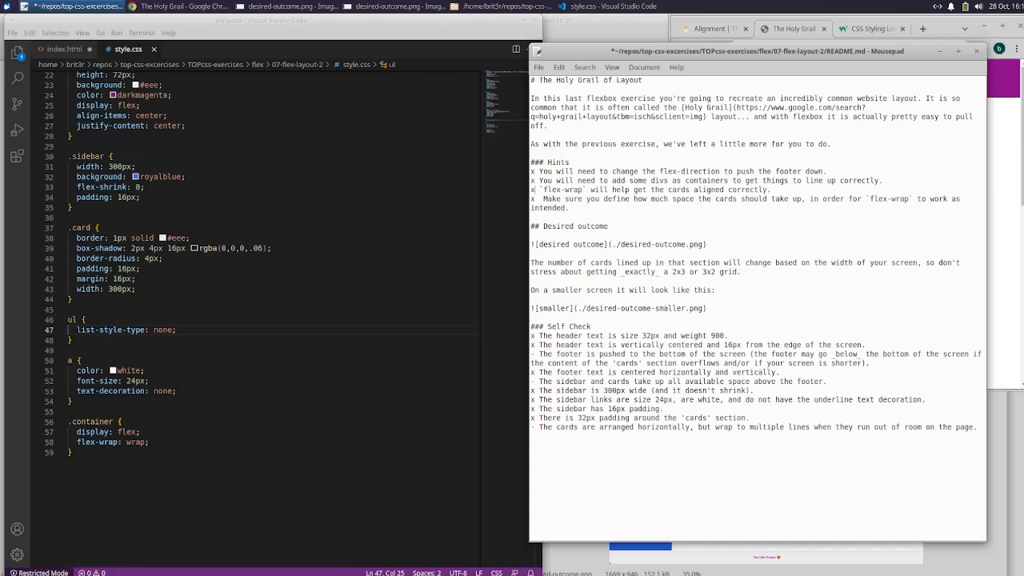
scroll(up, 3)
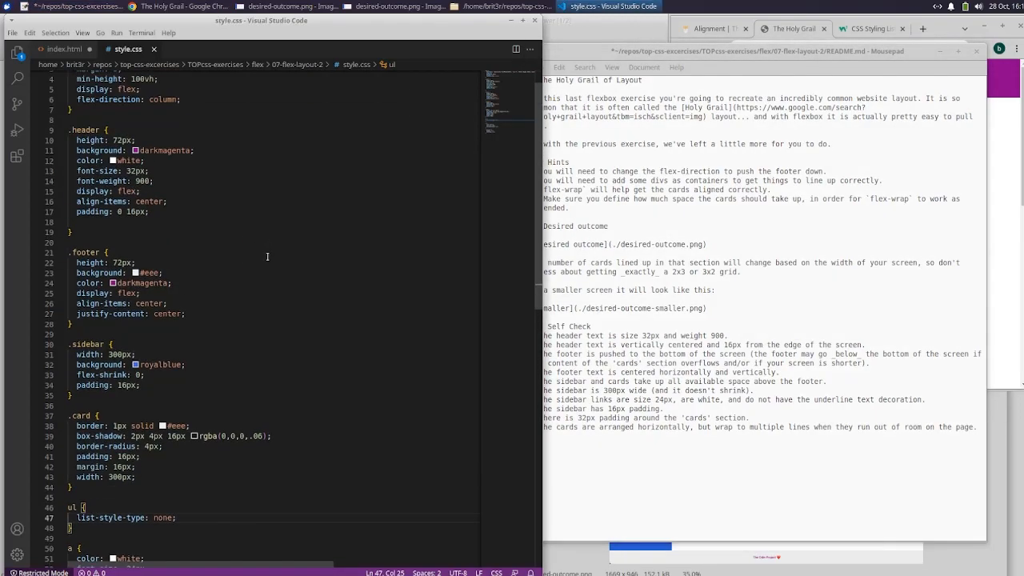
scroll(up, 3)
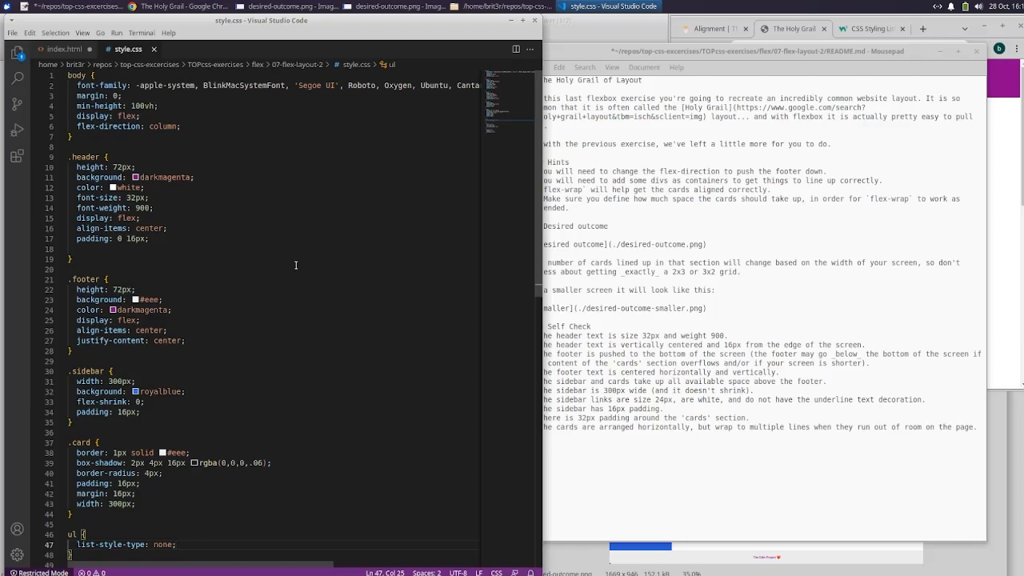
mouse_move(289, 259)
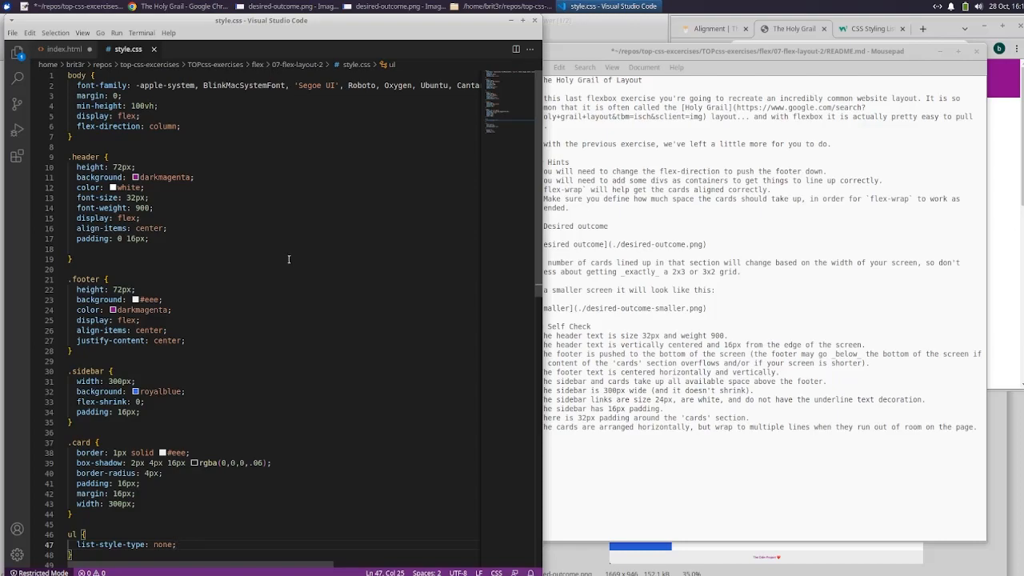
scroll(down, 3)
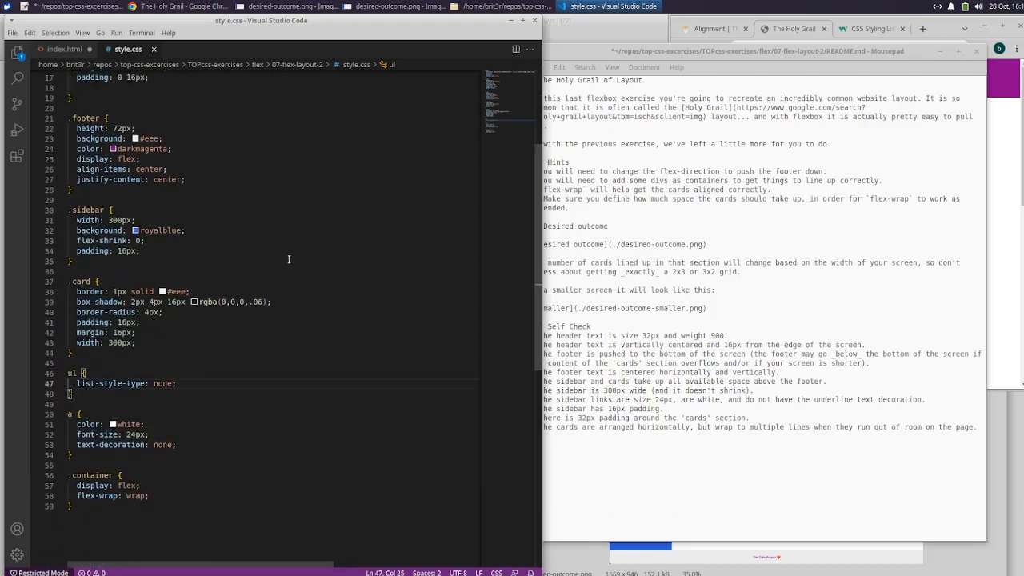
scroll(up, 3)
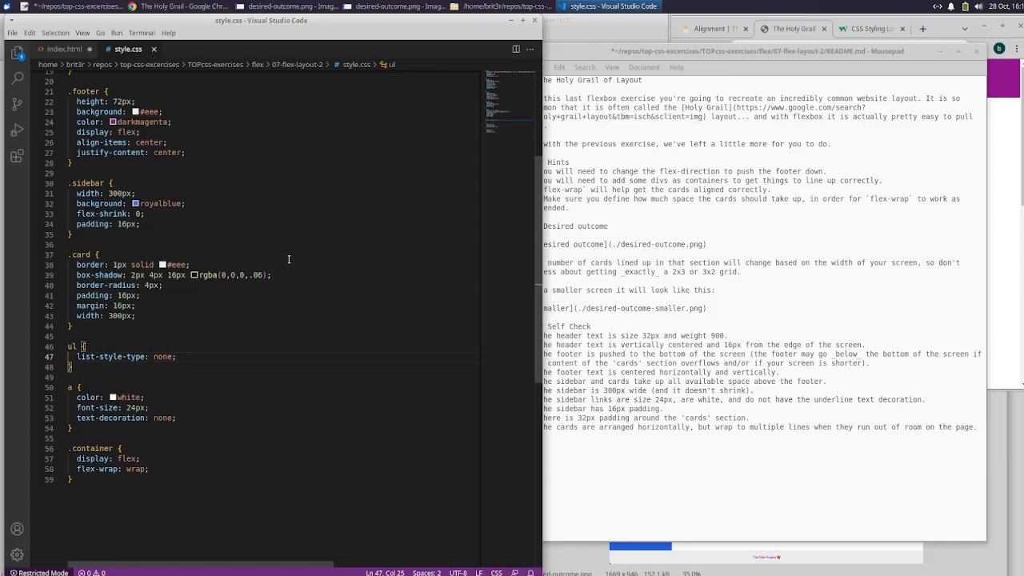
scroll(up, 3)
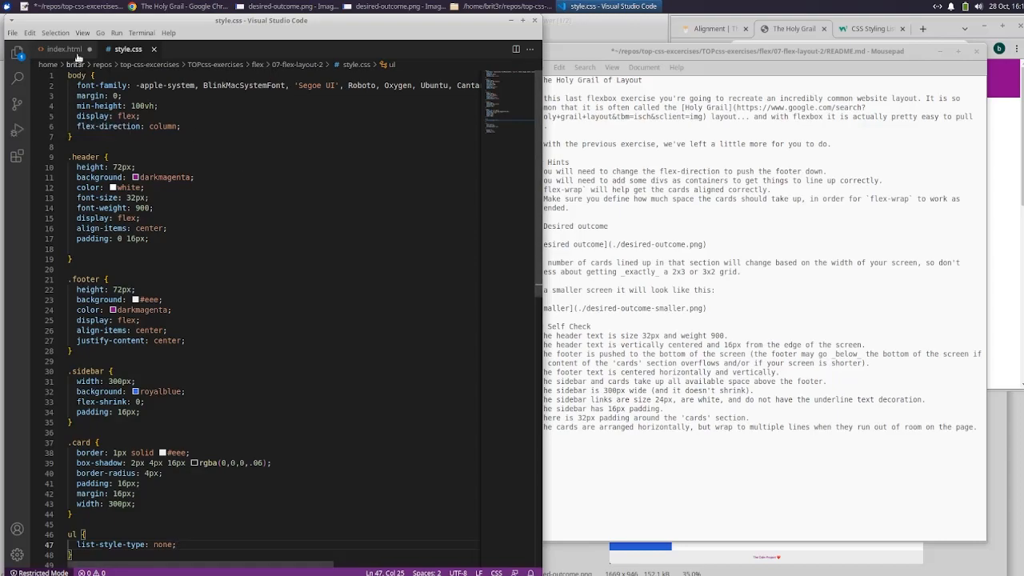
Step: Wrap the sidebar and card container in a <div class="body"> in index.html and save
click(61, 49)
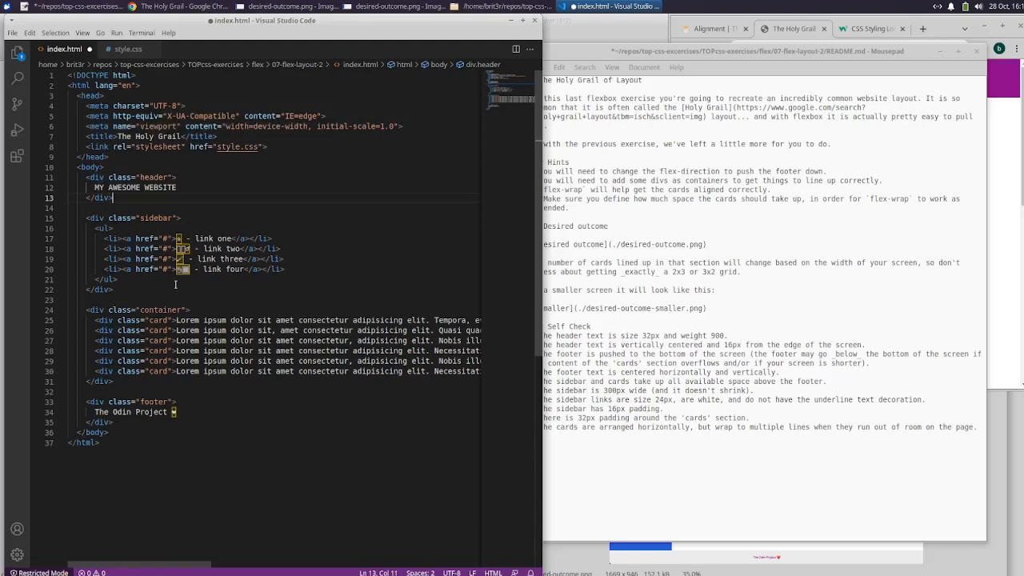
mouse_move(168, 309)
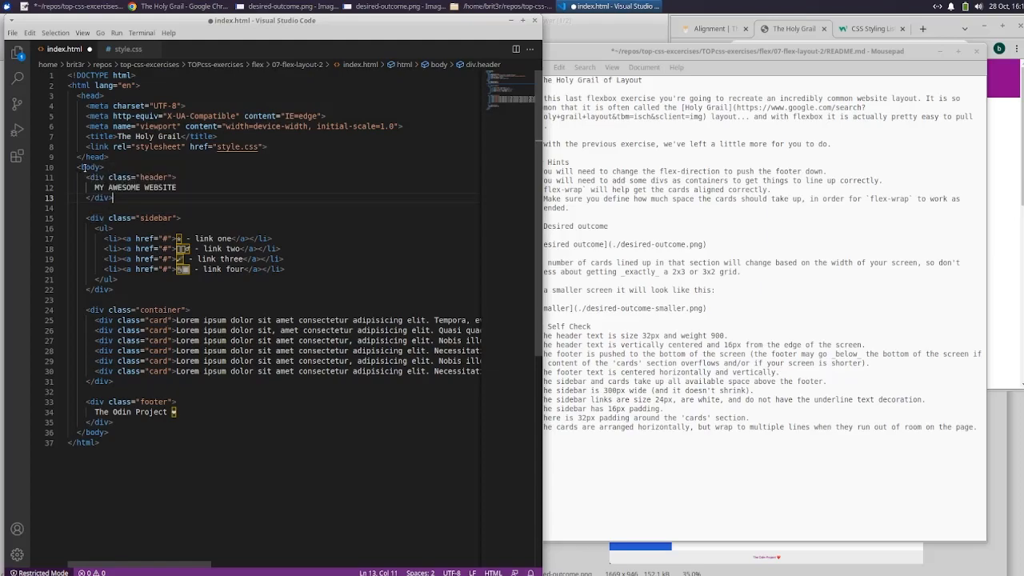
mouse_move(89, 166)
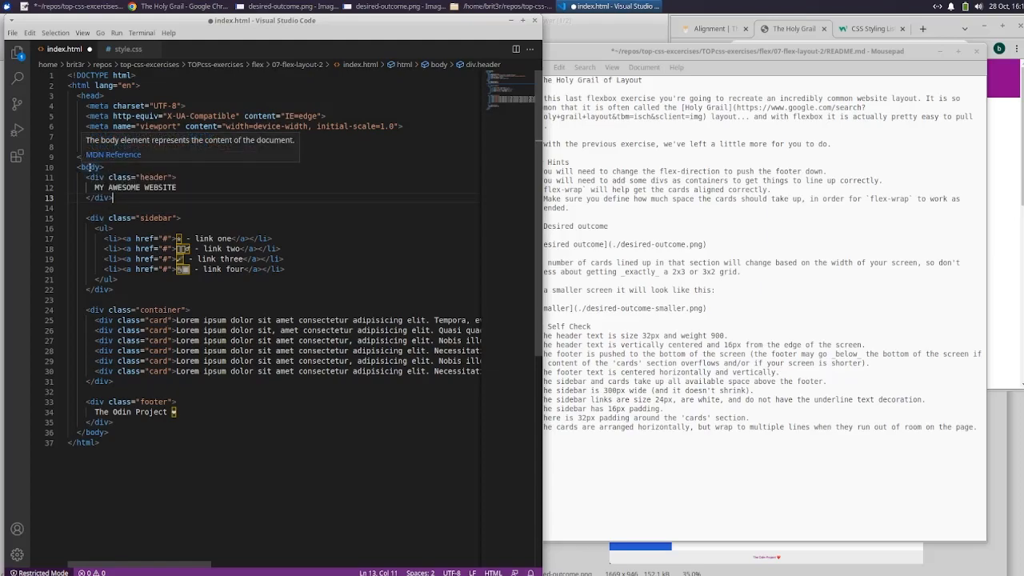
mouse_move(119, 158)
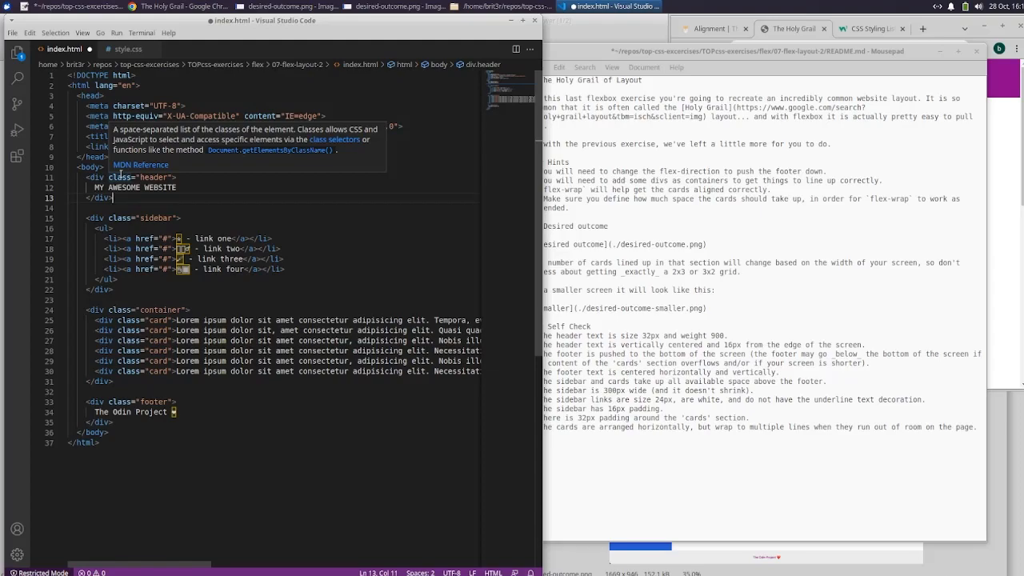
mouse_move(26, 242)
text(<div)
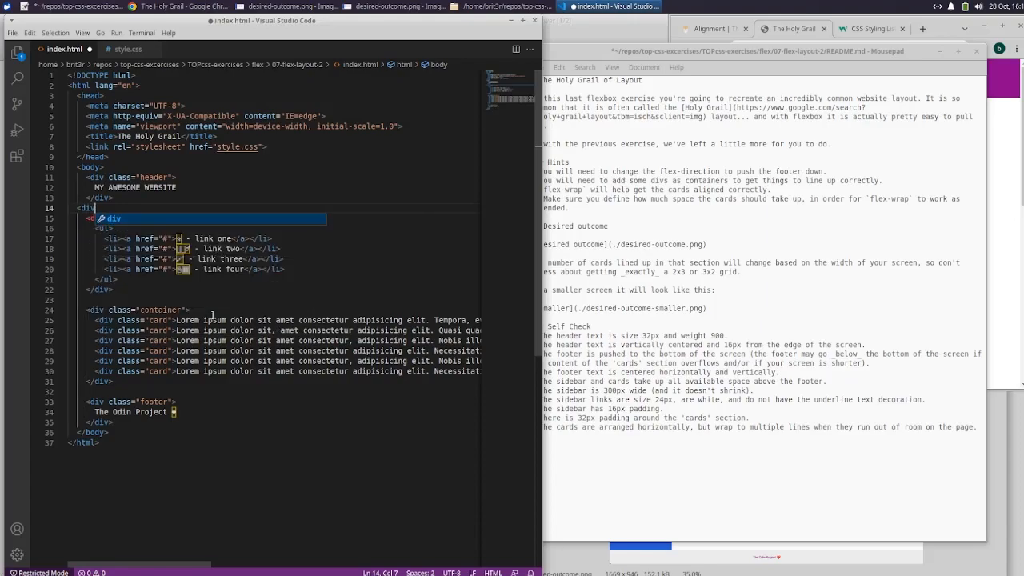
text(class=")
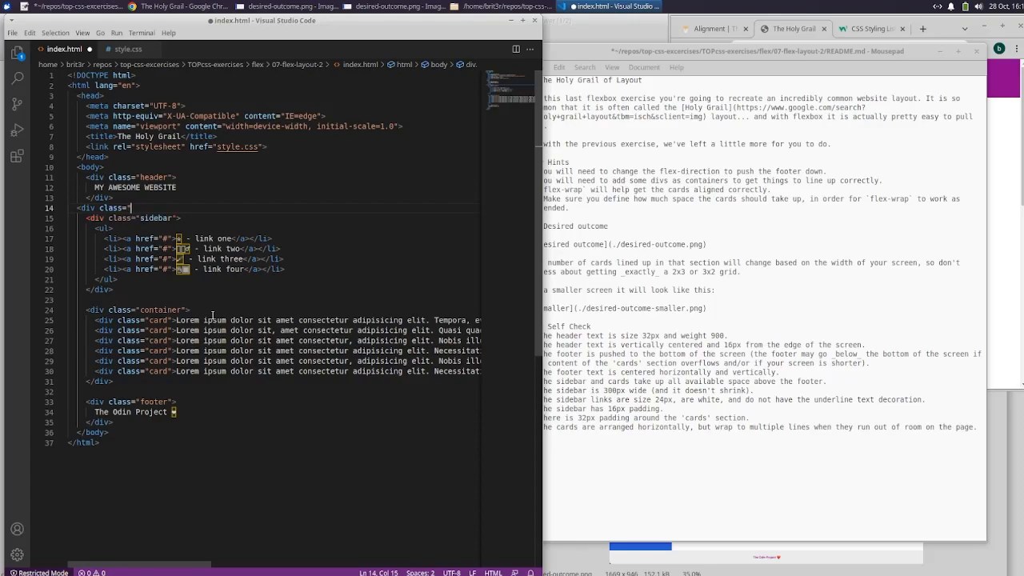
text(body:)
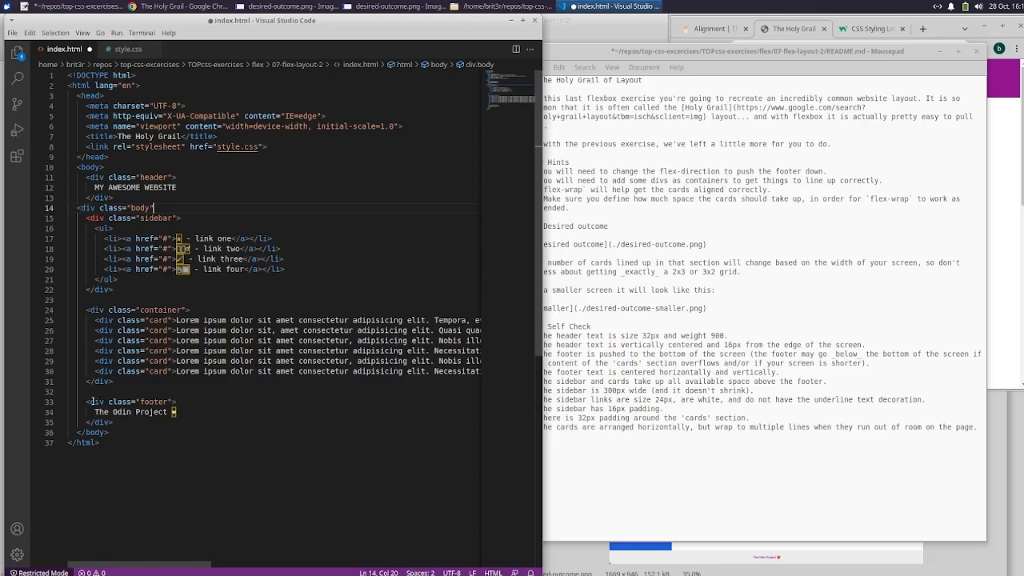
click(93, 391)
text(</div>)
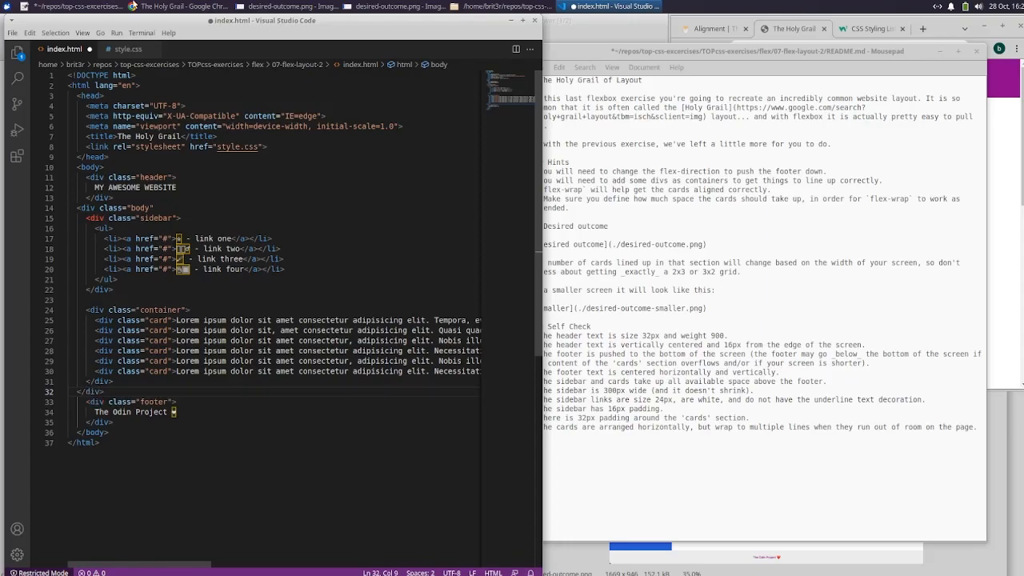
click(154, 207)
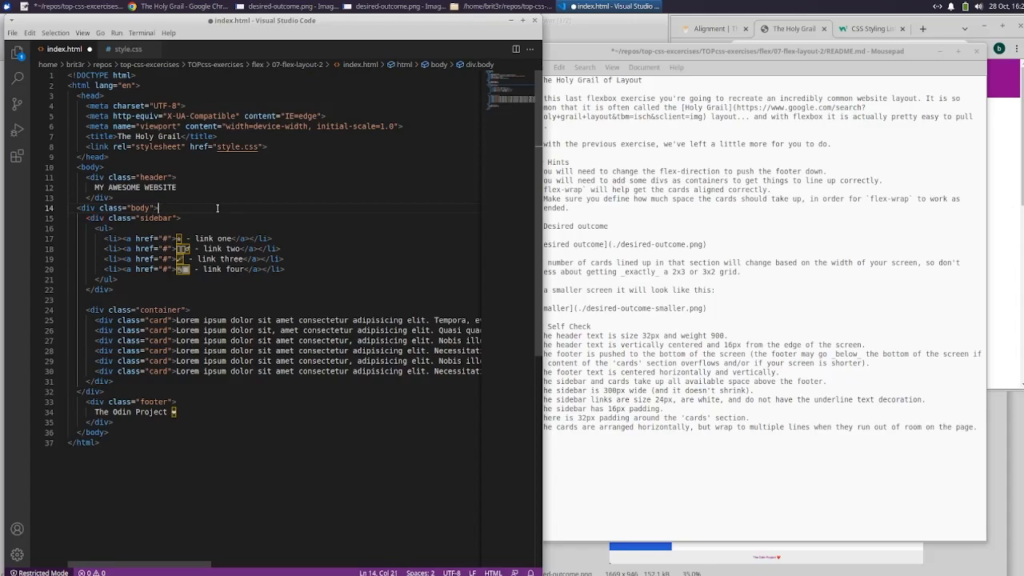
mouse_move(7, 35)
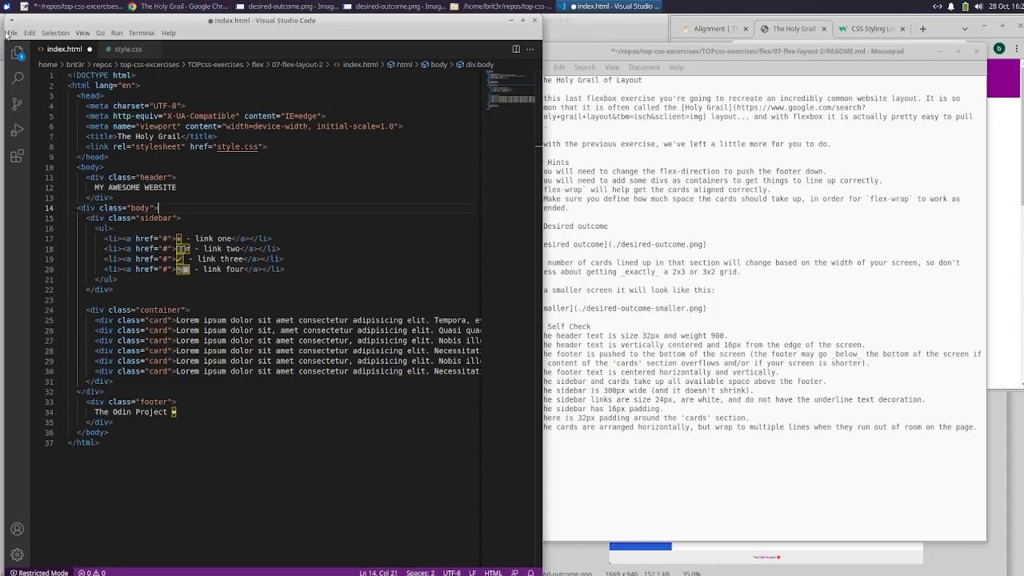
click(128, 49)
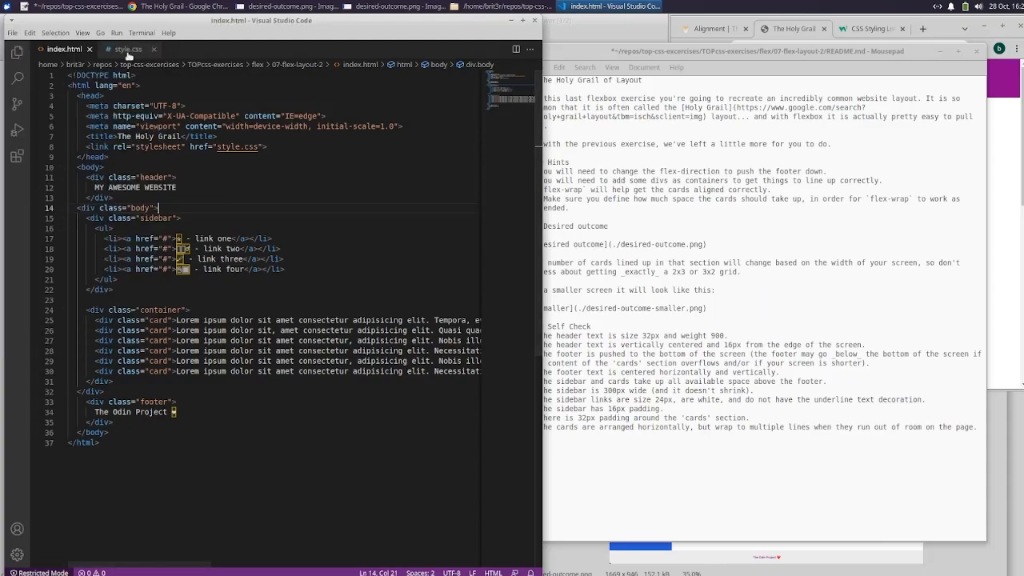
click(128, 49)
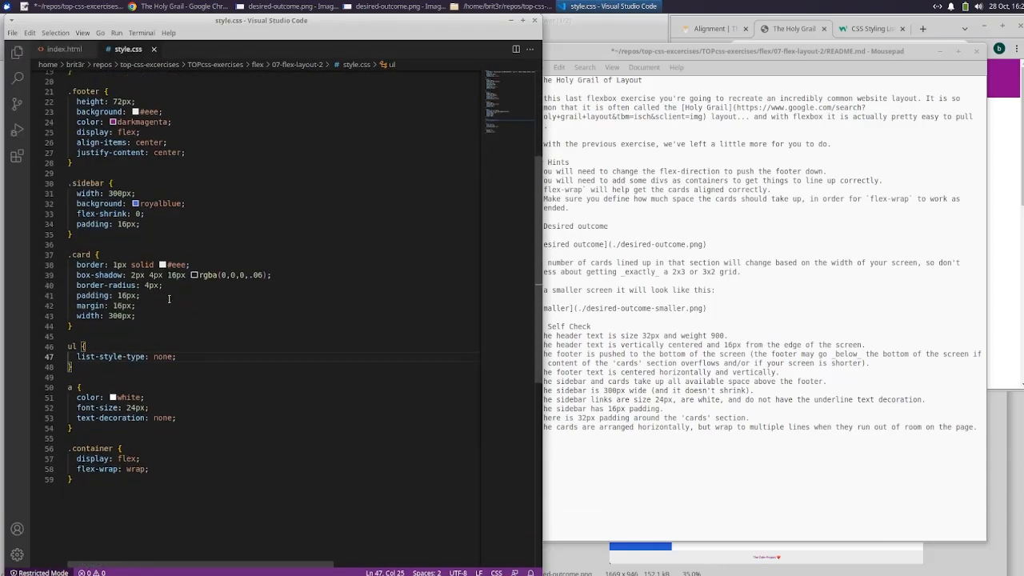
Step: Start a new .body rule in style.css with a display declaration and save
key(Enter)
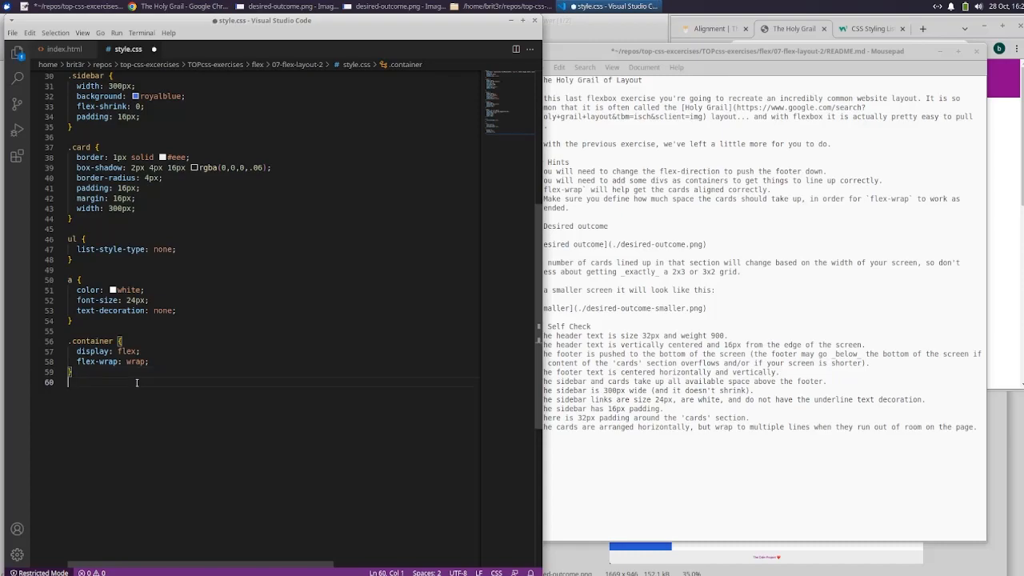
text(.bod)
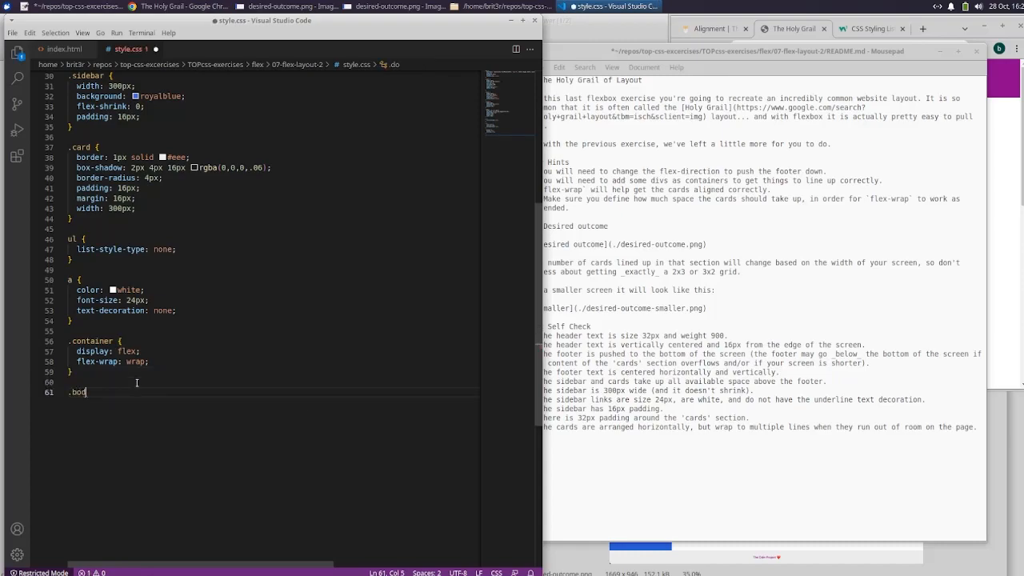
text(y {)
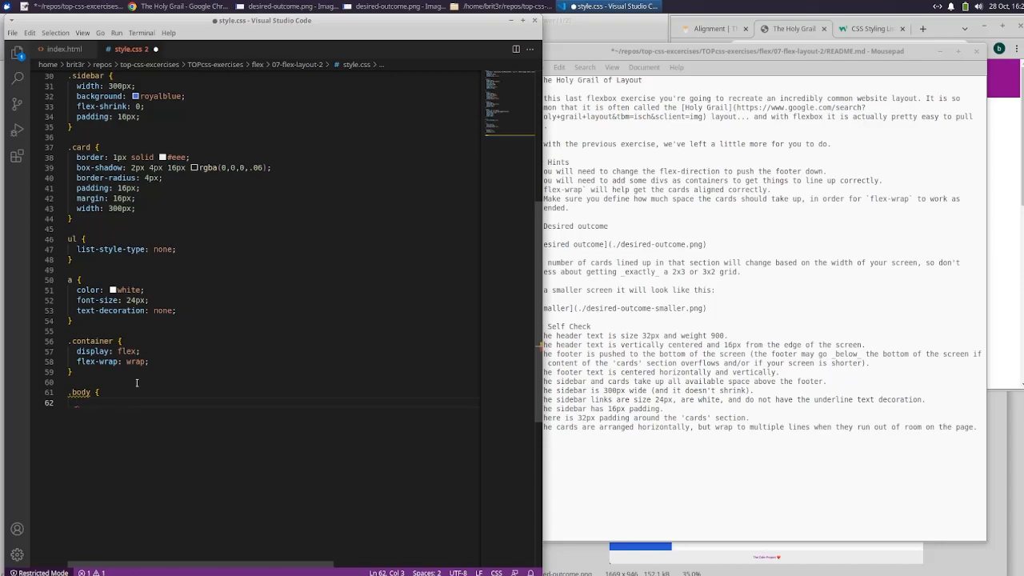
text(display: flex;)
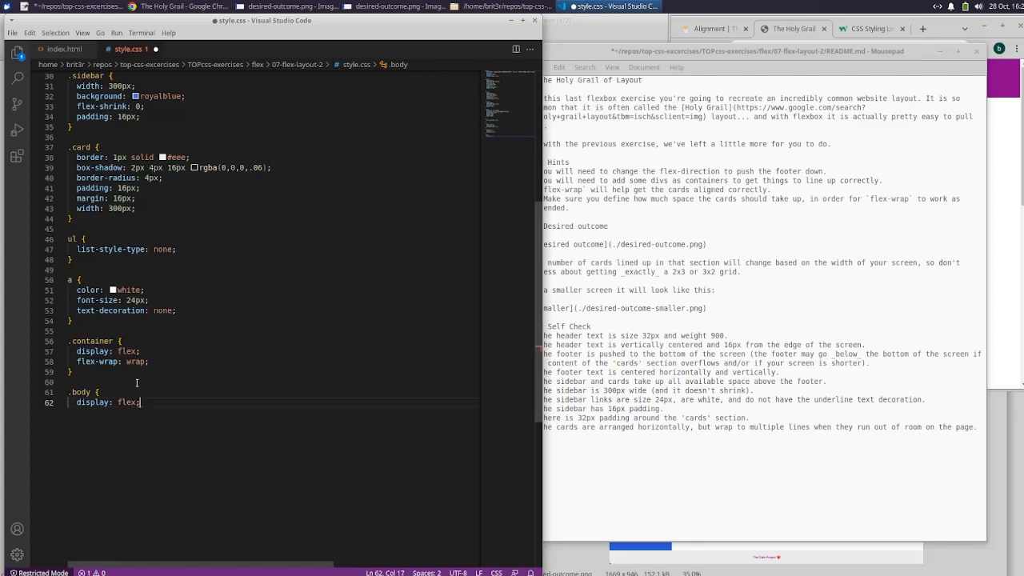
key(Return)
text(})
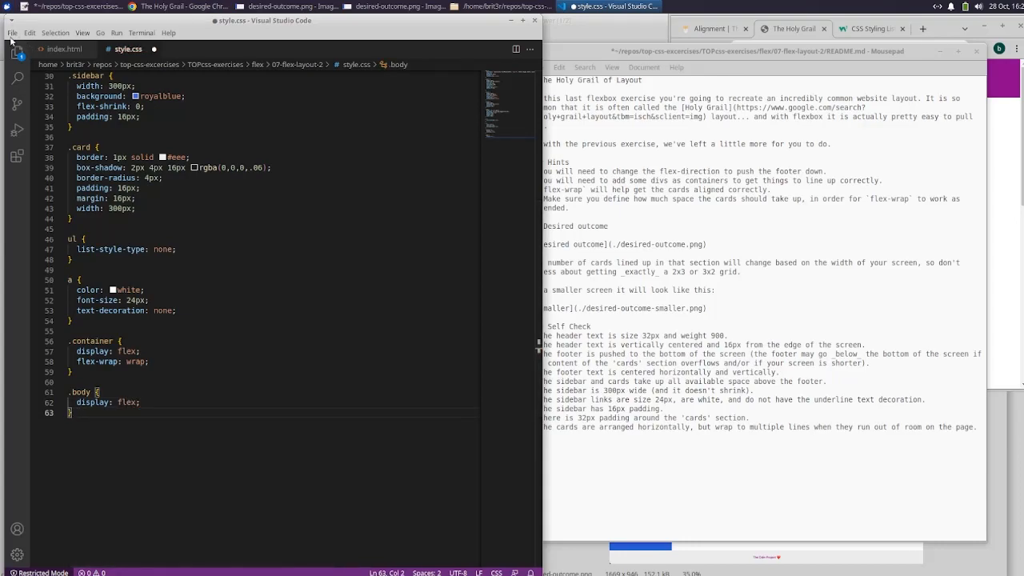
click(708, 28)
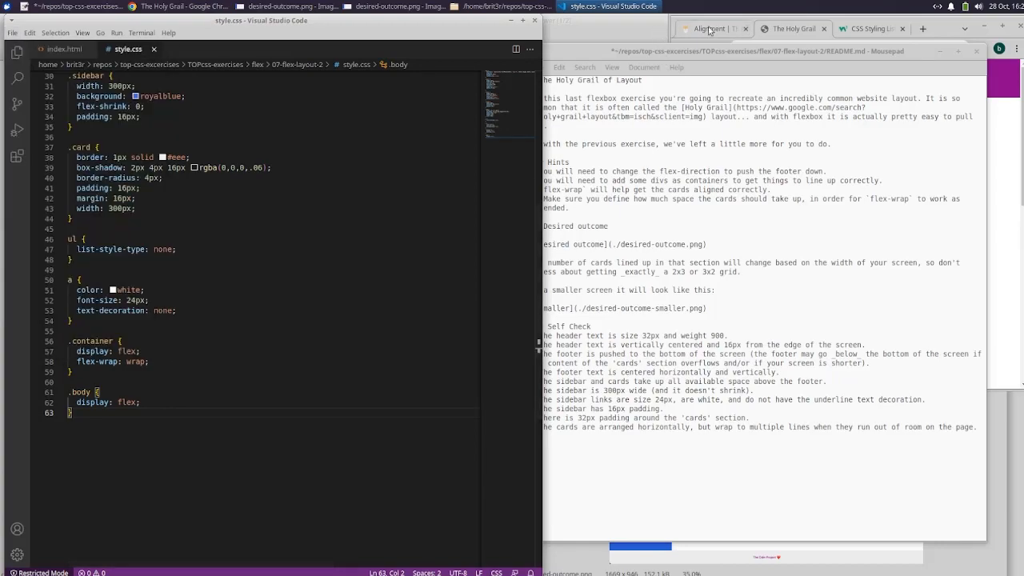
Step: Reload the page in Chrome and complete the .body rule's flex declarations
click(867, 28)
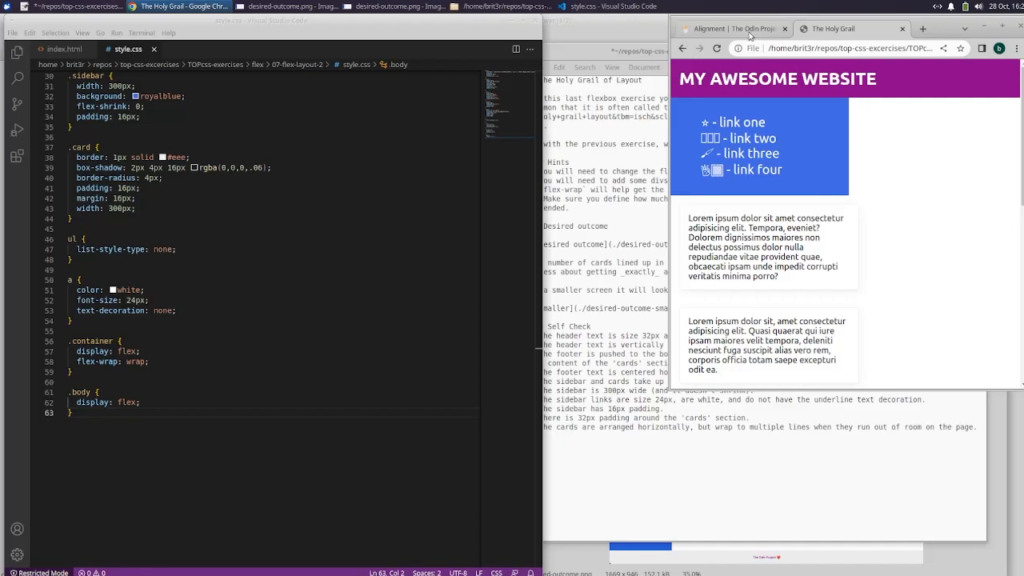
click(717, 48)
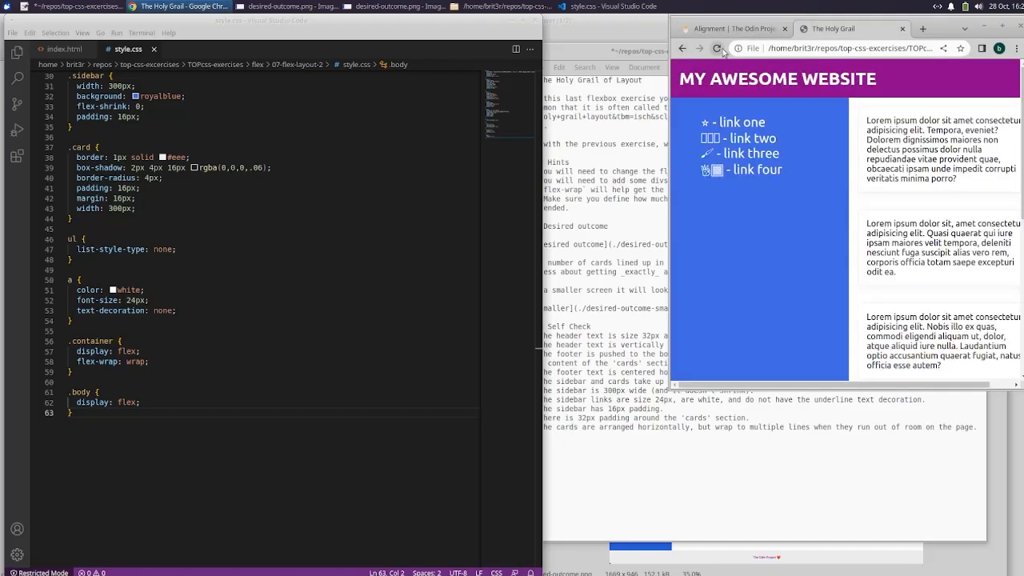
scroll(down, 3)
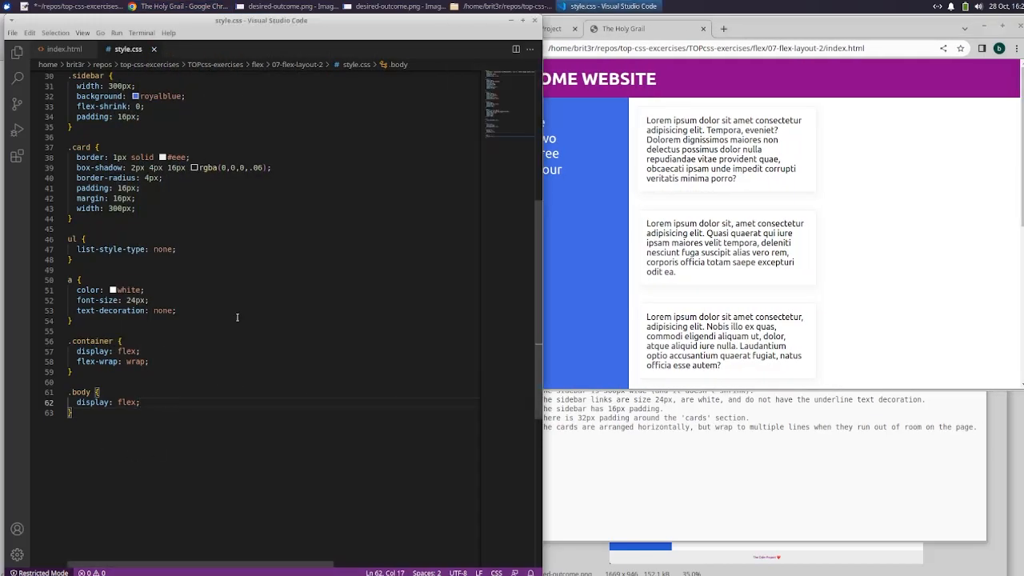
text(flex-)
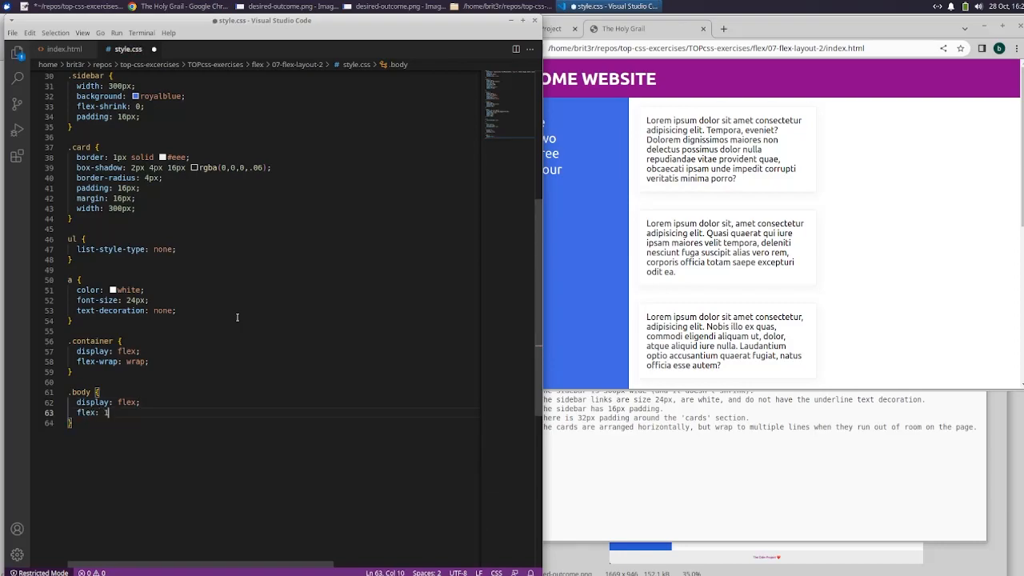
text(;)
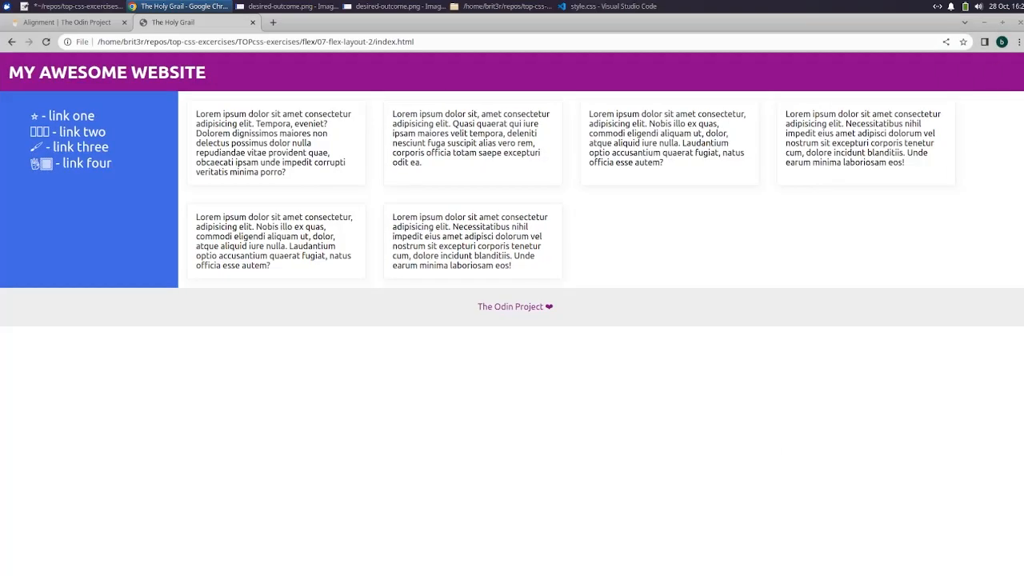
mouse_move(392, 352)
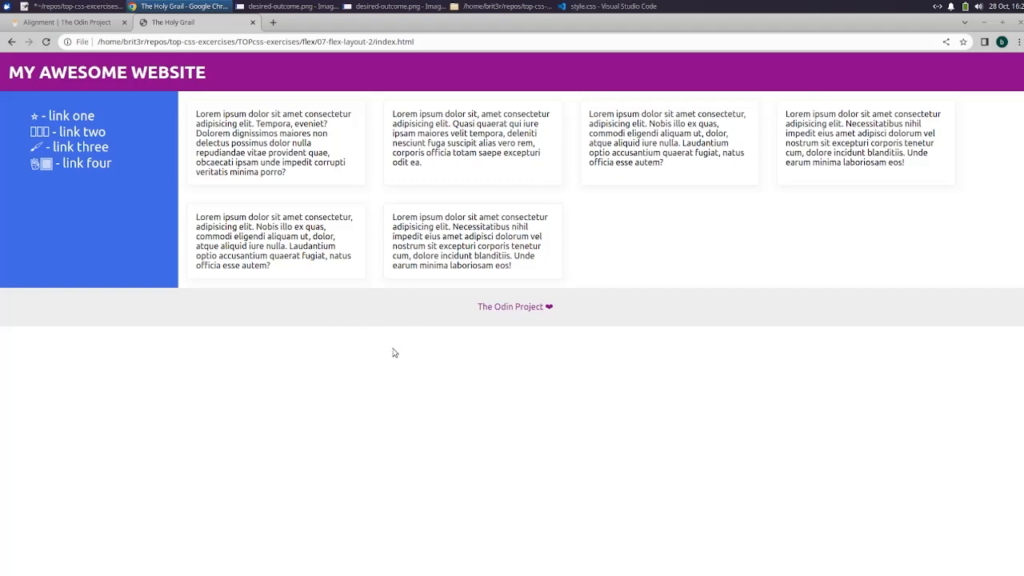
mouse_move(364, 312)
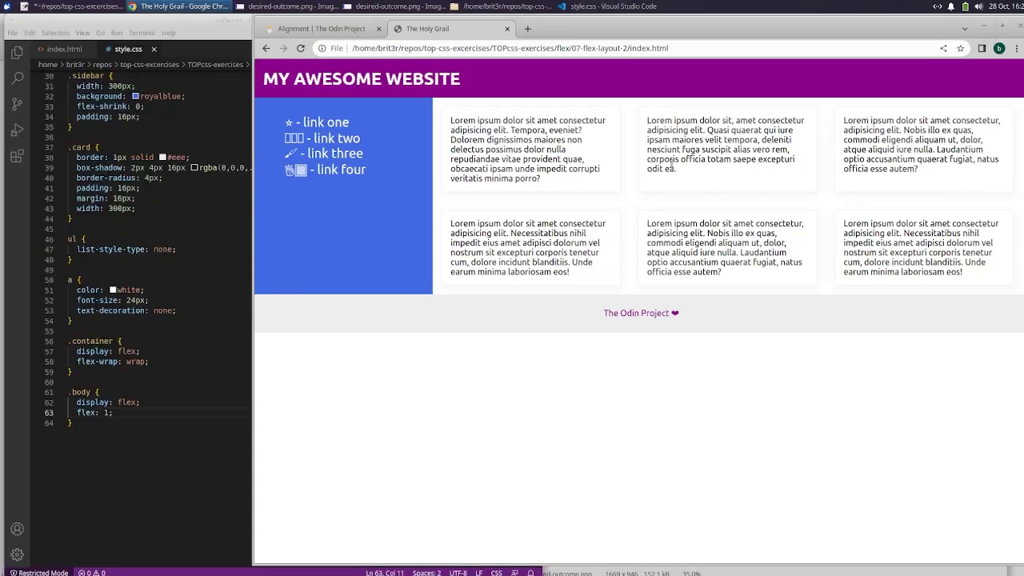
mouse_move(646, 303)
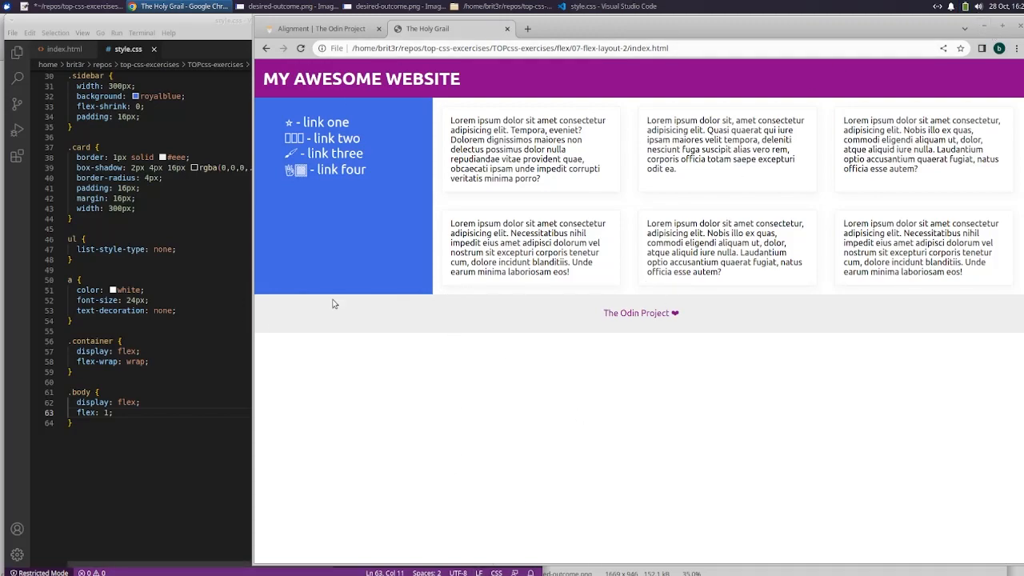
mouse_move(270, 550)
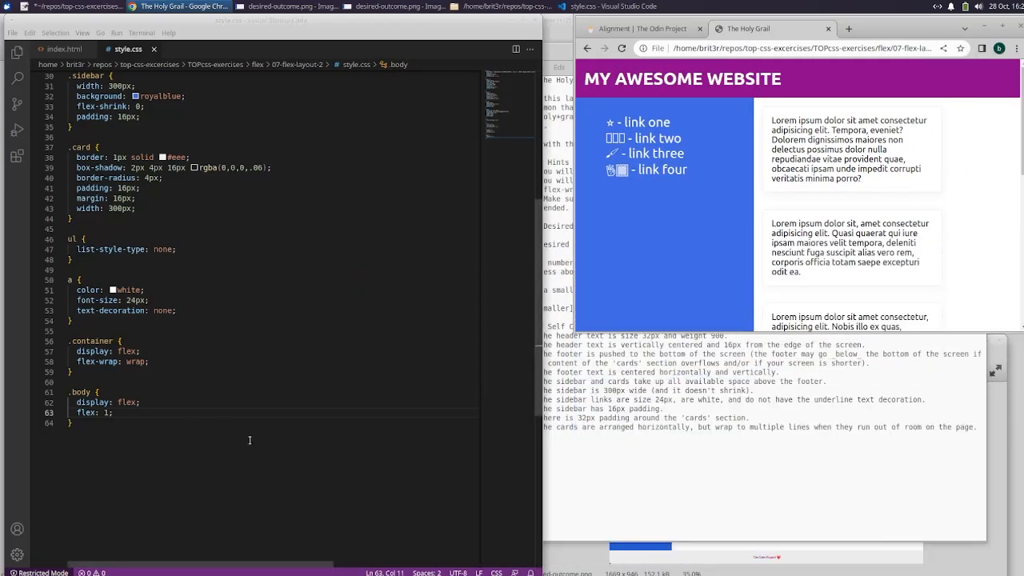
mouse_move(199, 290)
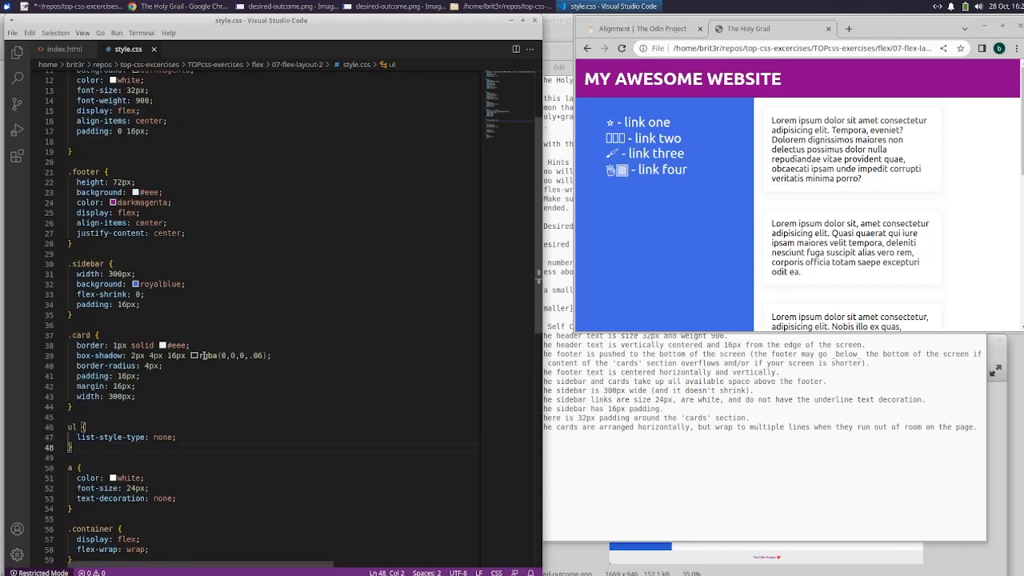
mouse_move(168, 248)
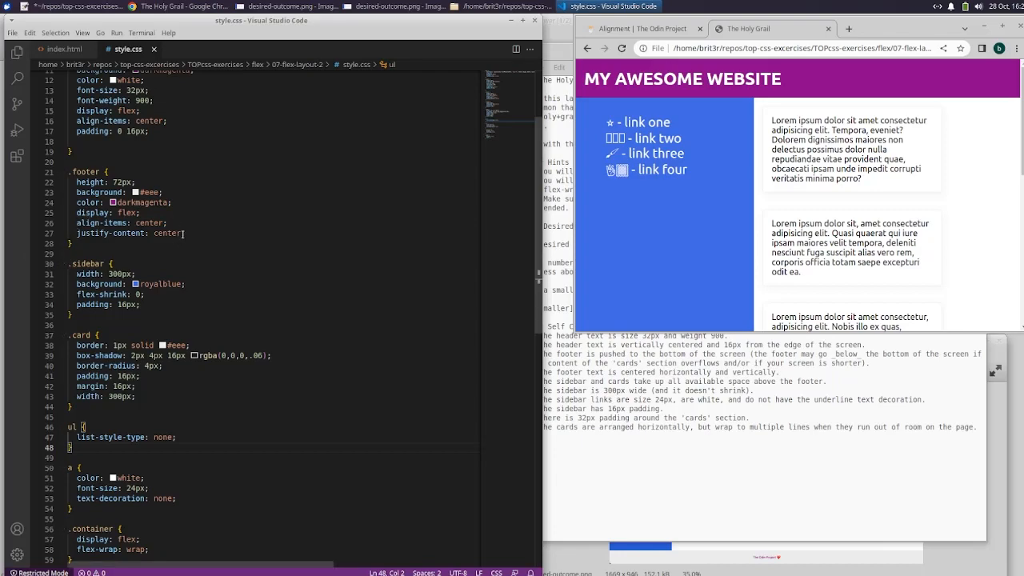
mouse_move(111, 233)
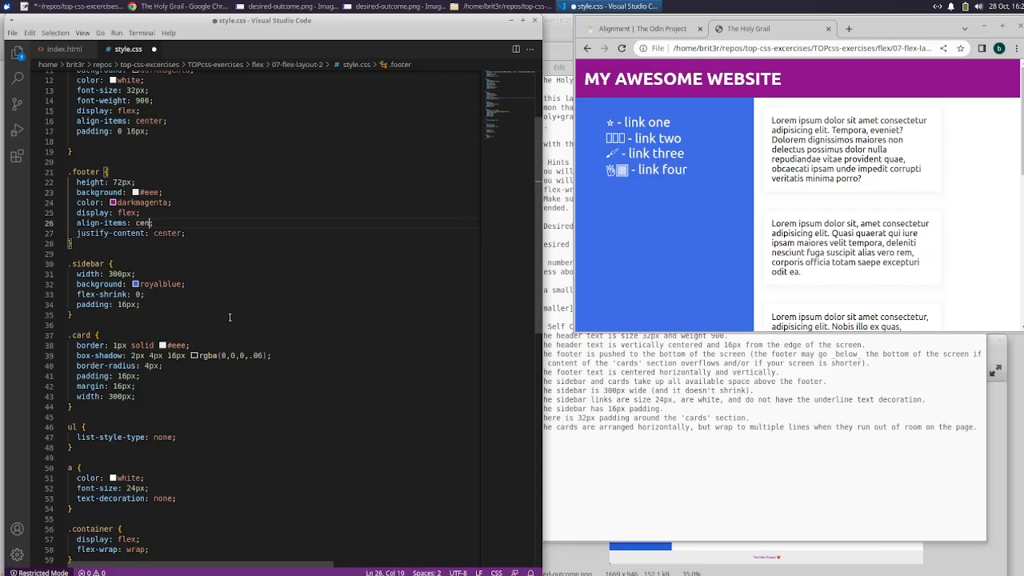
Step: Change the footer's align-items to flex-end, then review the reloaded, maximized page
text(flex-end)
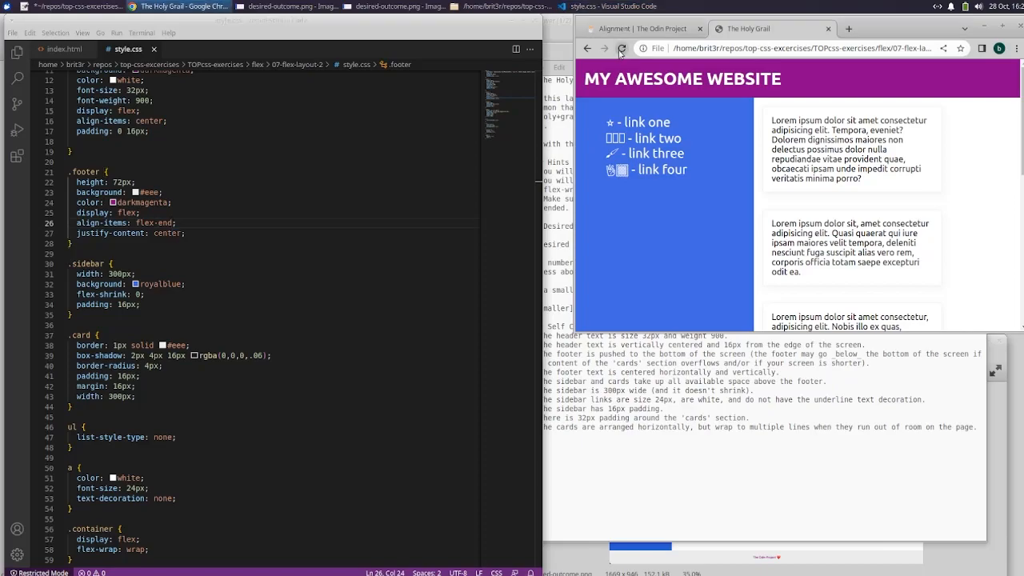
scroll(down, 3)
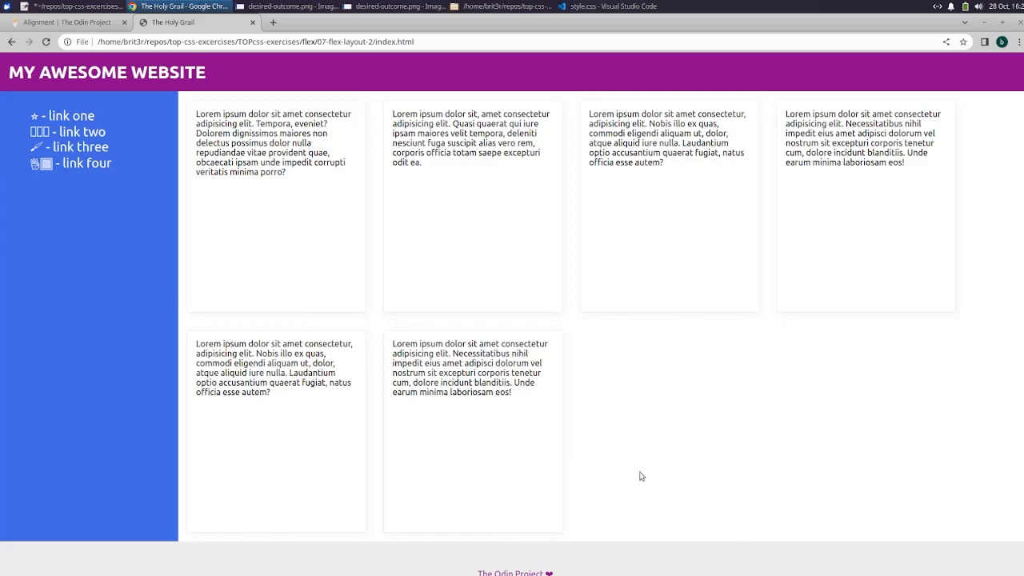
mouse_move(618, 482)
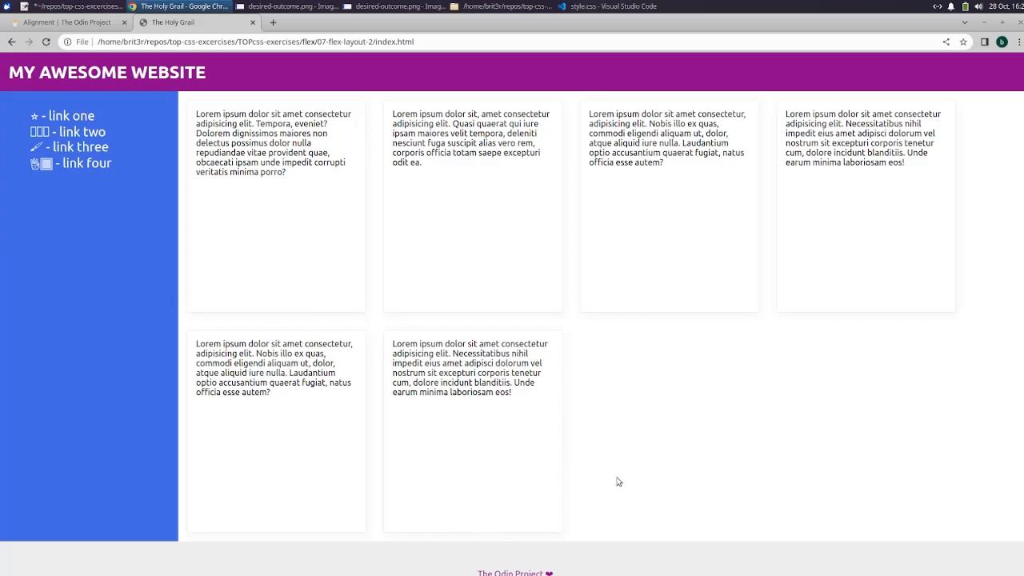
mouse_move(991, 24)
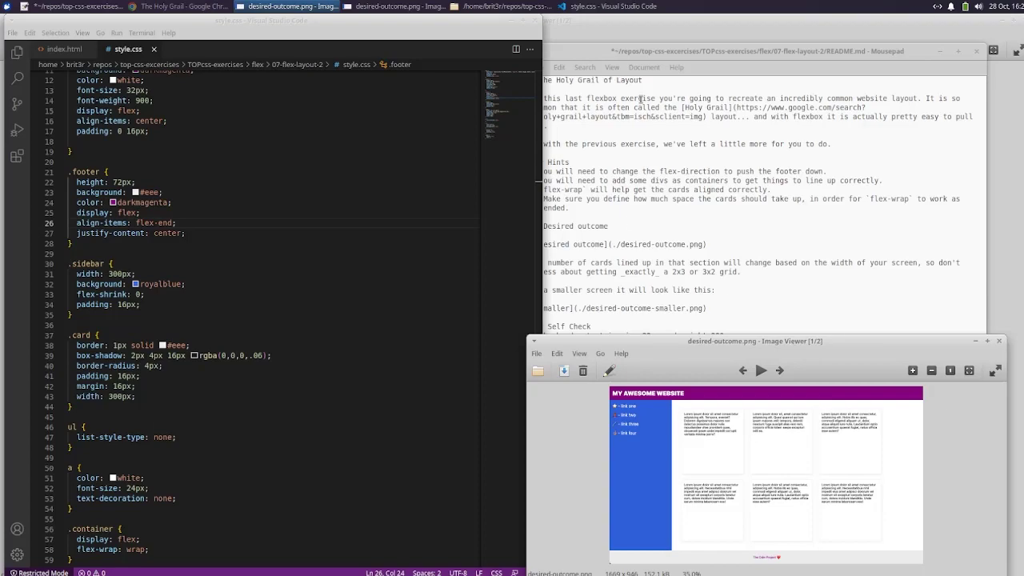
mouse_move(376, 7)
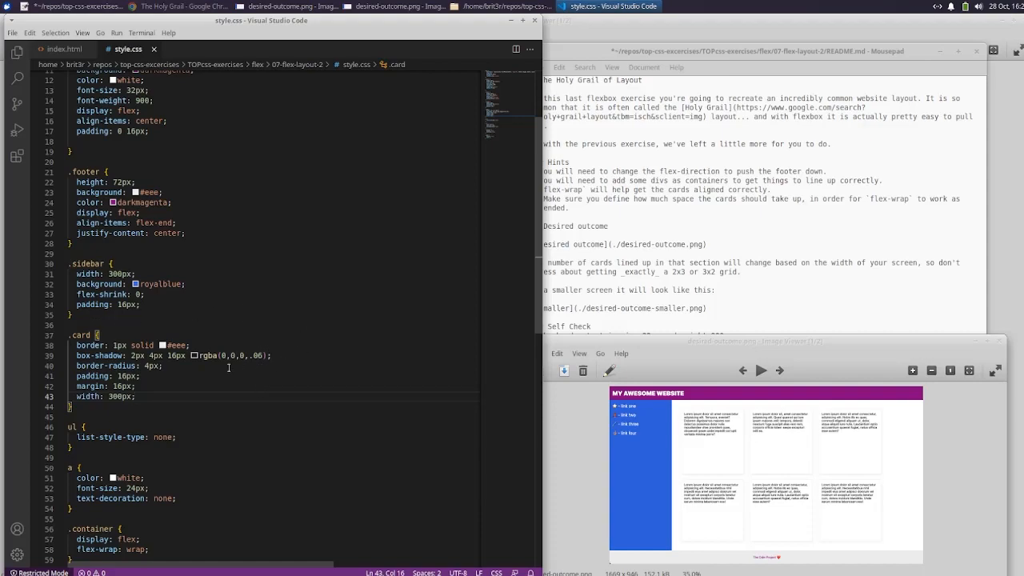
mouse_move(188, 373)
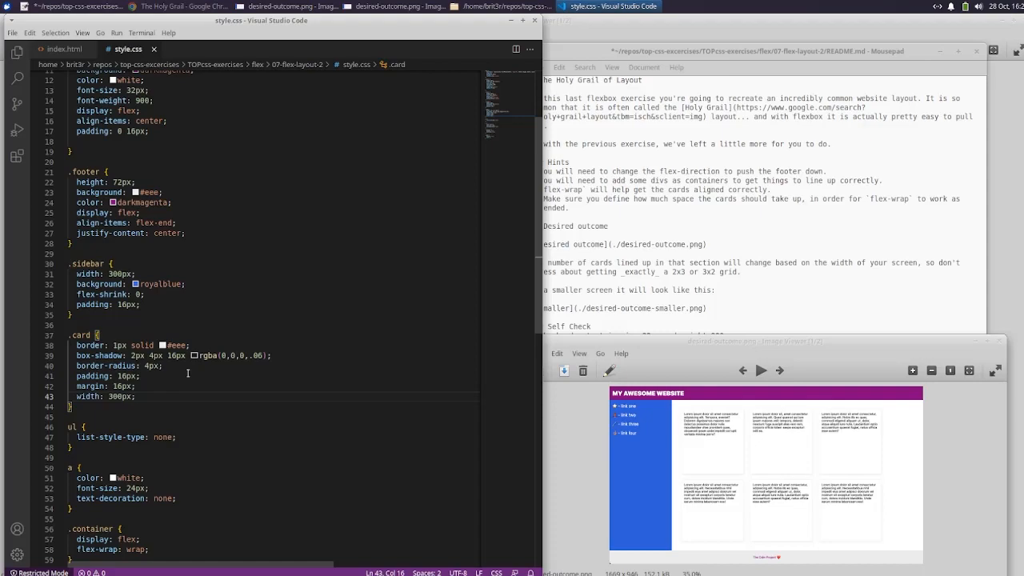
Step: Add display: flex and align-items: center to the .card rule and check the page
text(display: flex;)
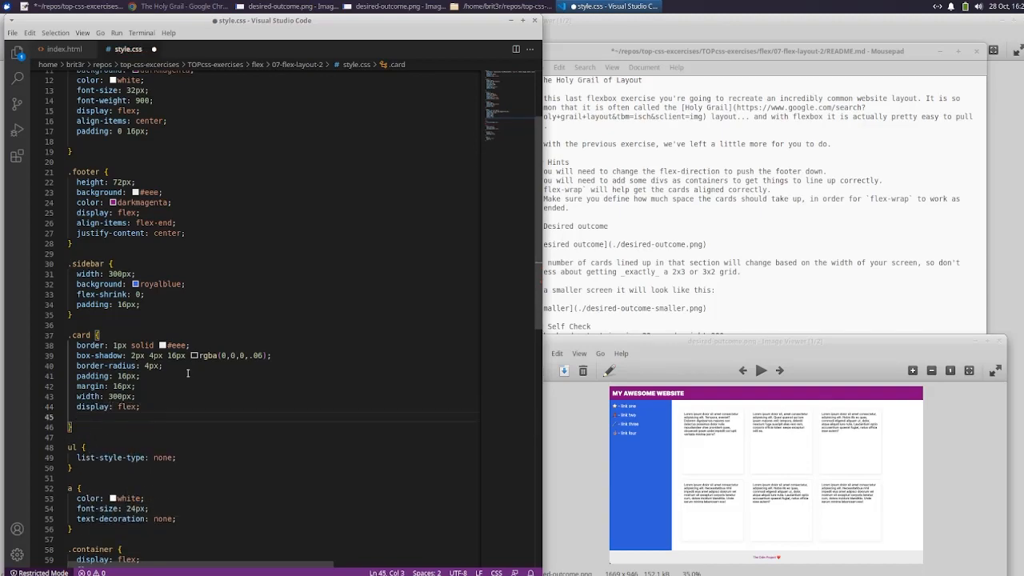
text(align-items: center;)
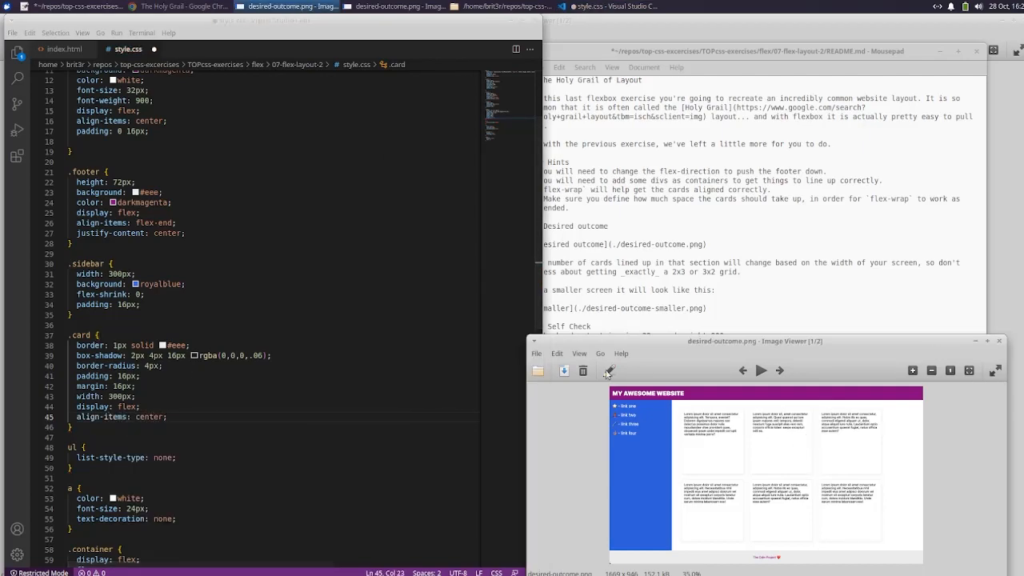
click(11, 32)
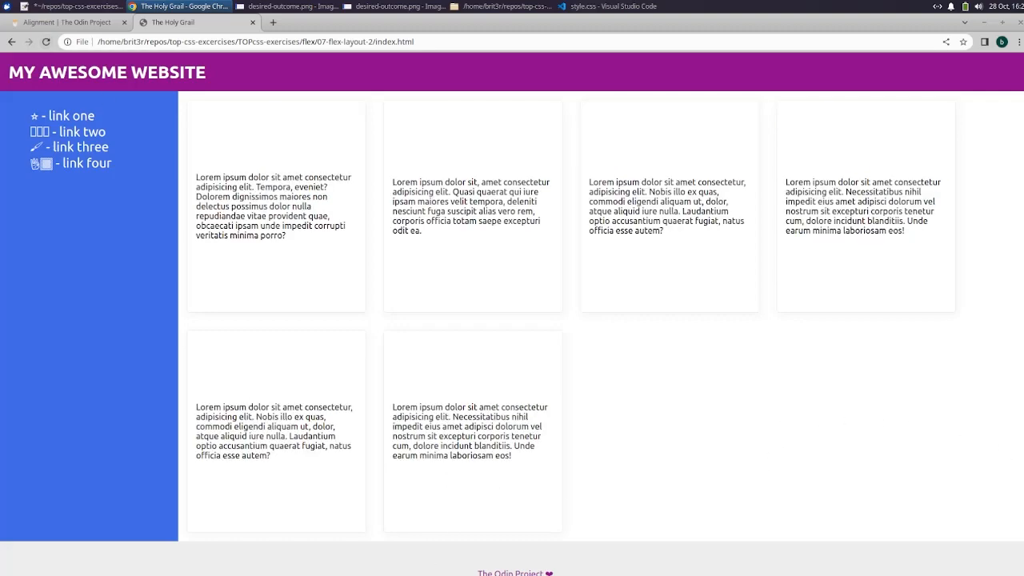
mouse_move(57, 131)
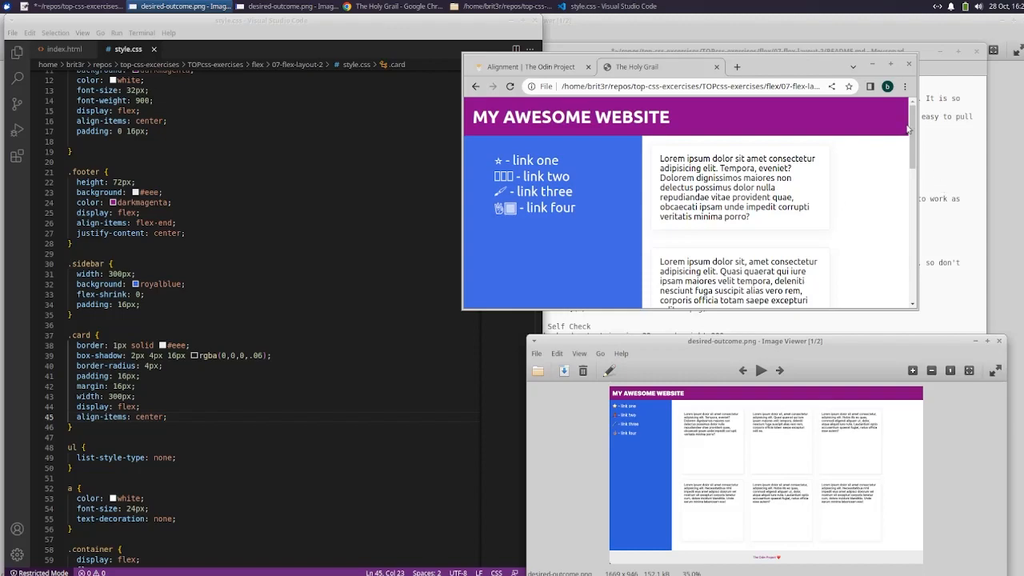
Step: Compare index.html with desired-outcome.png, then switch to the Odin Project Alignment lesson
scroll(down, 3)
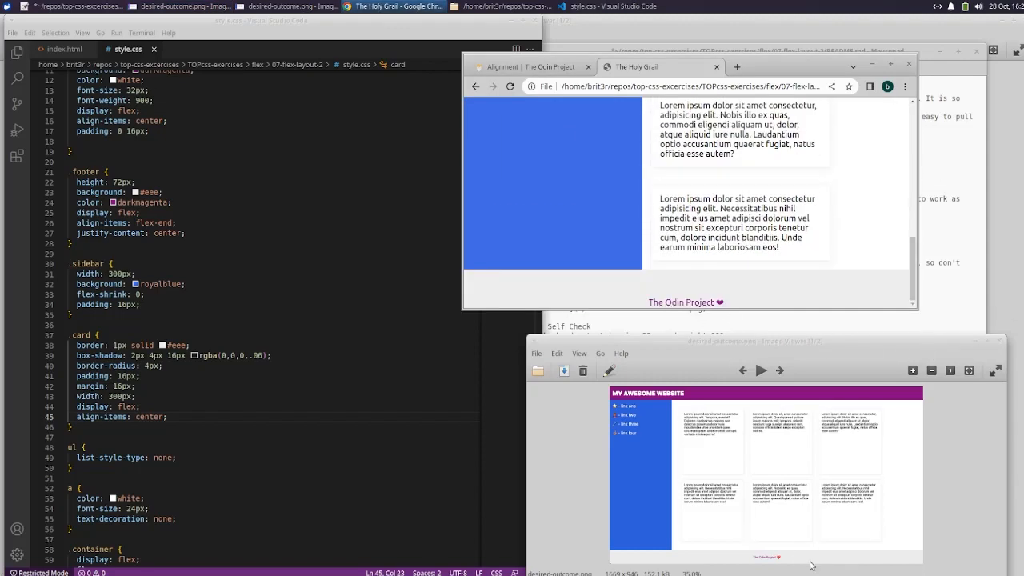
mouse_move(727, 310)
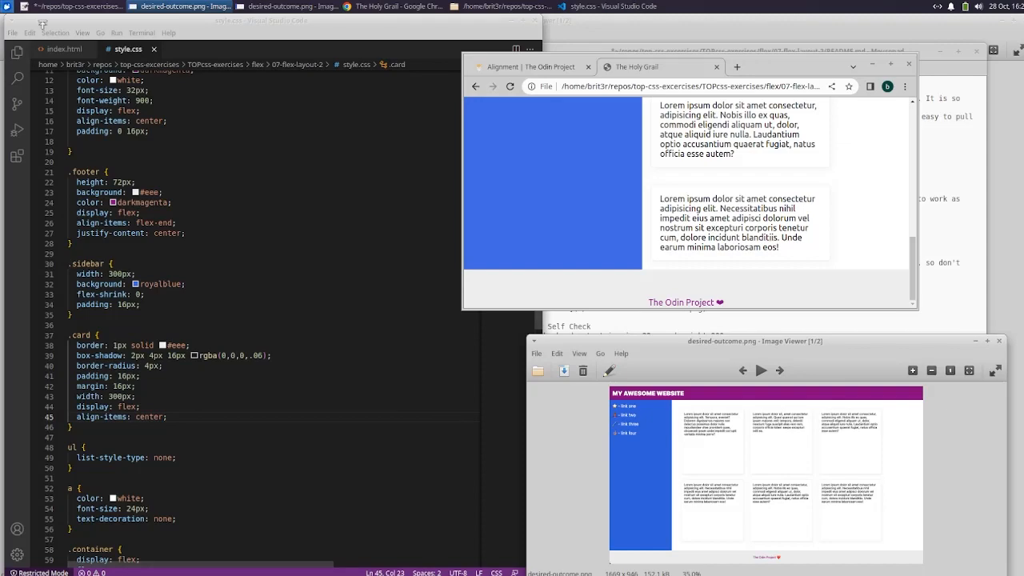
click(63, 49)
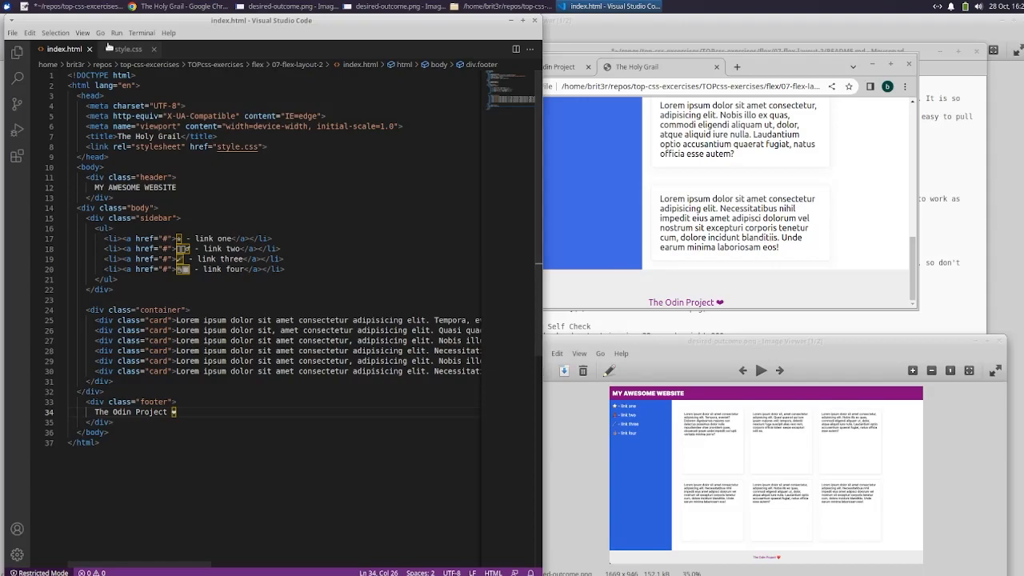
click(178, 6)
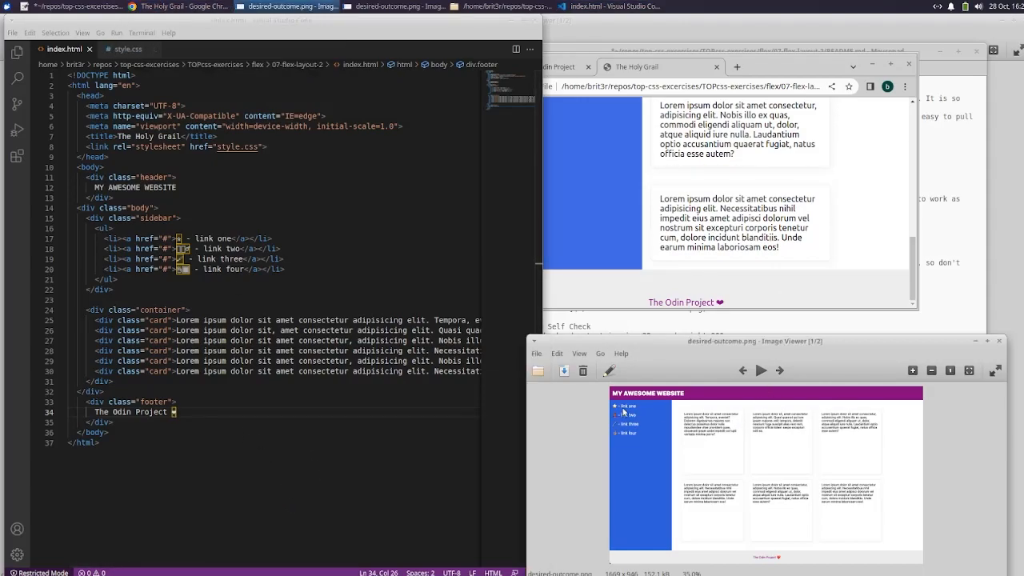
mouse_move(604, 392)
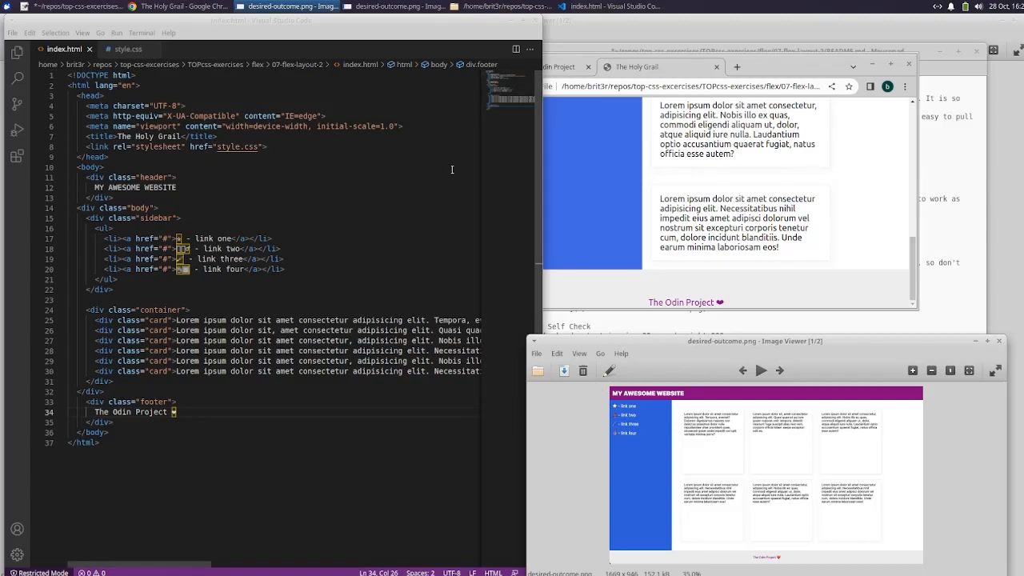
mouse_move(54, 29)
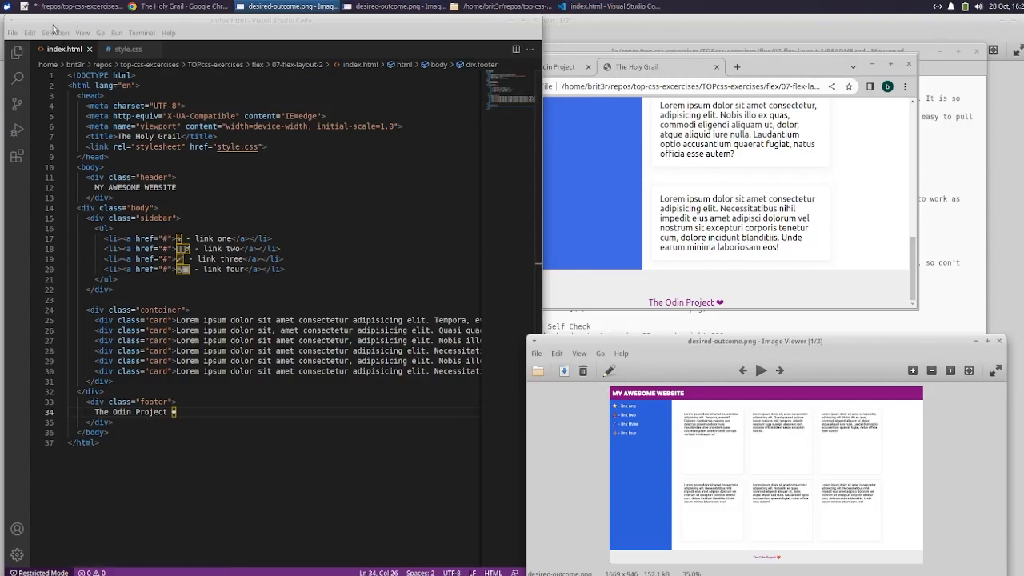
click(12, 33)
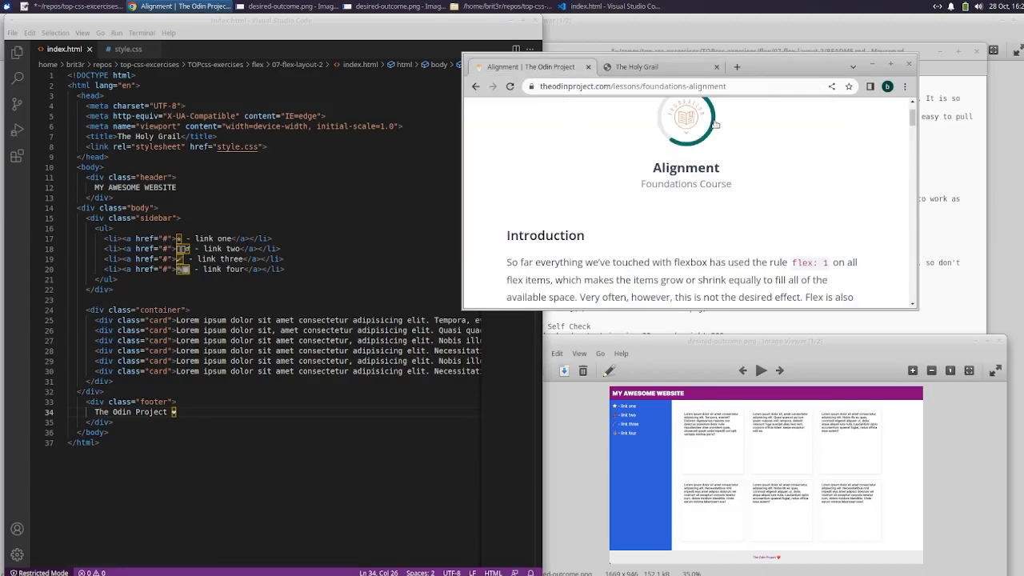
Step: Close the exercise folder window and mark The Odin Project's Alignment lesson complete
click(636, 67)
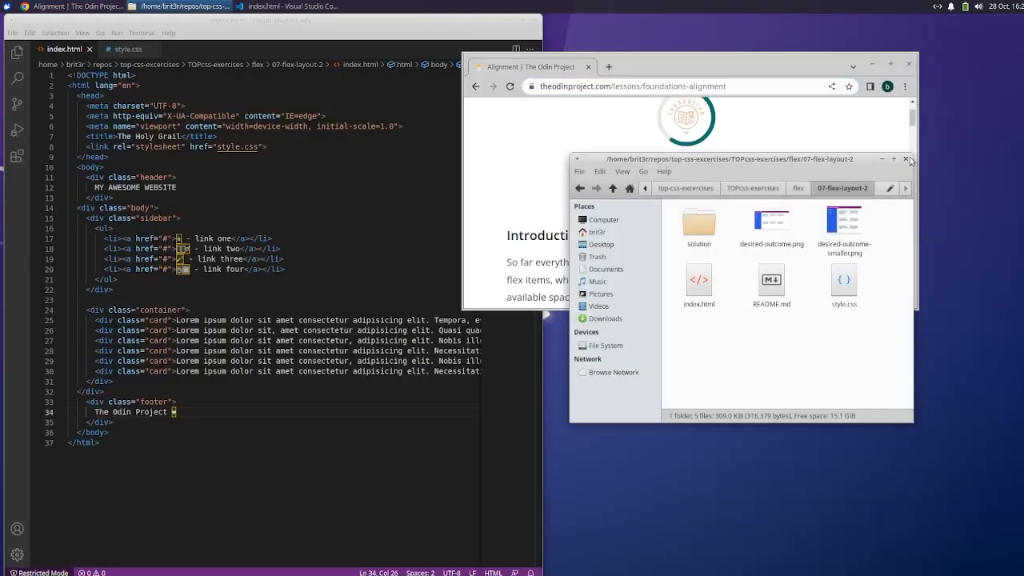
click(906, 158)
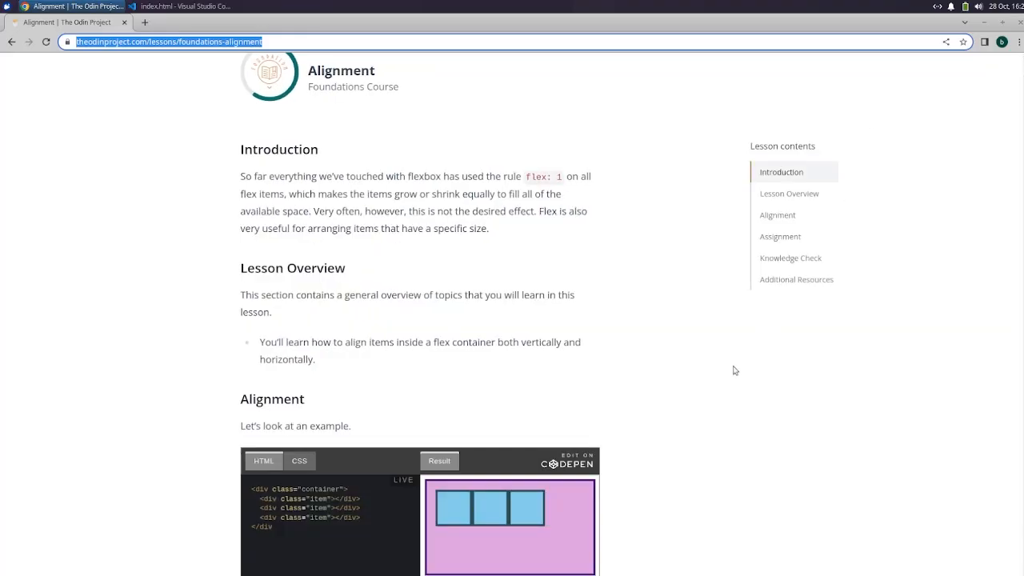
scroll(down, 3)
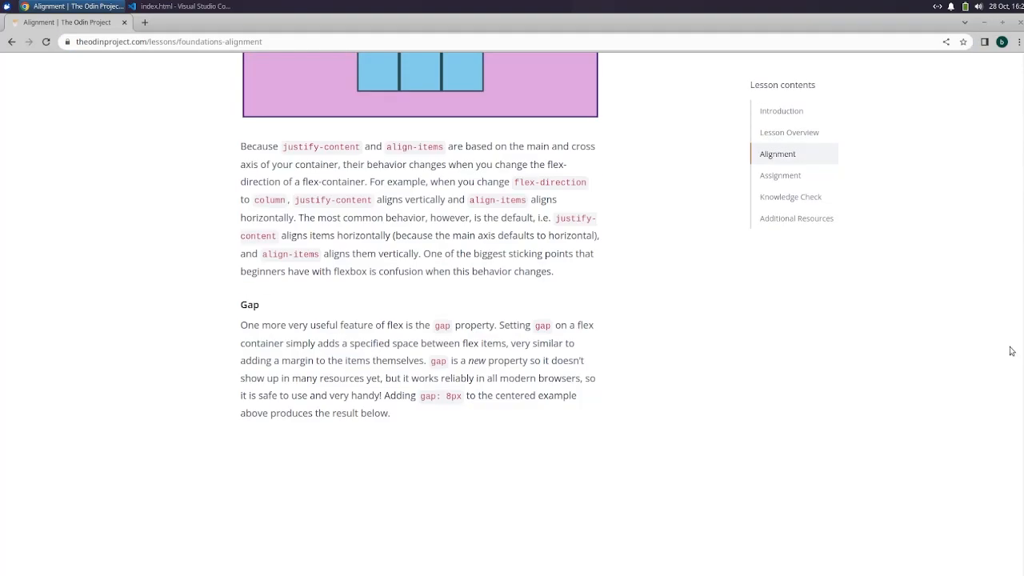
scroll(down, 3)
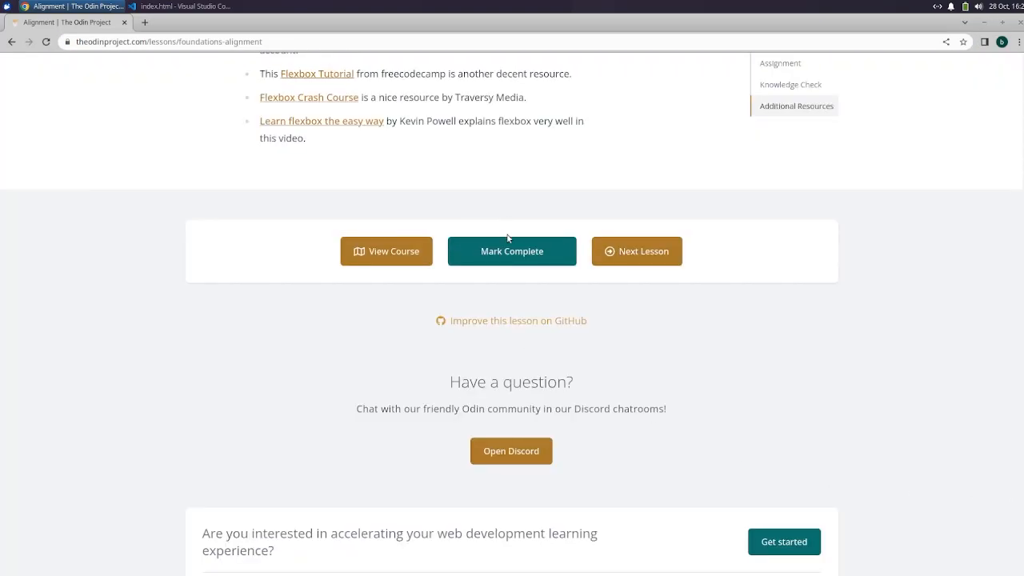
click(511, 251)
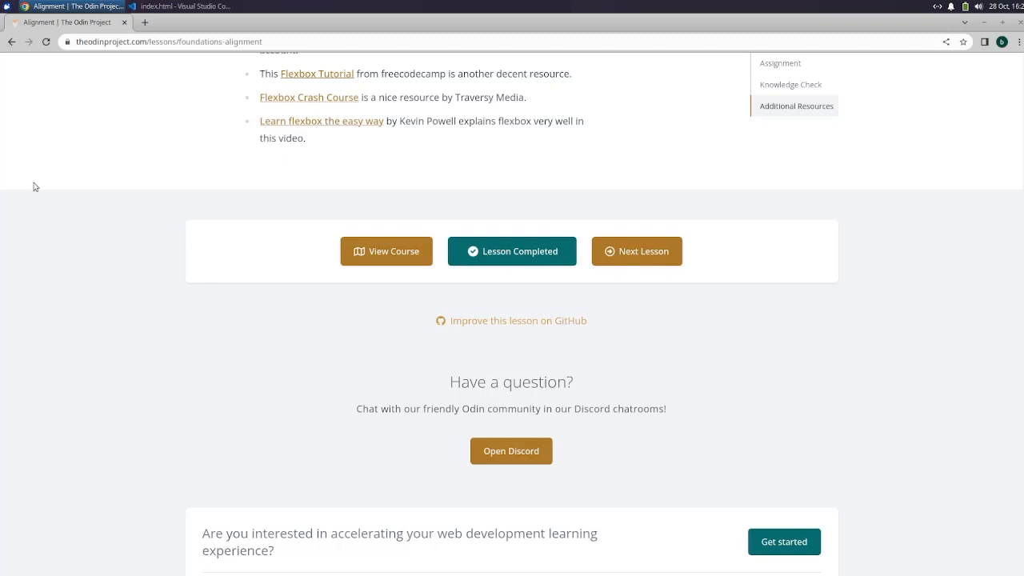